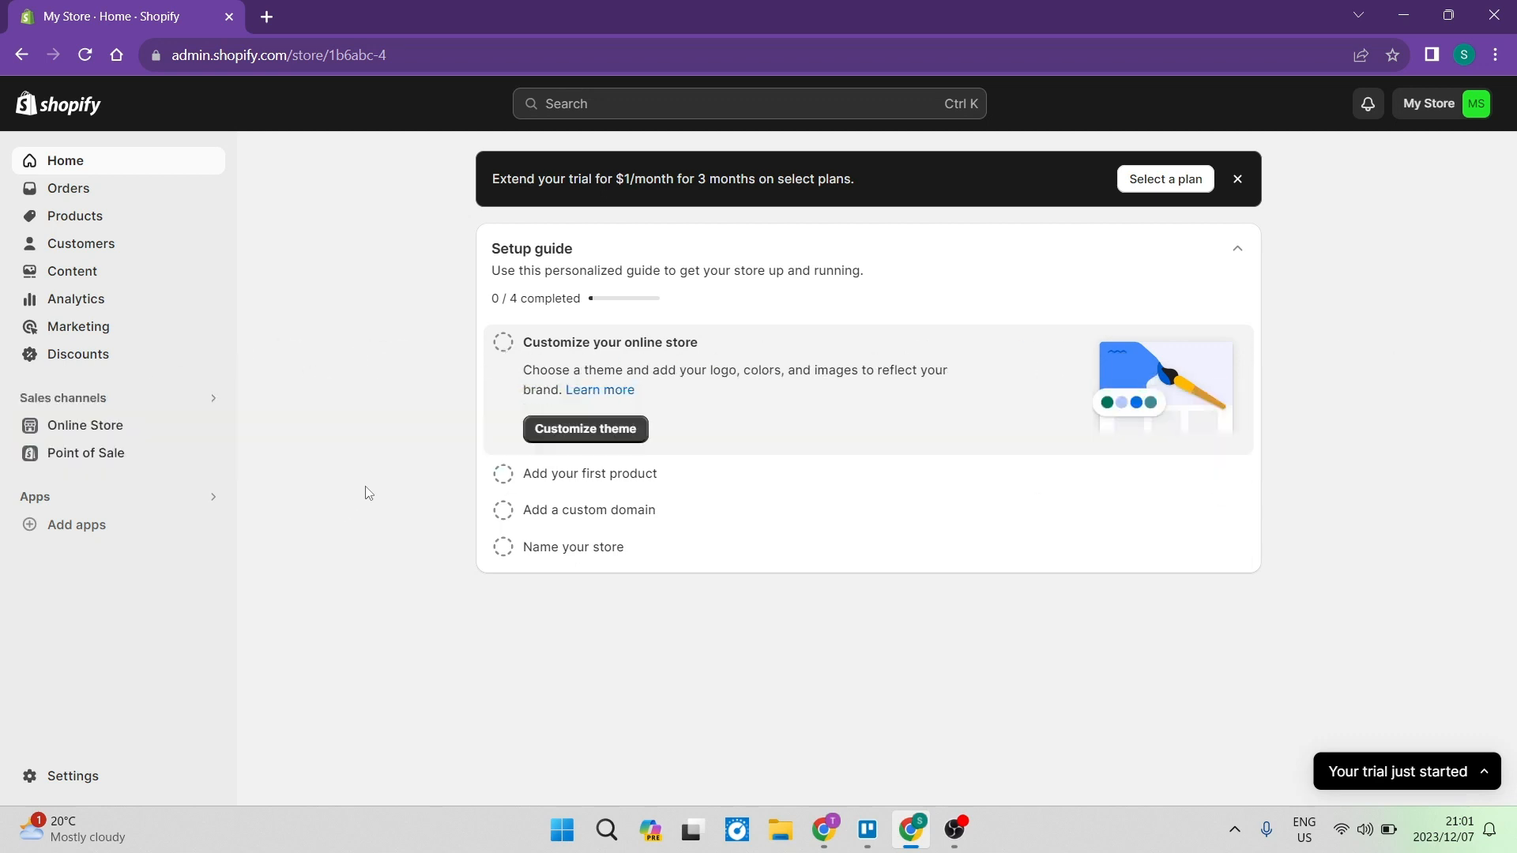
mouse_move(396, 428)
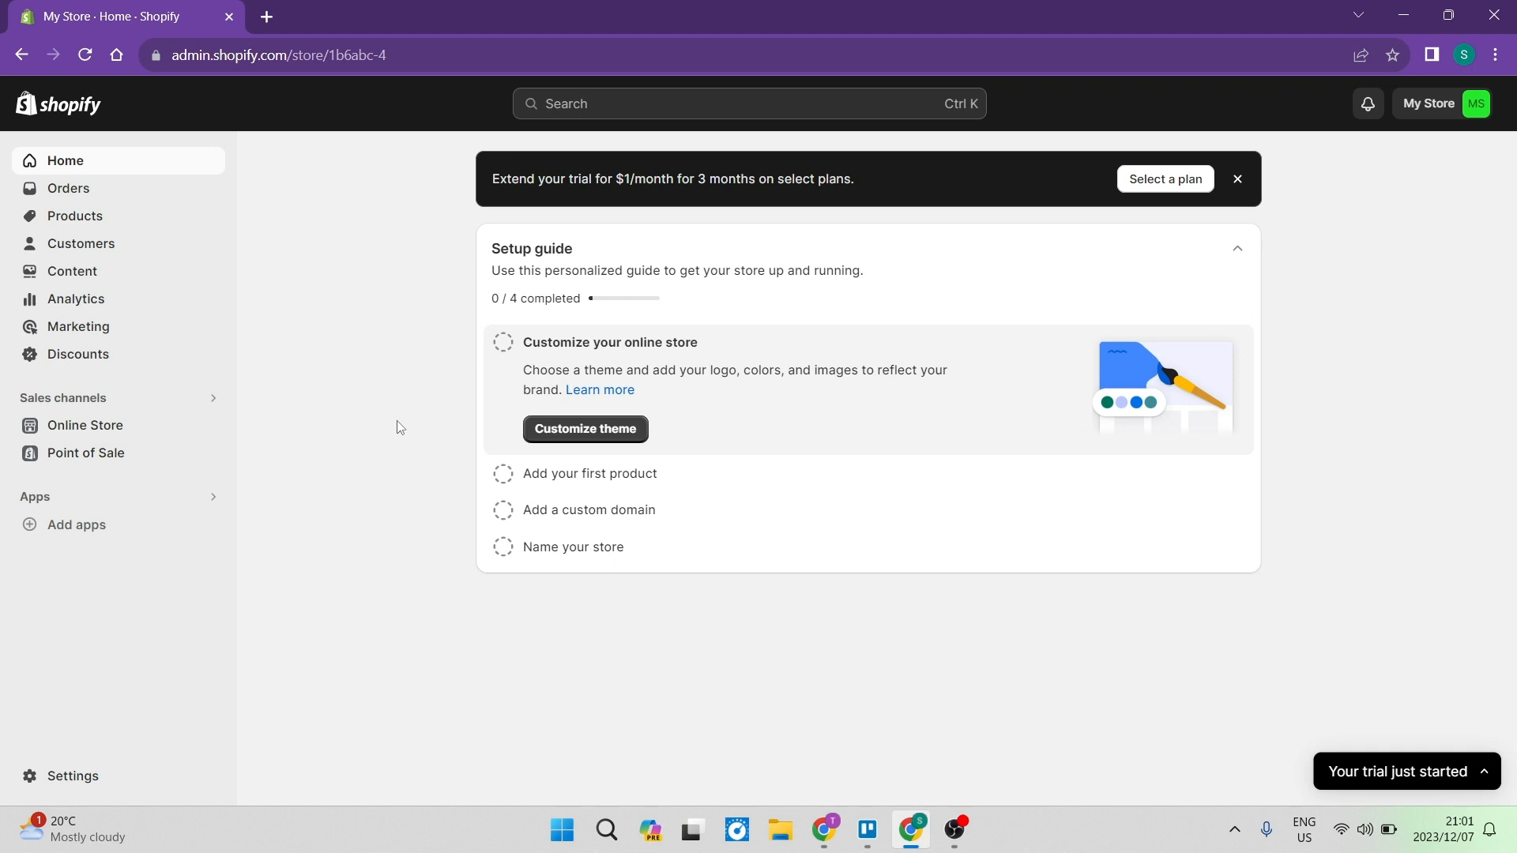
mouse_move(390, 284)
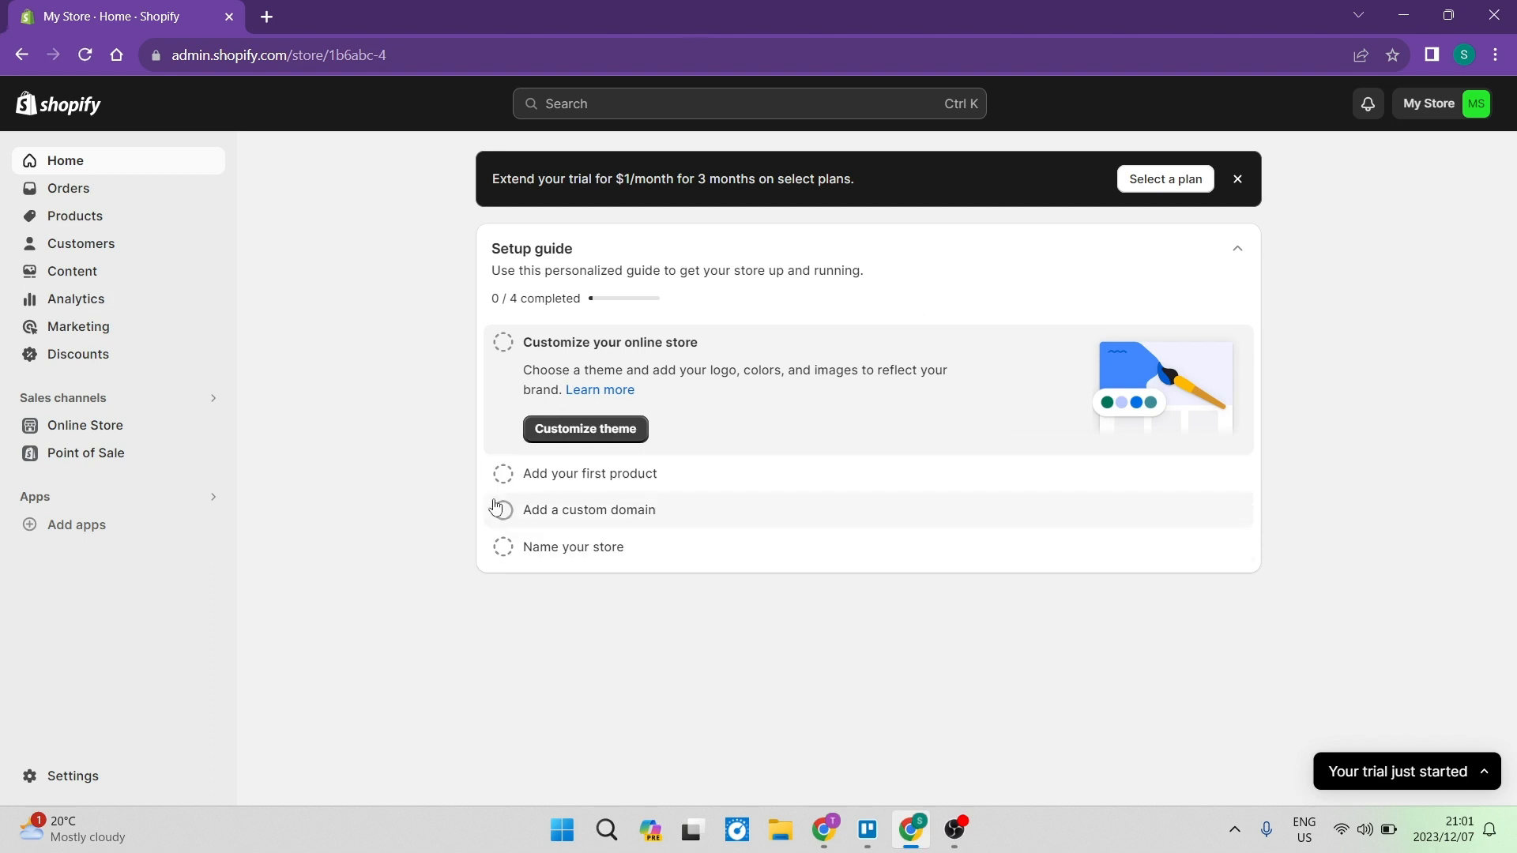
mouse_move(392, 471)
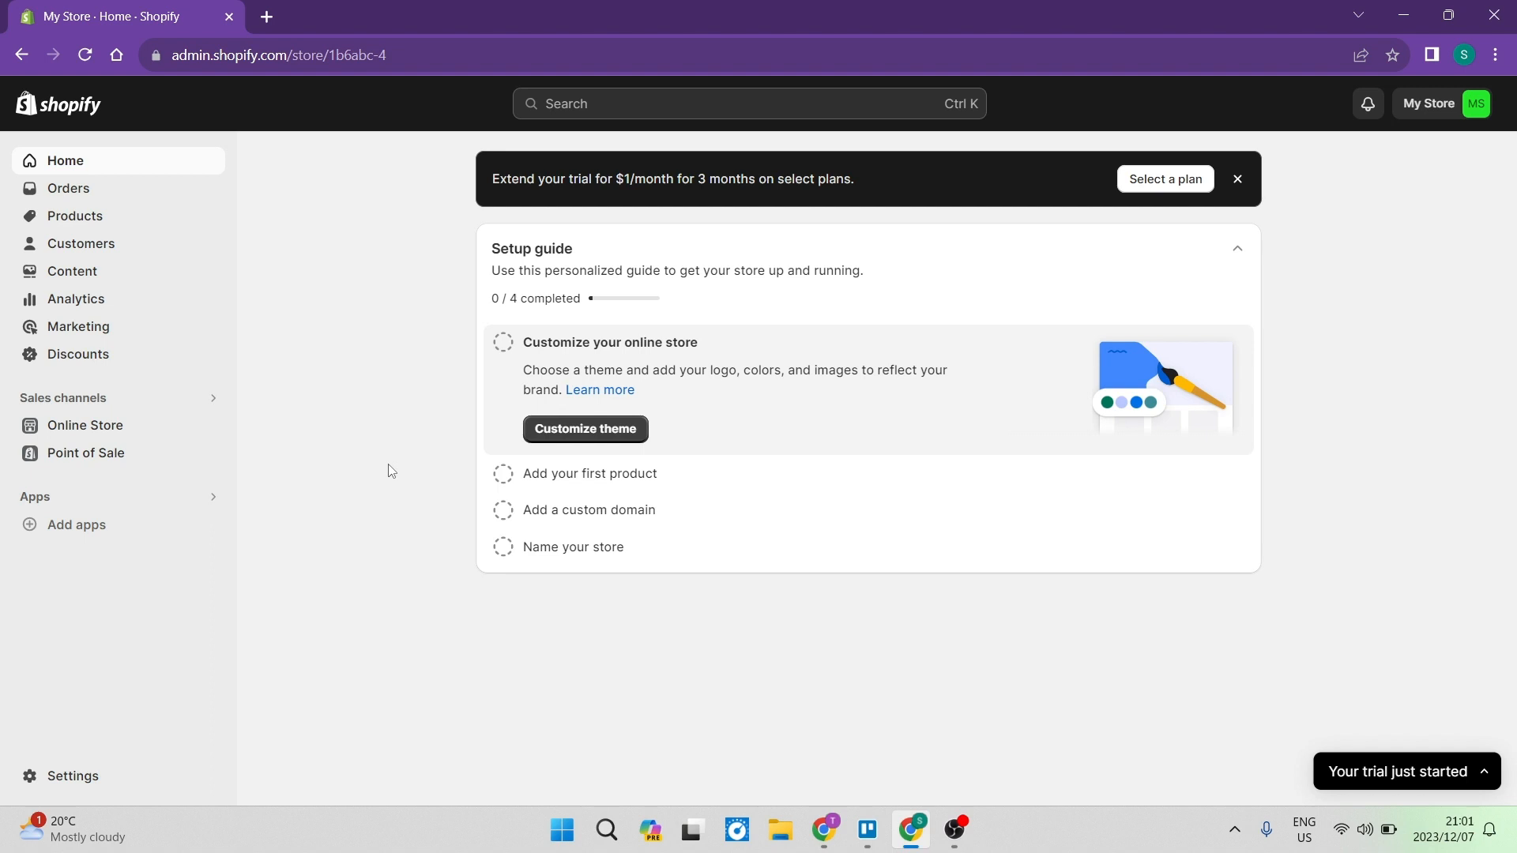
mouse_move(101, 605)
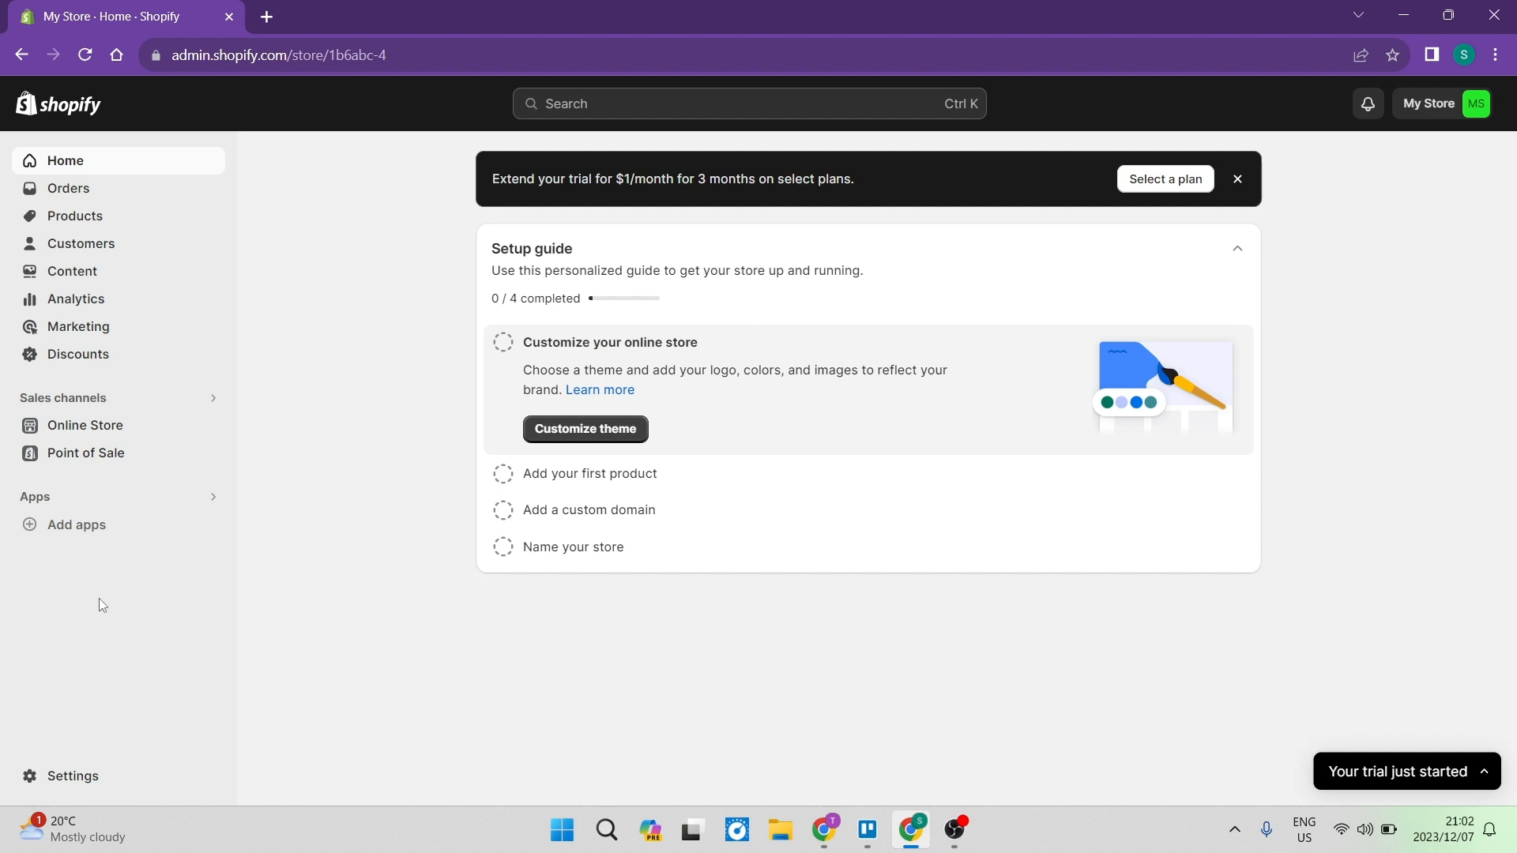
mouse_move(76, 596)
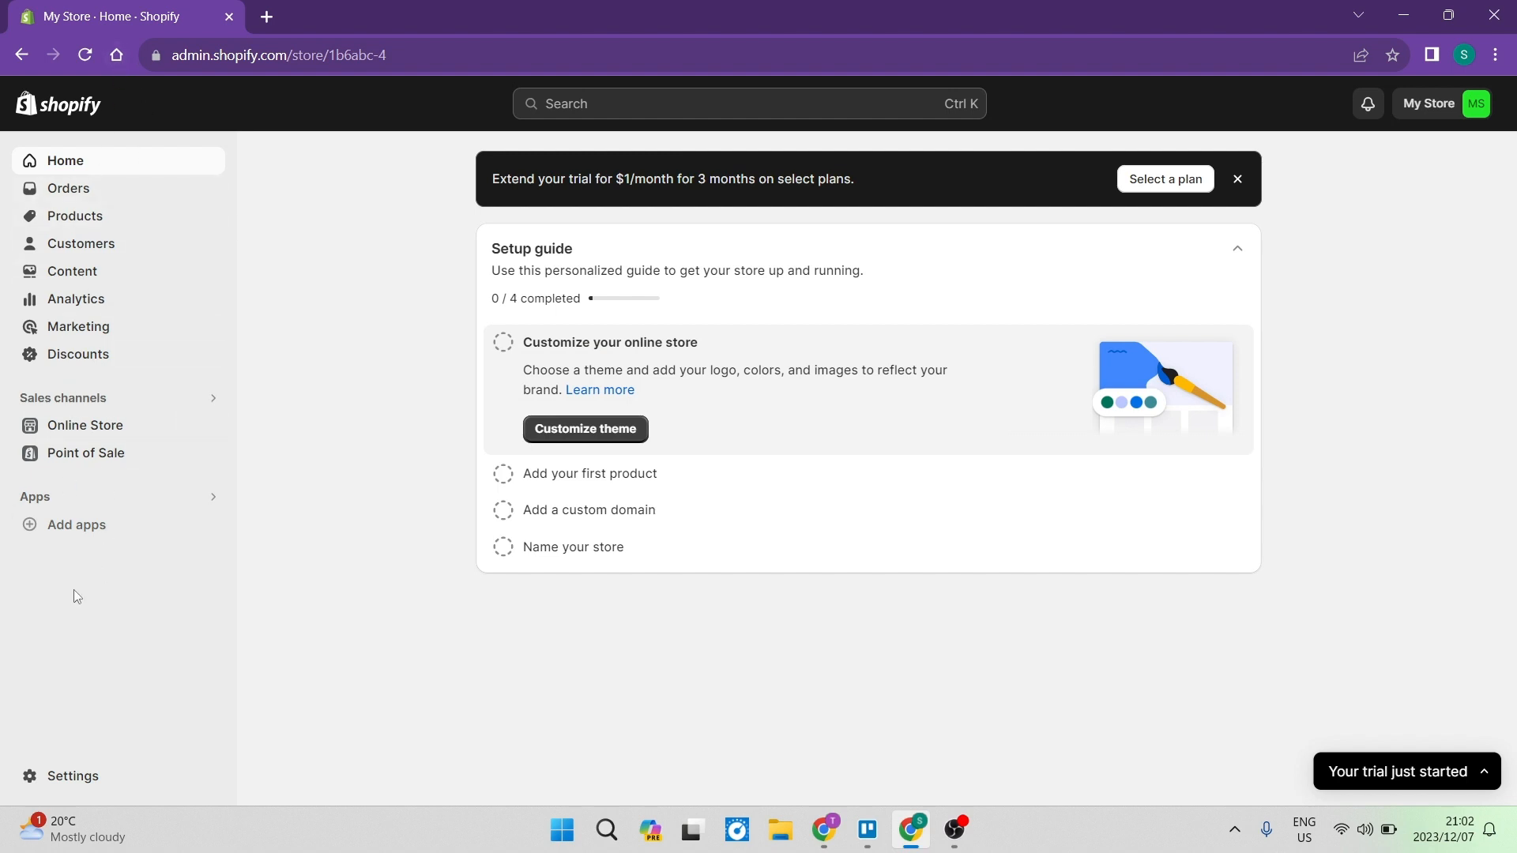
mouse_move(68, 512)
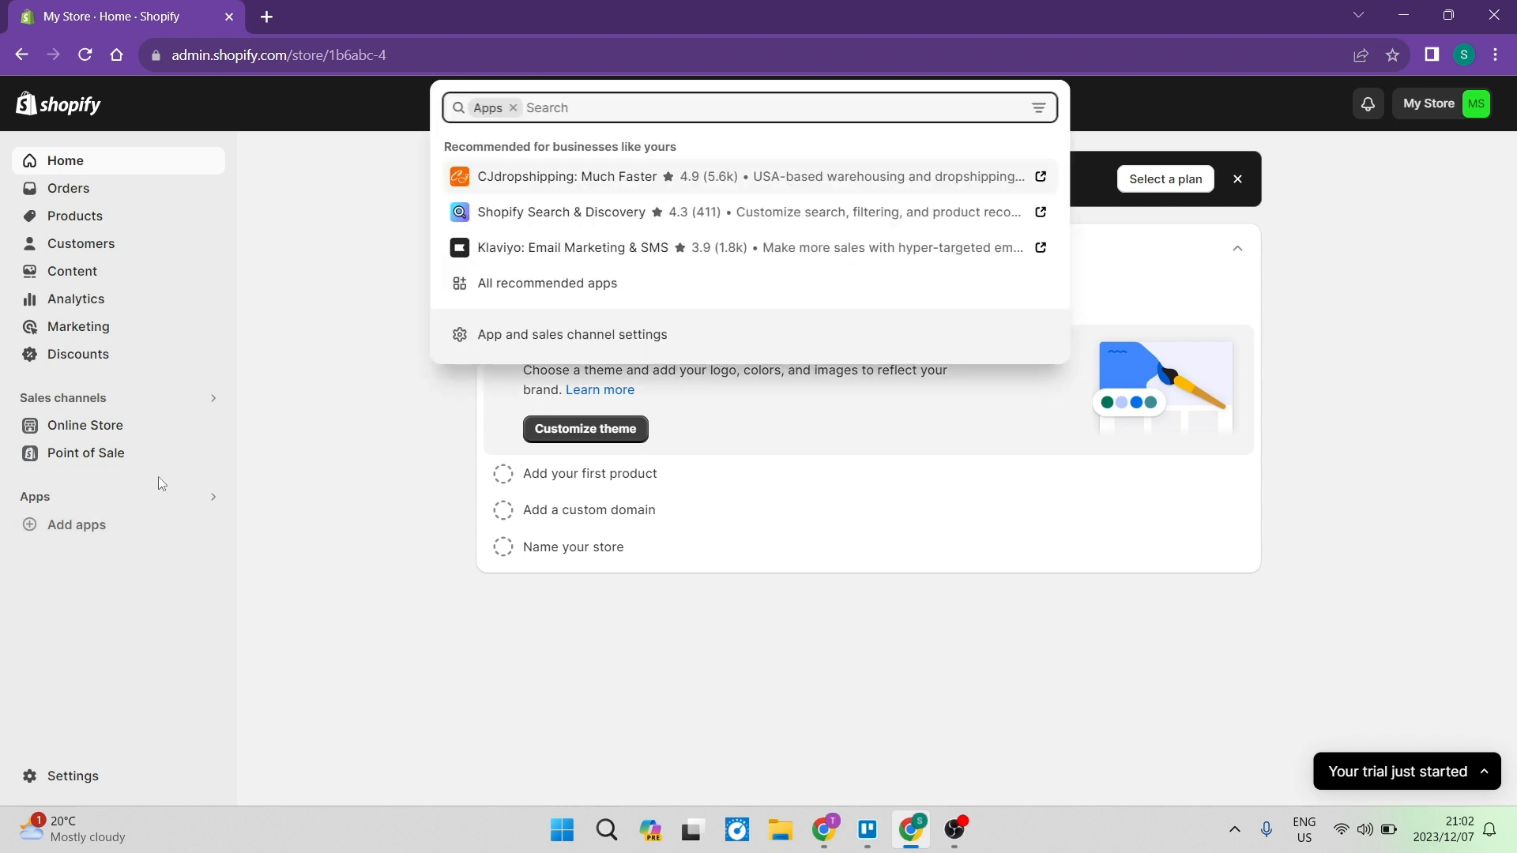
mouse_move(549, 179)
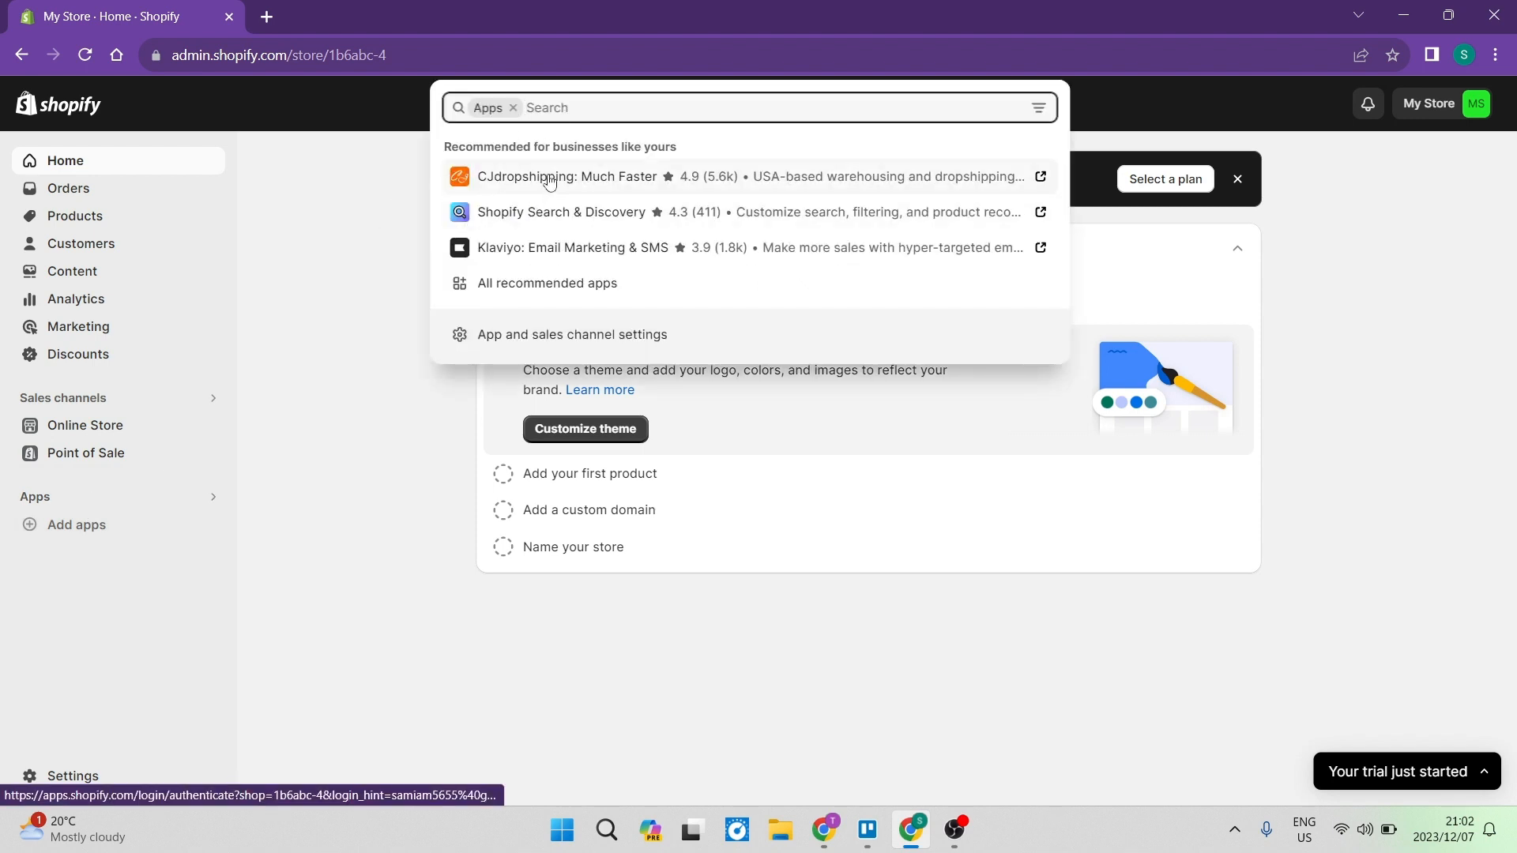
mouse_move(745, 253)
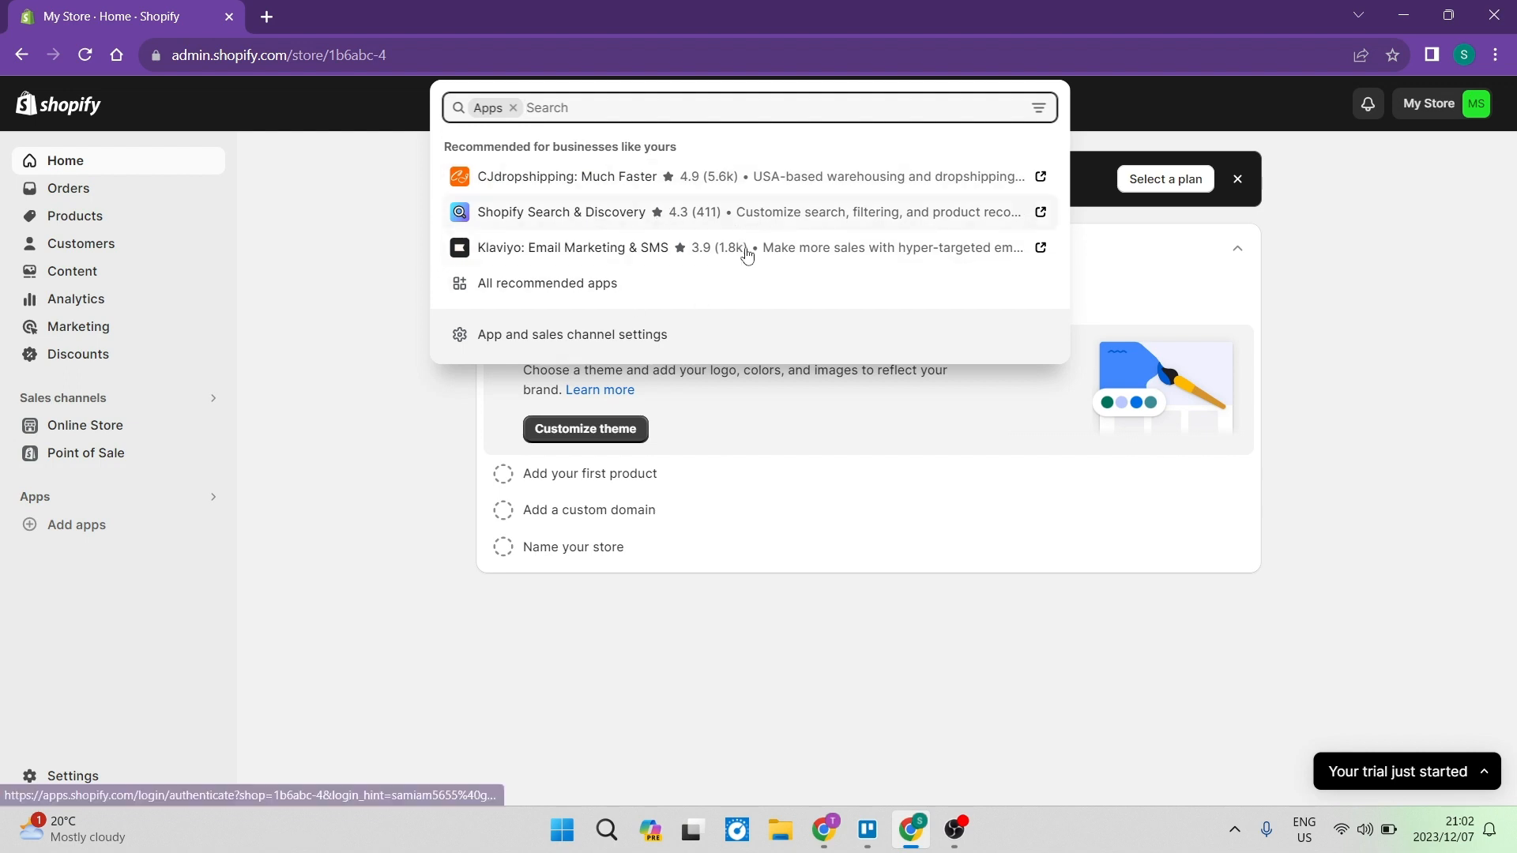
mouse_move(687, 98)
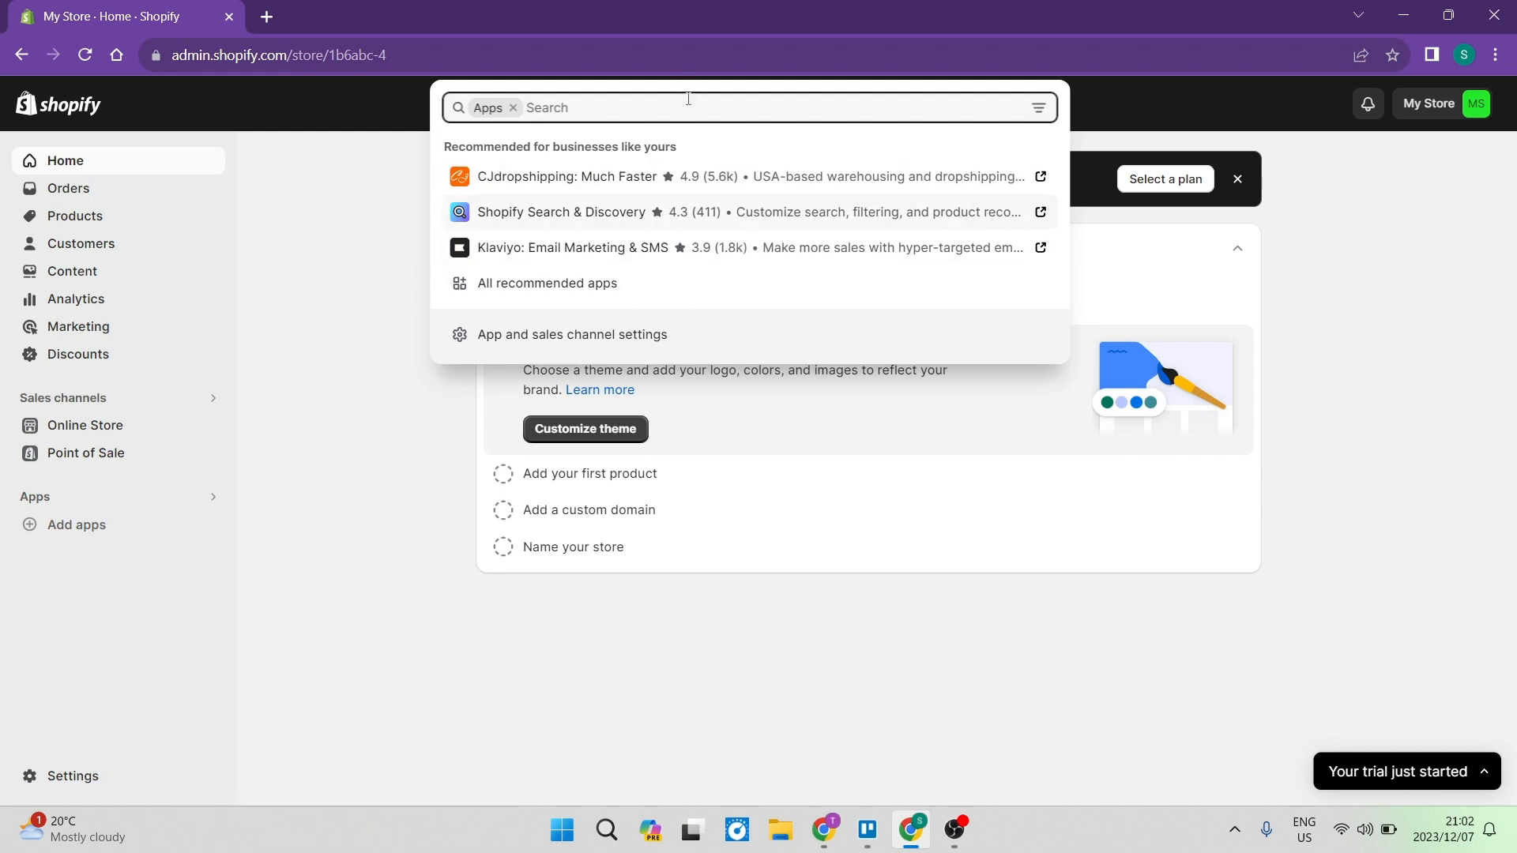
Search the Shopify App Store for 'face' to find Facebook apps.
type("facebook")
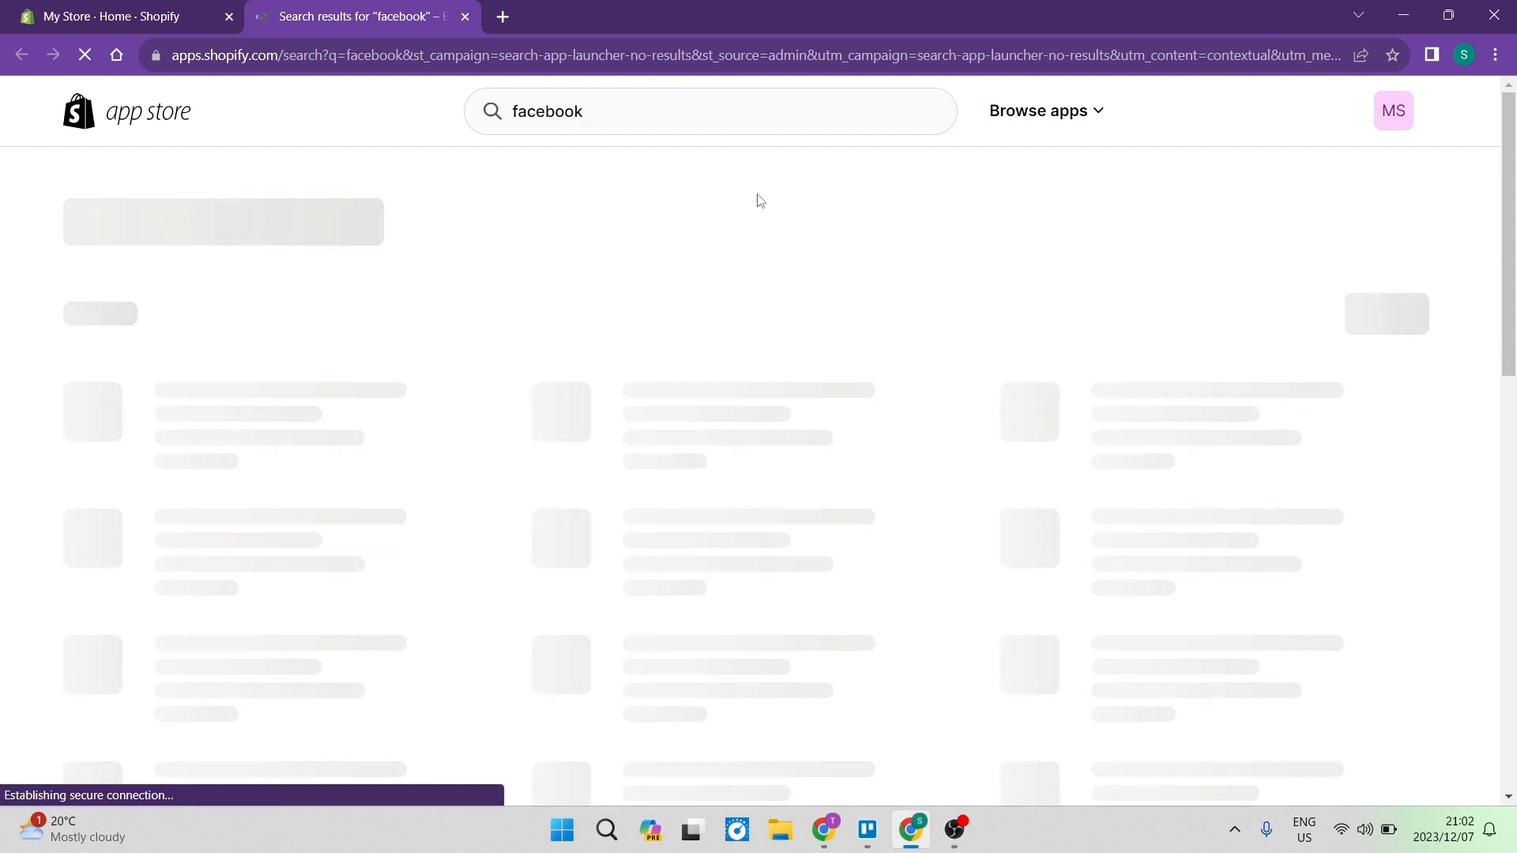
Open the Facebook & Instagram app listing by Meta from the search results.
left_click(678, 110)
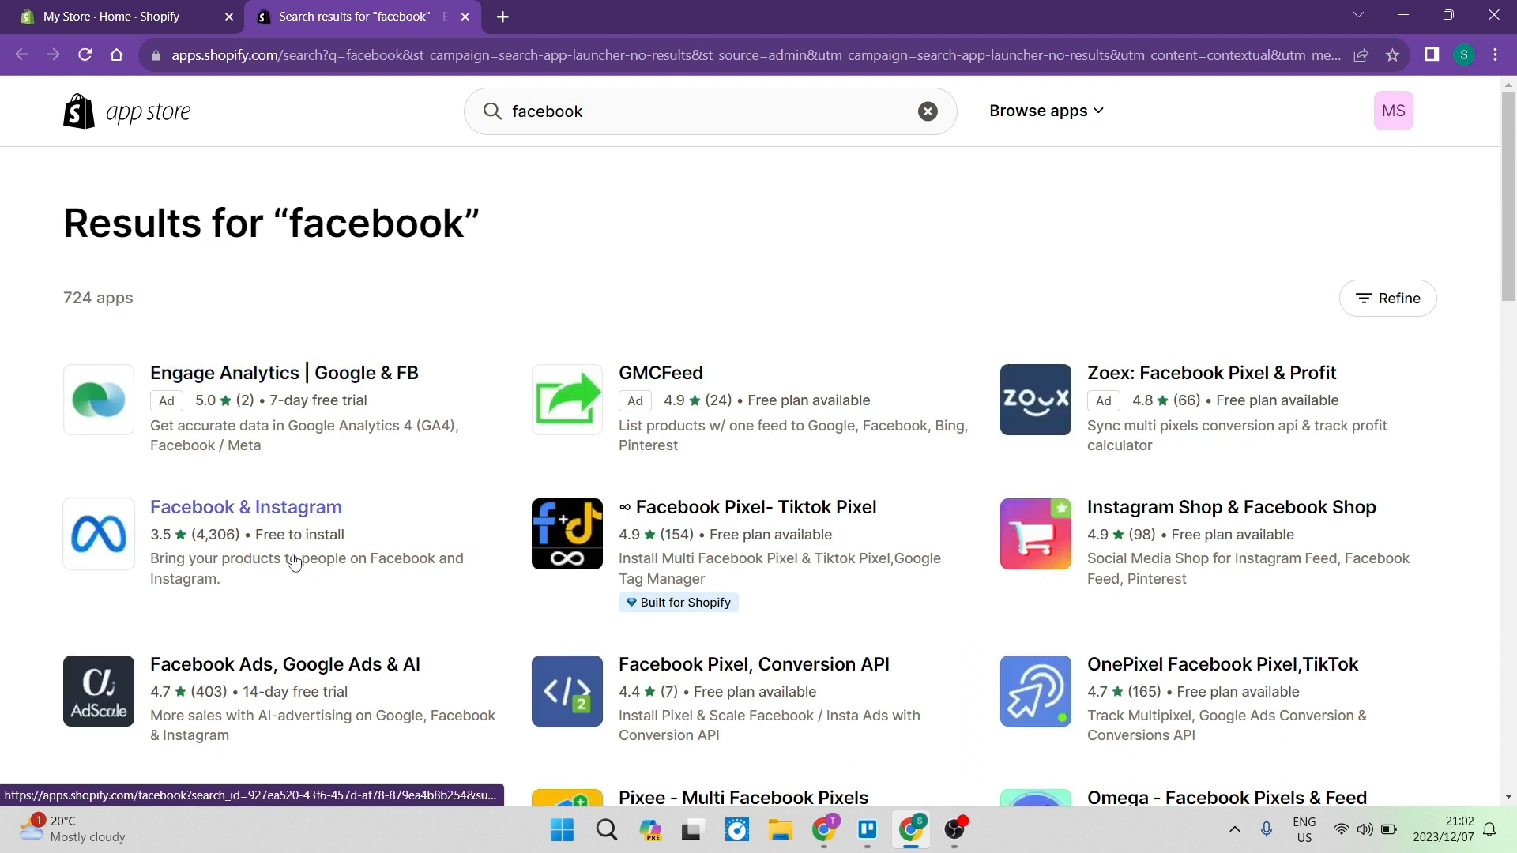
mouse_move(183, 514)
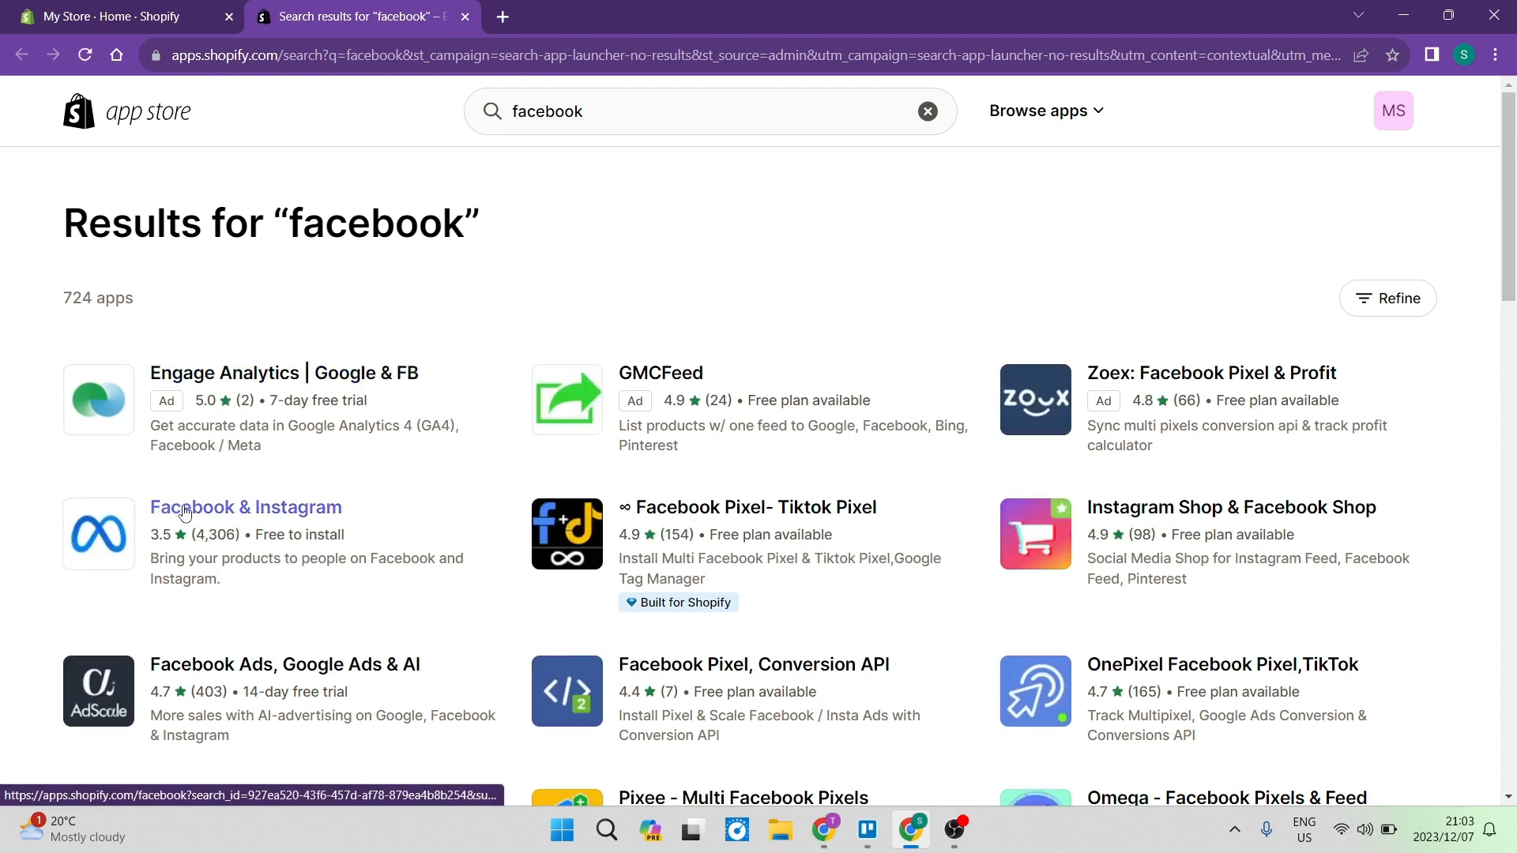
mouse_move(67, 518)
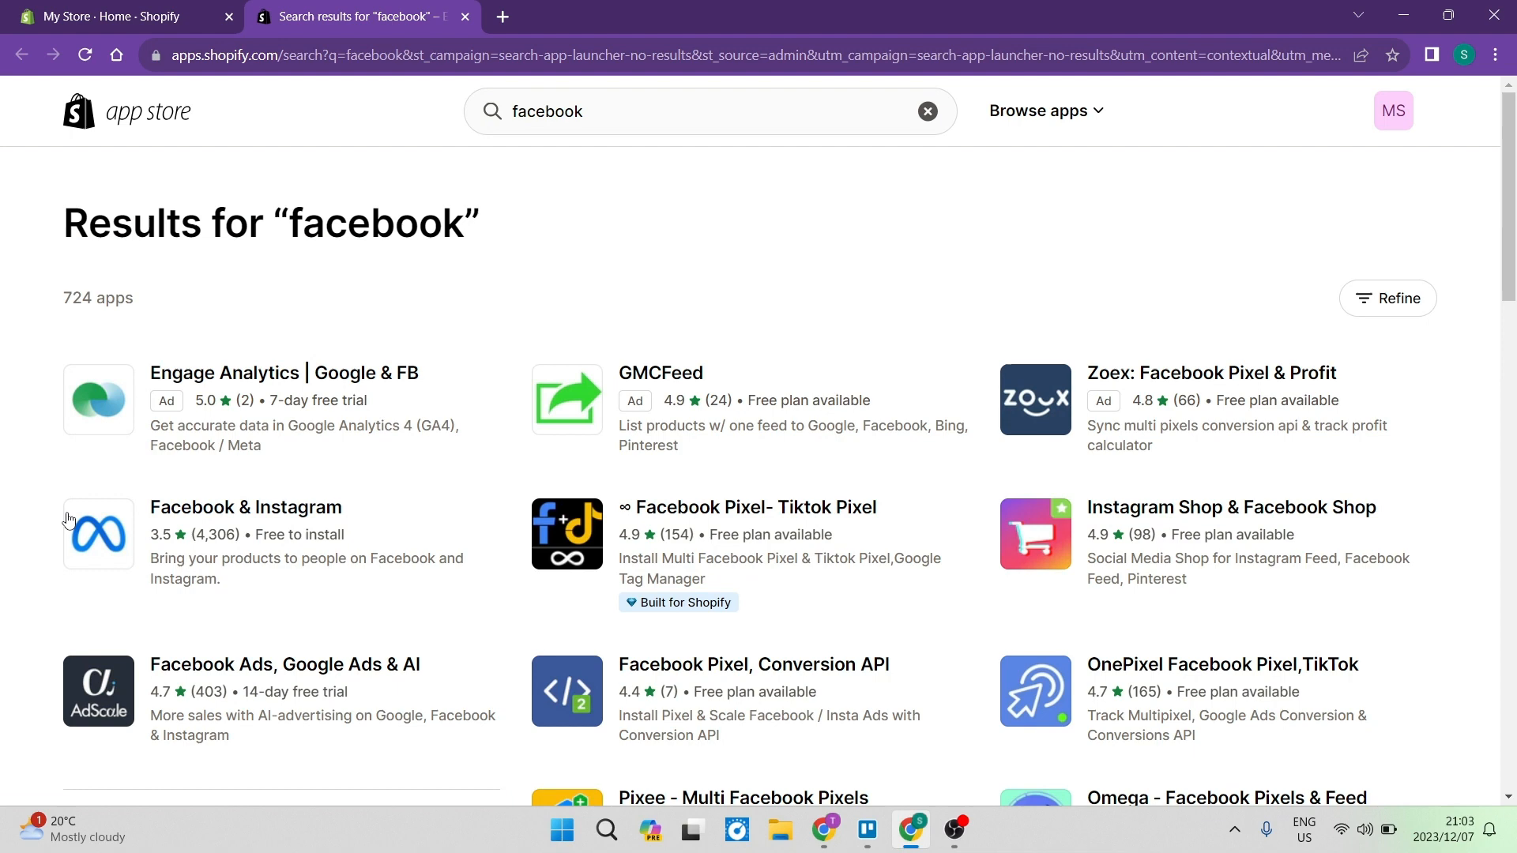
left_click(245, 507)
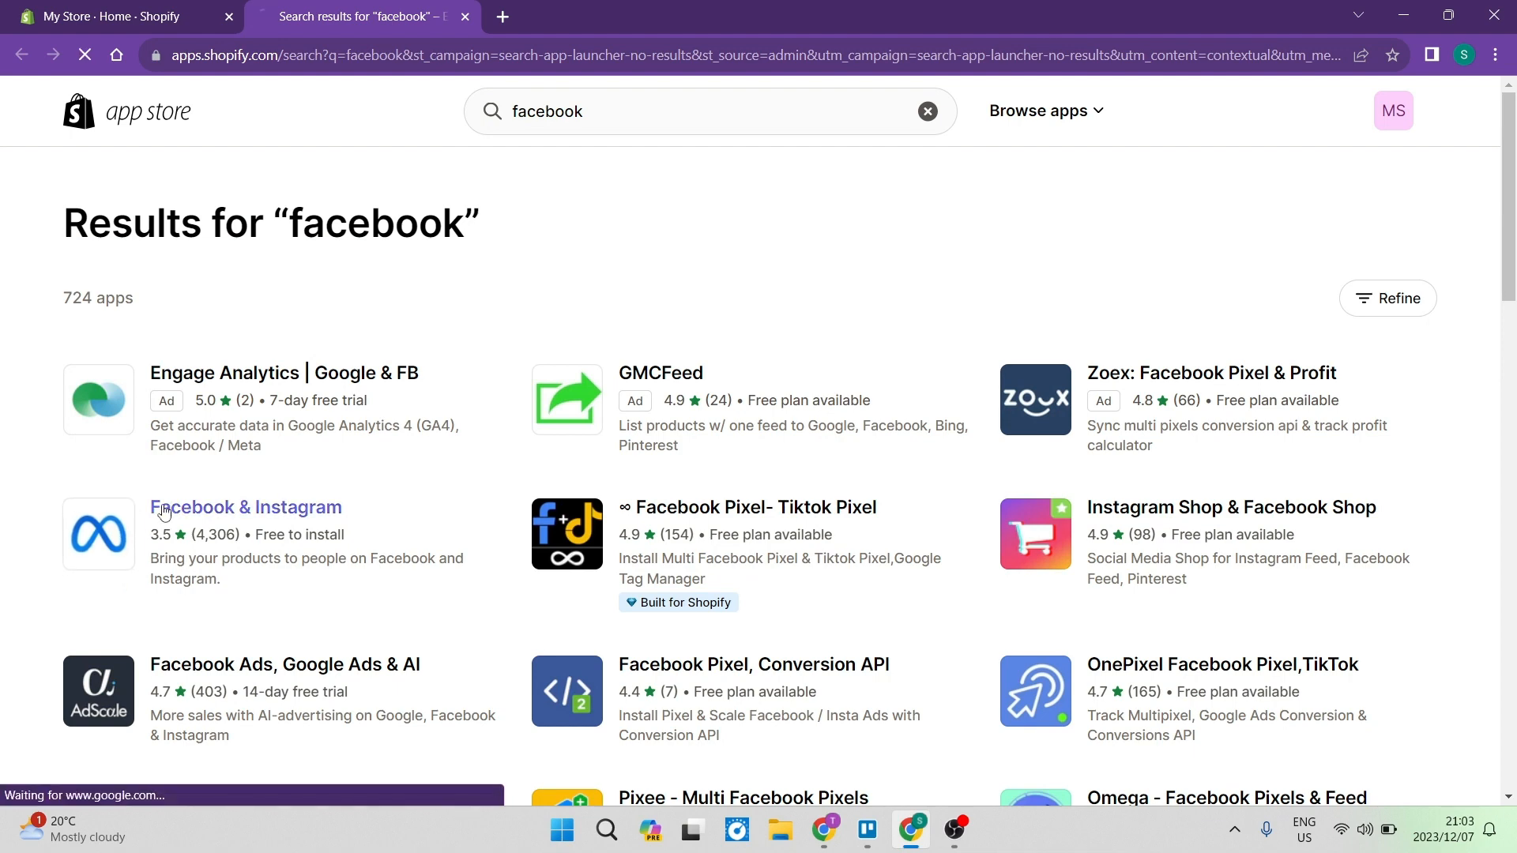
left_click(247, 508)
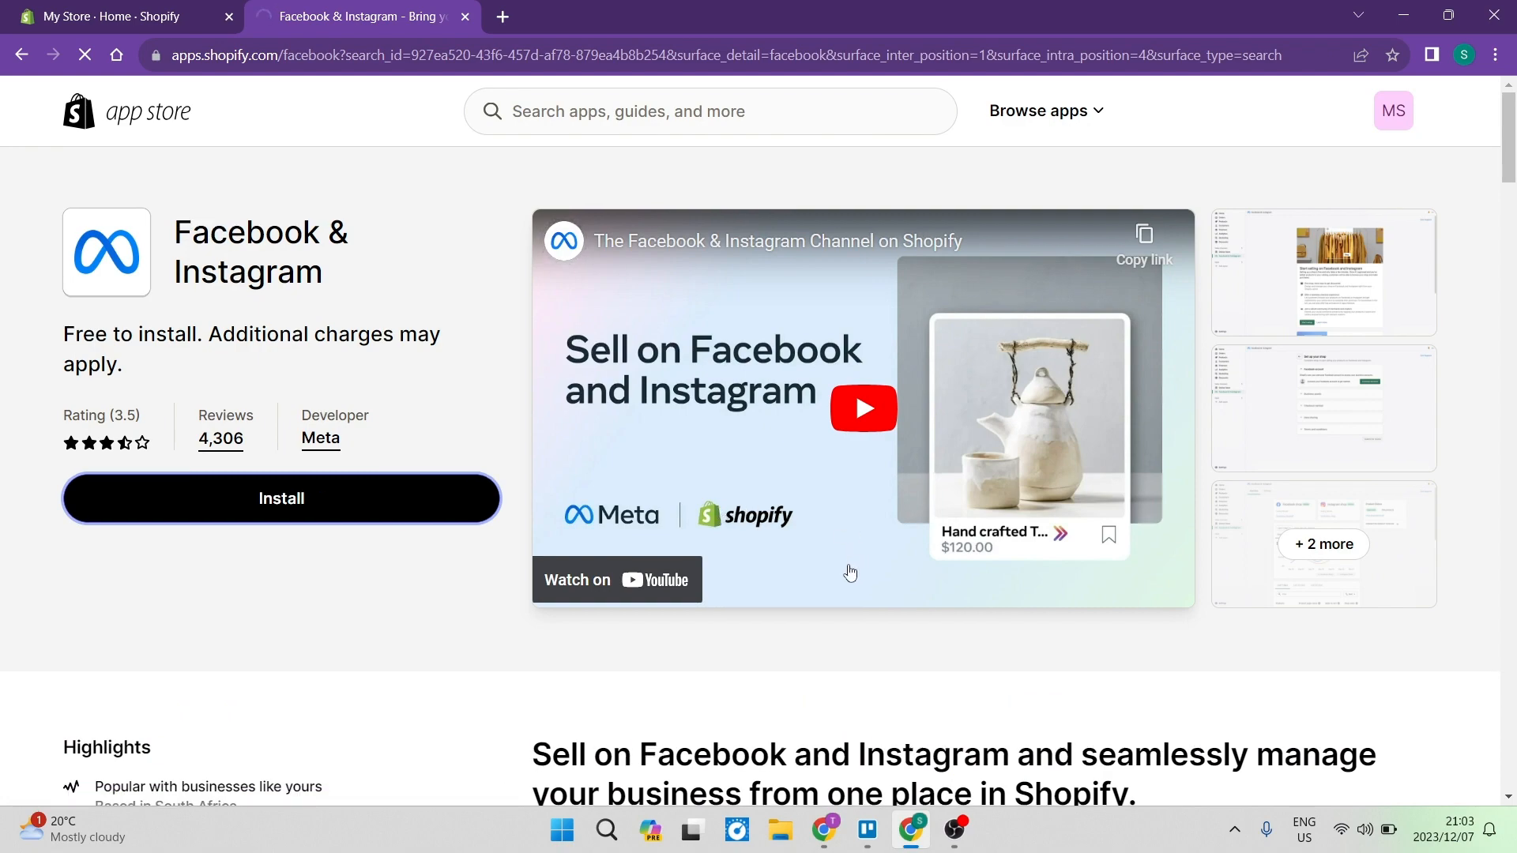
Read through the listing's features and free pricing sections.
scroll("down", 3)
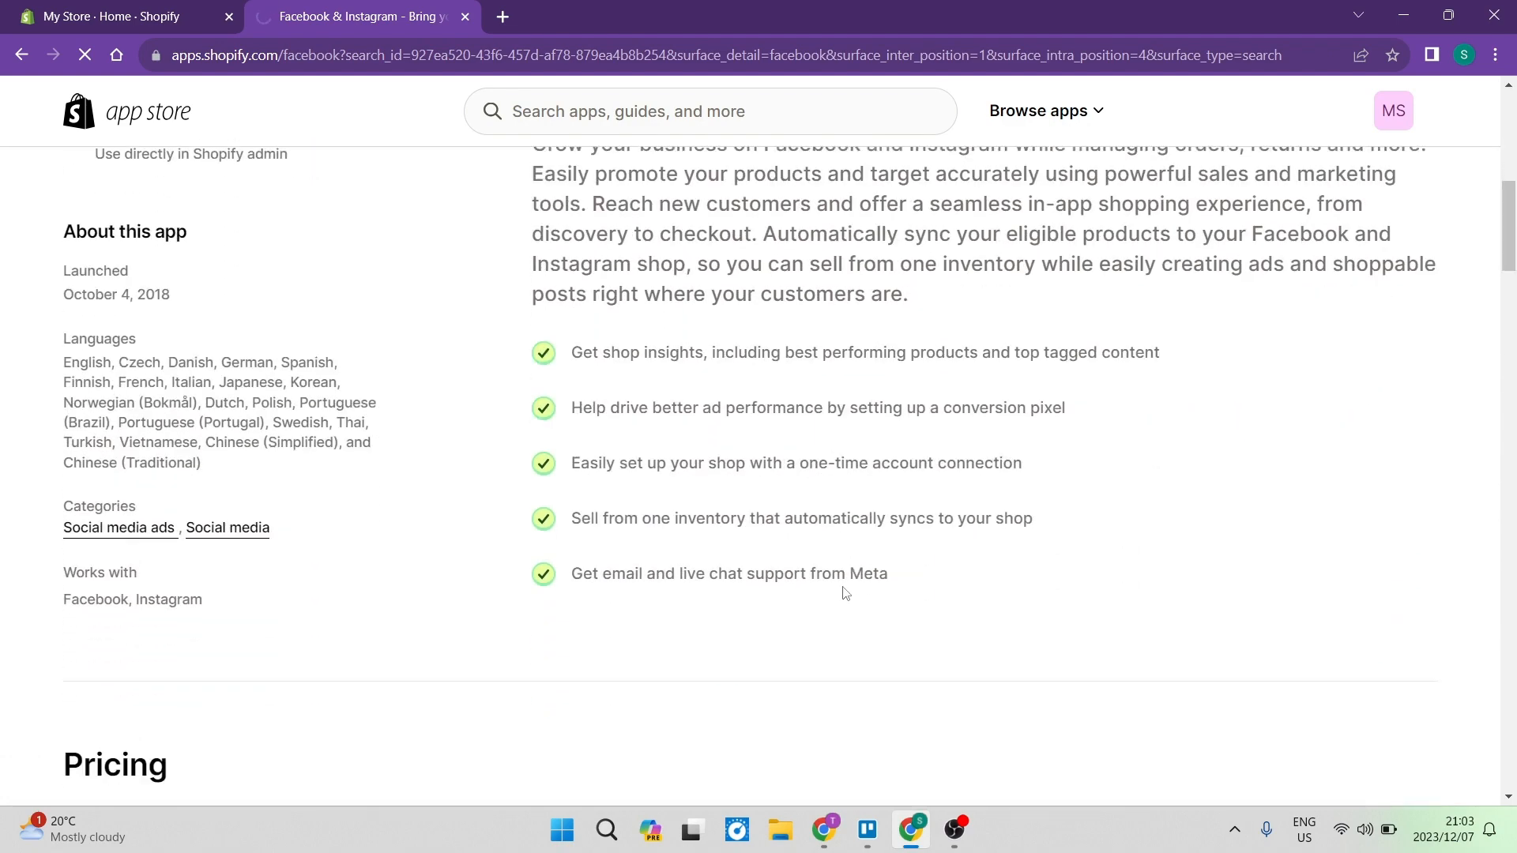
scroll("down", 3)
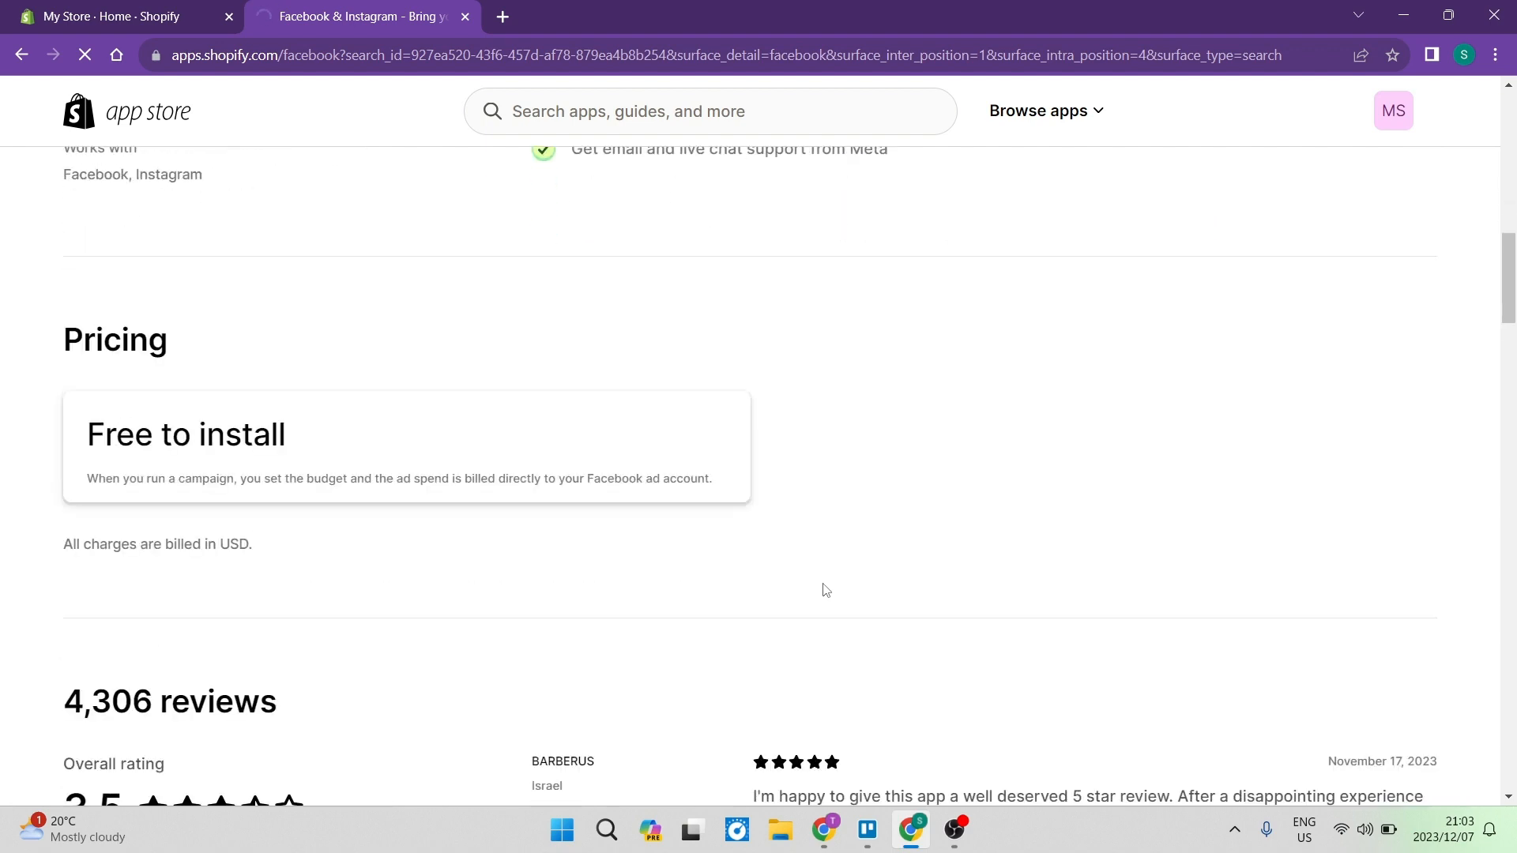
scroll("down", 3)
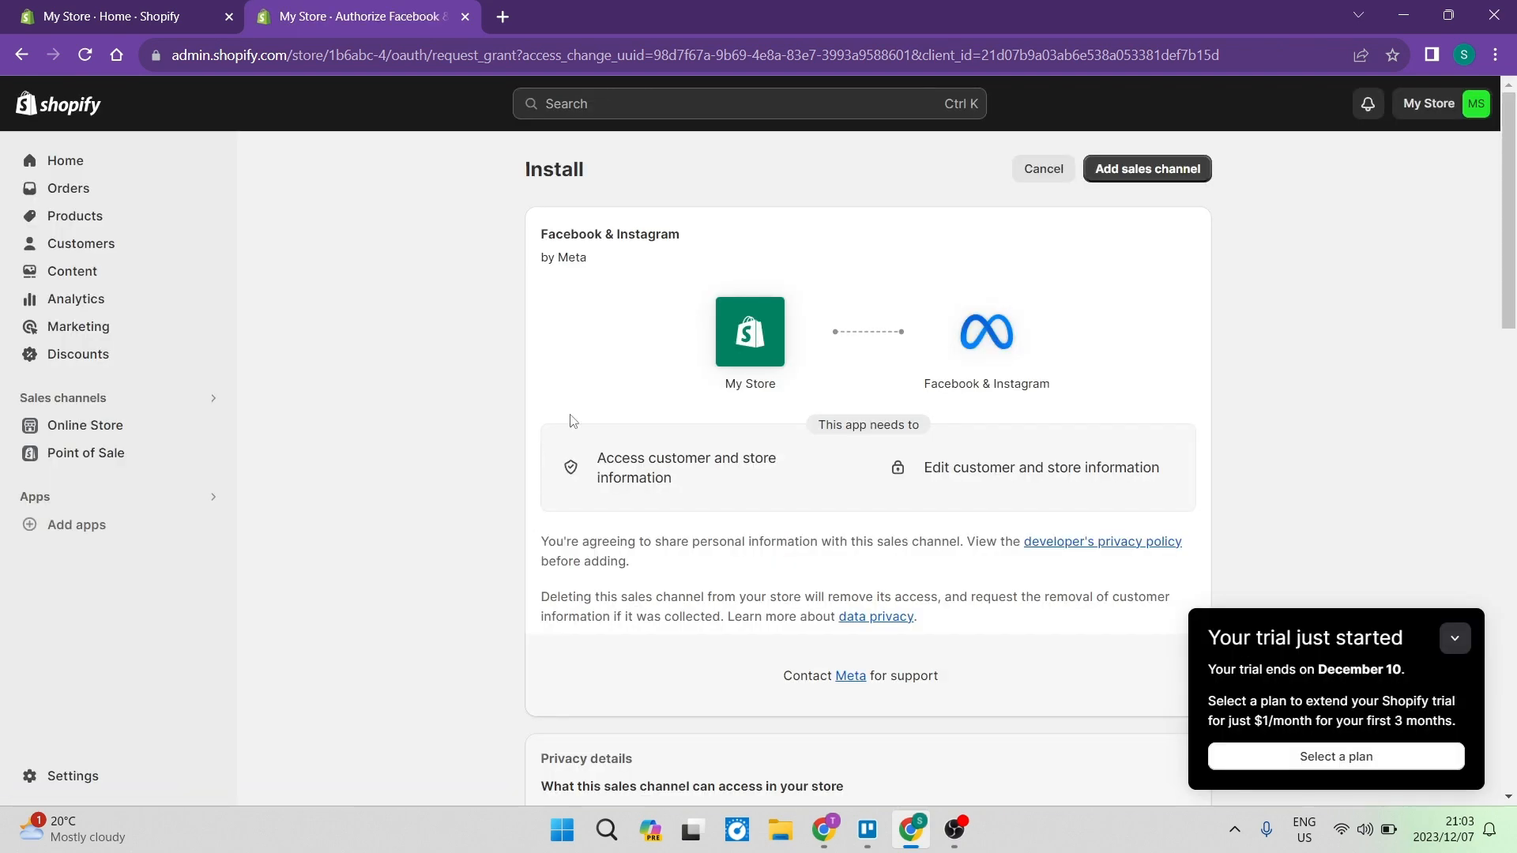
mouse_move(890, 385)
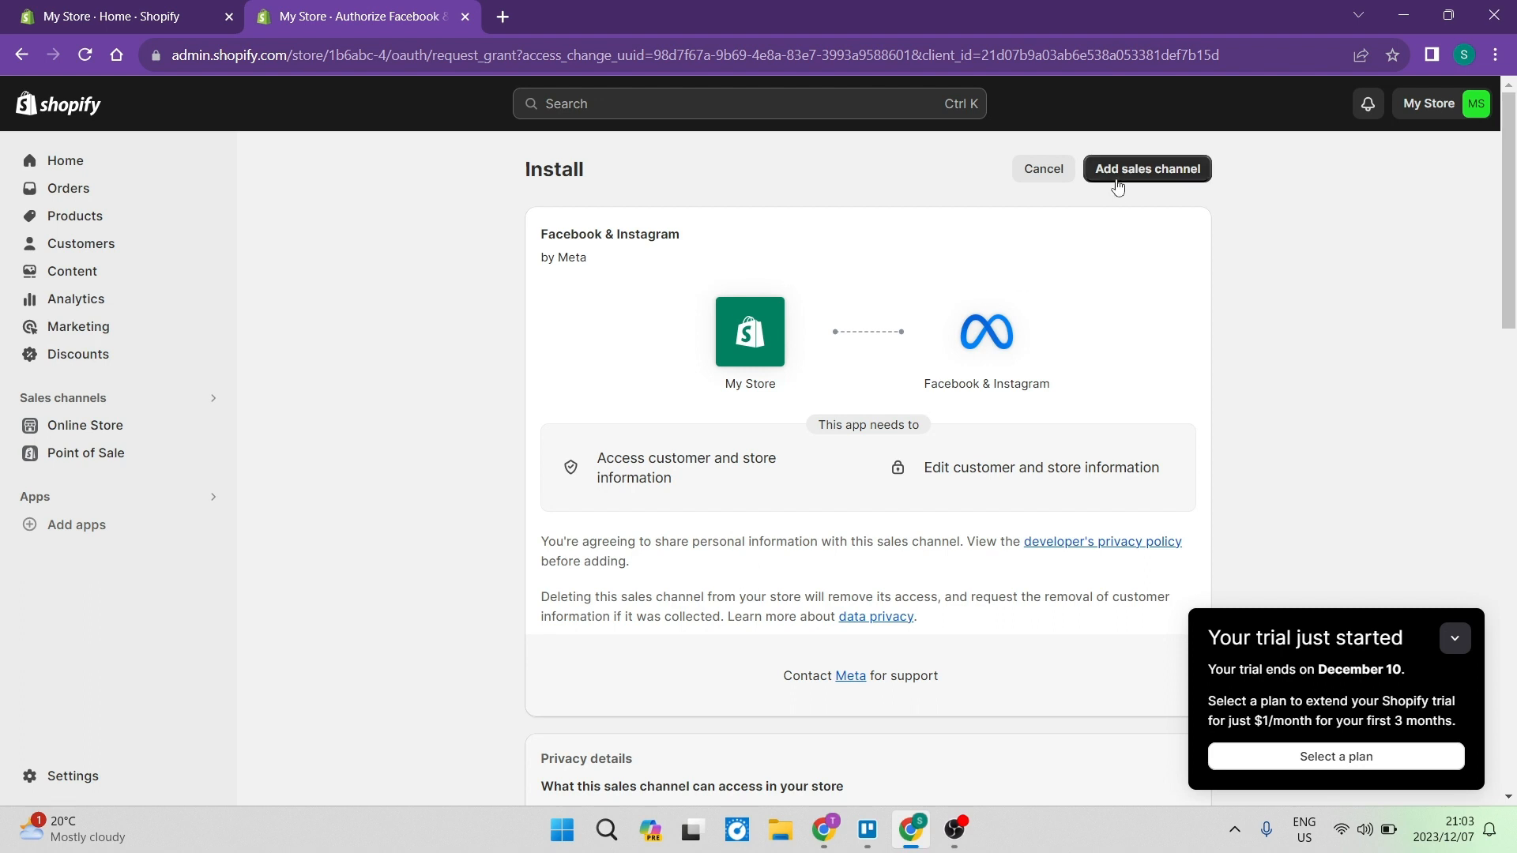
mouse_move(1131, 189)
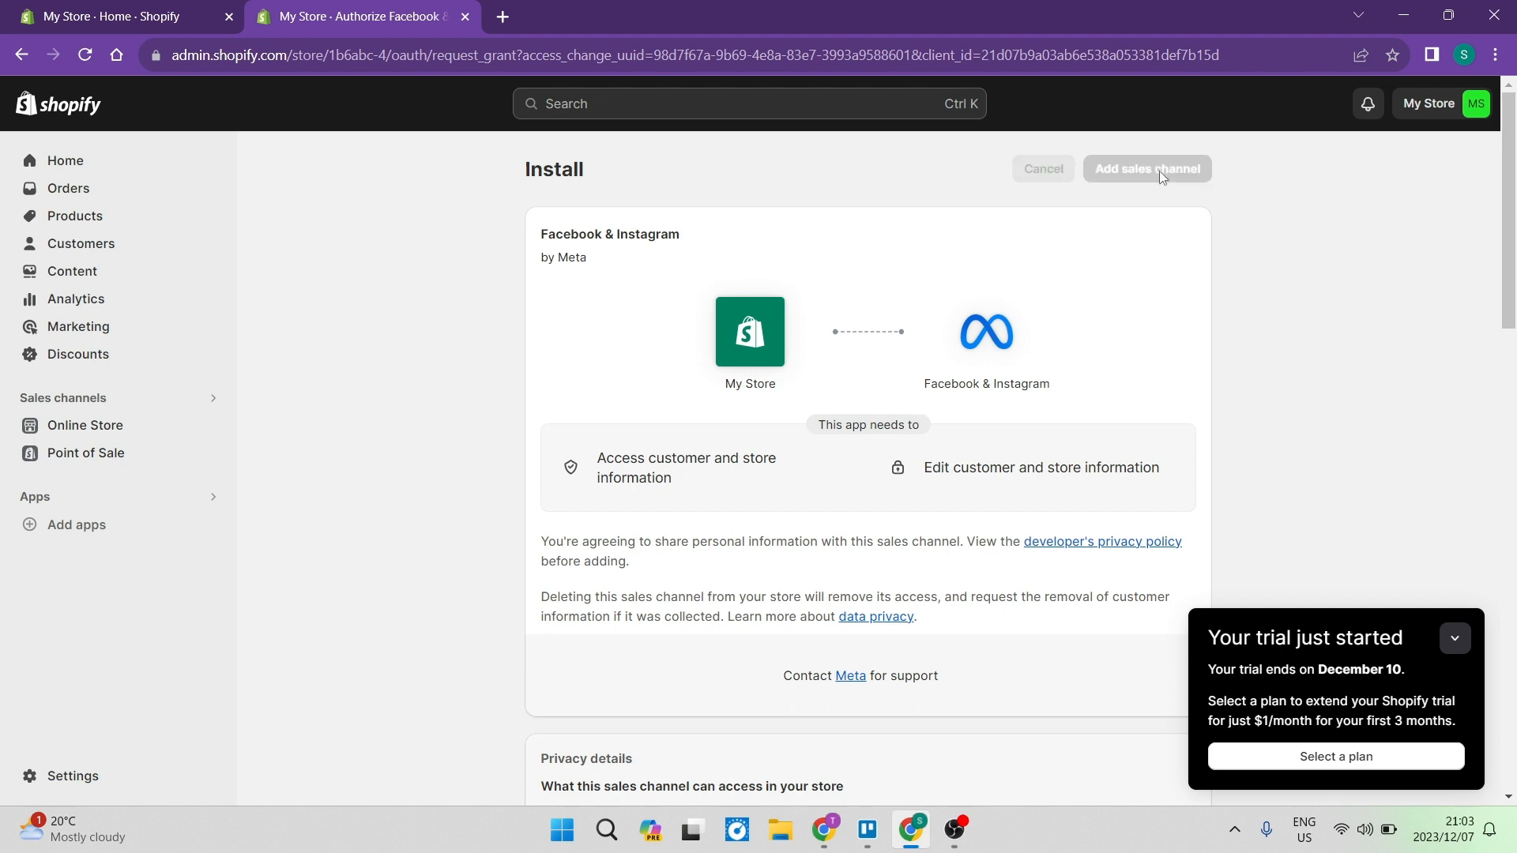
Finish adding the channel and get started with Advantage+ catalogue ads.
left_click(1147, 169)
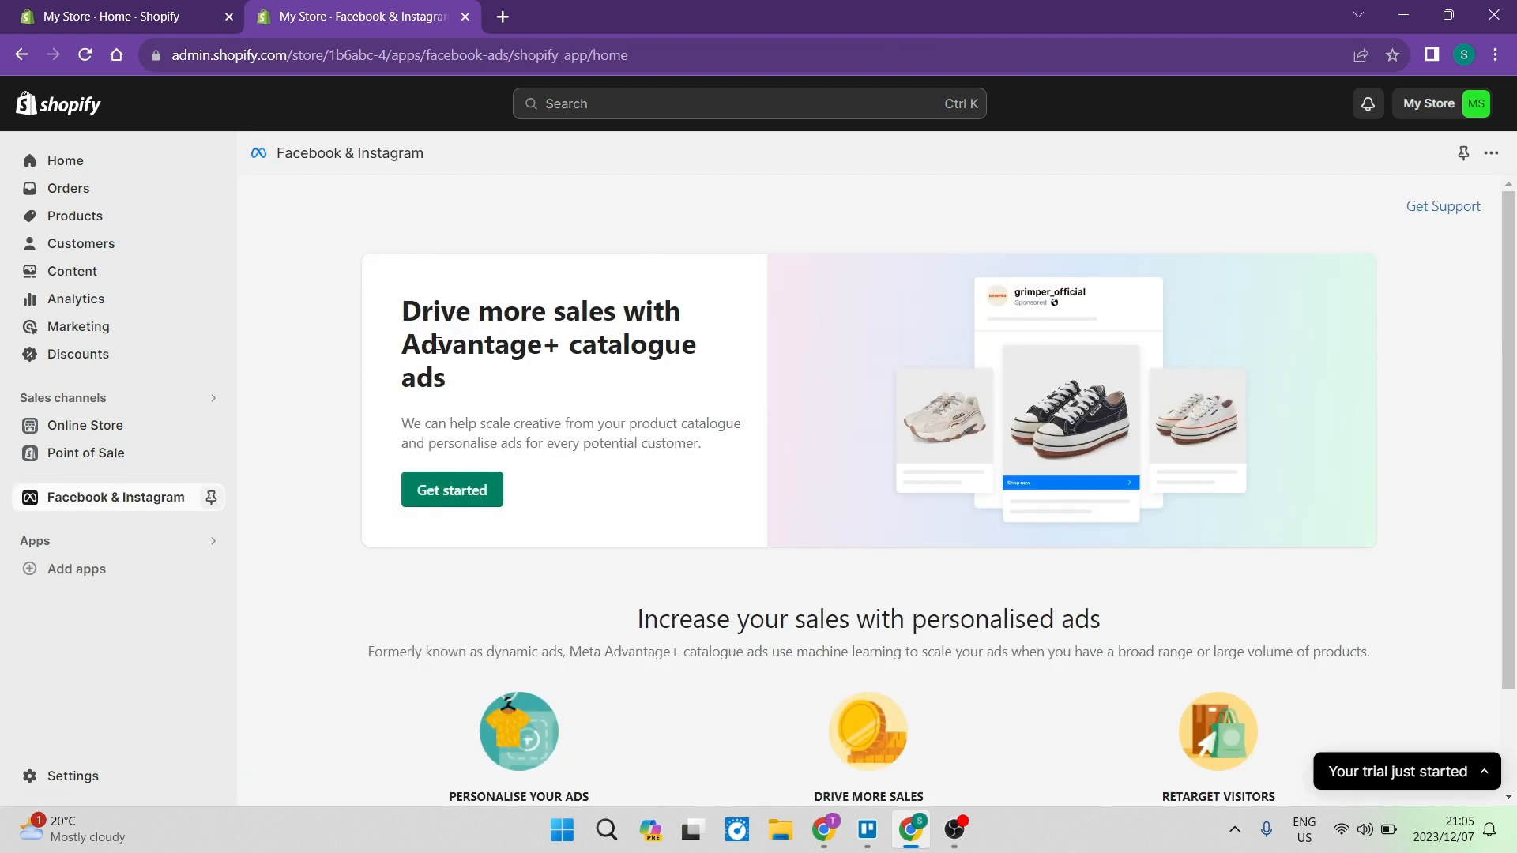
mouse_move(489, 383)
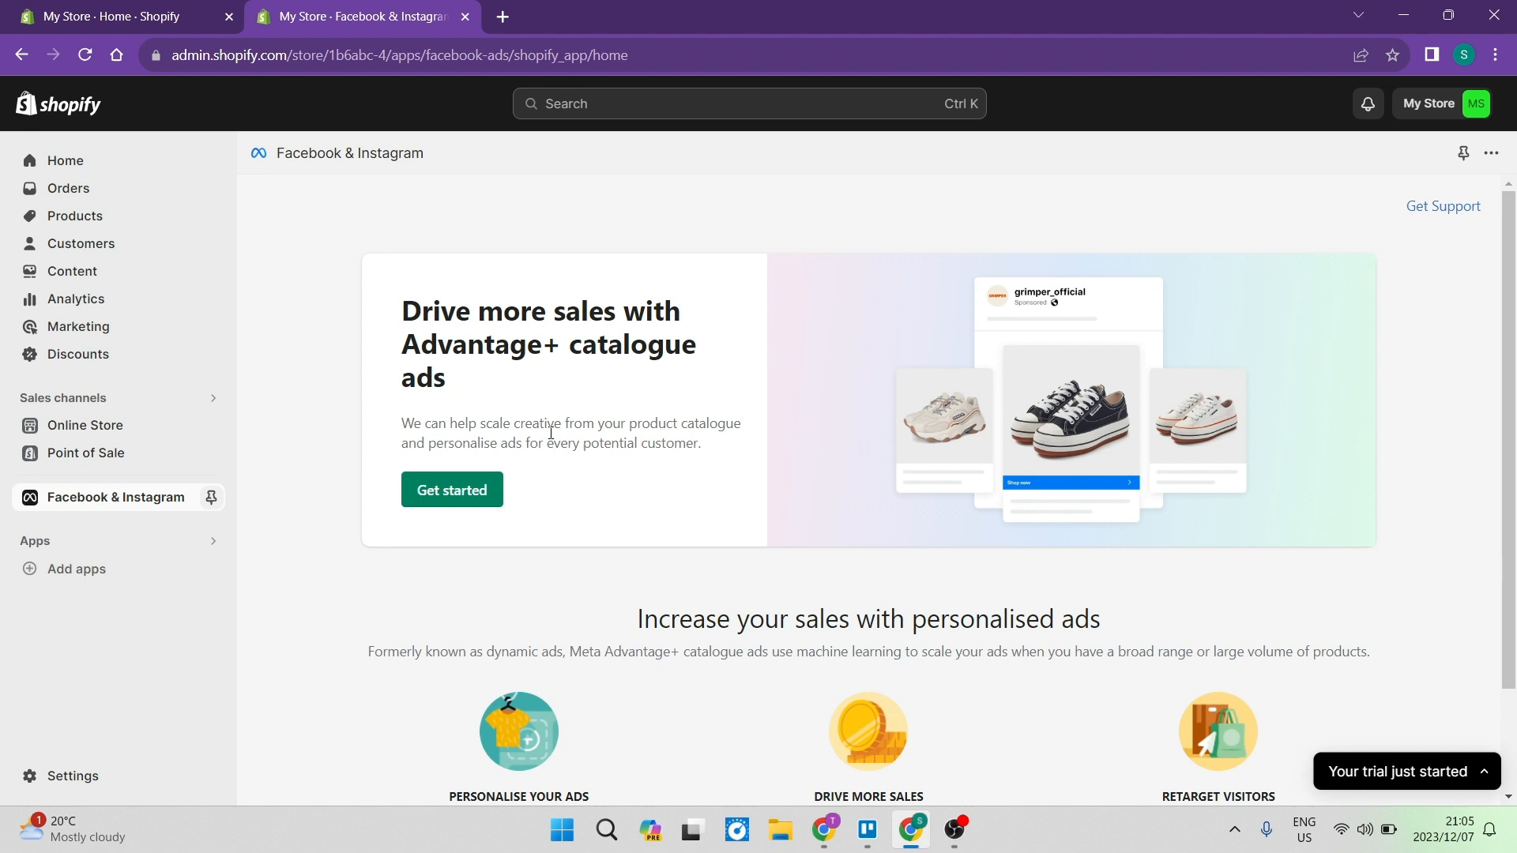
left_click(450, 490)
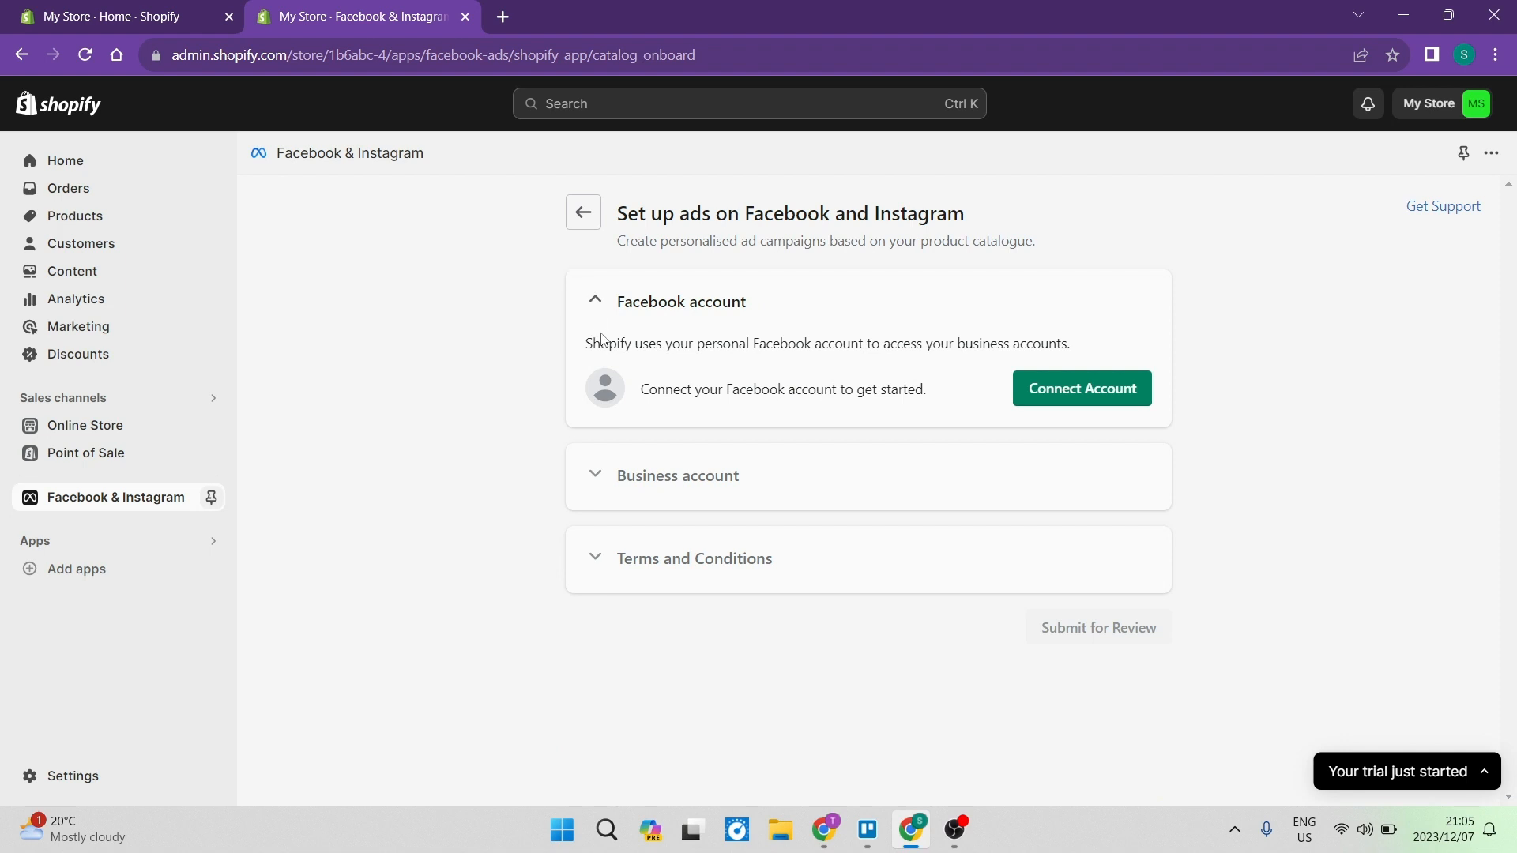
mouse_move(855, 378)
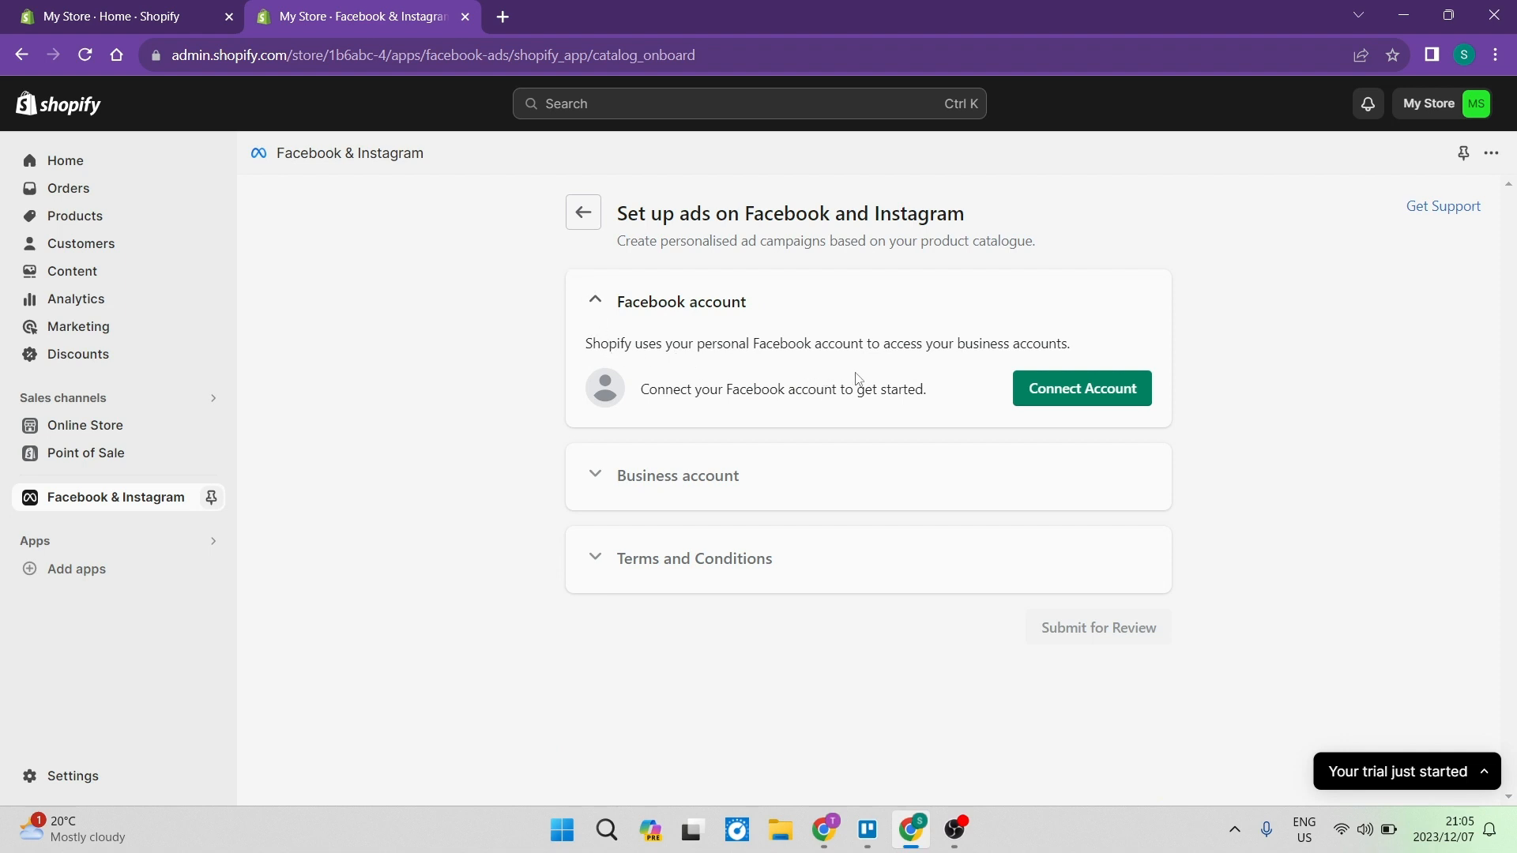
mouse_move(1081, 388)
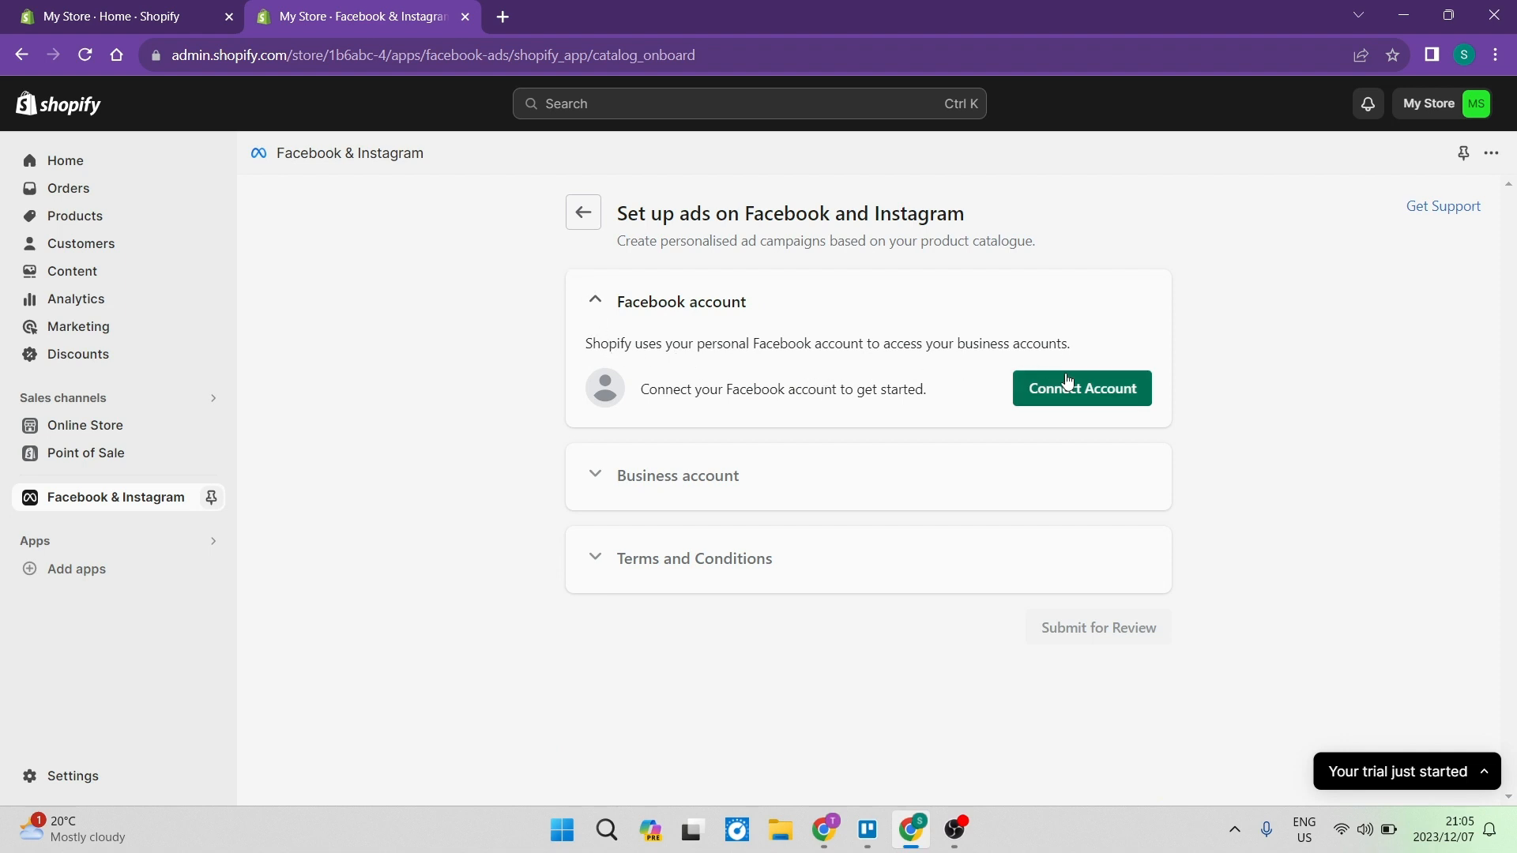
mouse_move(1090, 406)
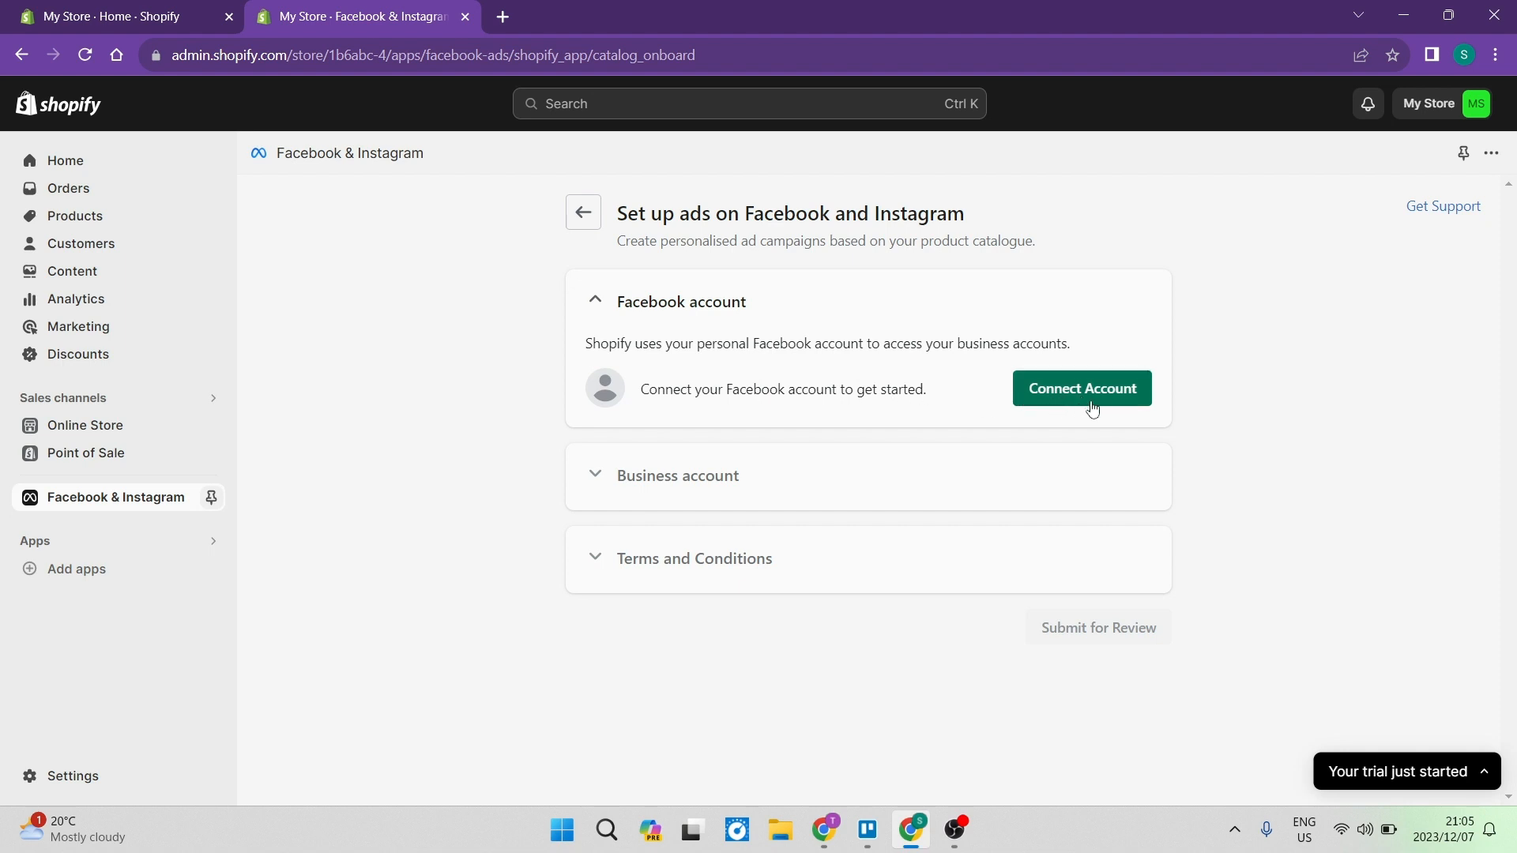
Log in to Facebook, confirm the account and allow sharing business assets with Shopify.
left_click(1080, 388)
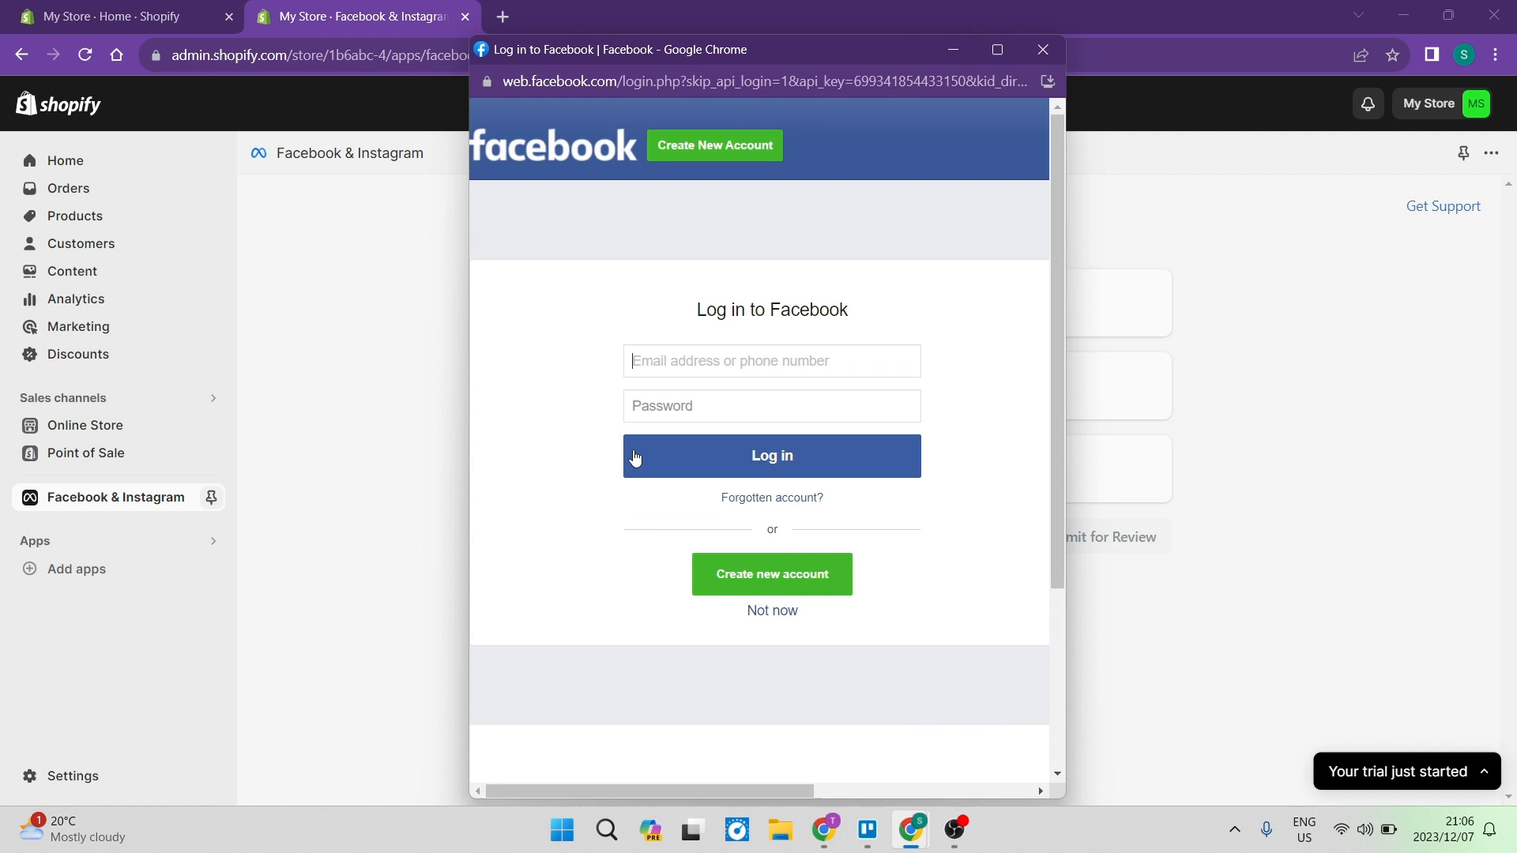
mouse_move(760, 406)
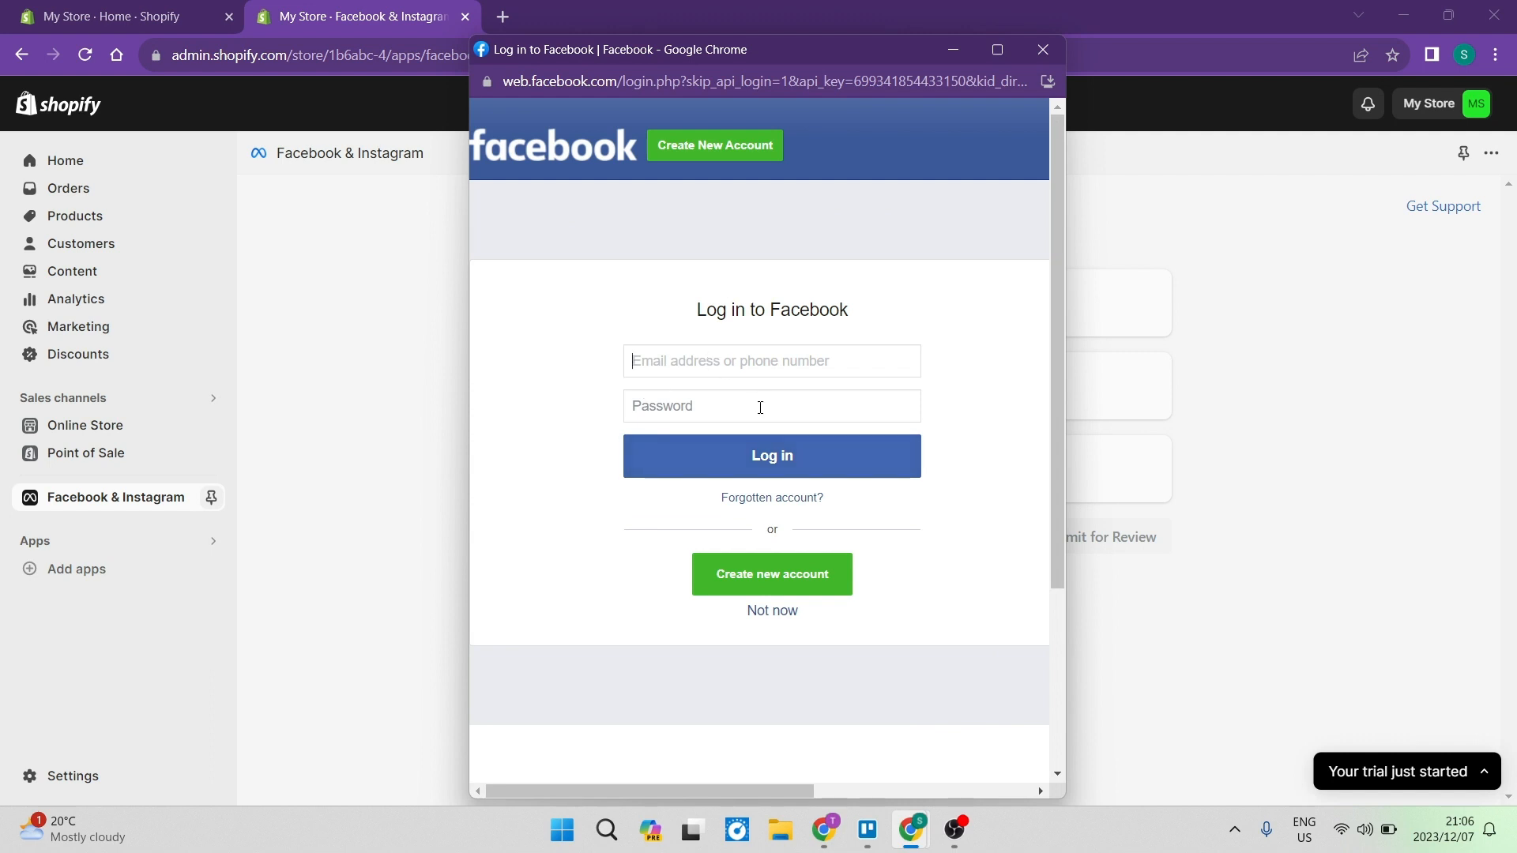
mouse_move(842, 351)
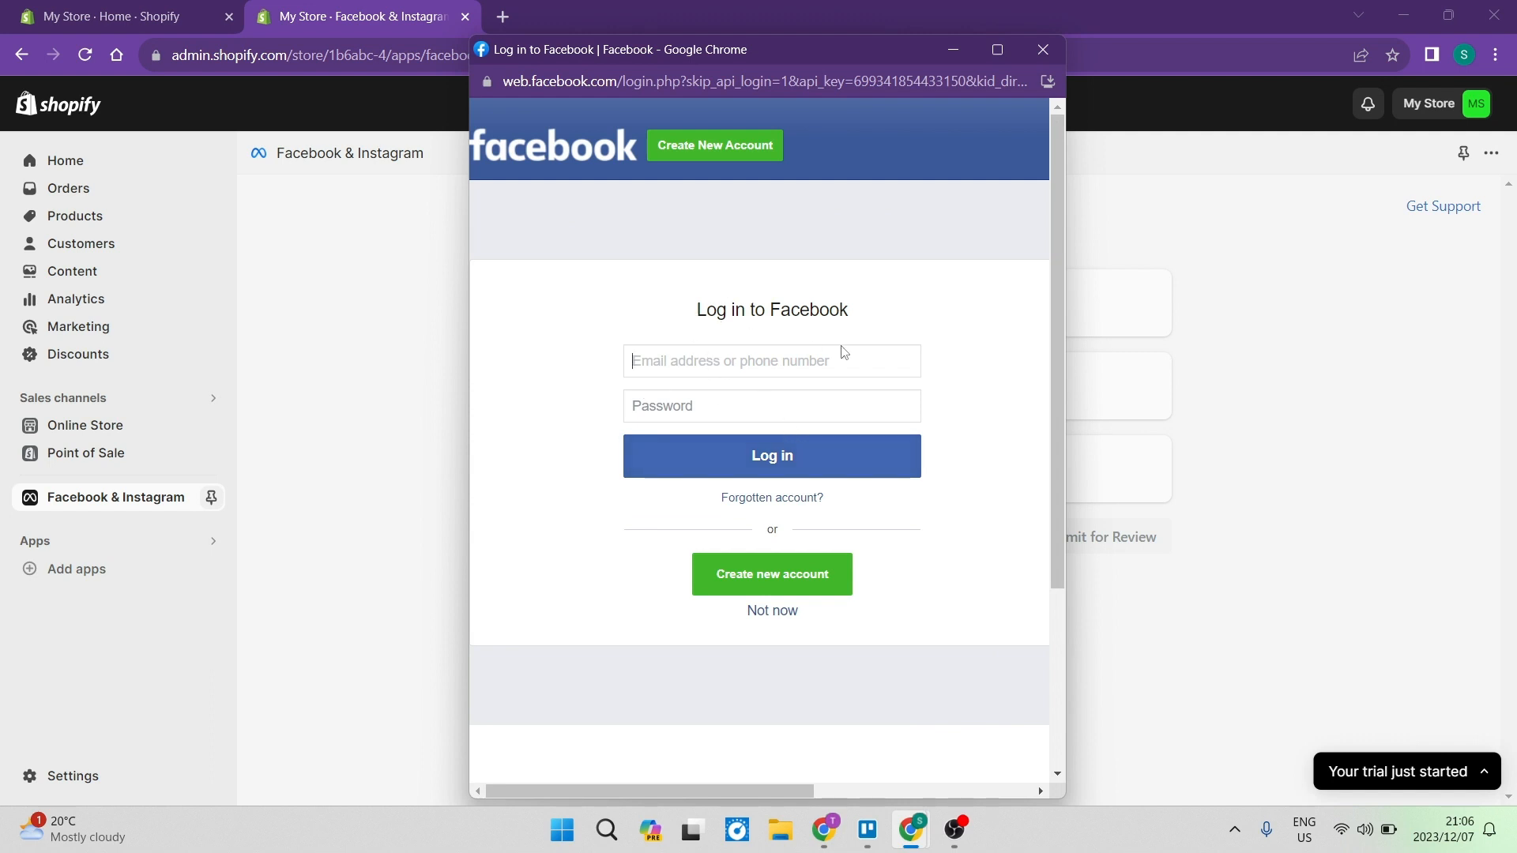
mouse_move(771, 433)
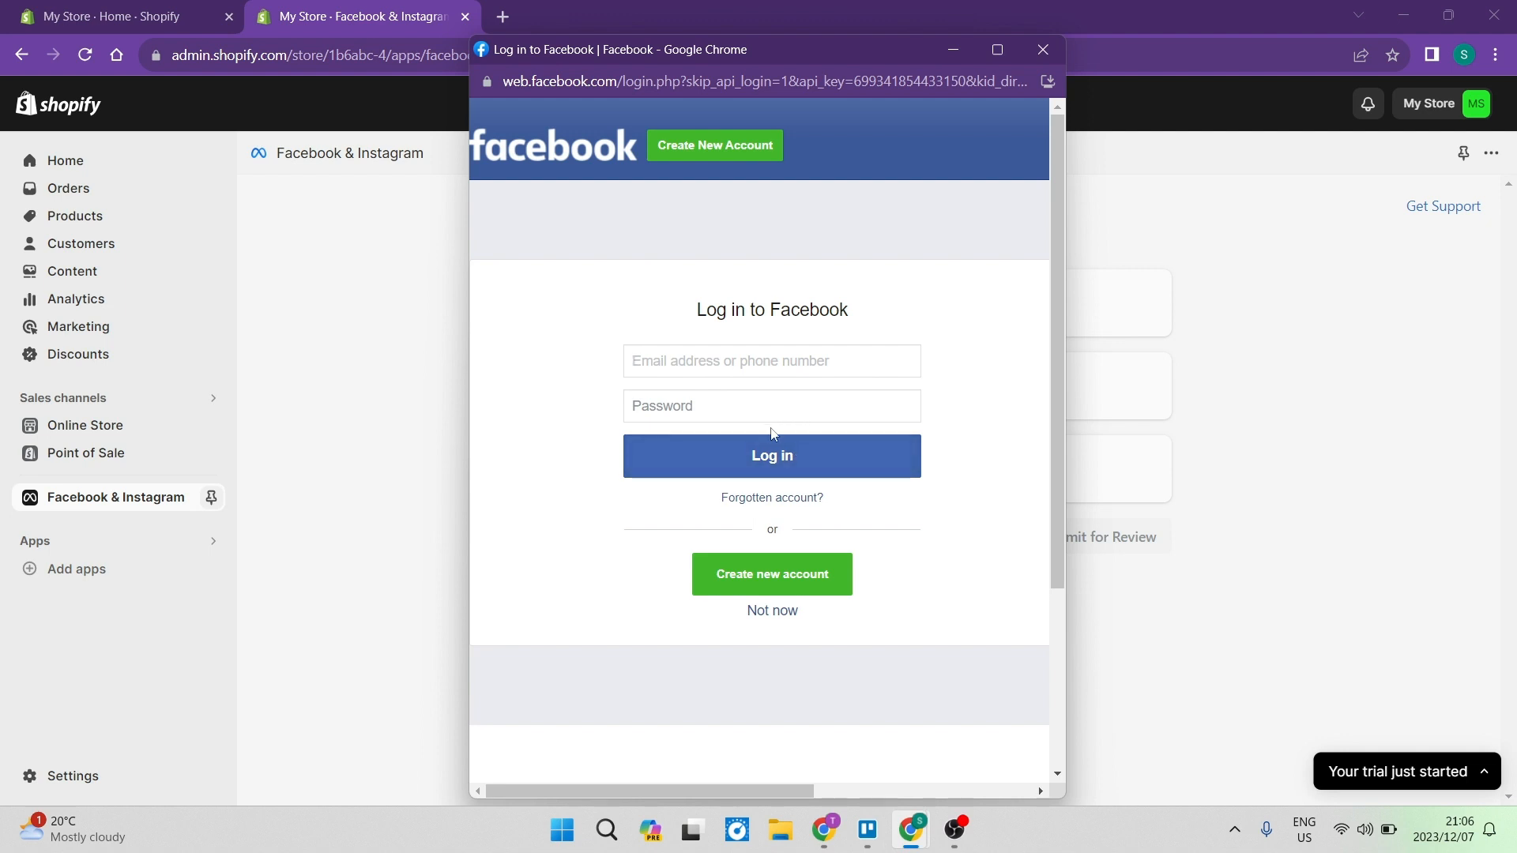
mouse_move(764, 361)
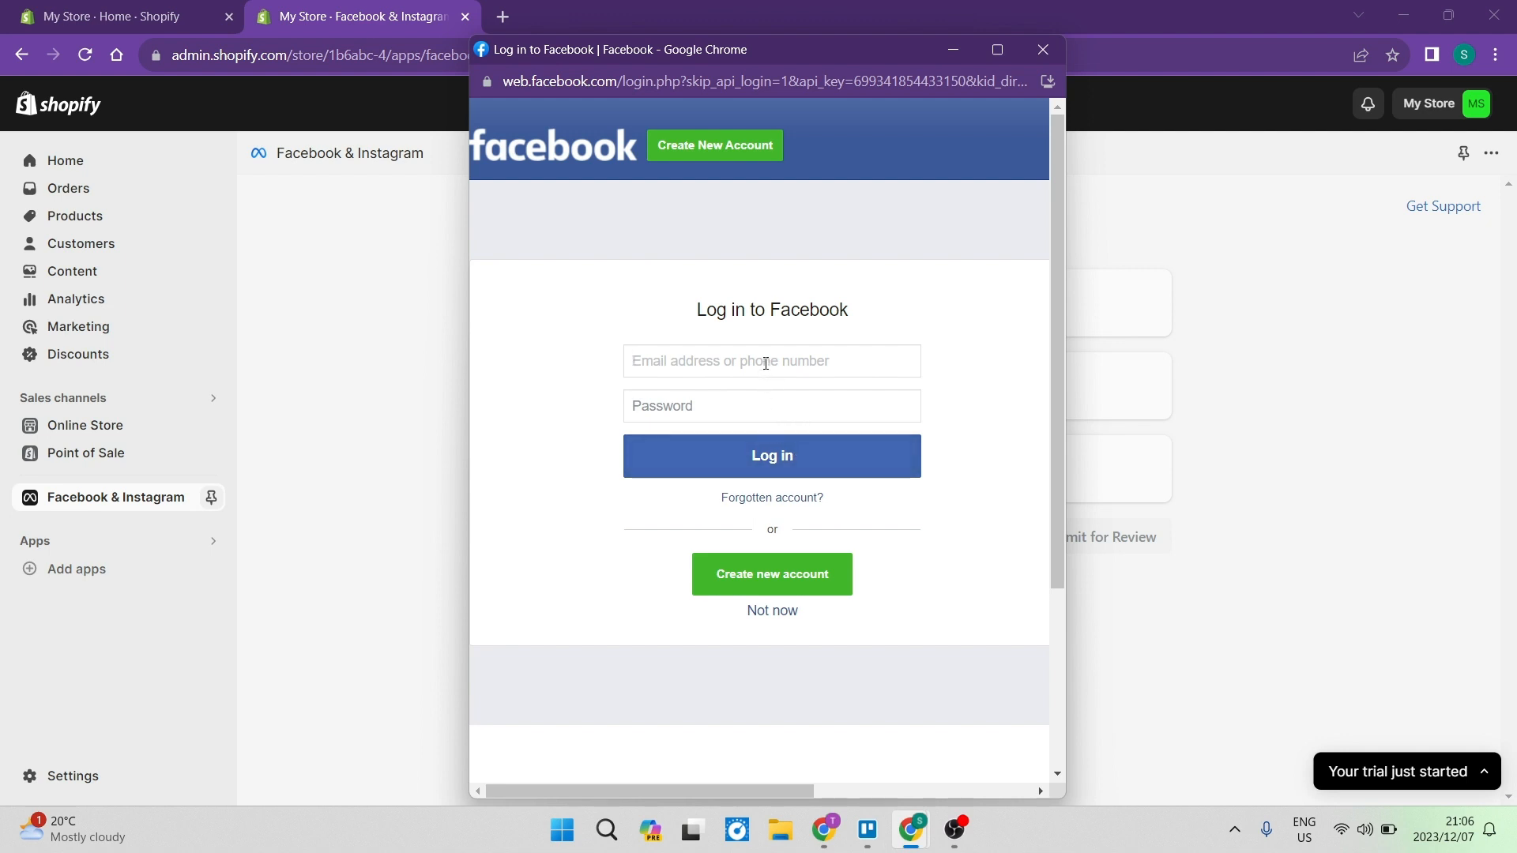
left_click(771, 455)
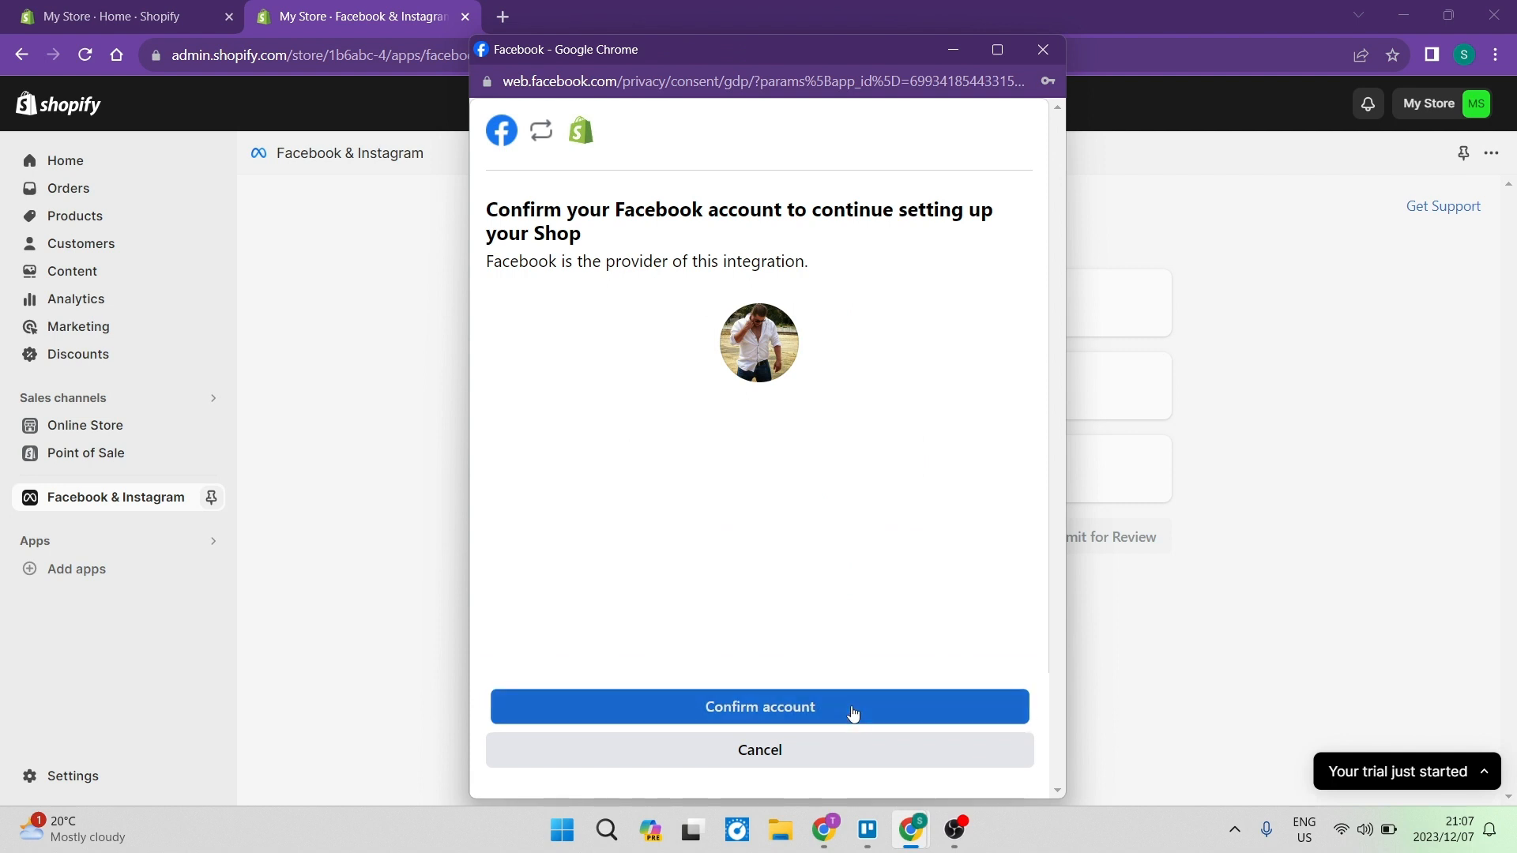
left_click(758, 706)
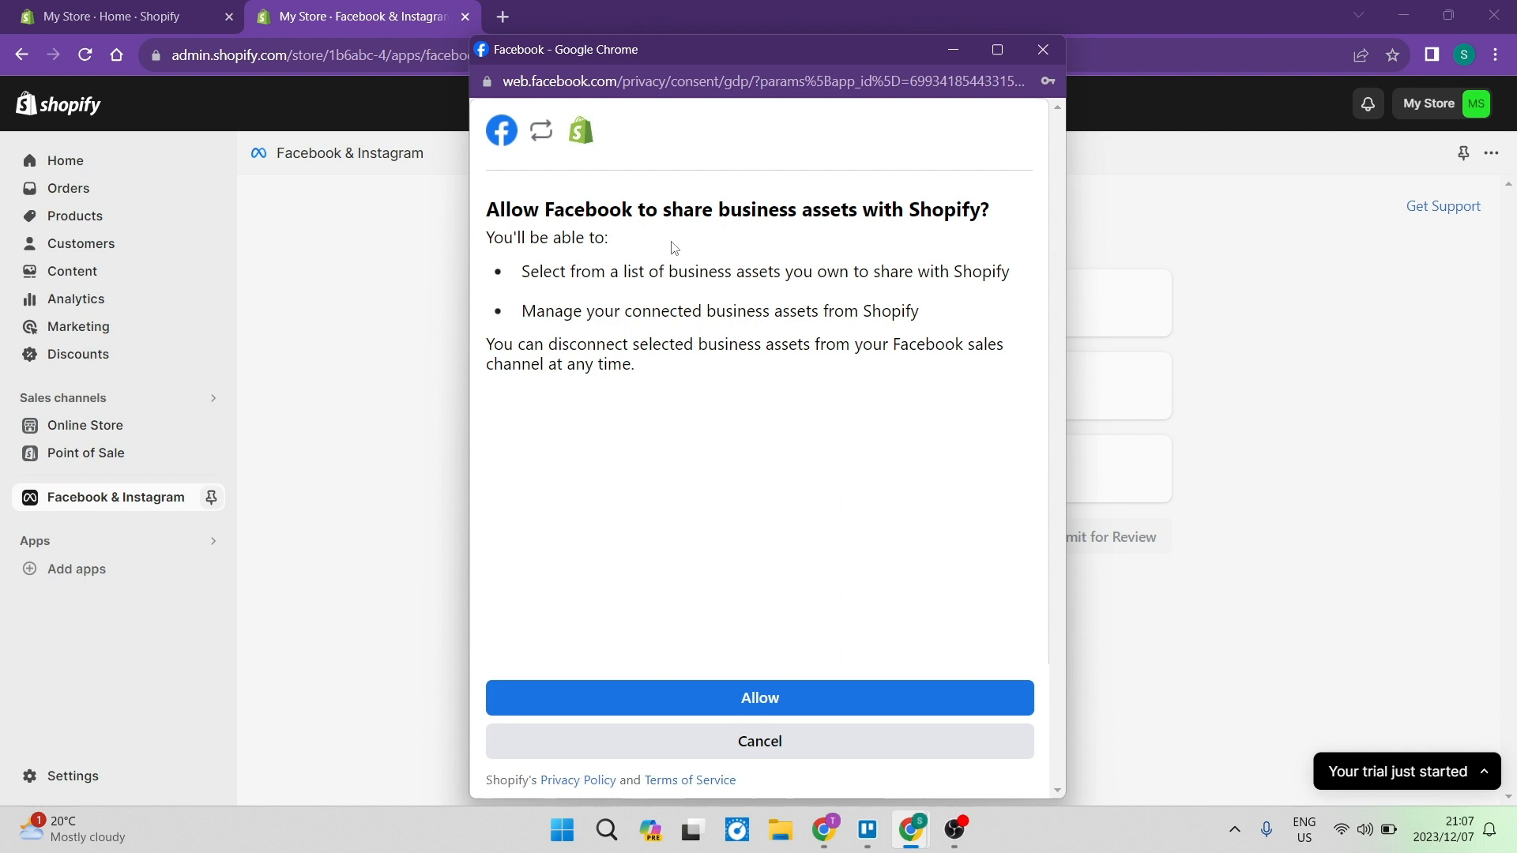
mouse_move(767, 670)
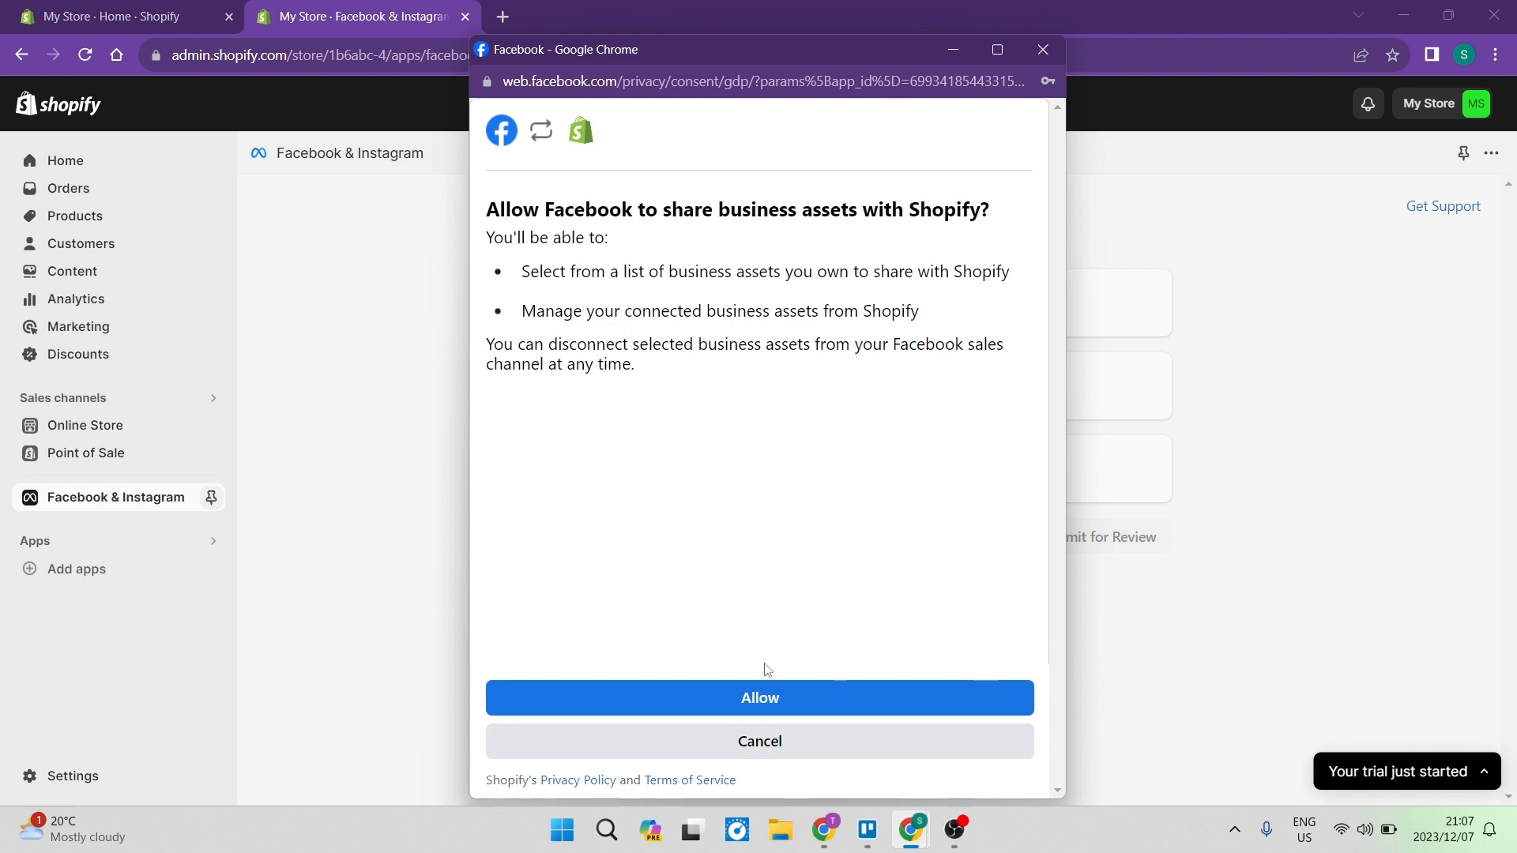
left_click(758, 696)
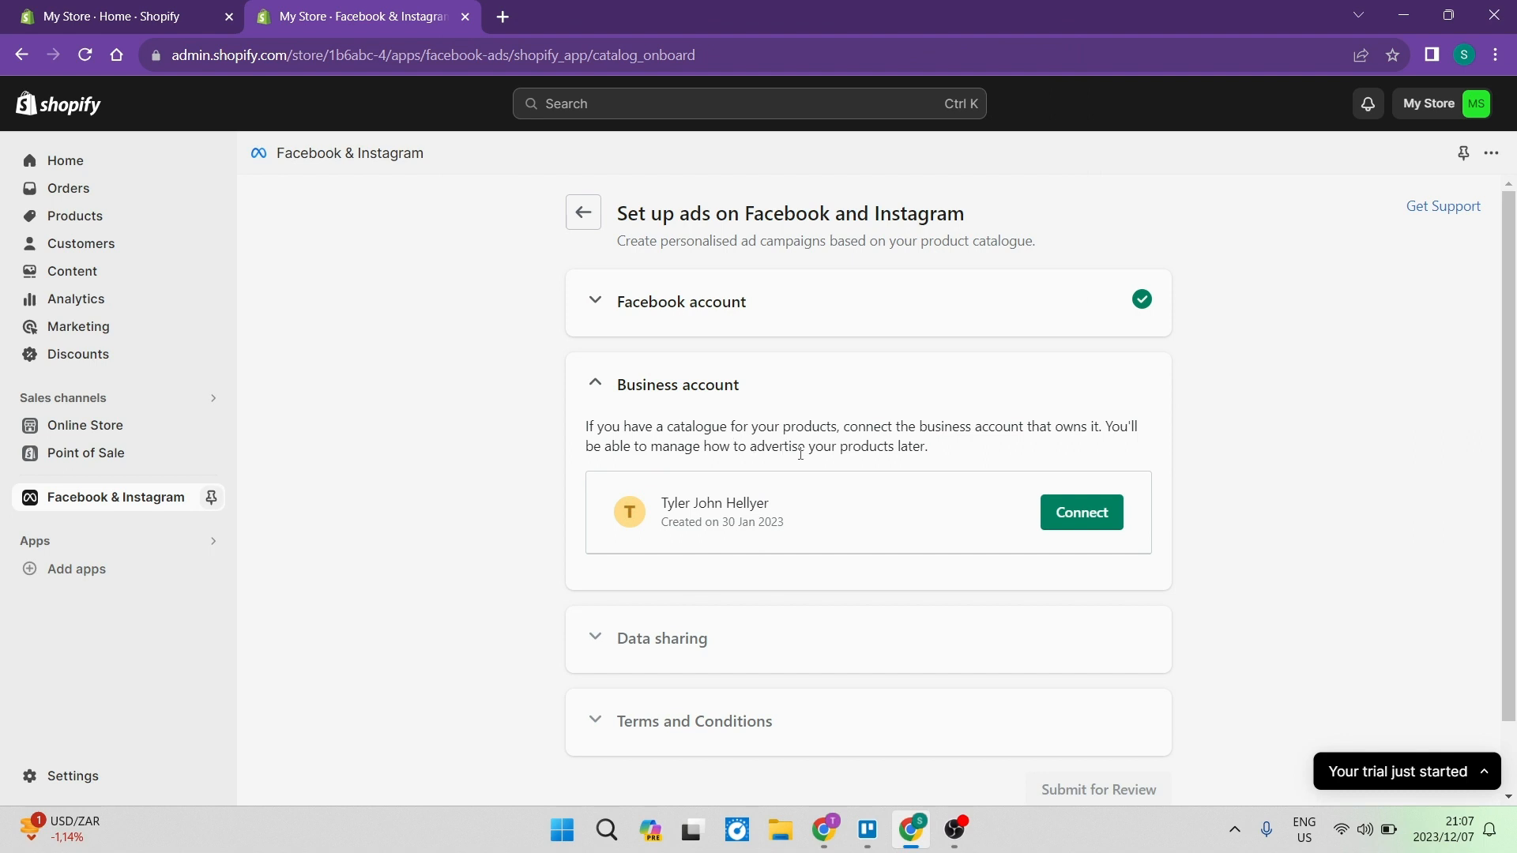
mouse_move(1052, 455)
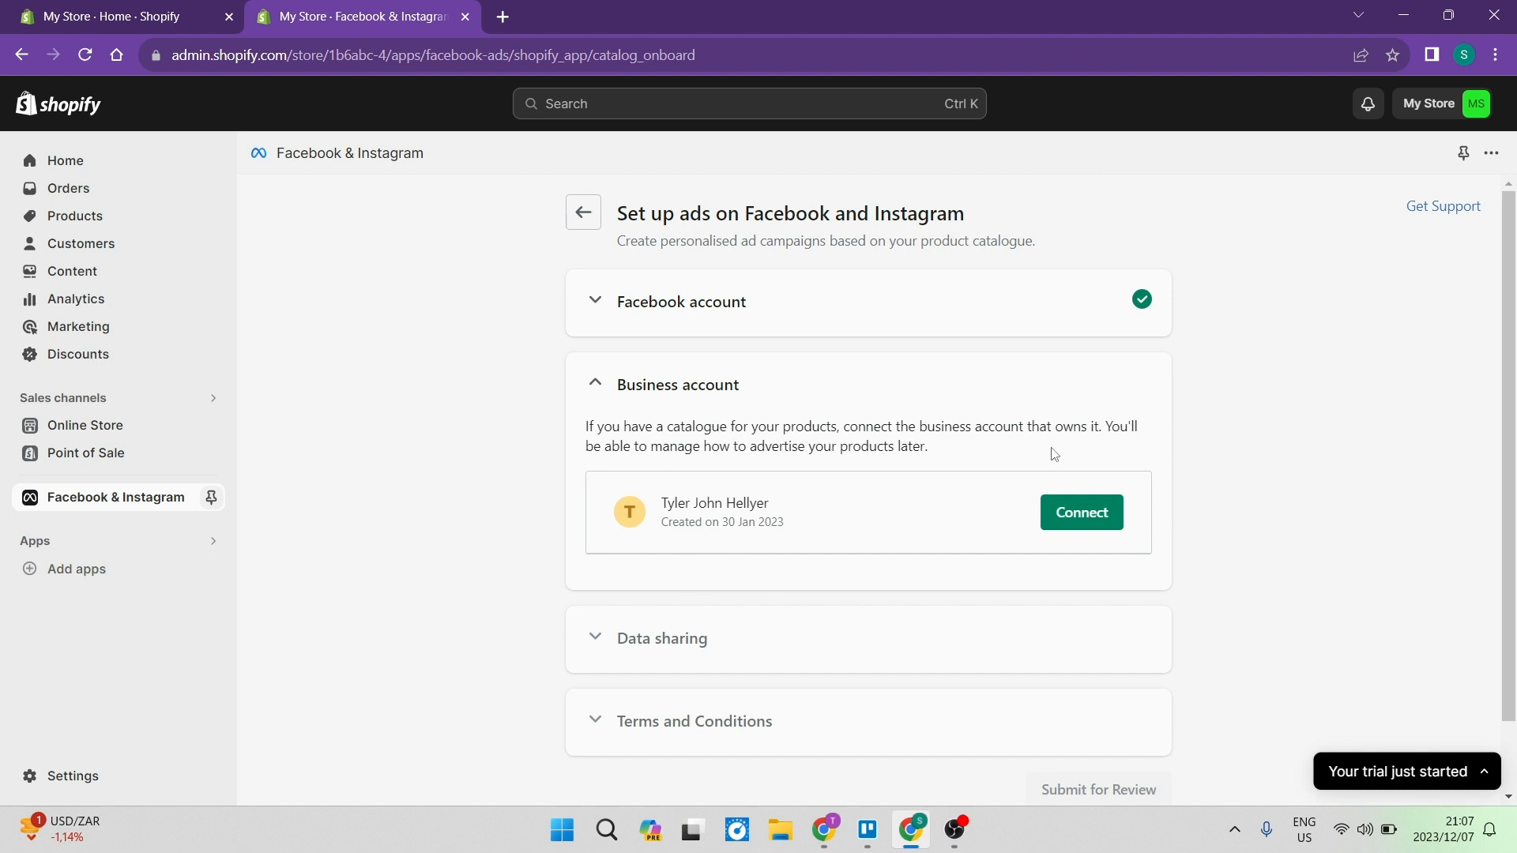
mouse_move(663, 553)
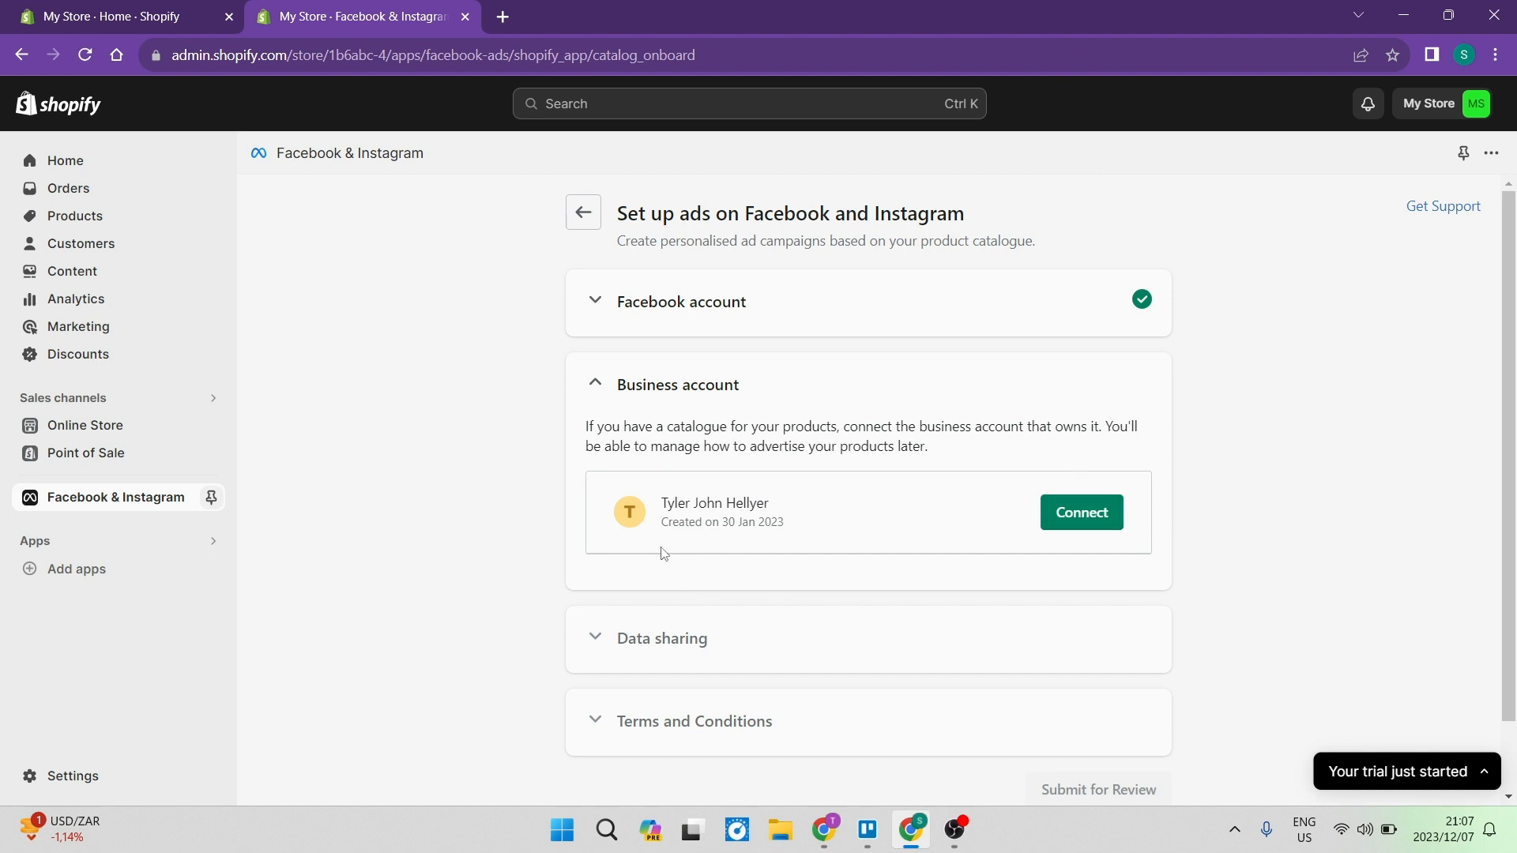
Connect the existing business account to the ads setup.
left_click(1081, 512)
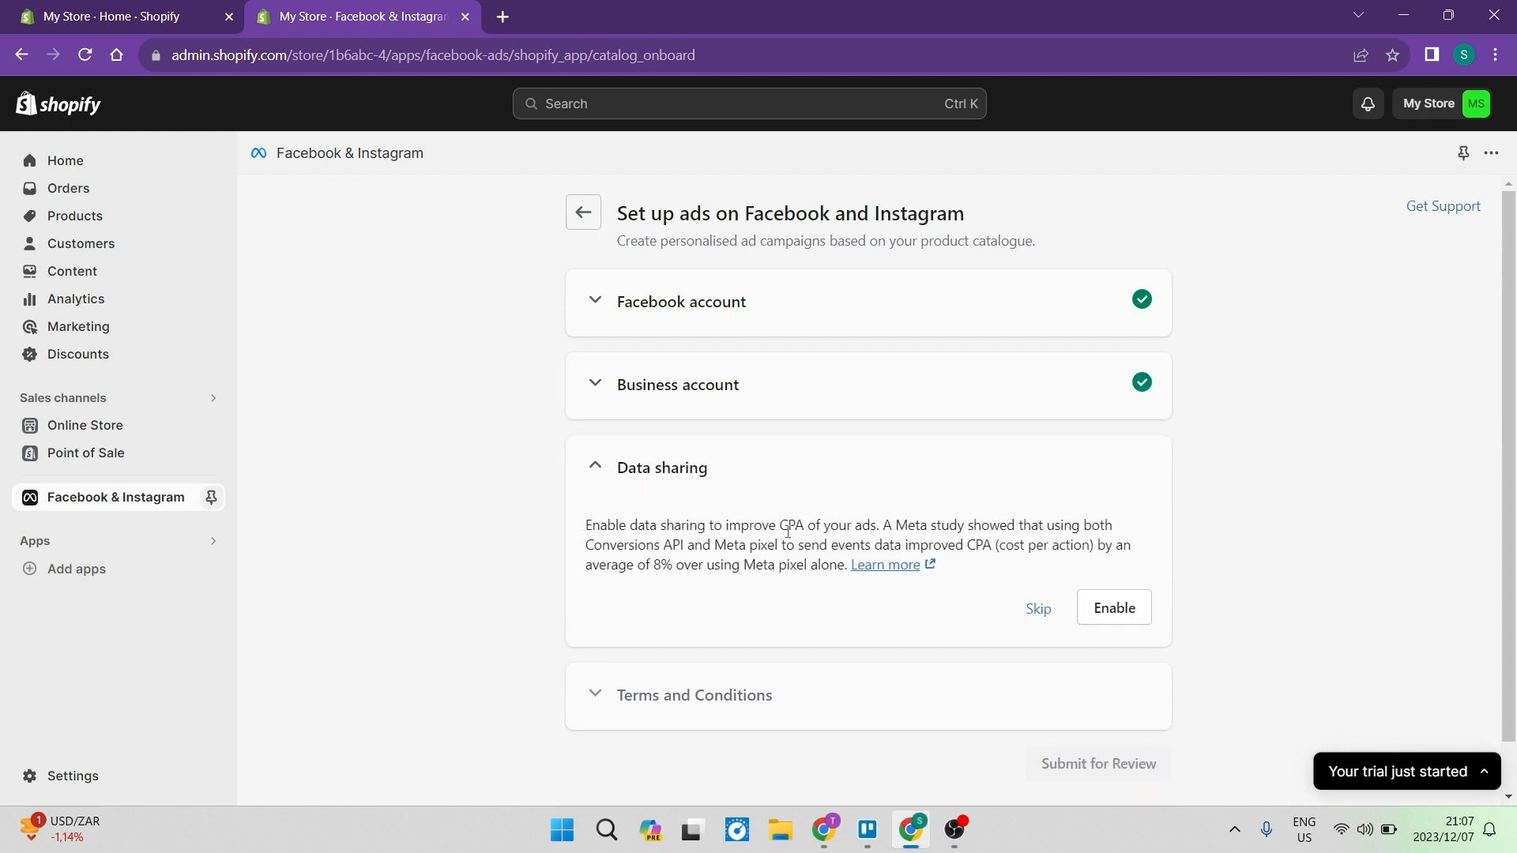
Enable data sharing with the Maximum preference and save it.
left_click(1111, 606)
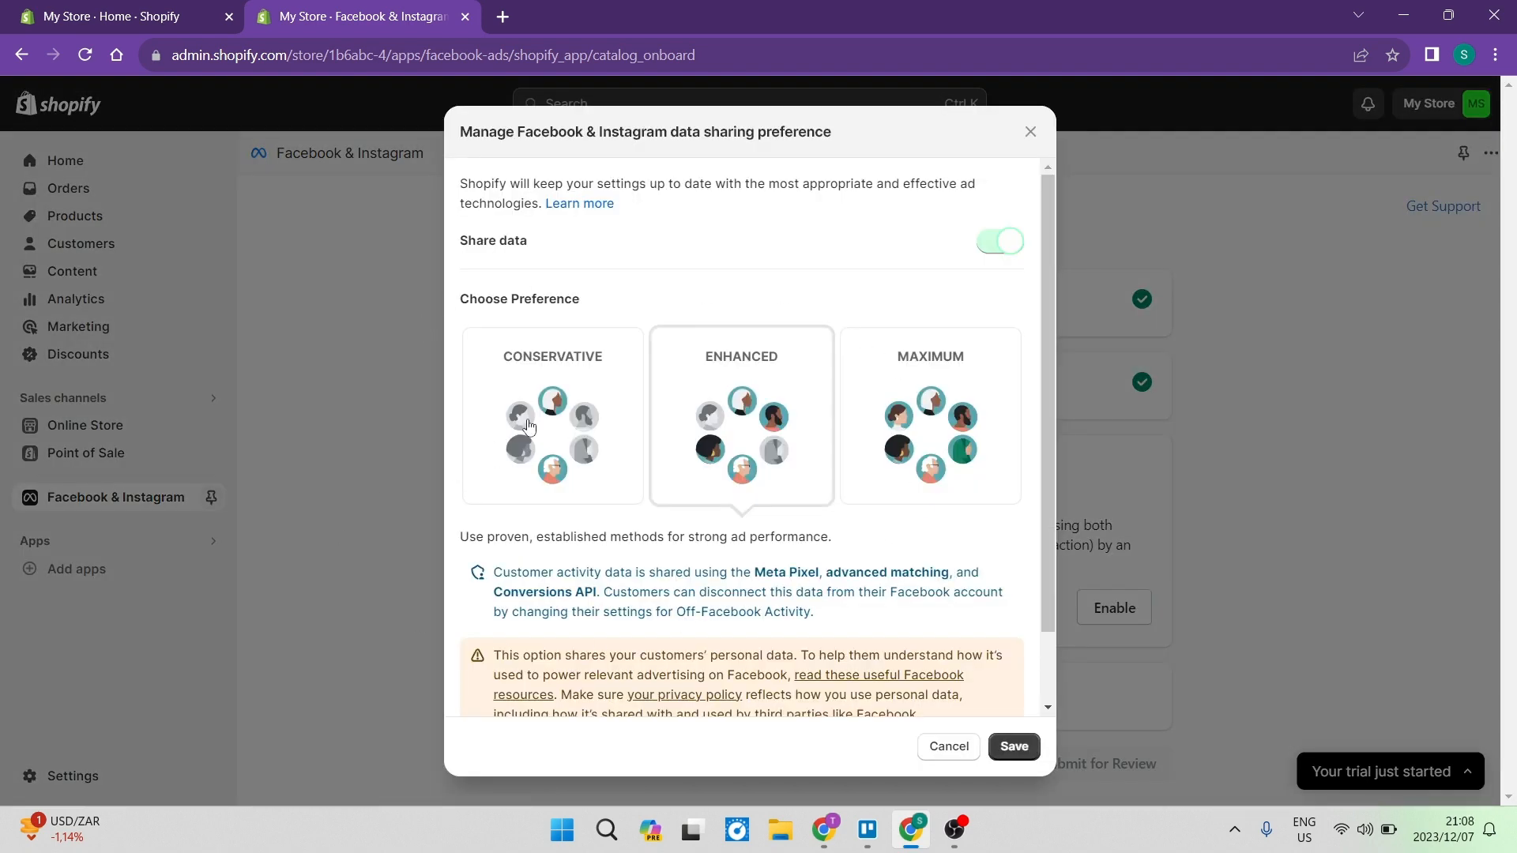
mouse_move(728, 417)
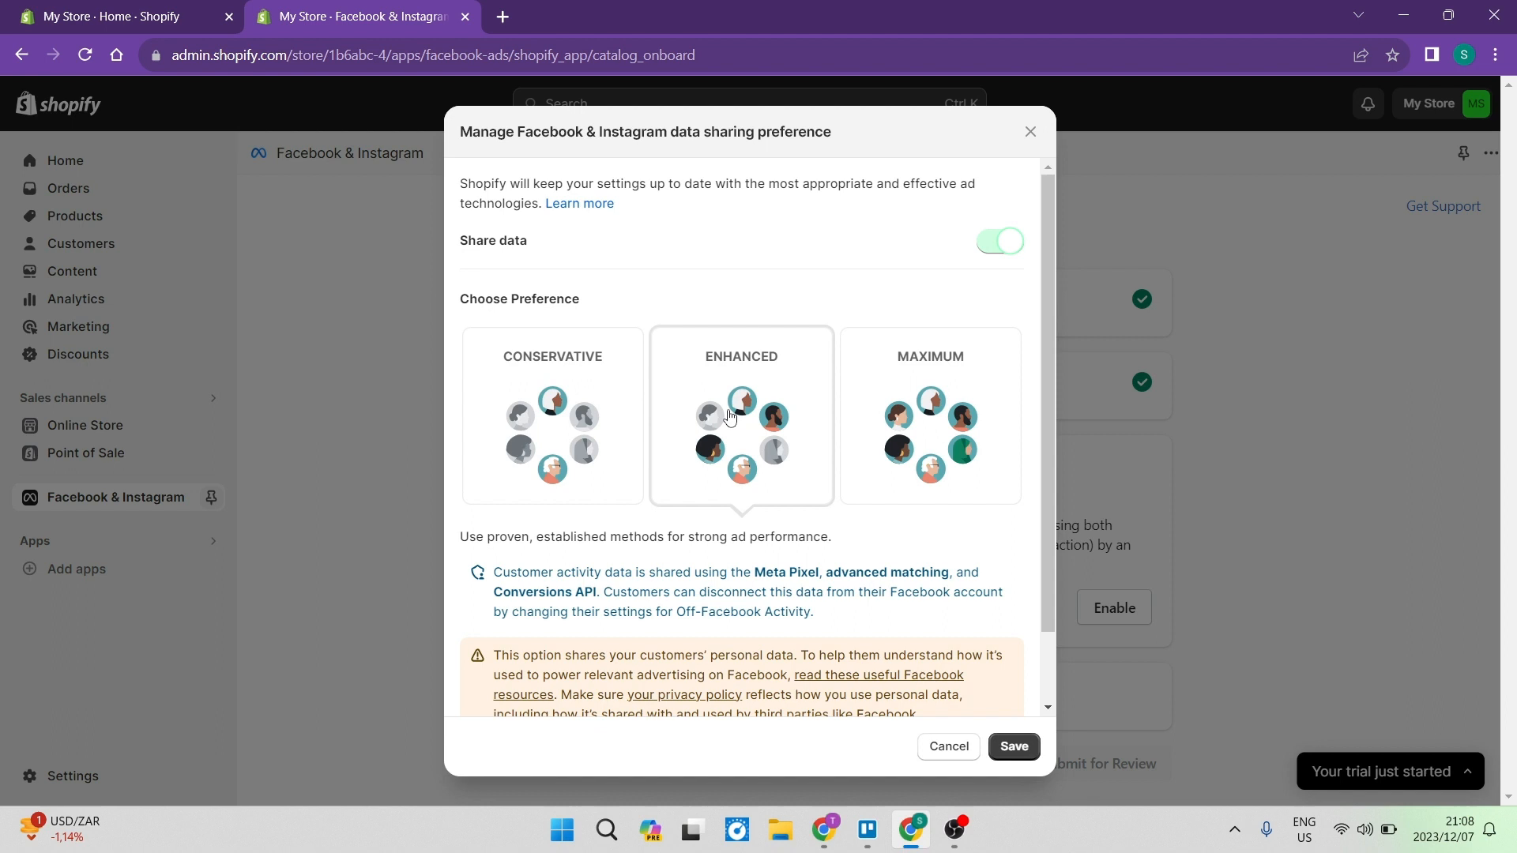
mouse_move(605, 316)
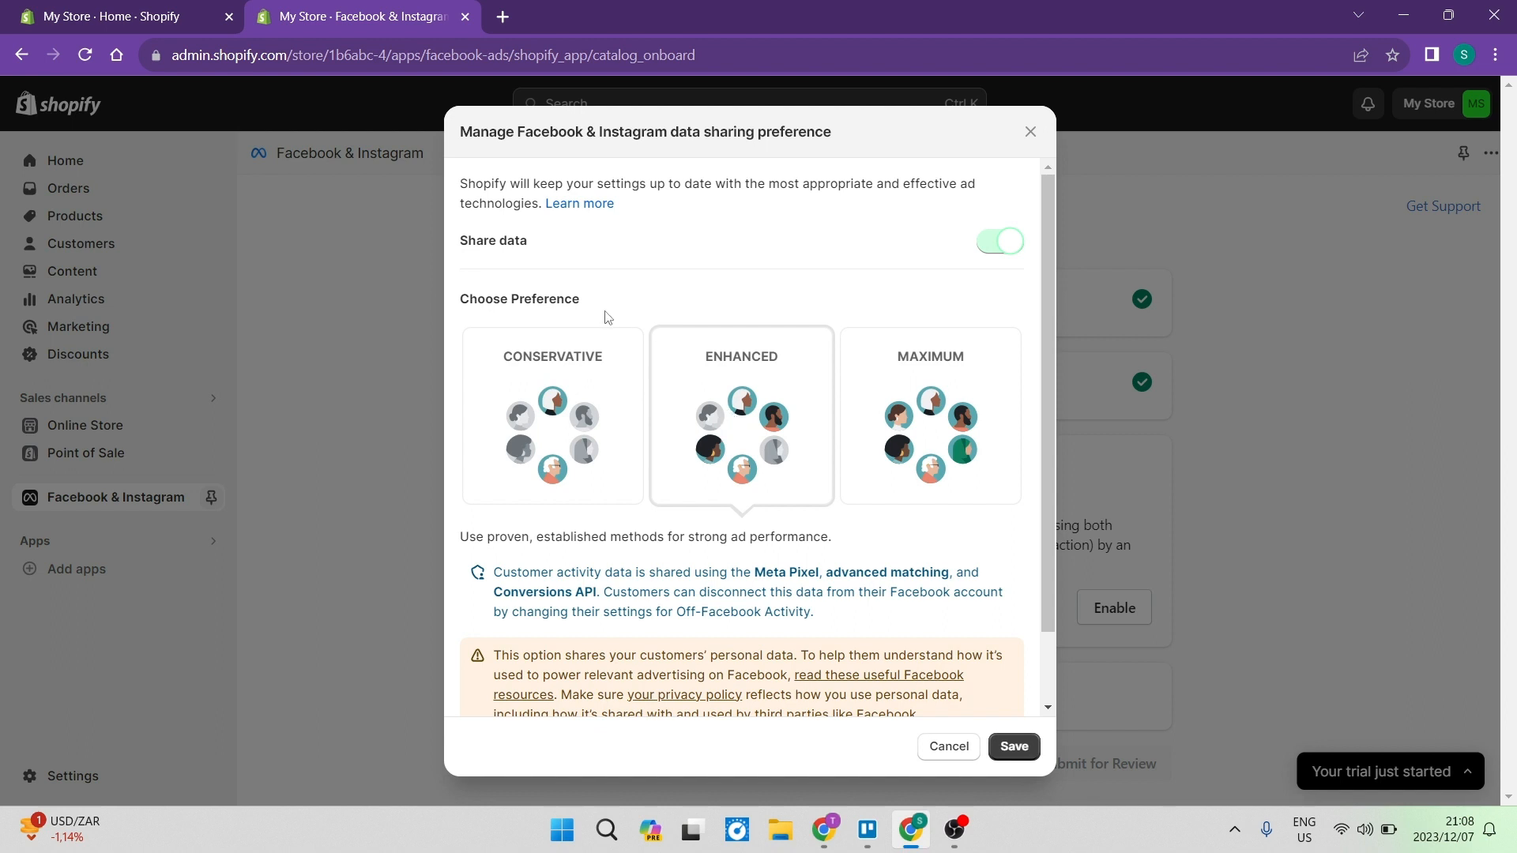
mouse_move(771, 452)
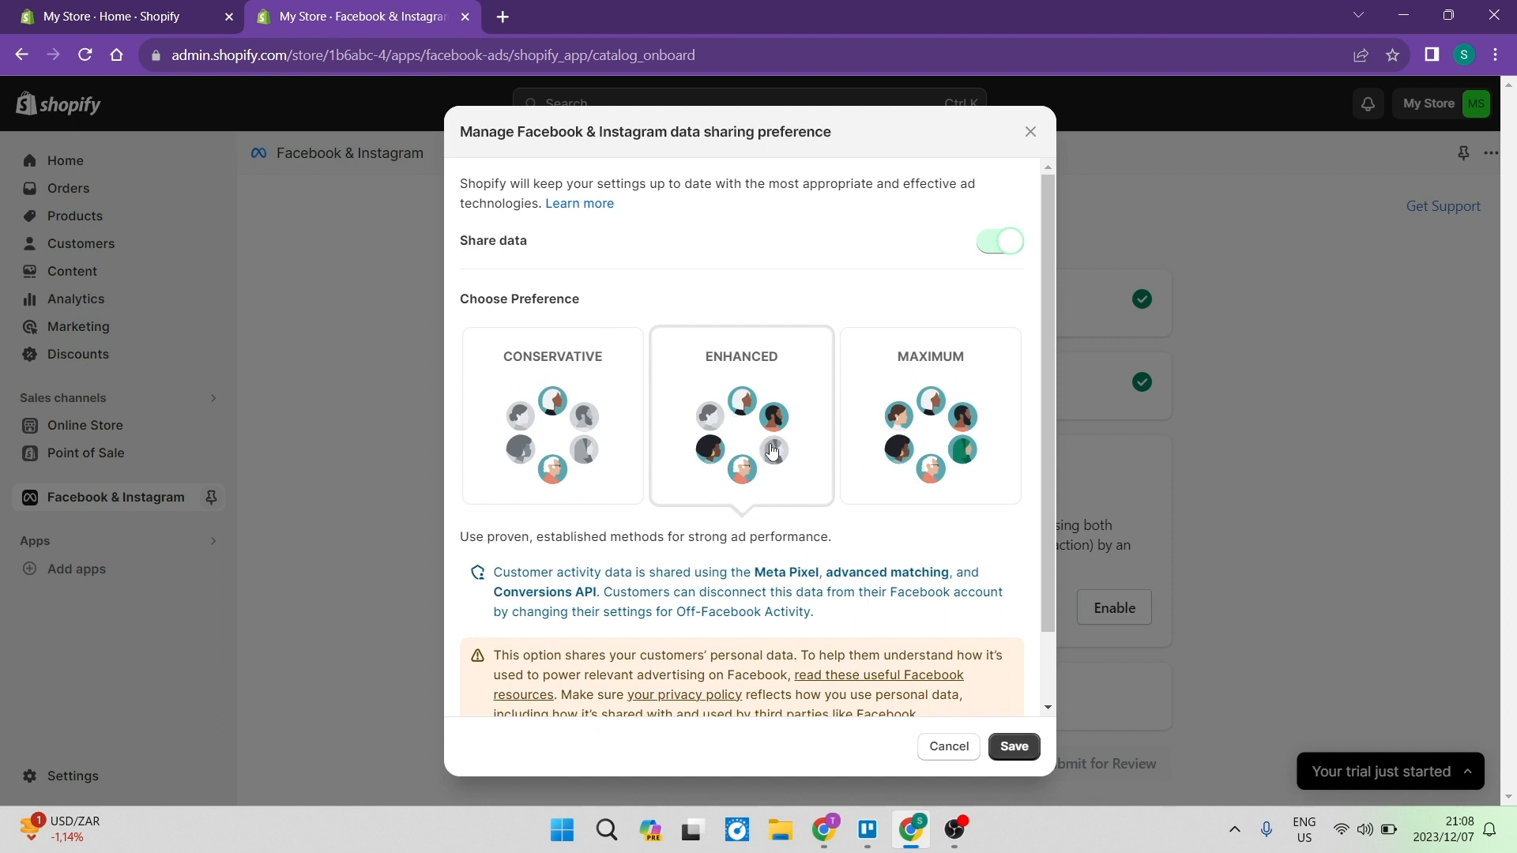
left_click(927, 416)
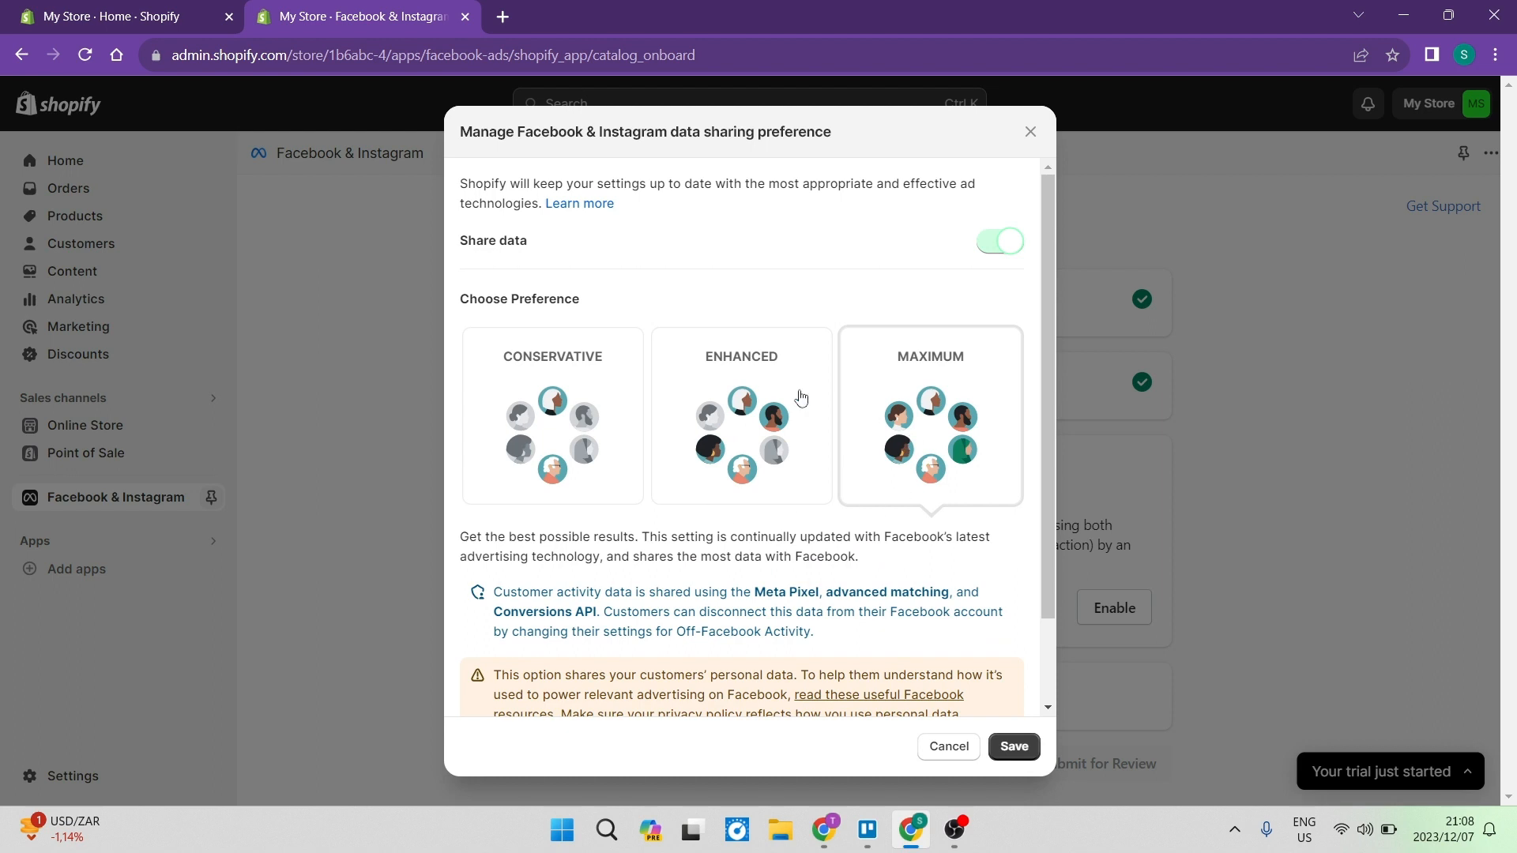
mouse_move(954, 428)
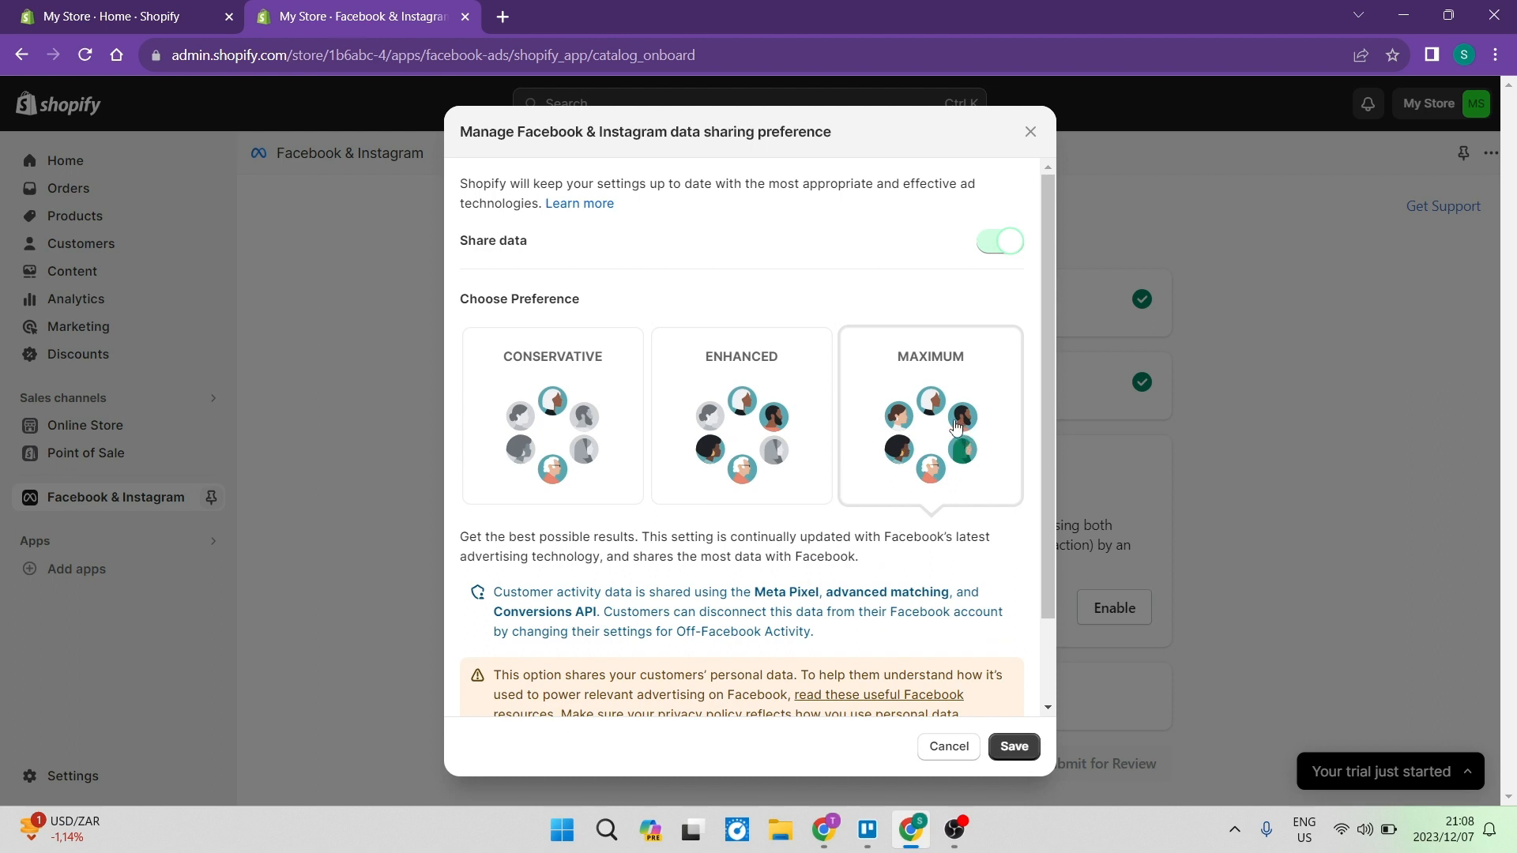
mouse_move(921, 461)
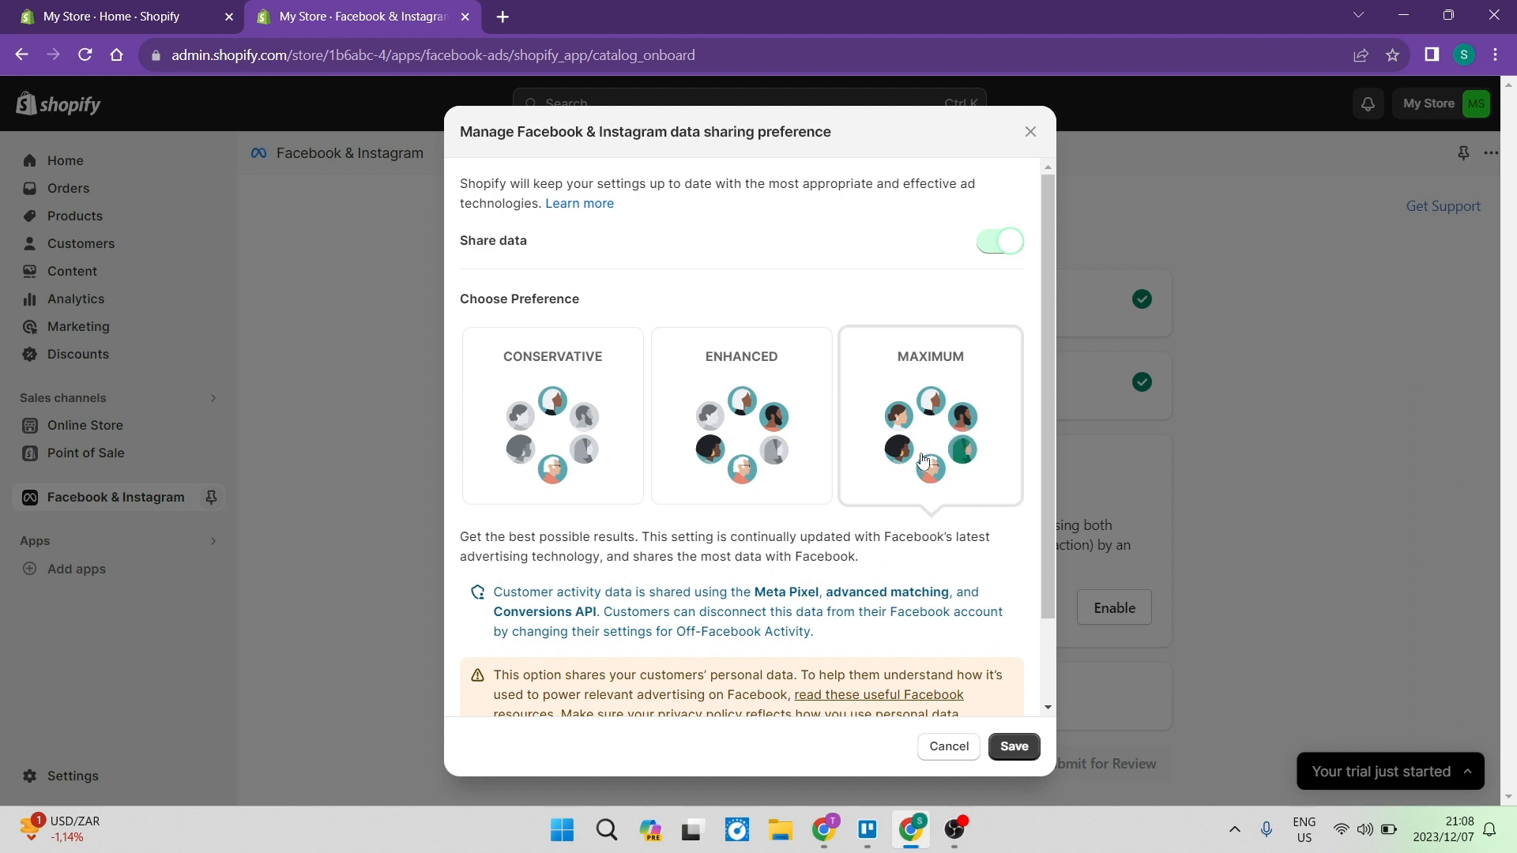
mouse_move(859, 440)
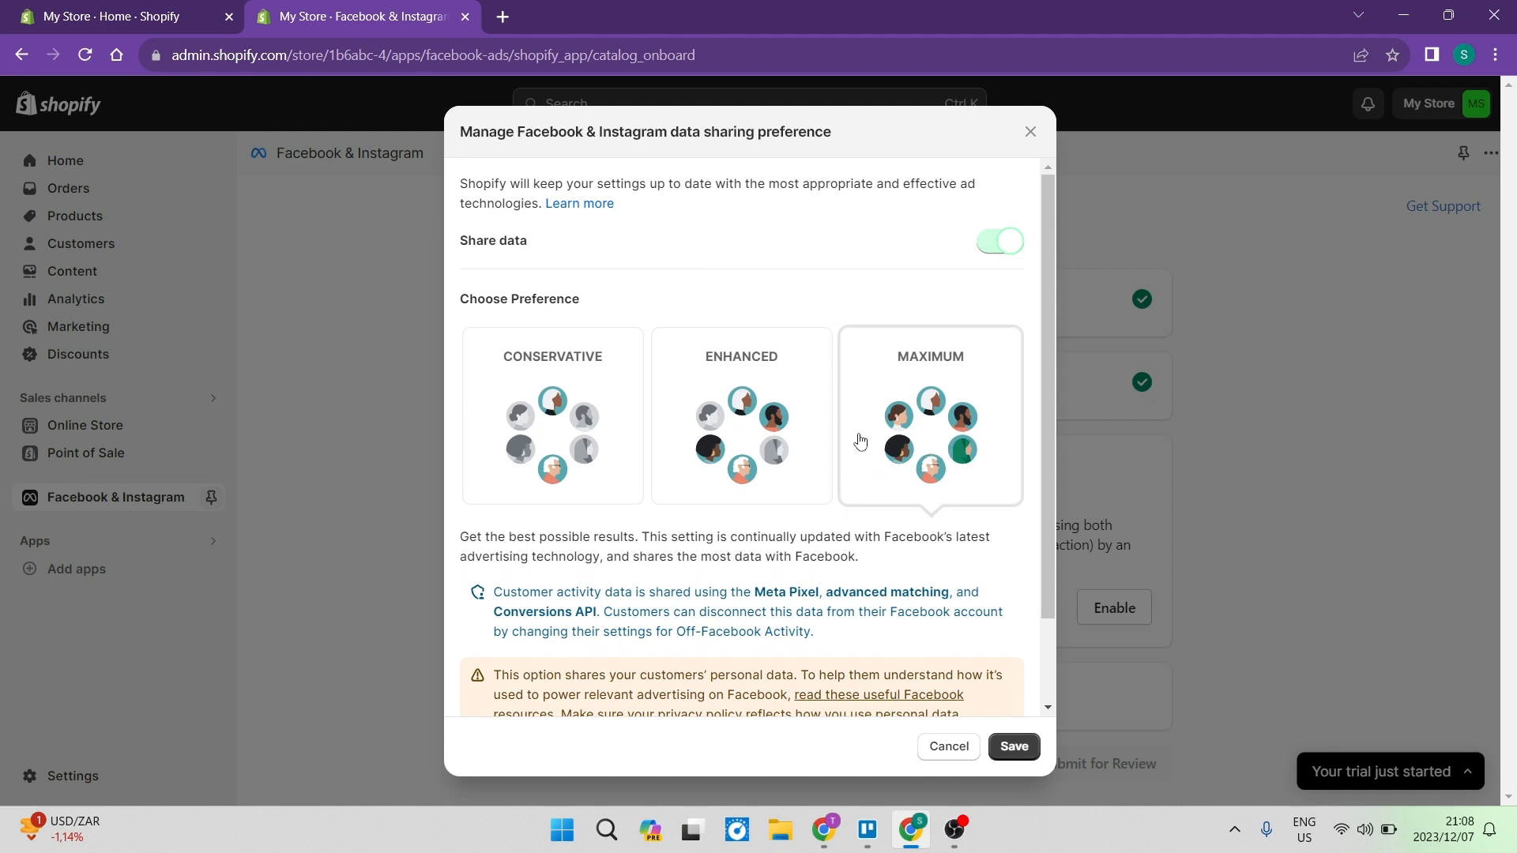
scroll("down", 3)
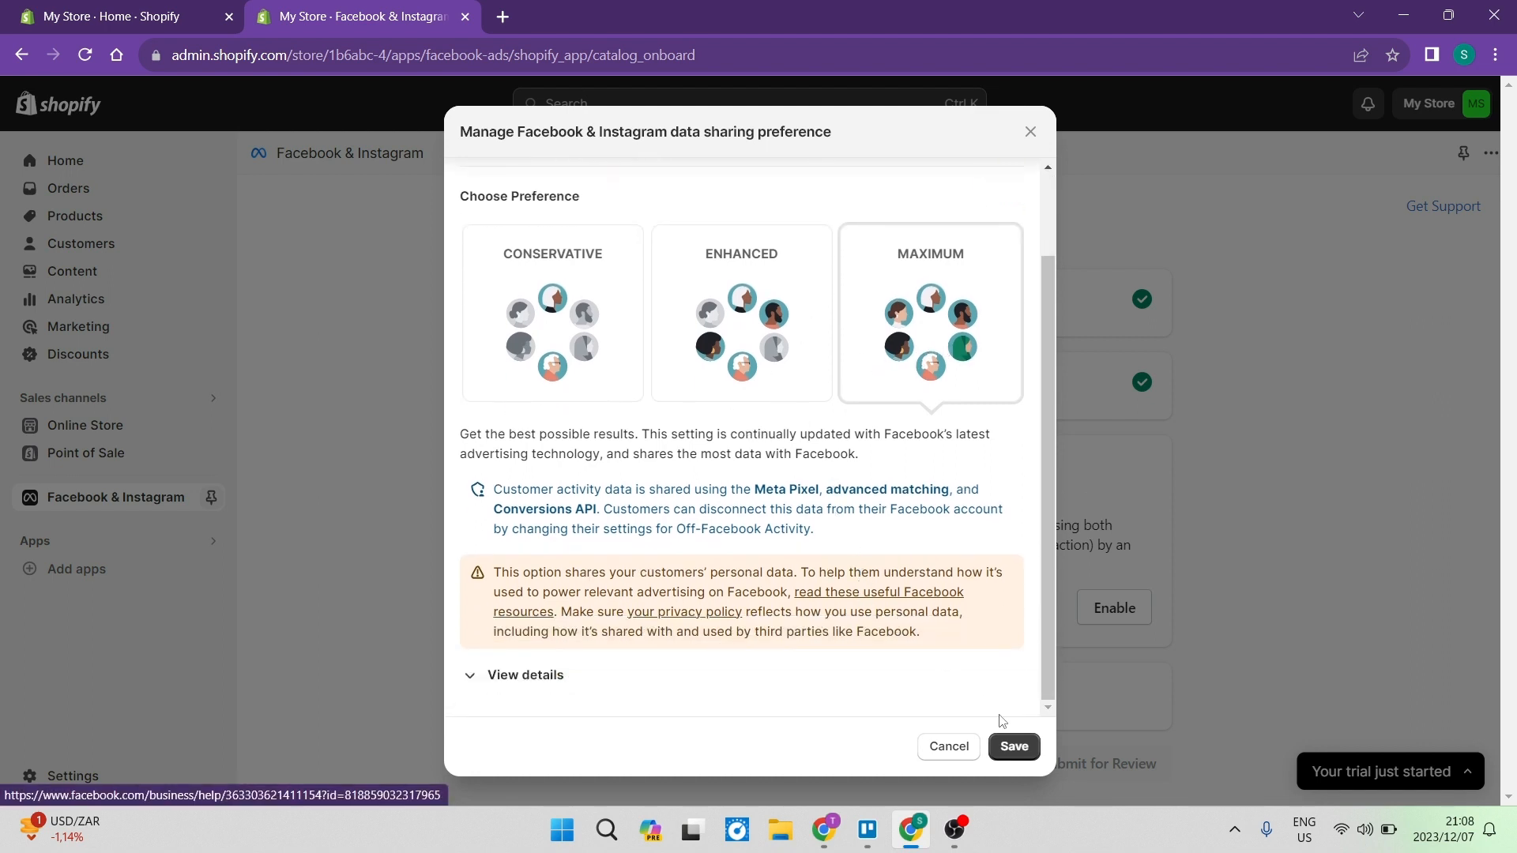
left_click(1013, 745)
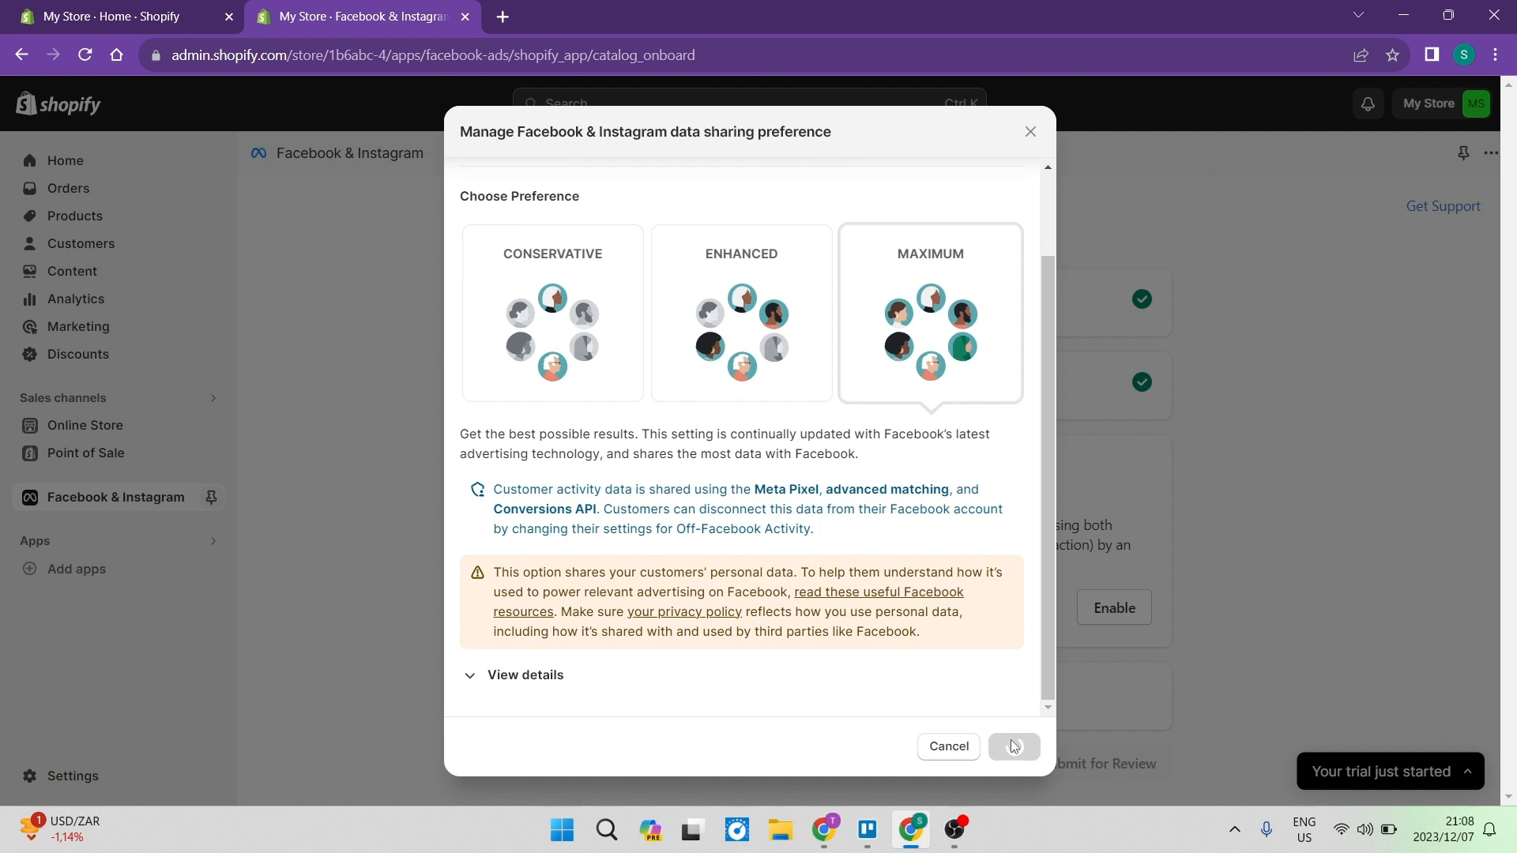
left_click(1013, 746)
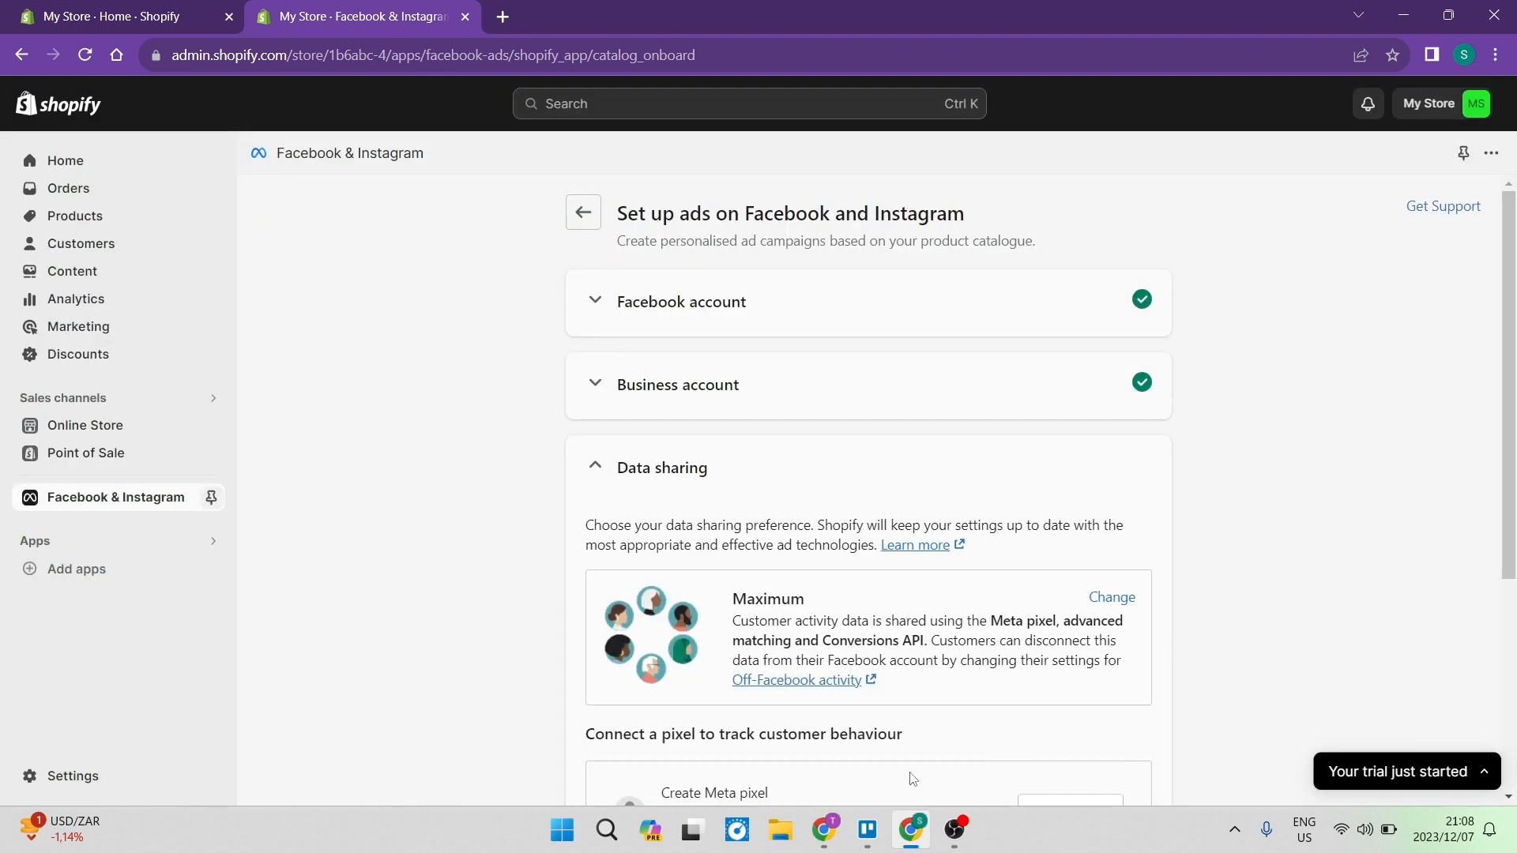
mouse_move(819, 648)
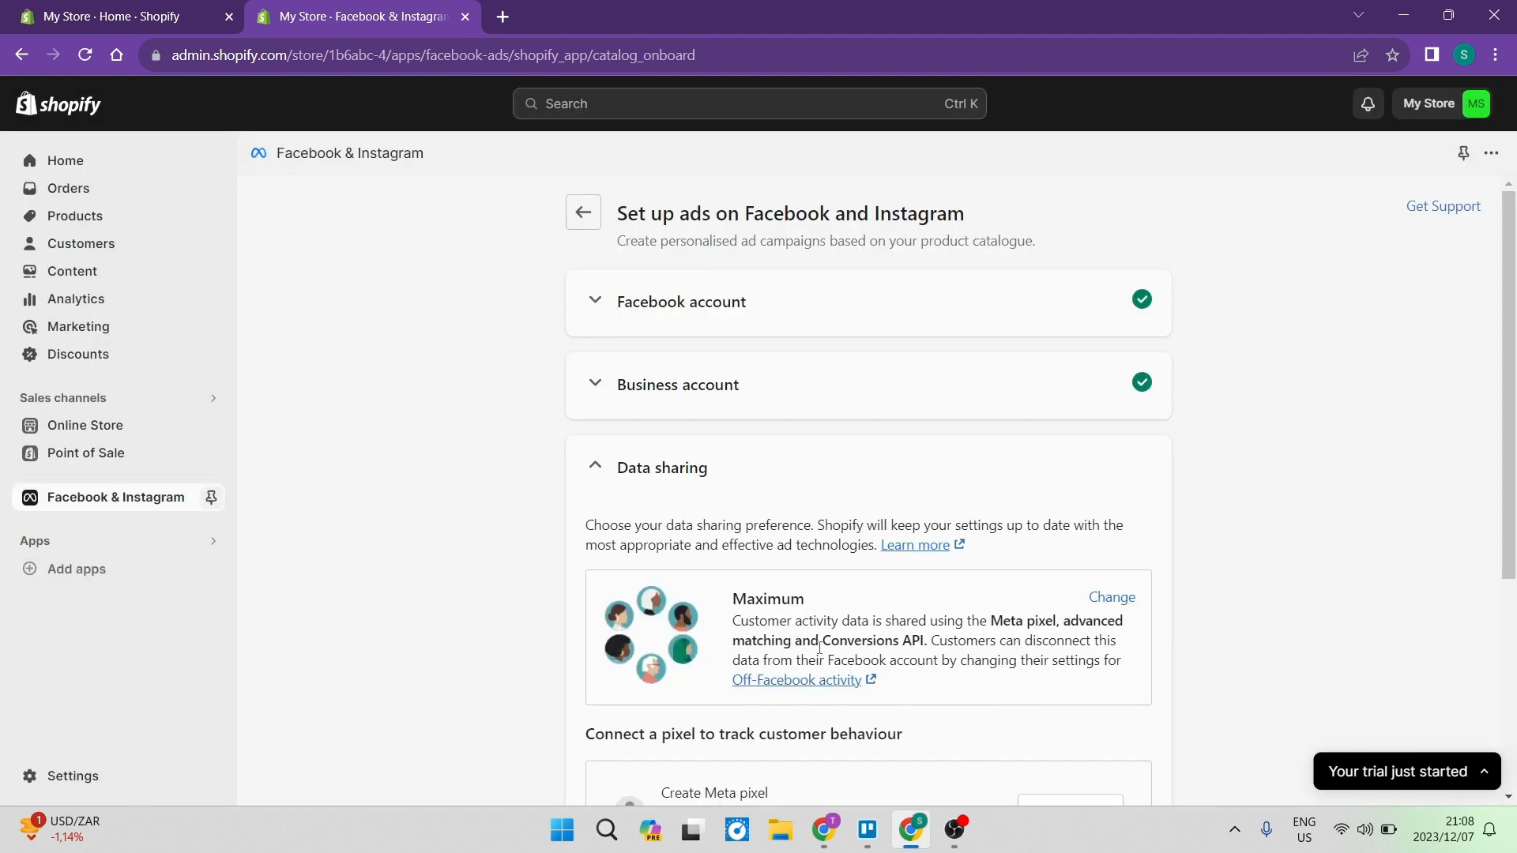
Create a new Meta pixel for the store and confirm its connection.
scroll("down", 3)
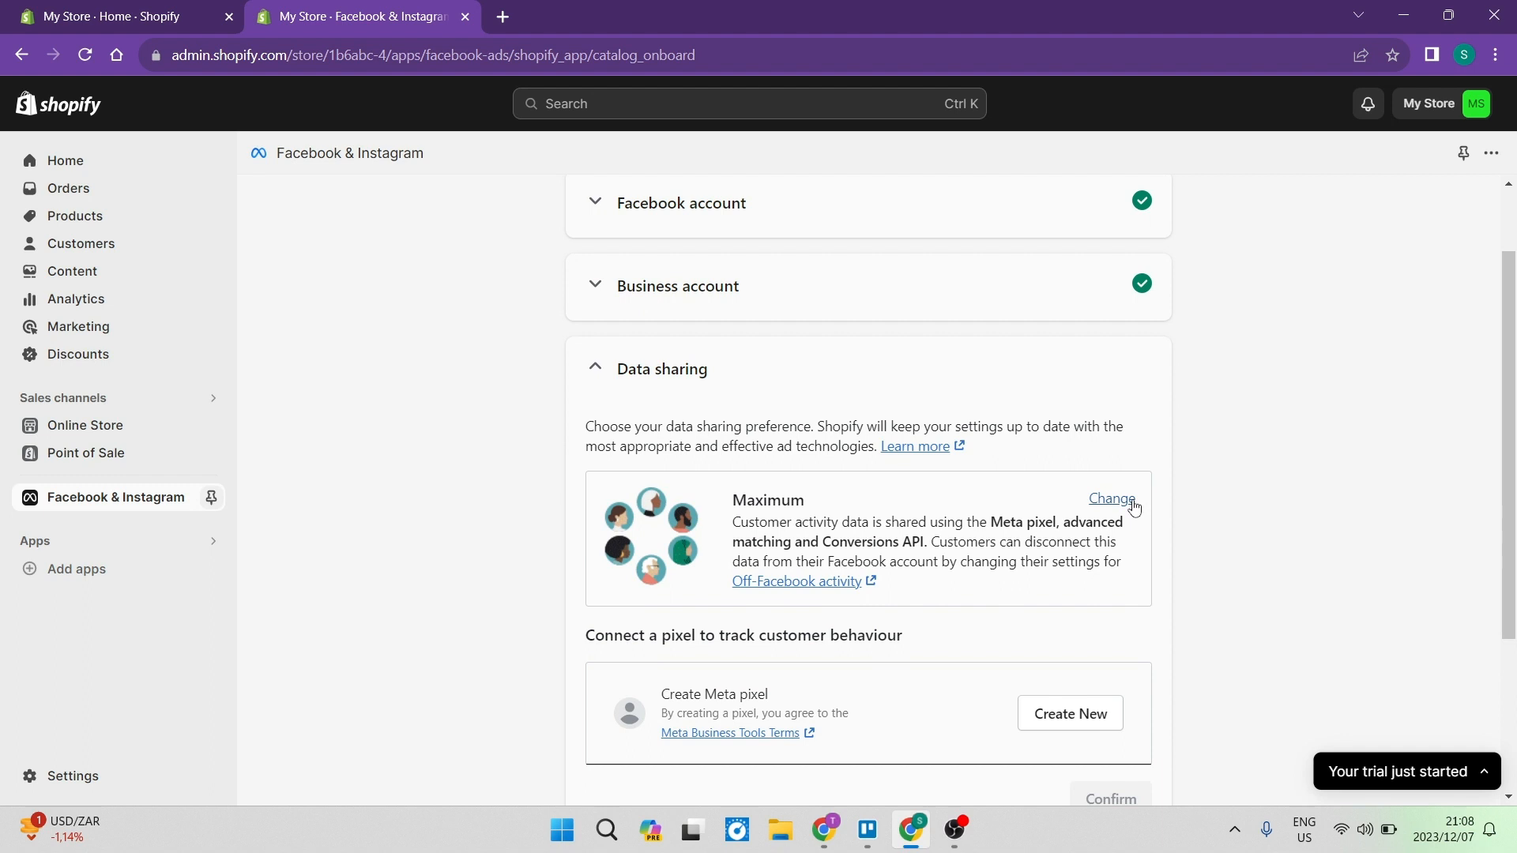
scroll("down", 3)
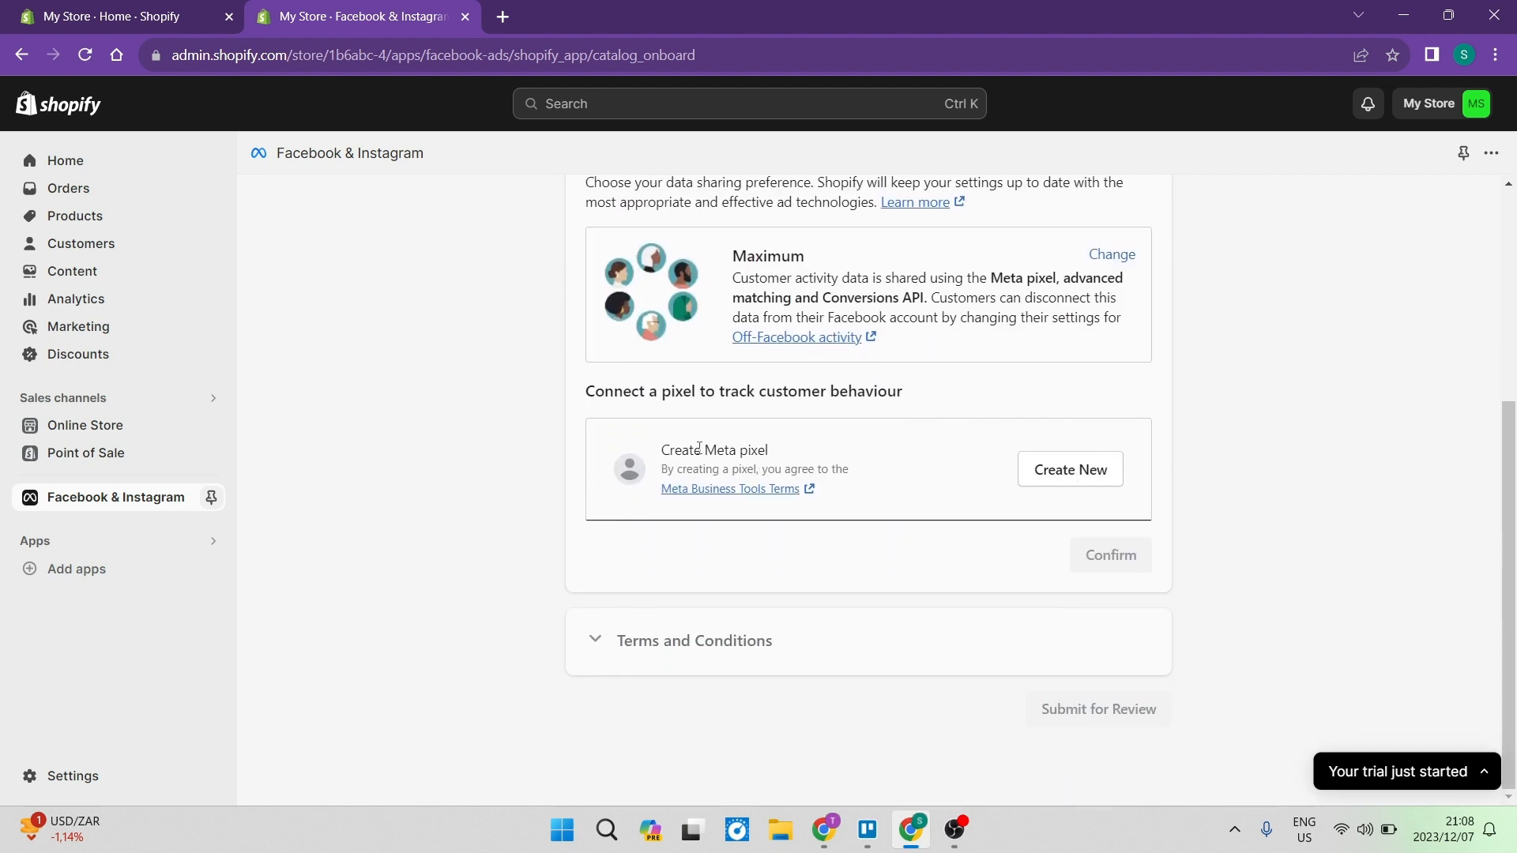
mouse_move(918, 406)
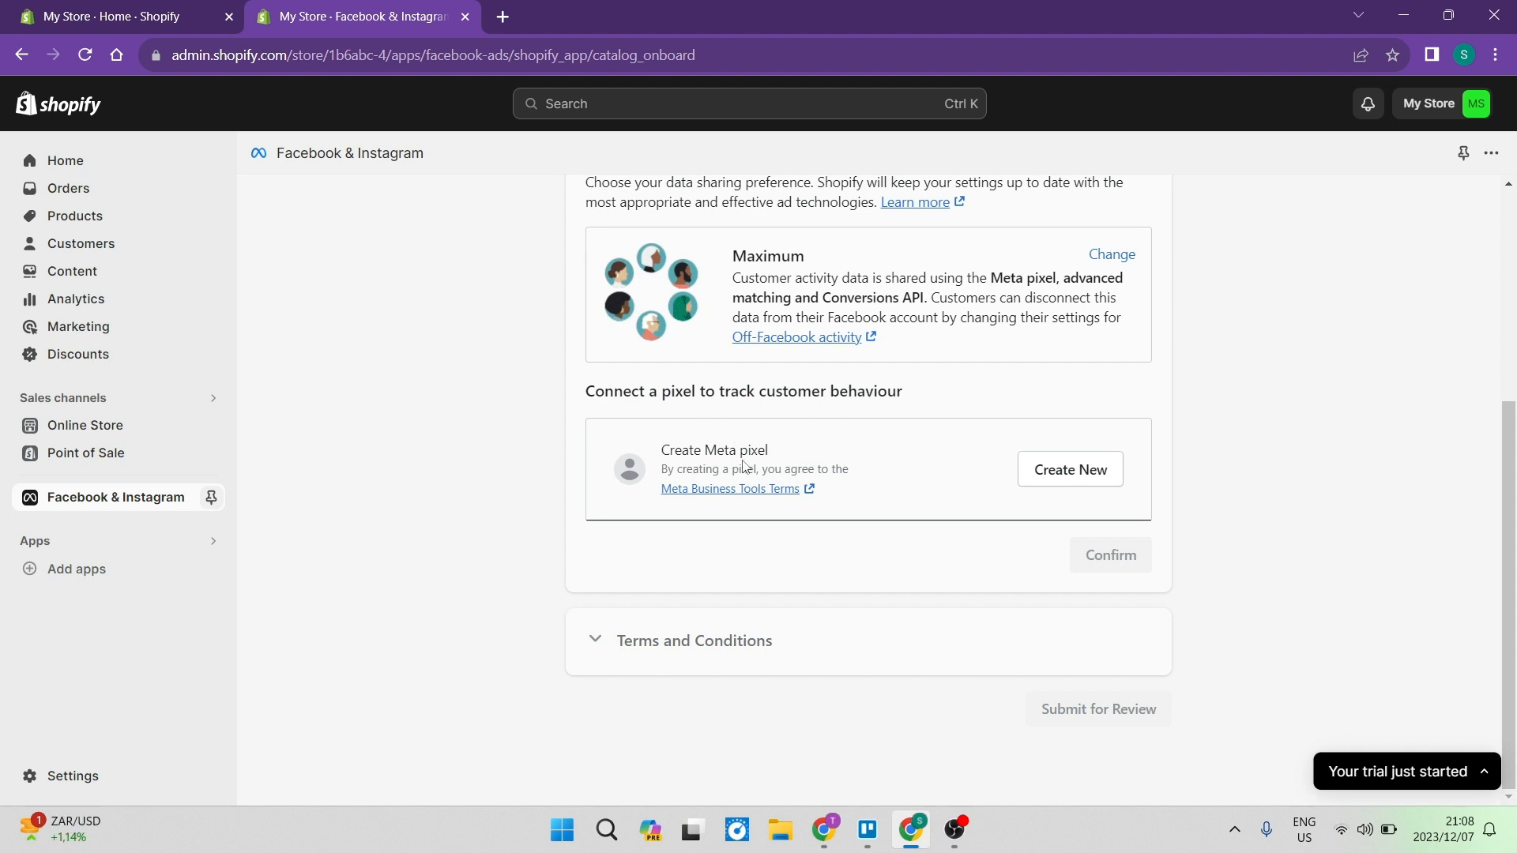
mouse_move(730, 488)
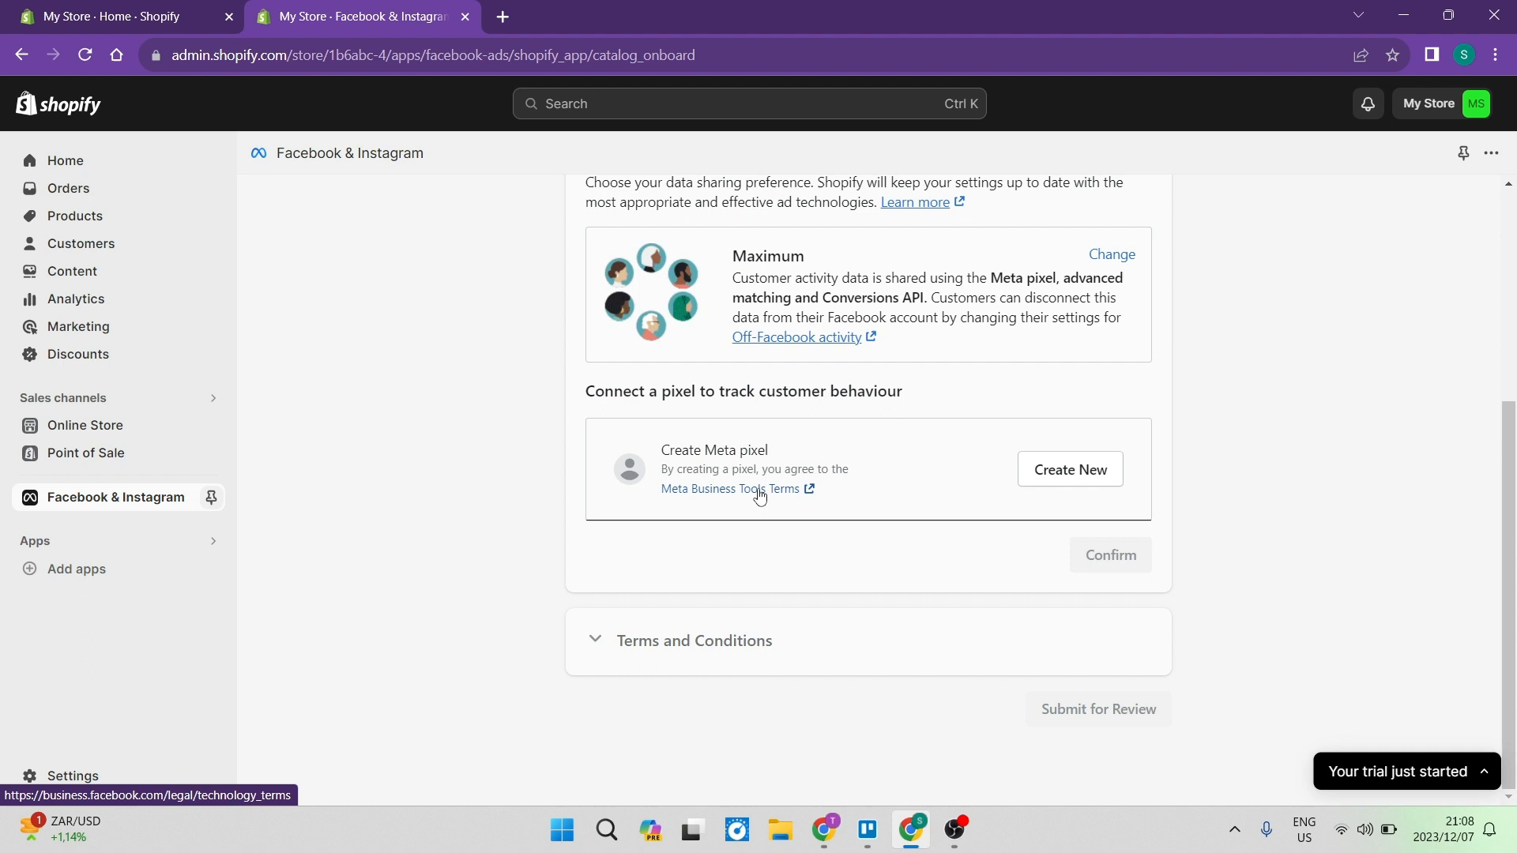
mouse_move(1070, 469)
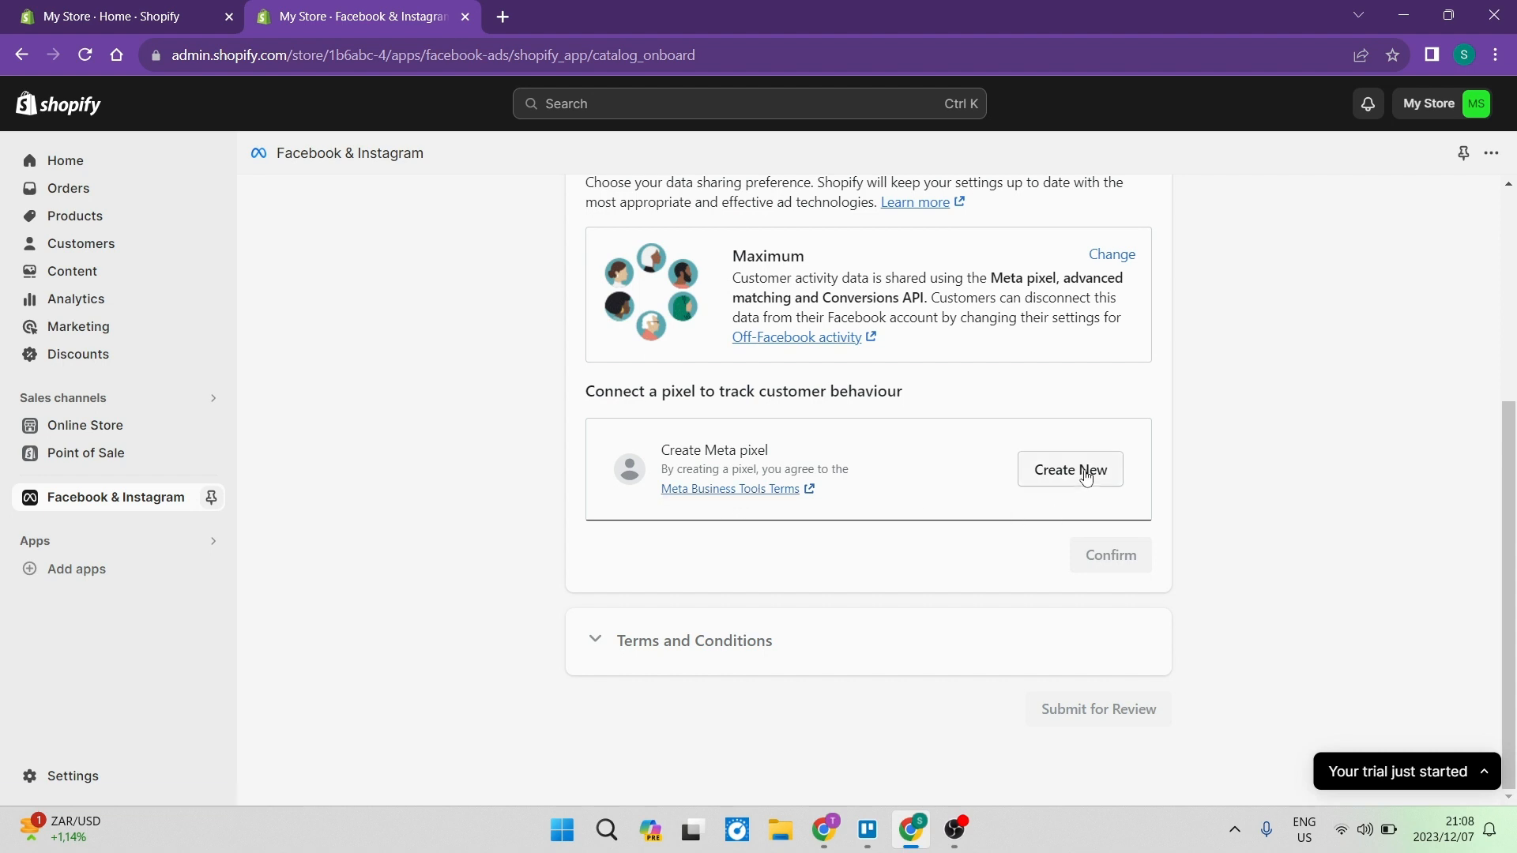
left_click(1070, 470)
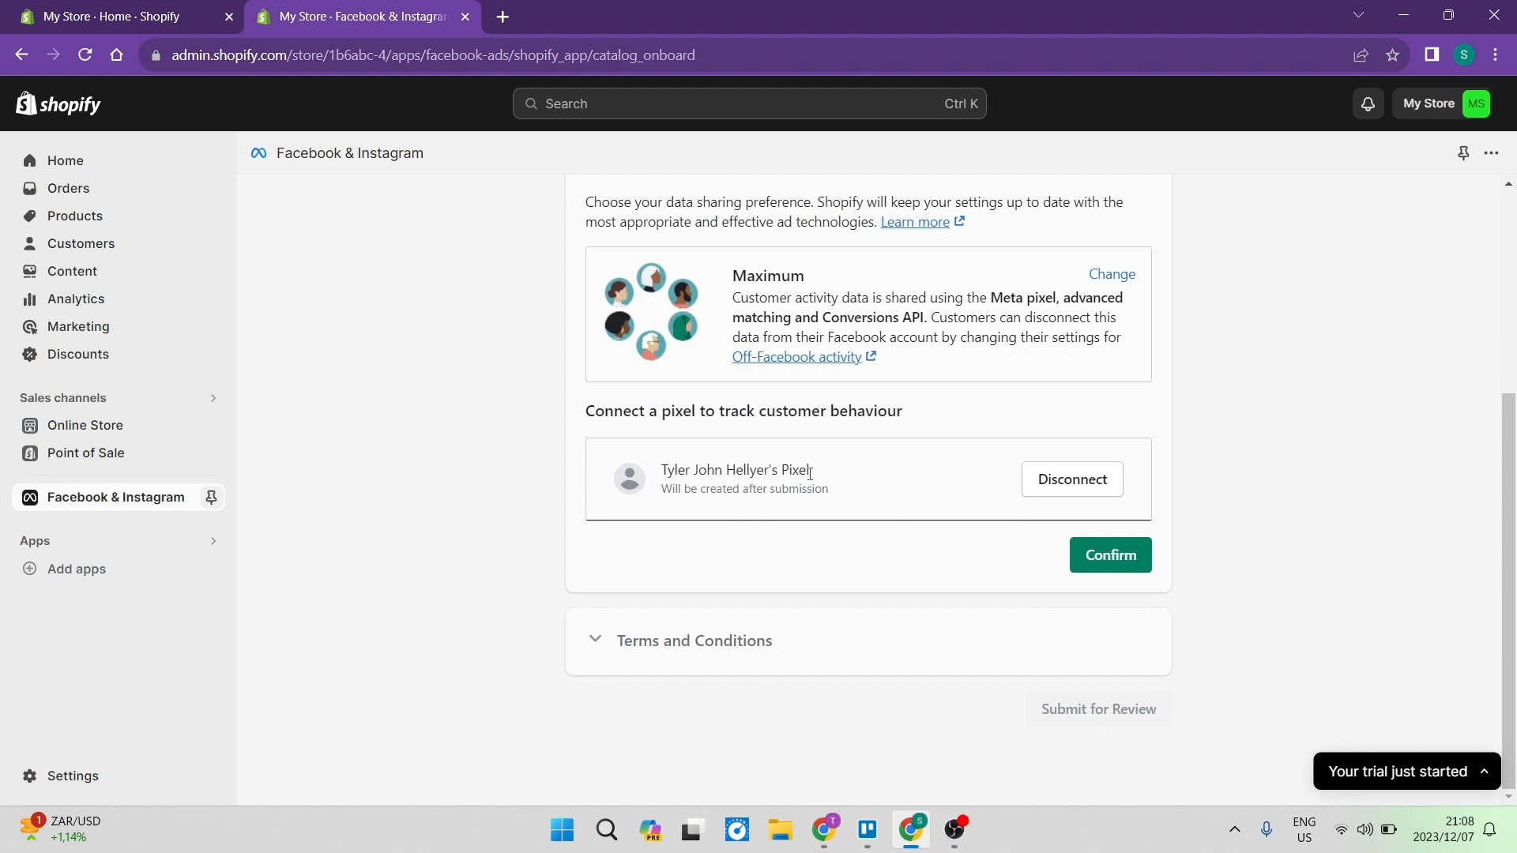
left_click(1110, 554)
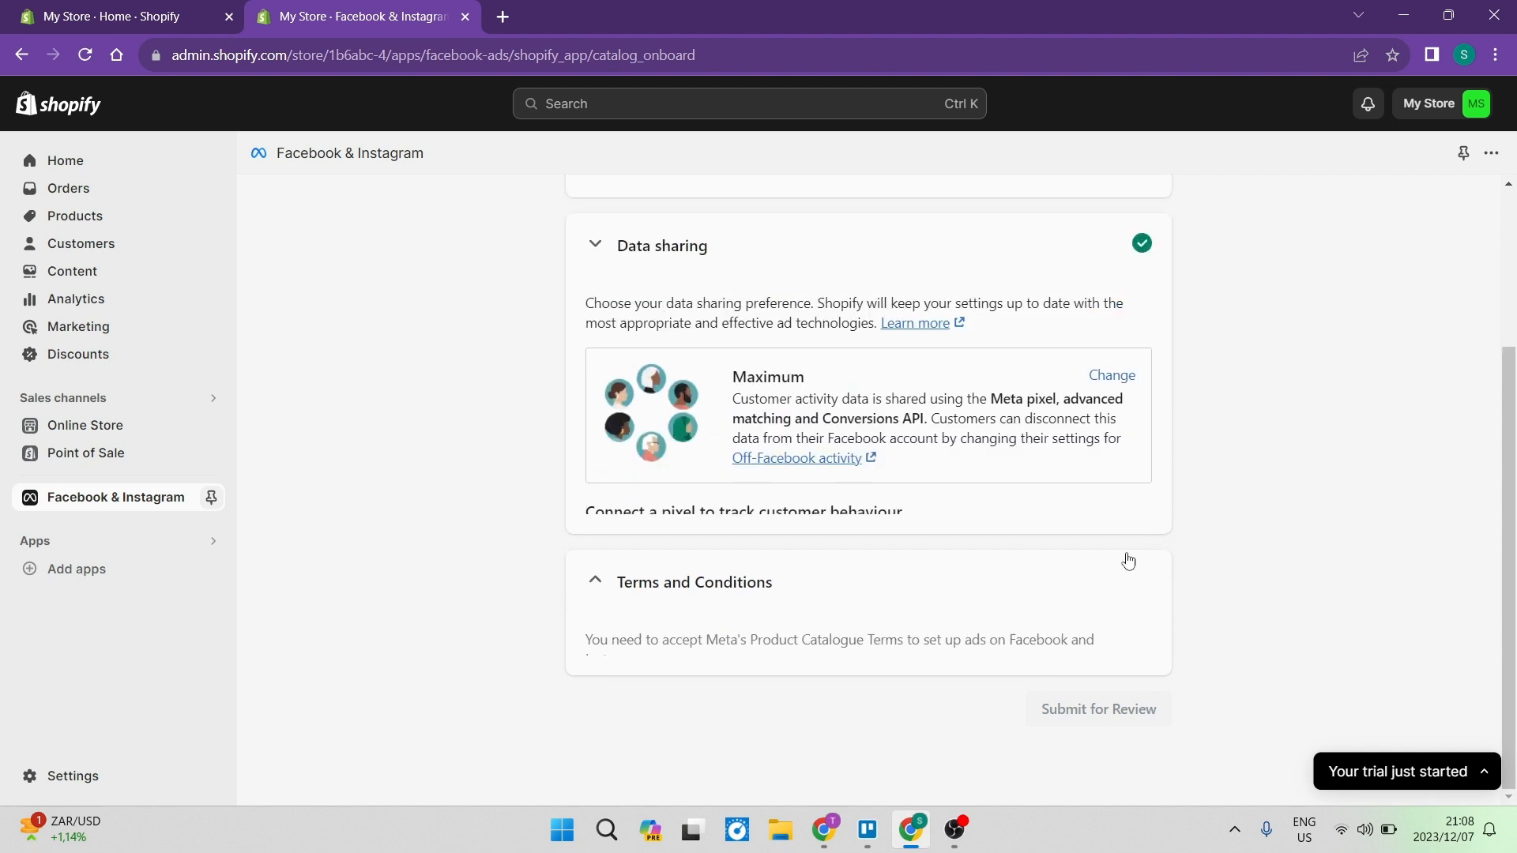
Agree to Meta's catalogue and business tools terms and submit the setup for review.
scroll("up", 3)
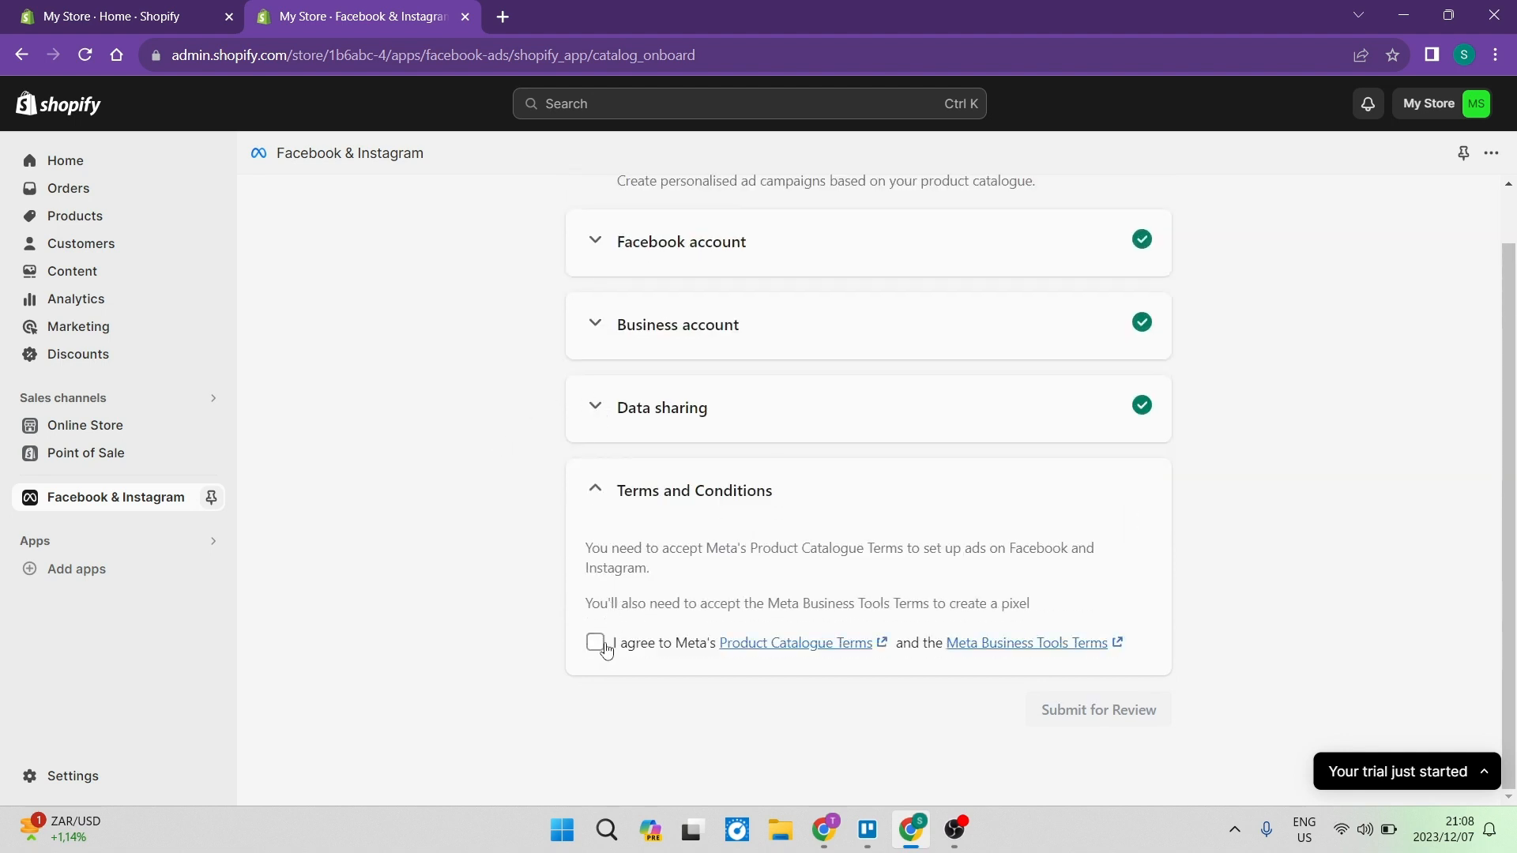
left_click(596, 643)
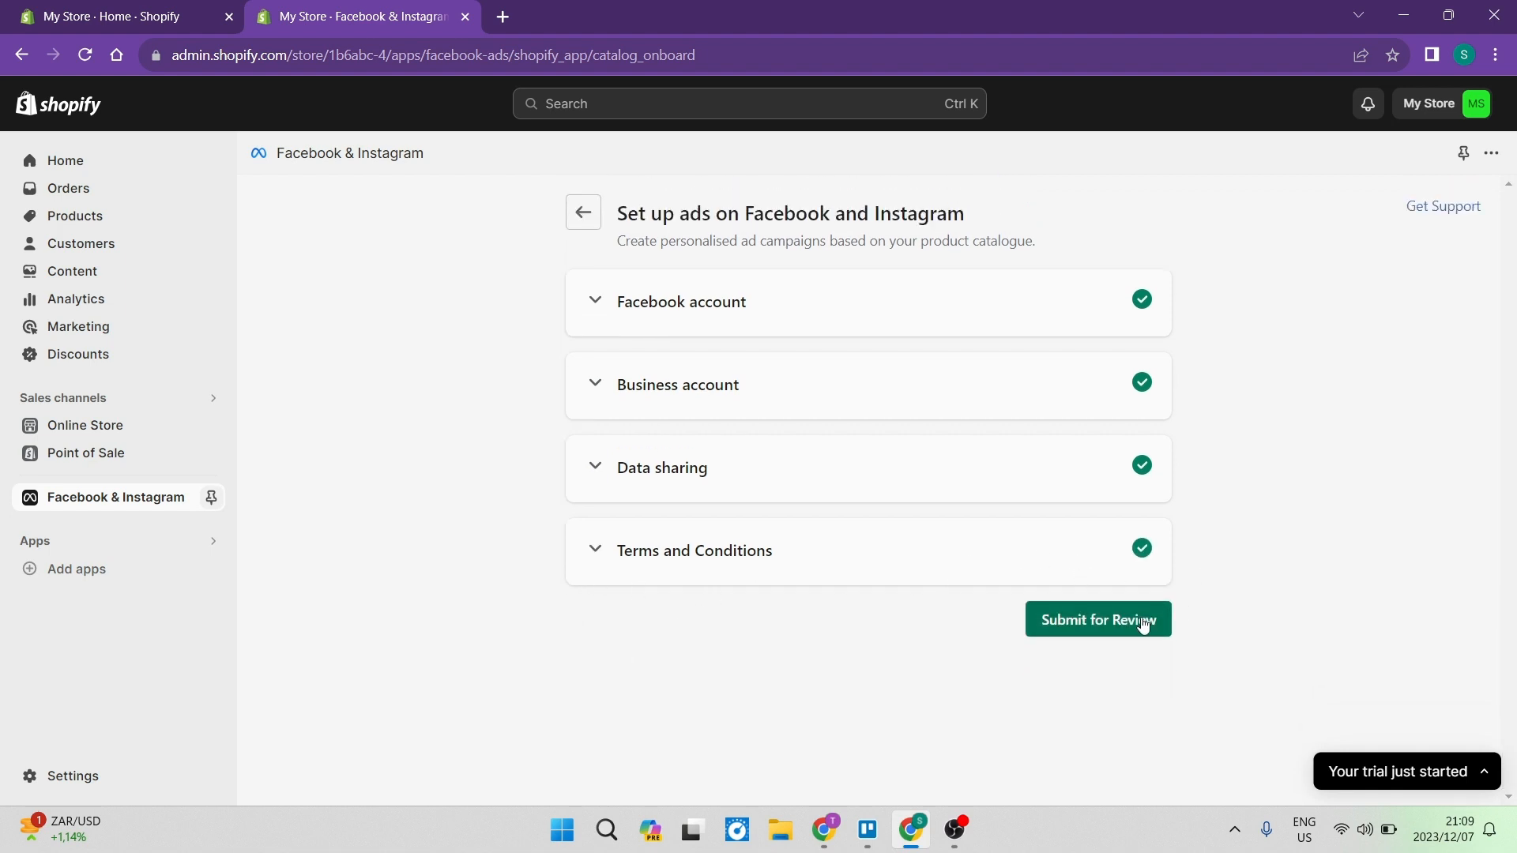
left_click(1096, 620)
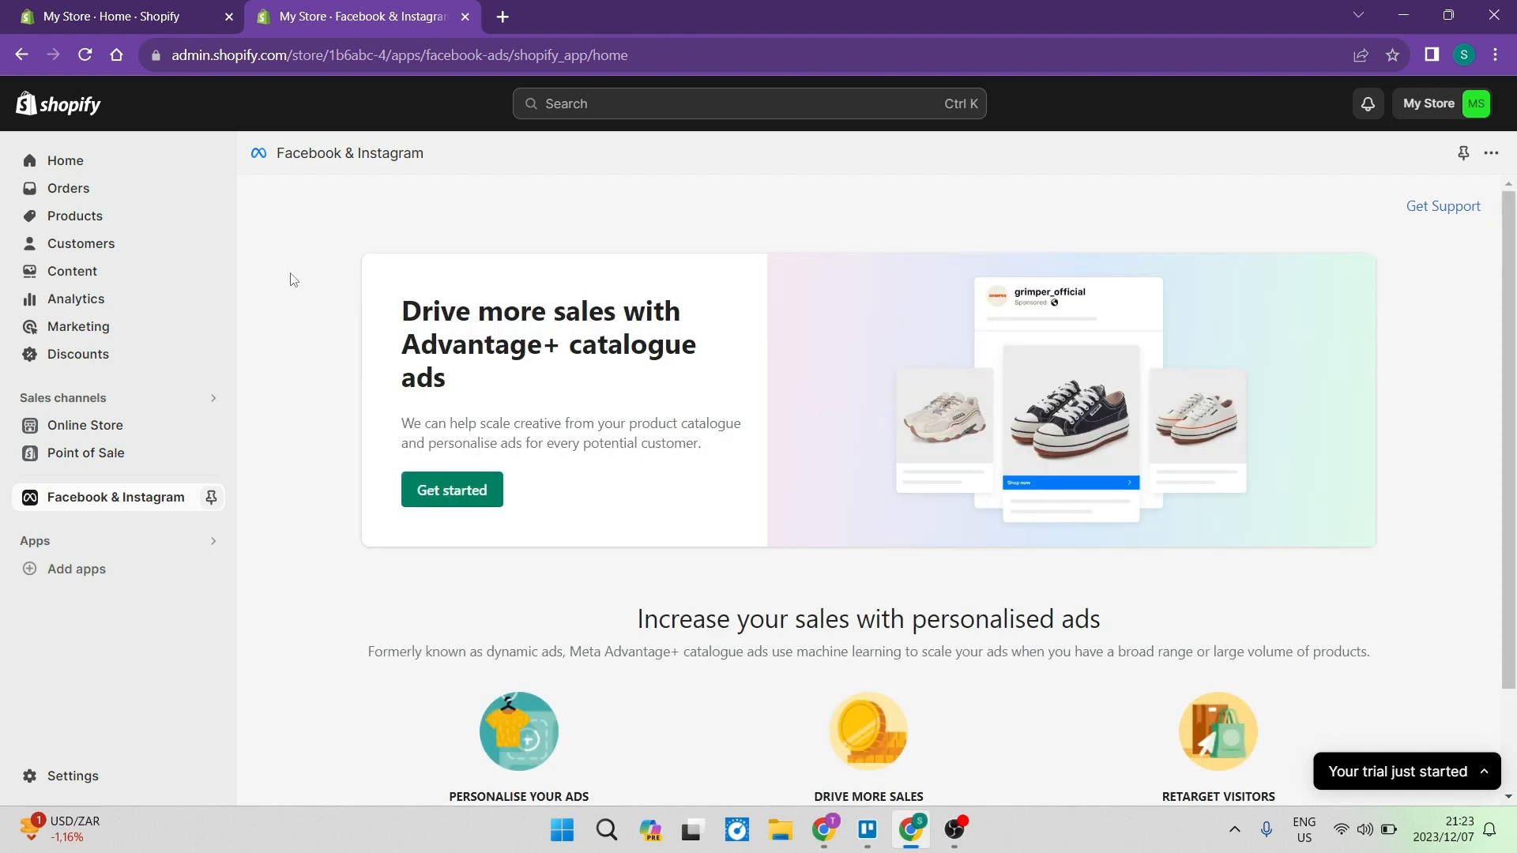
mouse_move(233, 305)
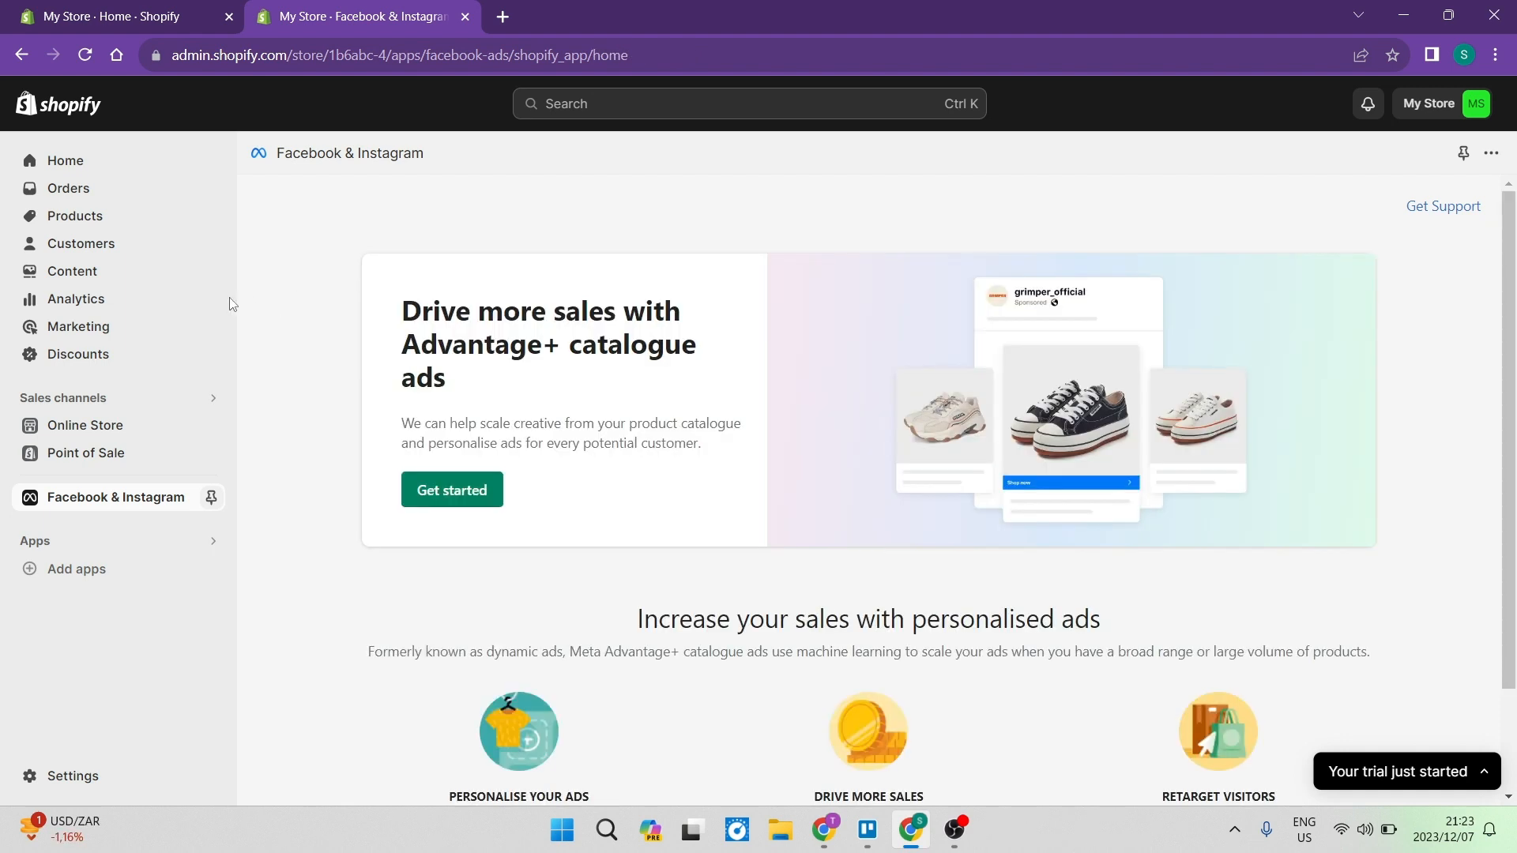
mouse_move(278, 363)
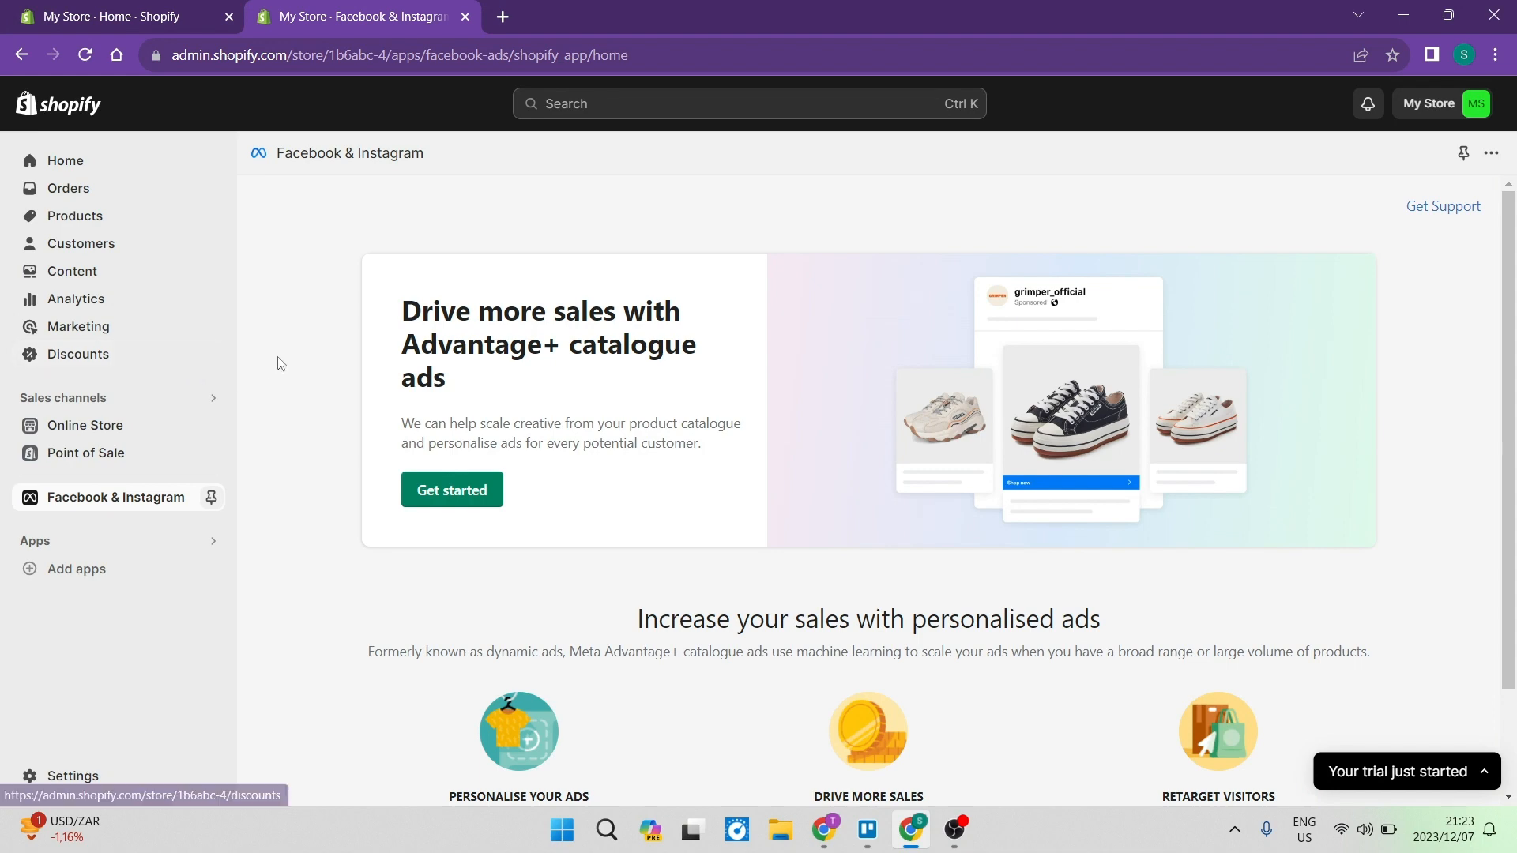
mouse_move(770, 689)
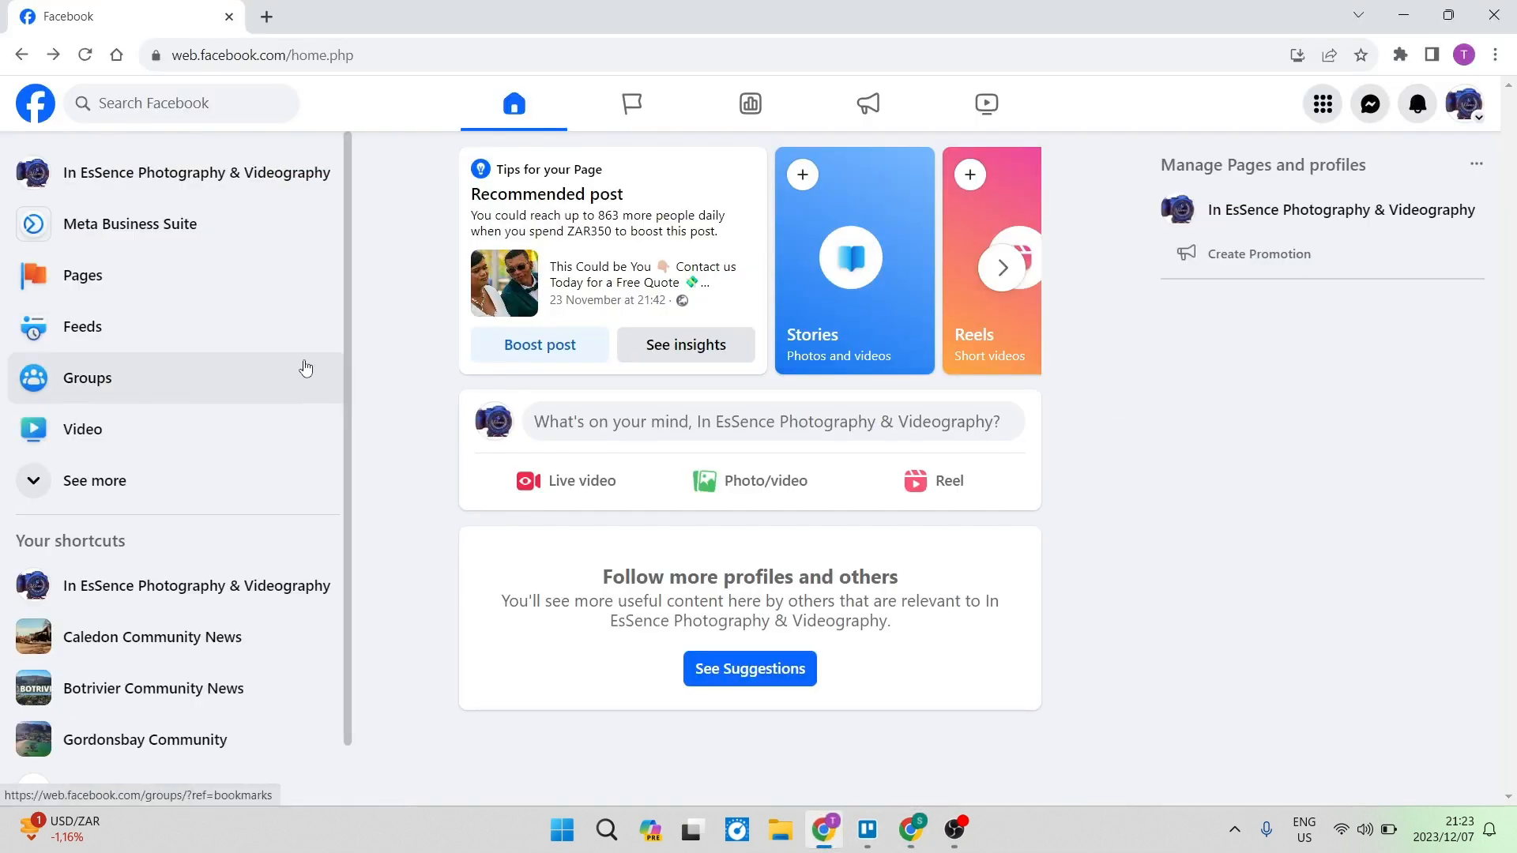
mouse_move(385, 218)
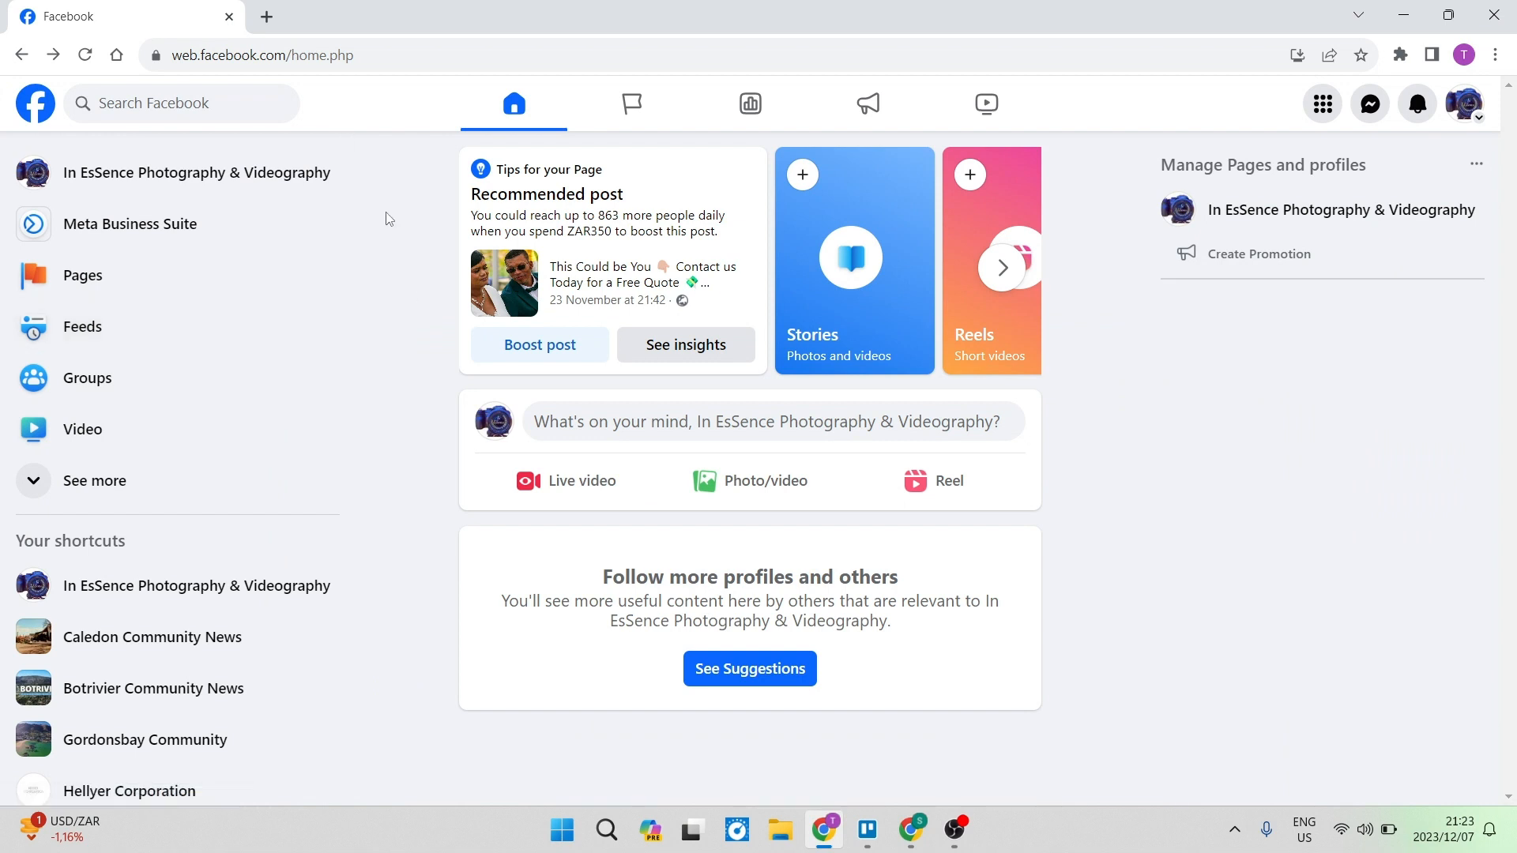
mouse_move(131, 223)
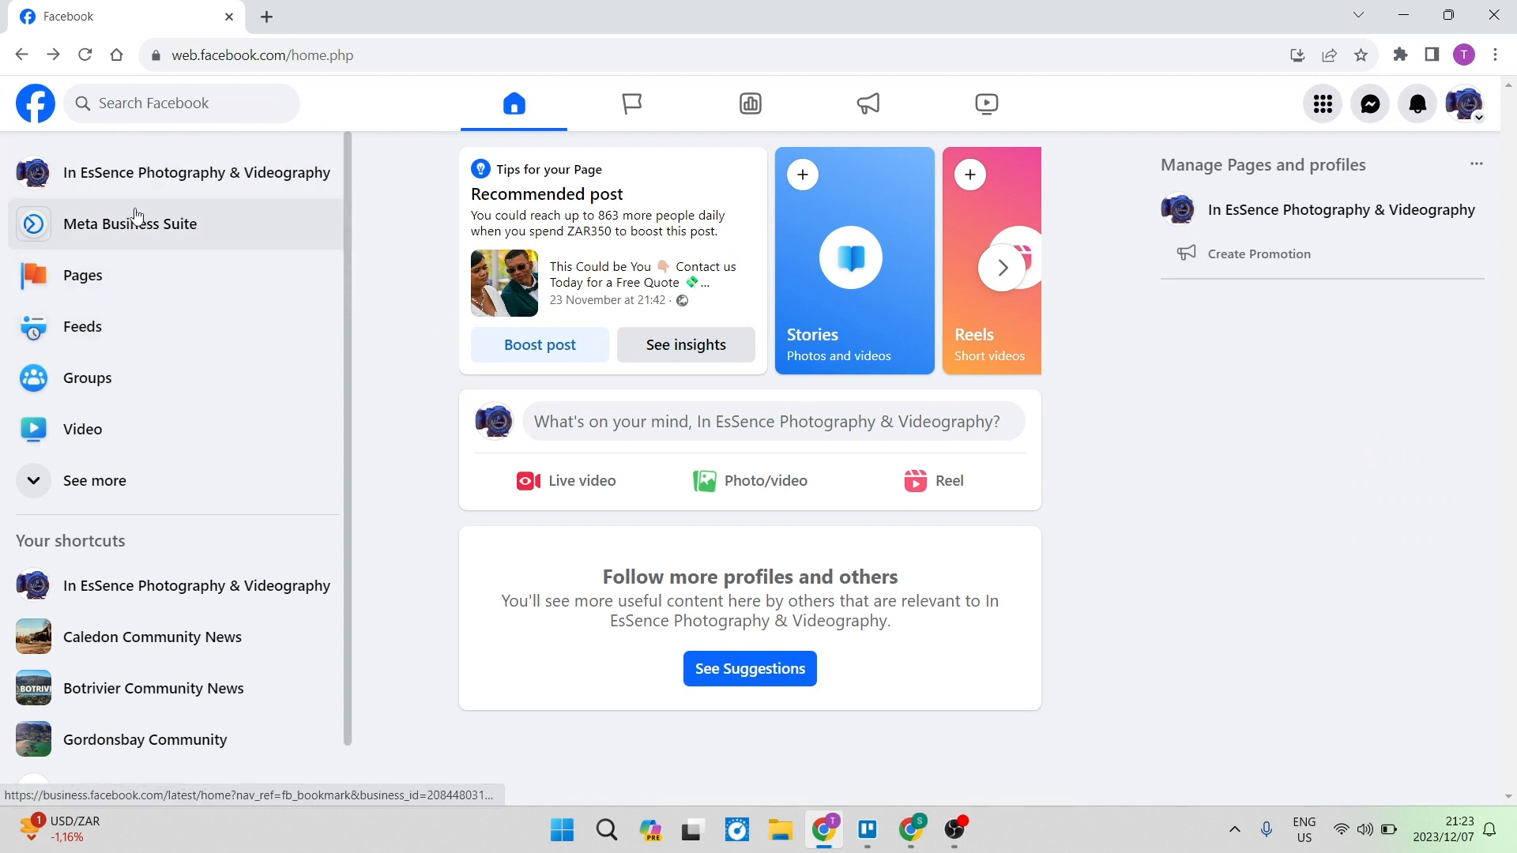
mouse_move(130, 240)
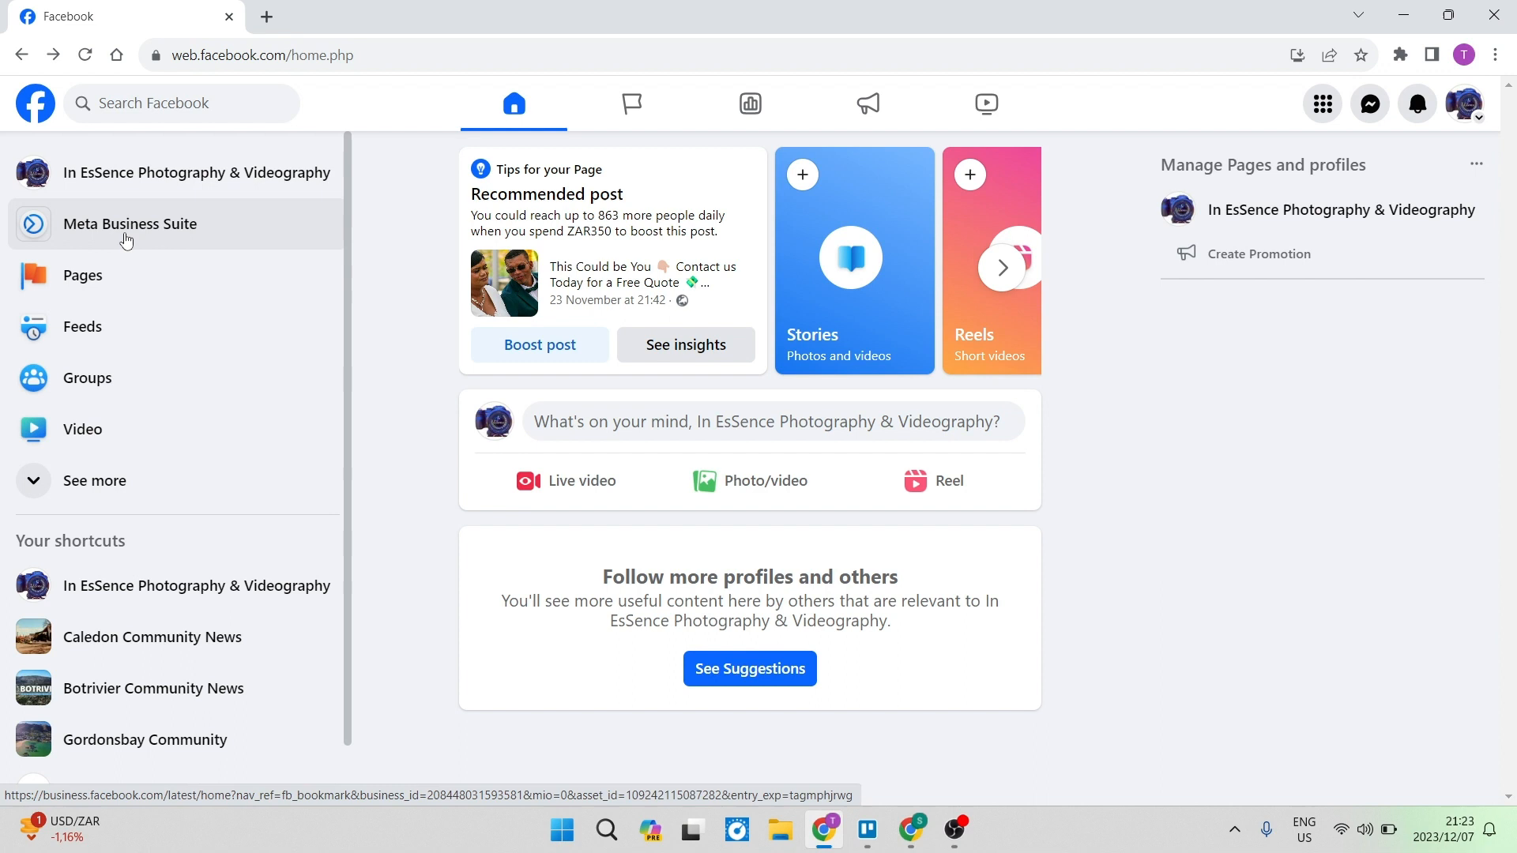
Open Meta Business Suite for the In EsSence Photography & Videography page.
left_click(1323, 104)
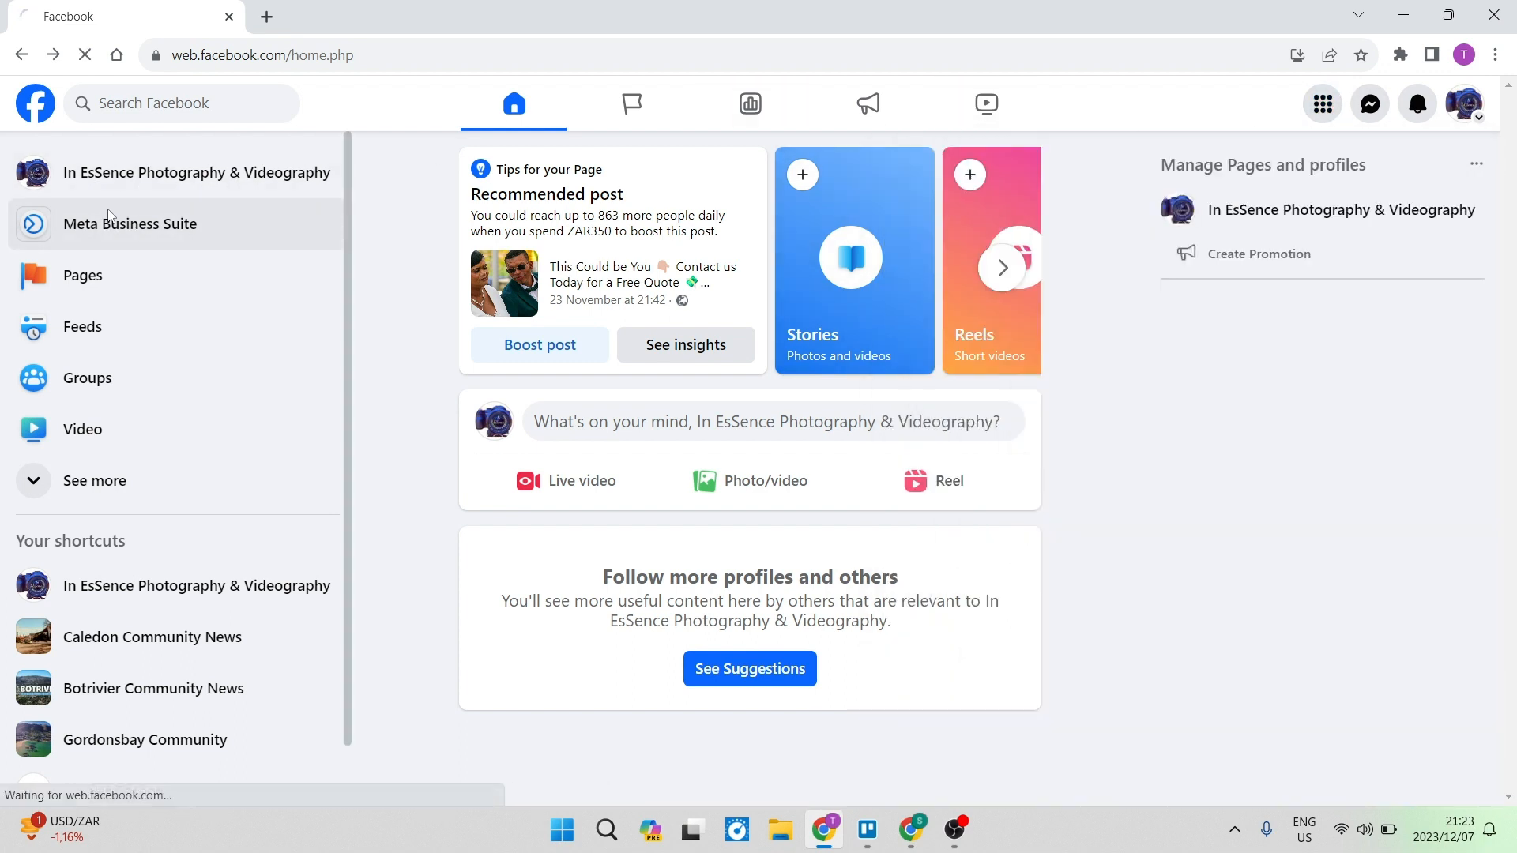
left_click(130, 223)
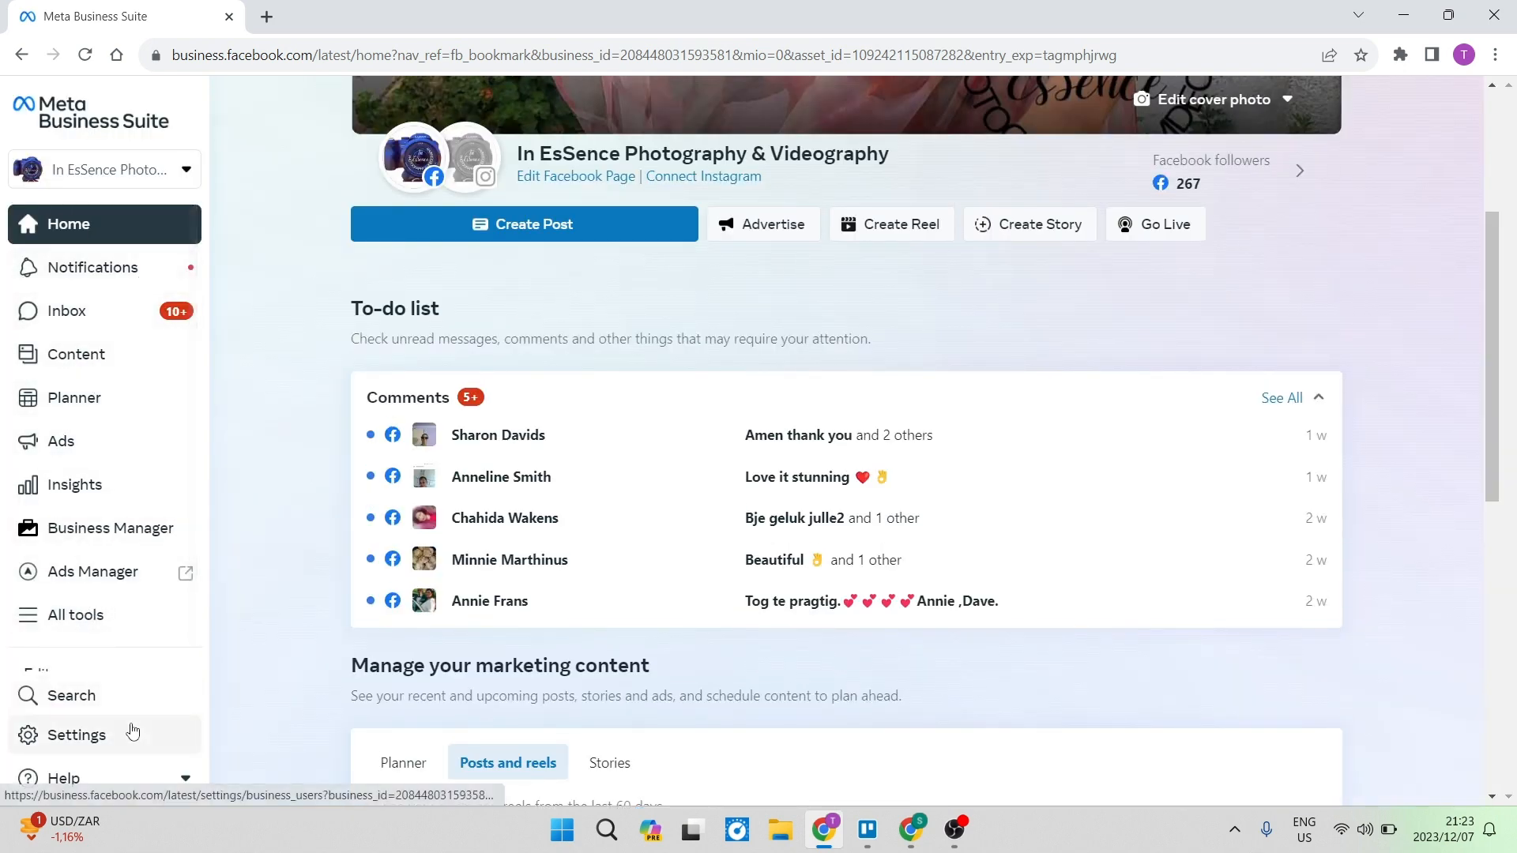
mouse_move(72, 695)
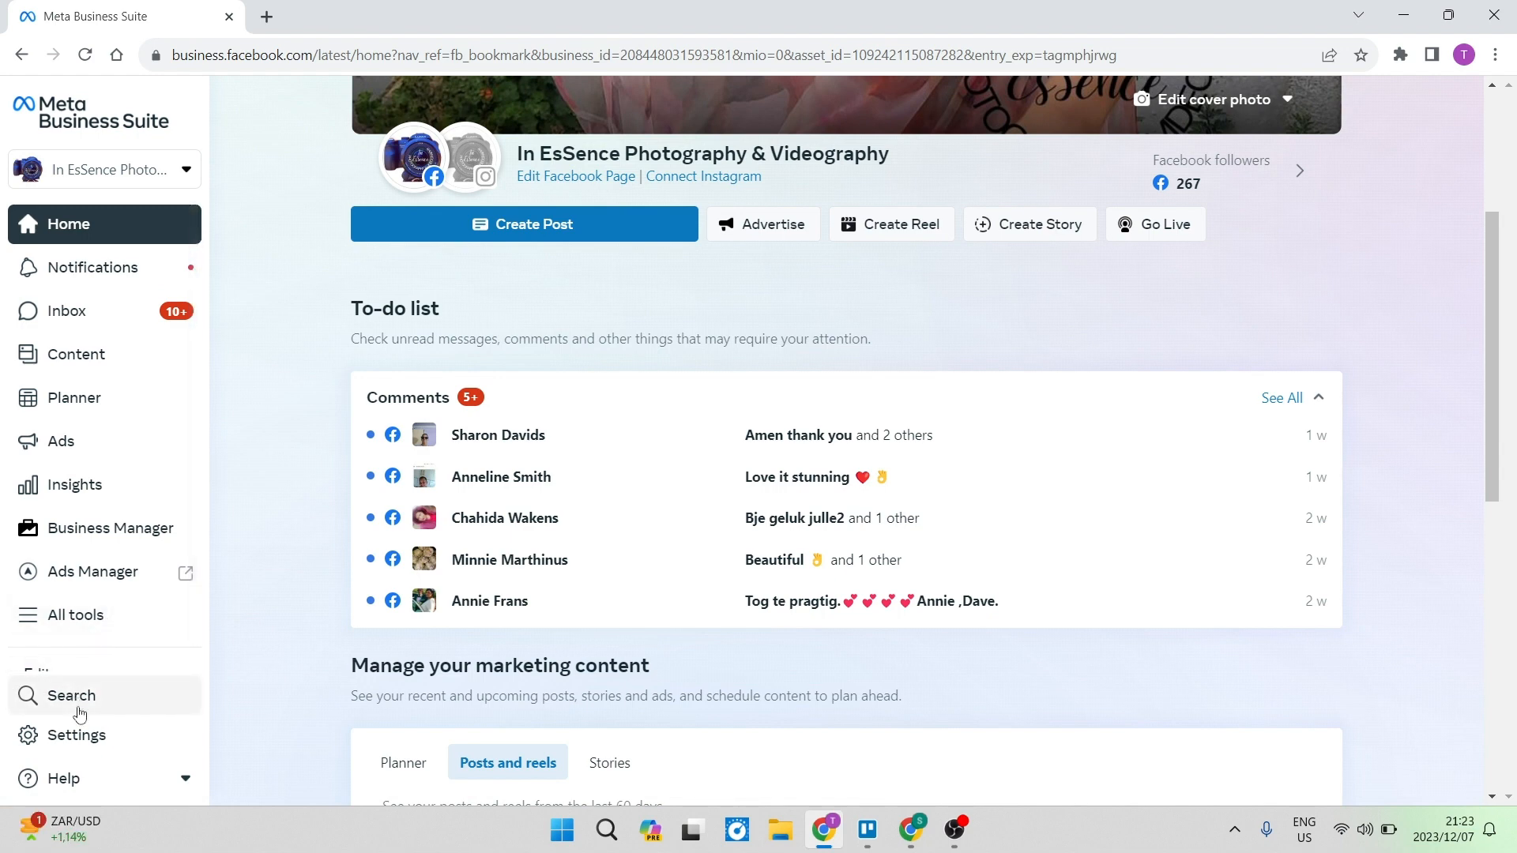
In business settings, collapse Users and show the Pixels list under Data sources.
left_click(76, 735)
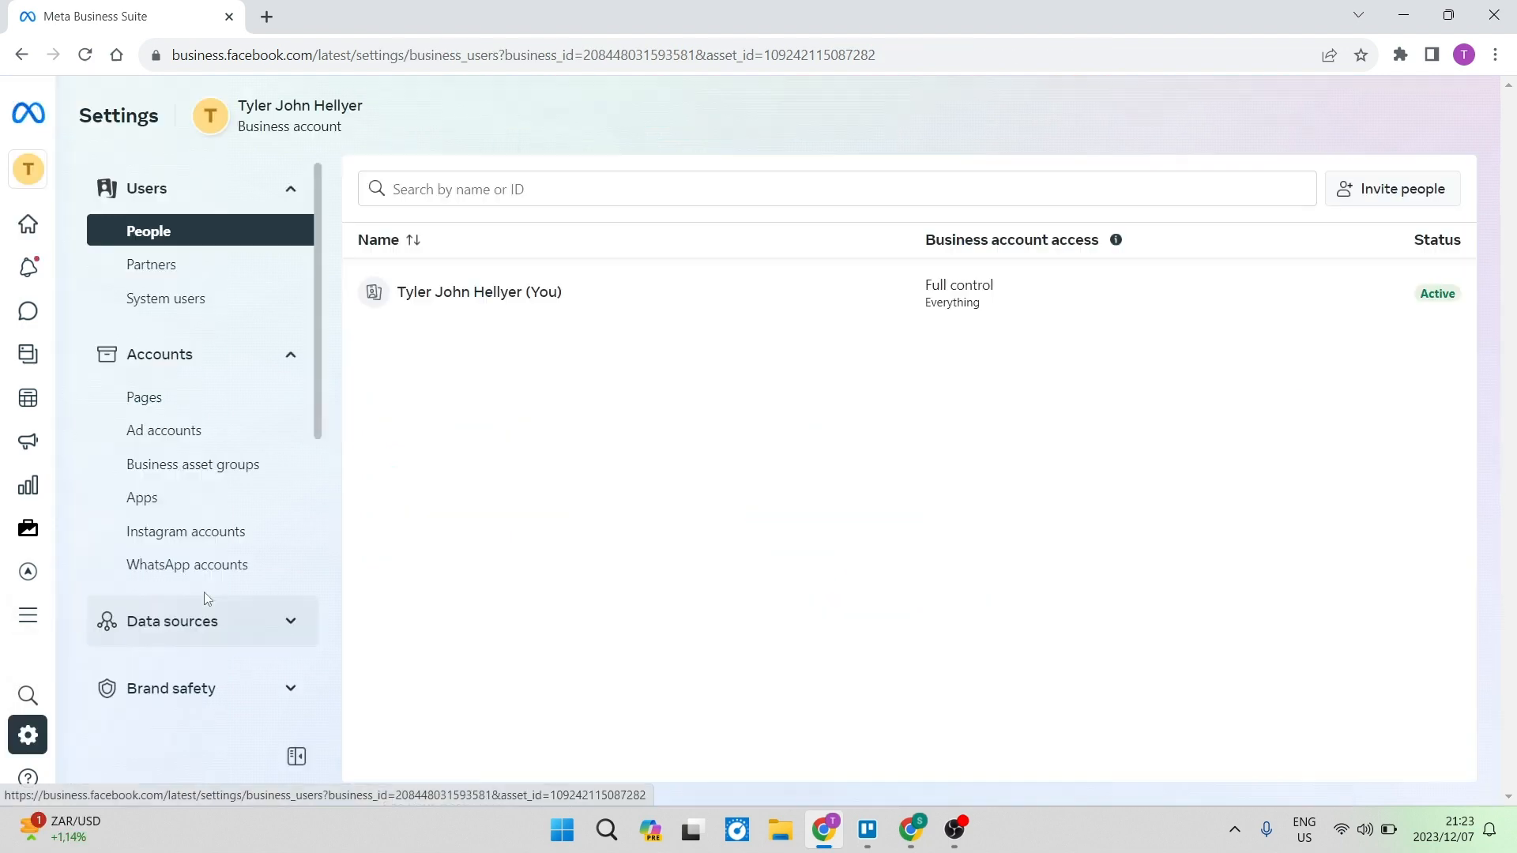
mouse_move(3, 222)
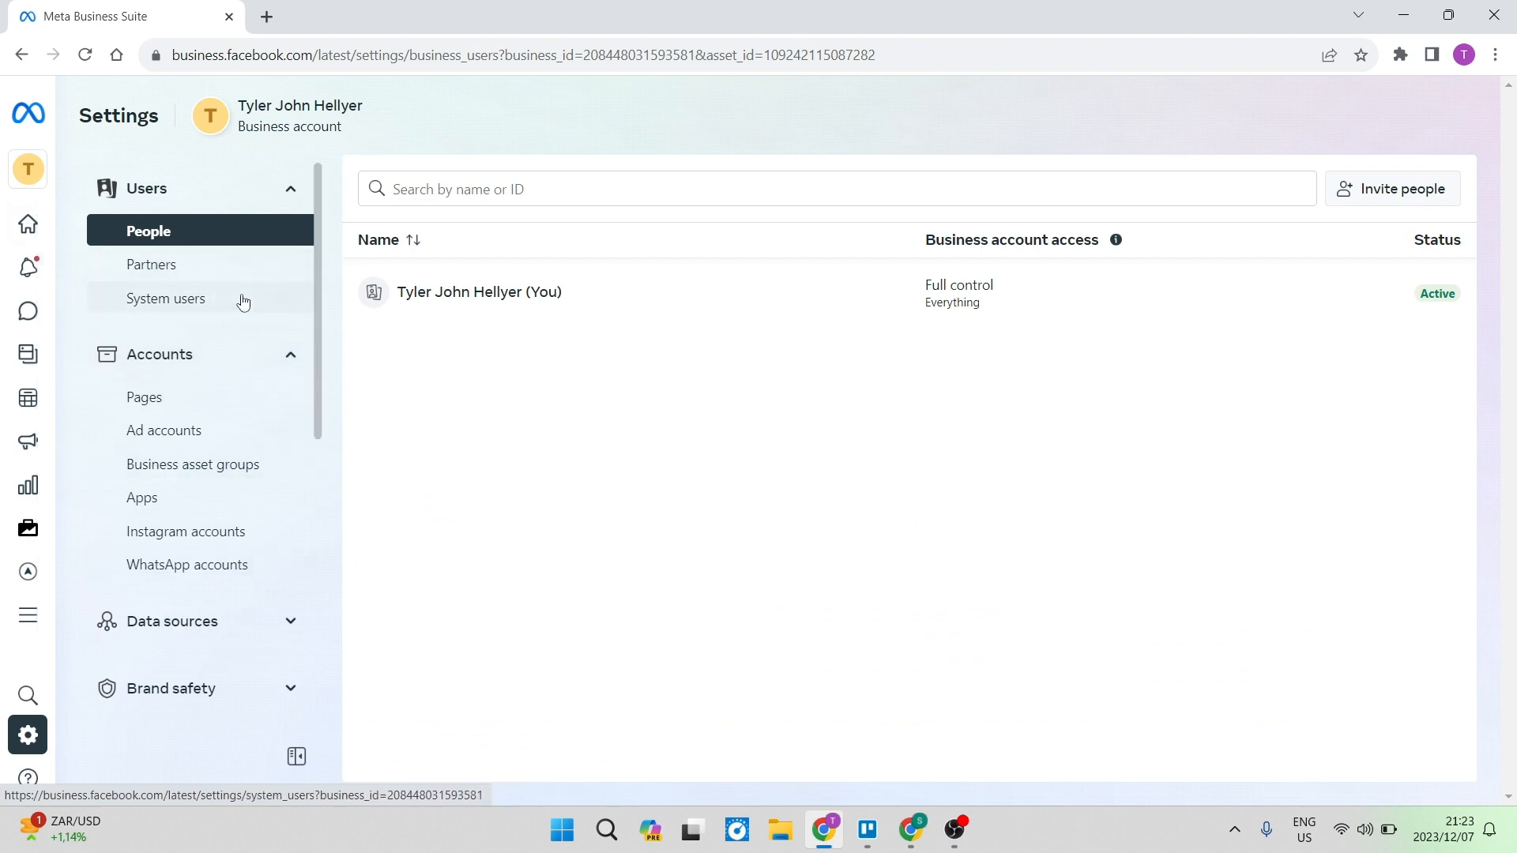
mouse_move(275, 204)
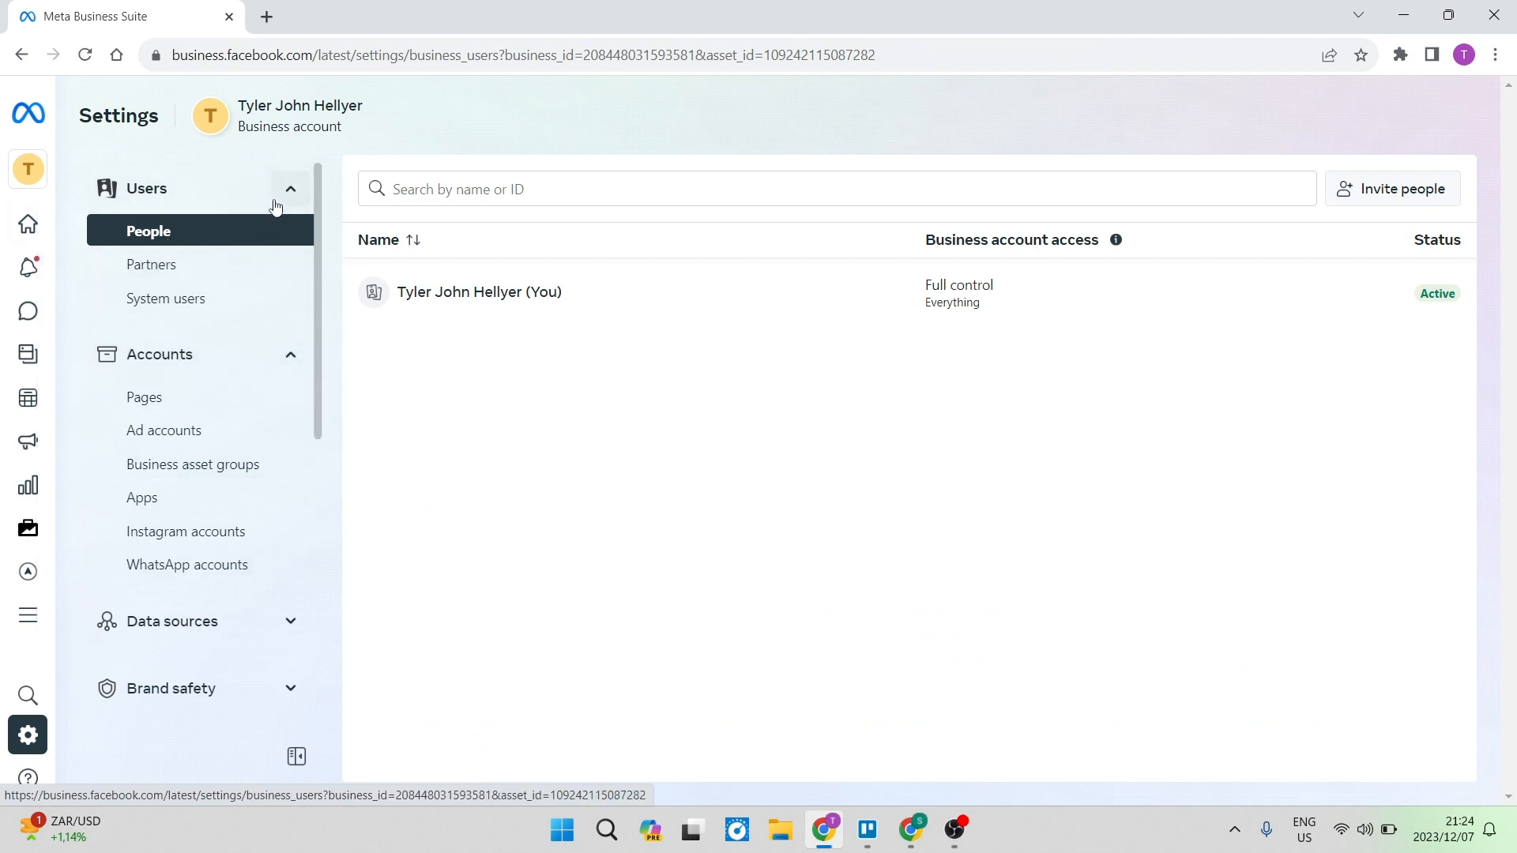
left_click(290, 188)
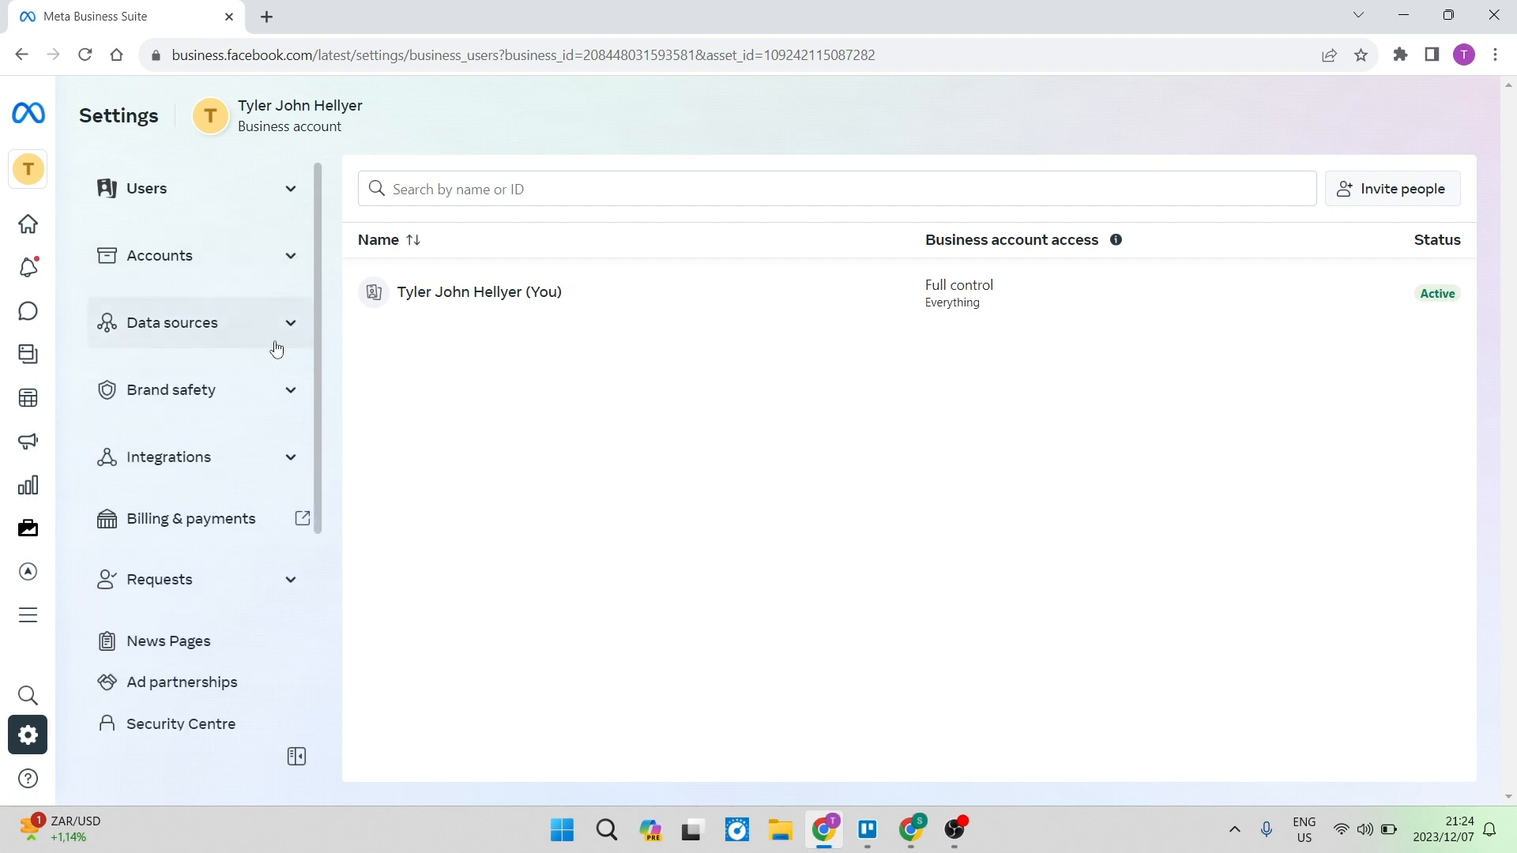
left_click(170, 322)
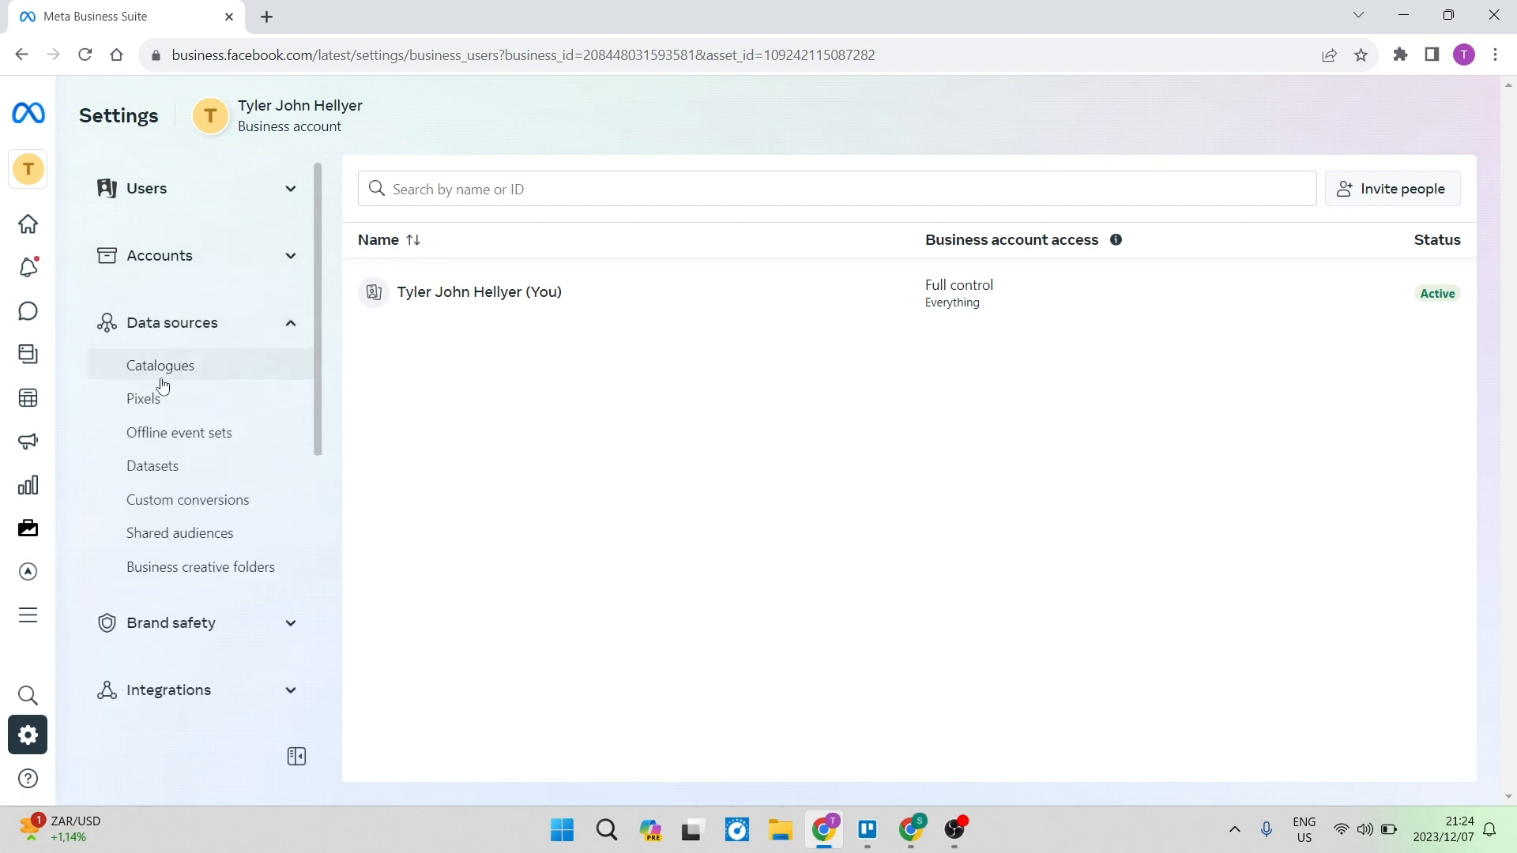
left_click(144, 398)
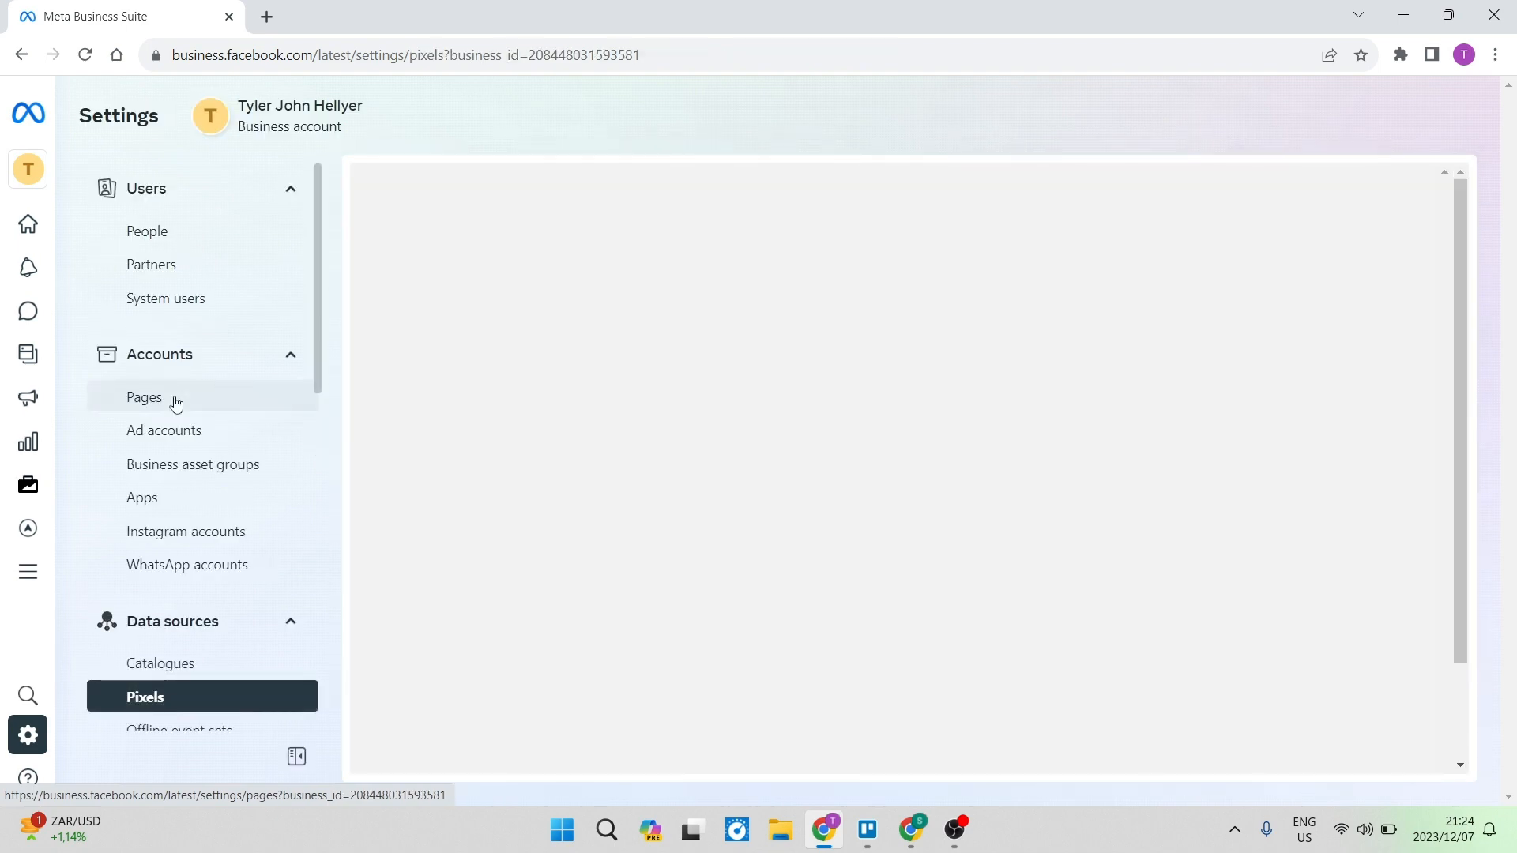
Open the business's pixel in Events Manager from the Pixels page.
left_click(144, 396)
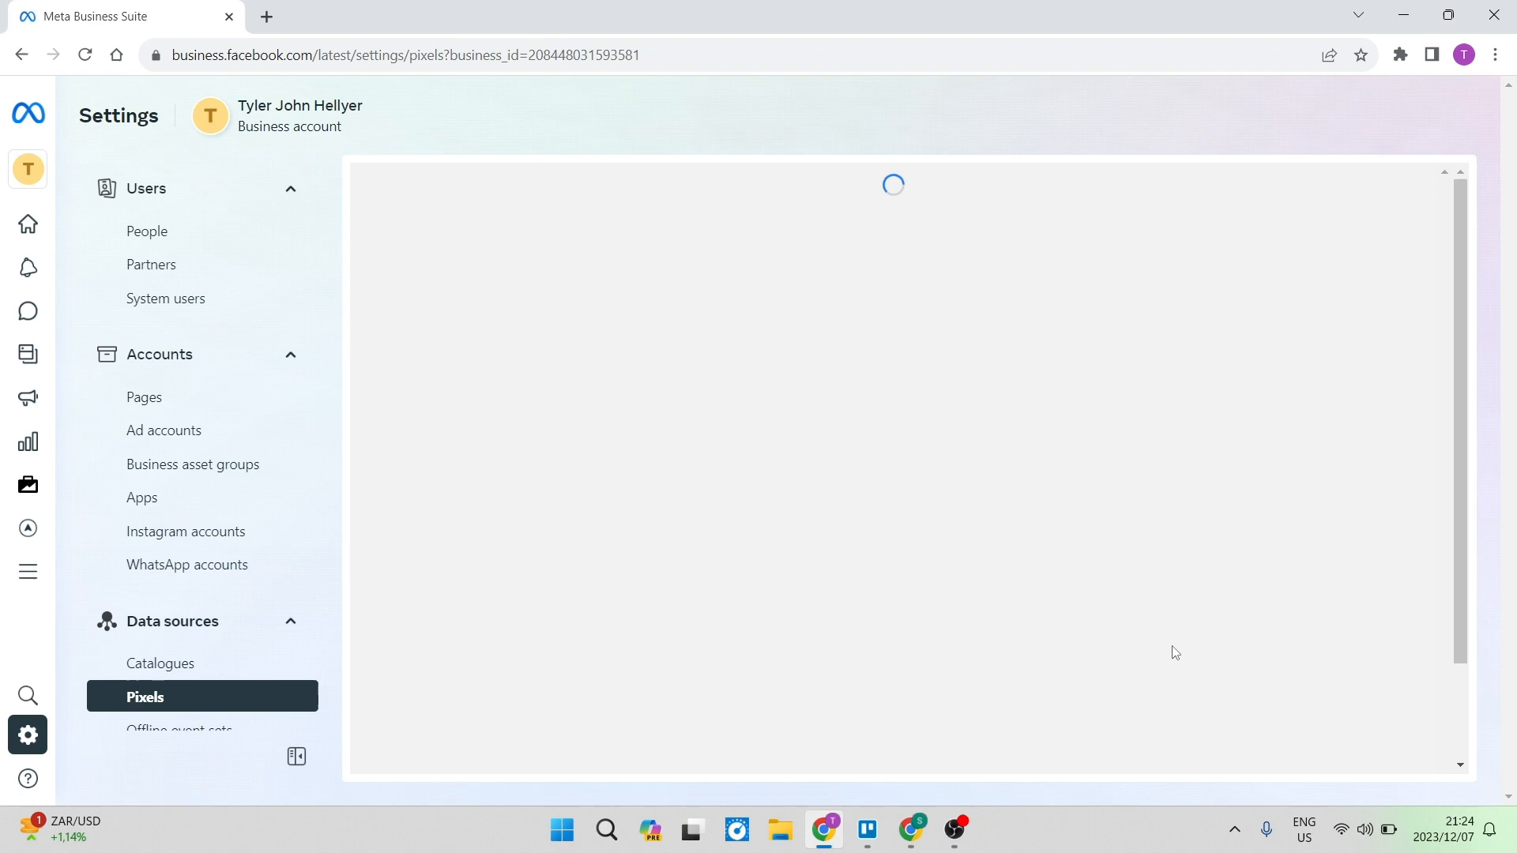
mouse_move(744, 353)
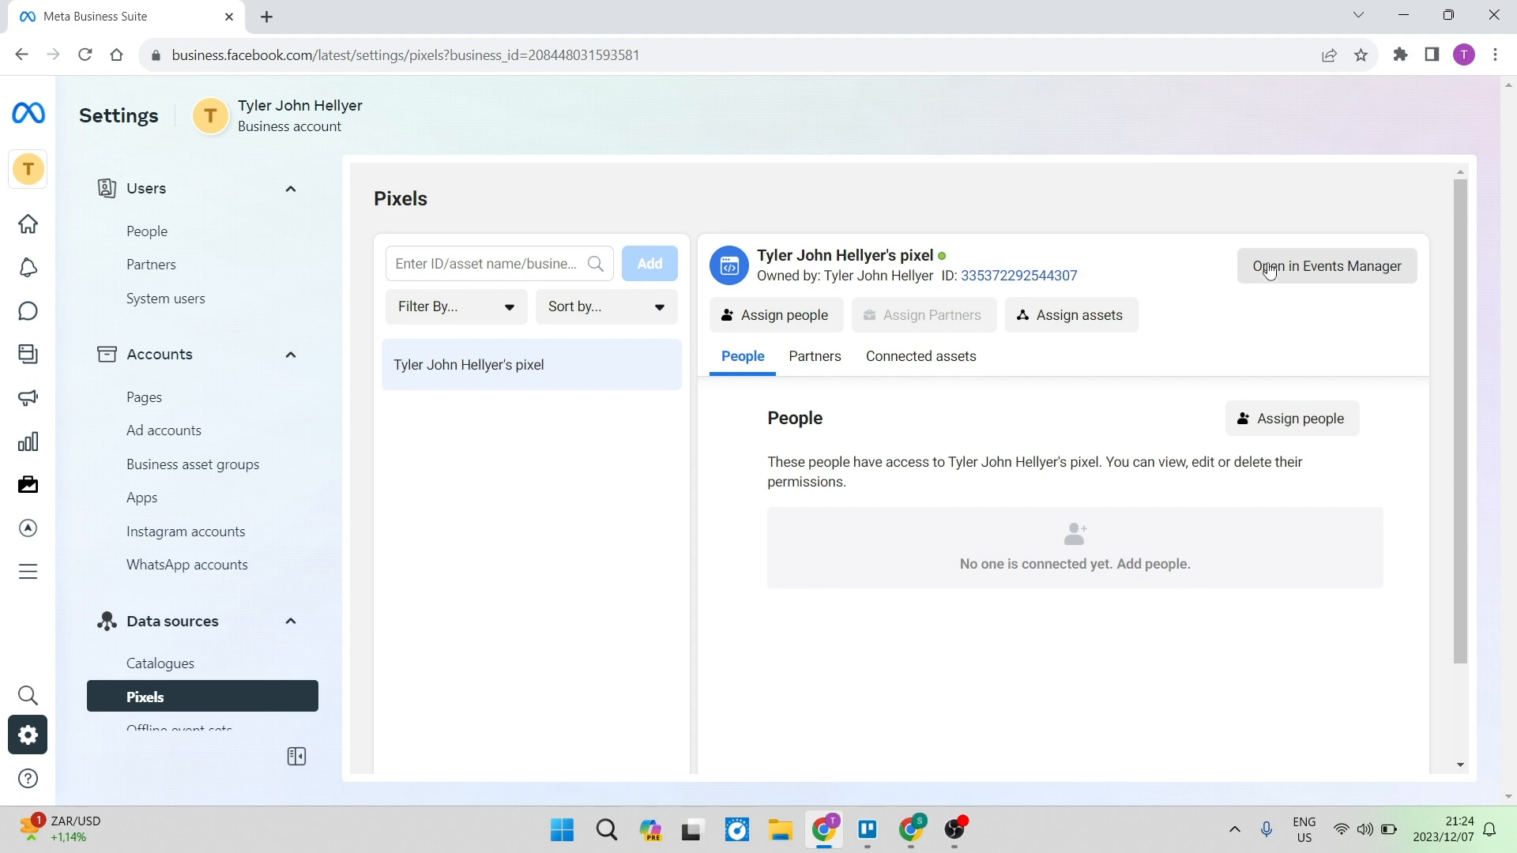
left_click(1325, 265)
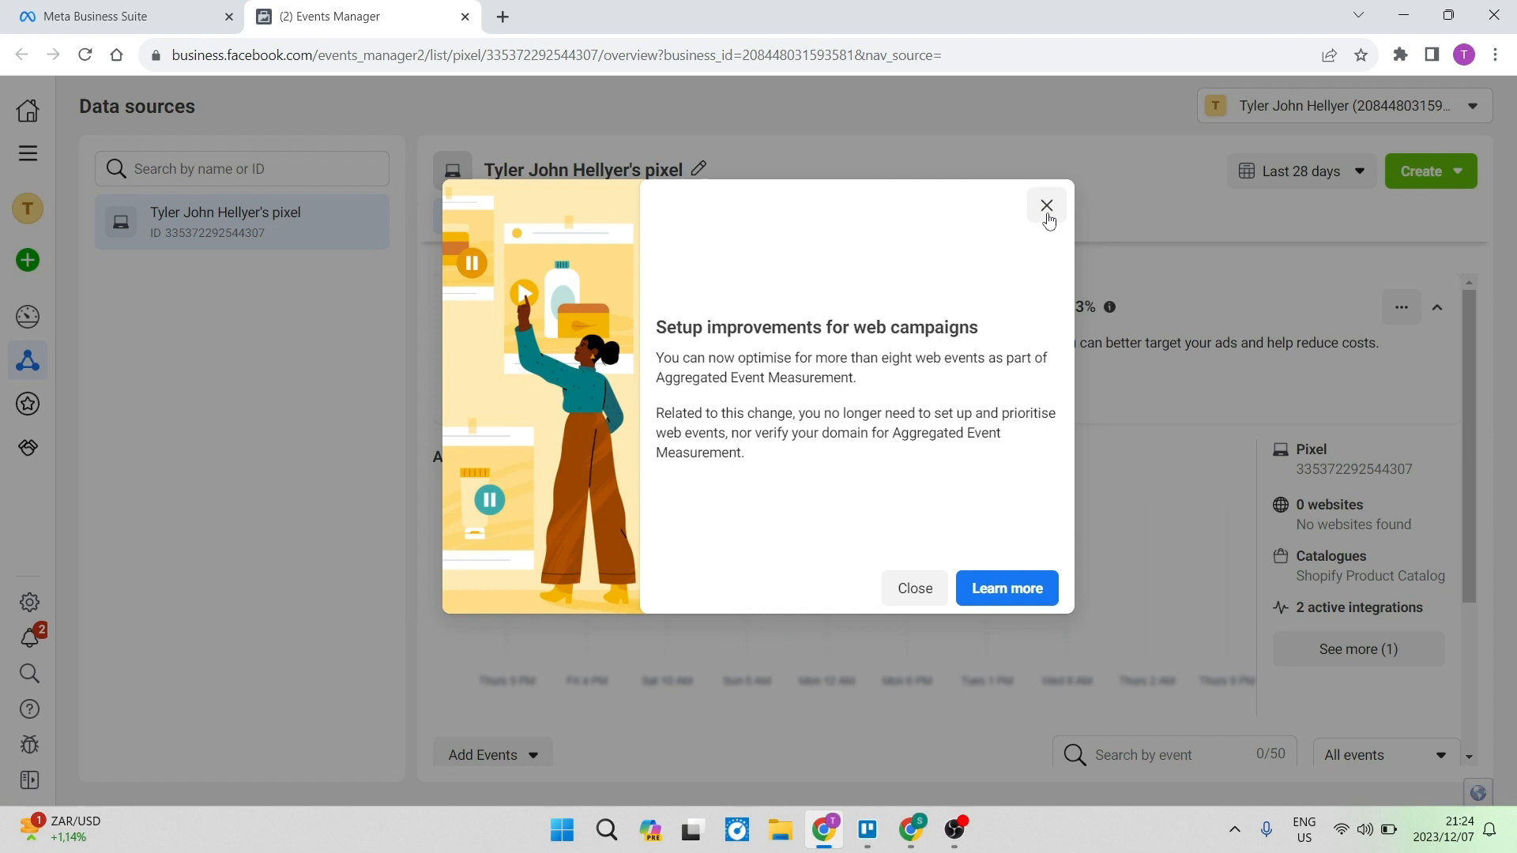
Dismiss the web campaigns announcement and go to the pixel's Test events tab.
left_click(1046, 206)
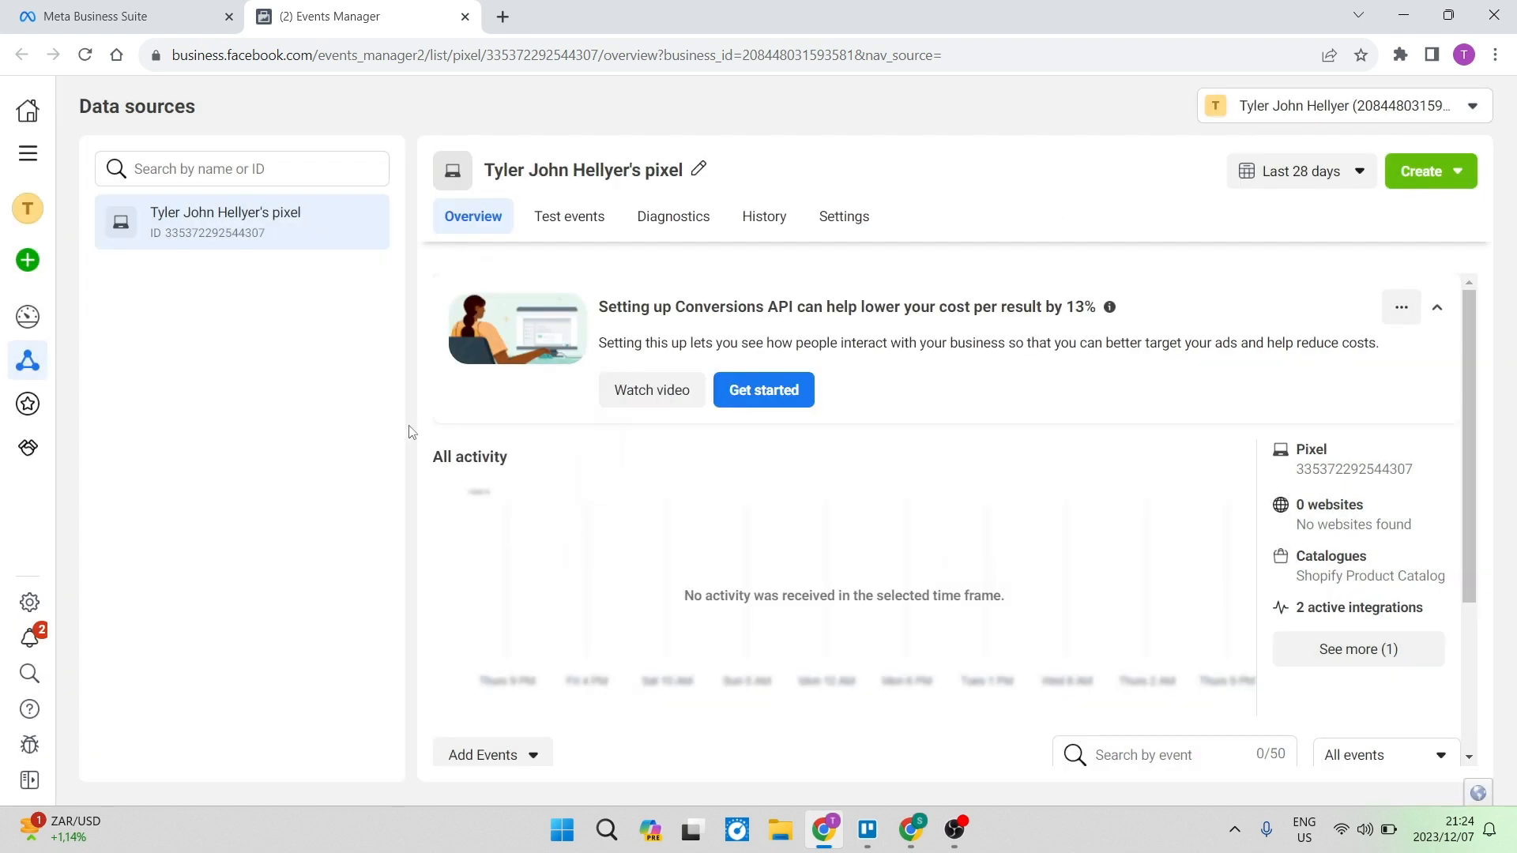
mouse_move(498, 146)
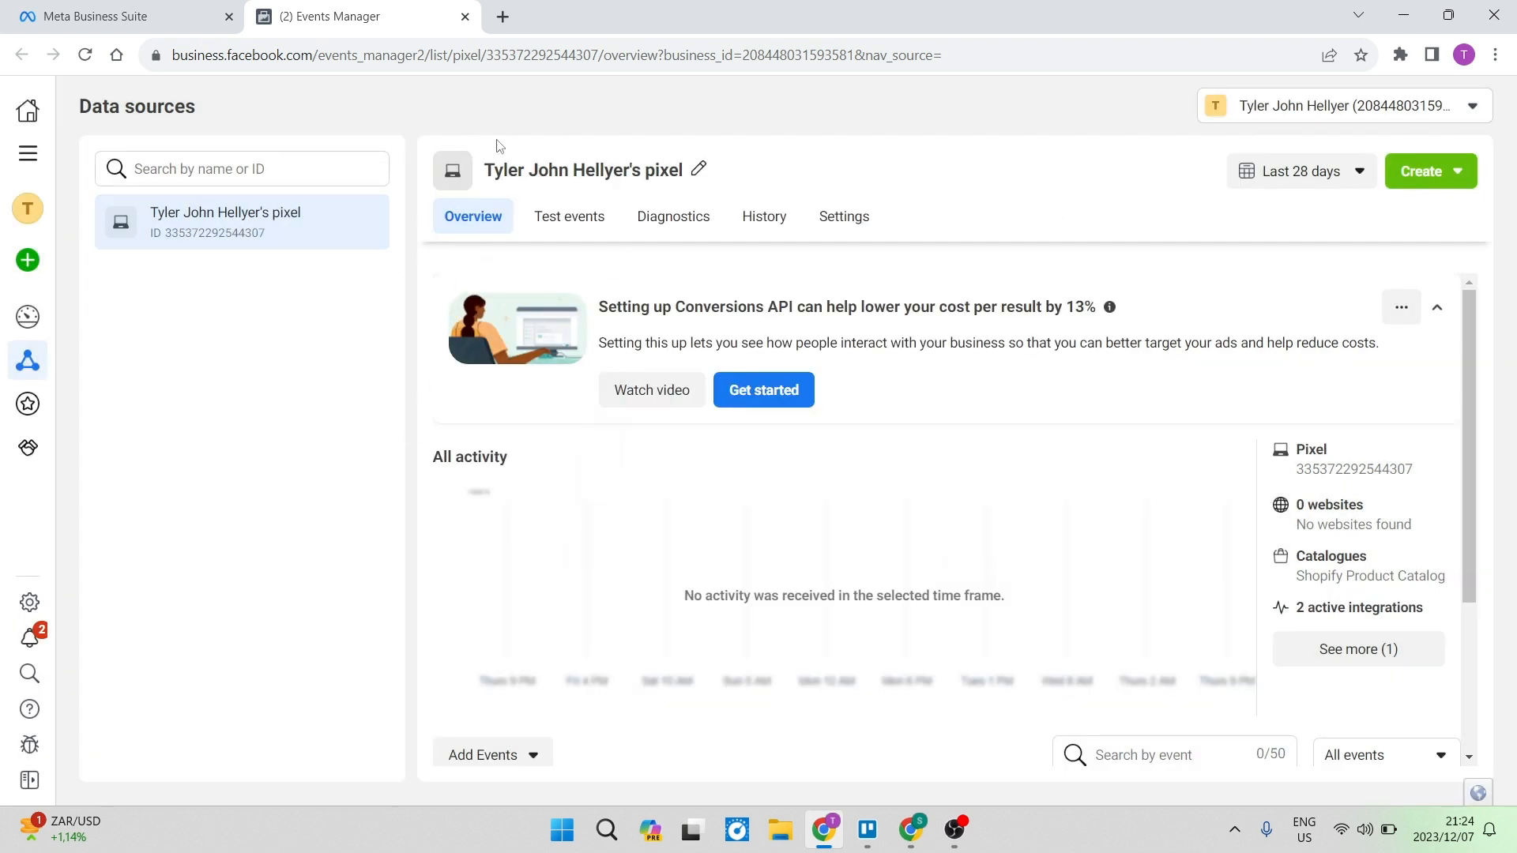
left_click(569, 217)
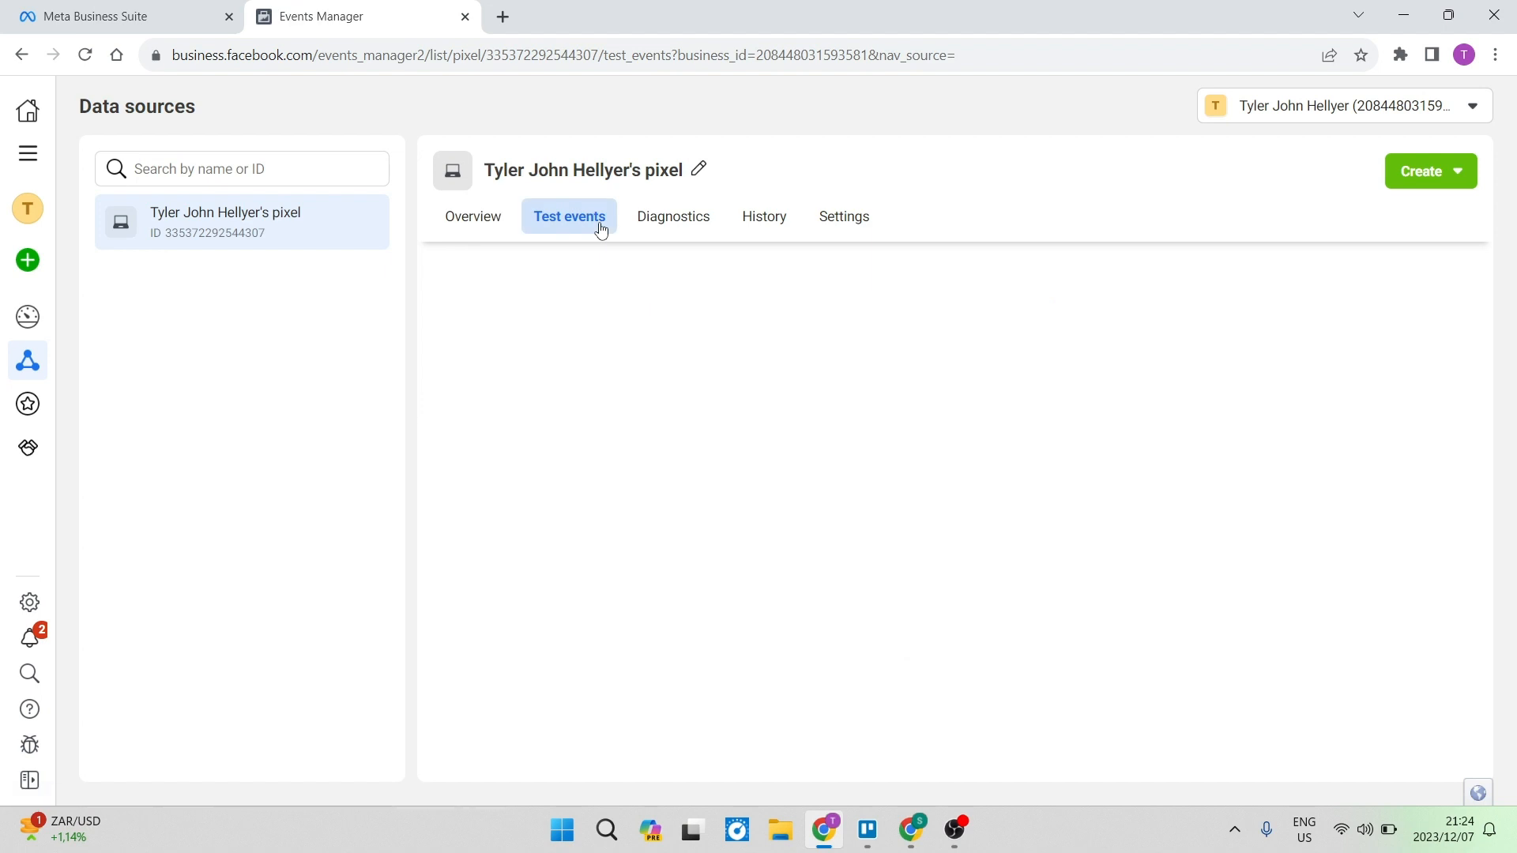
Clear the received test event activity and scroll to the Test browser events instructions.
left_click(569, 216)
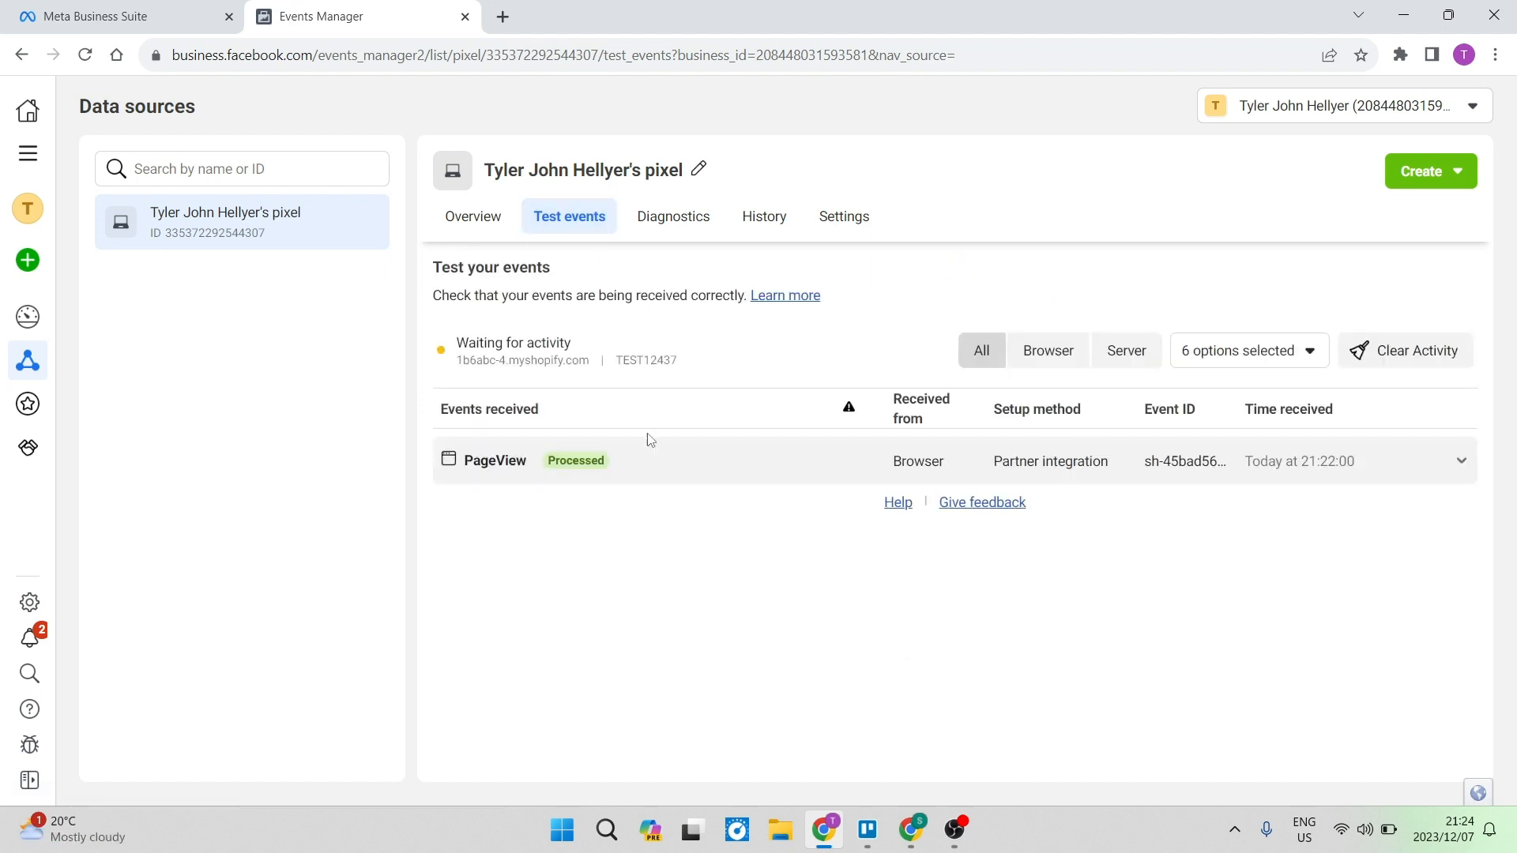
mouse_move(553, 258)
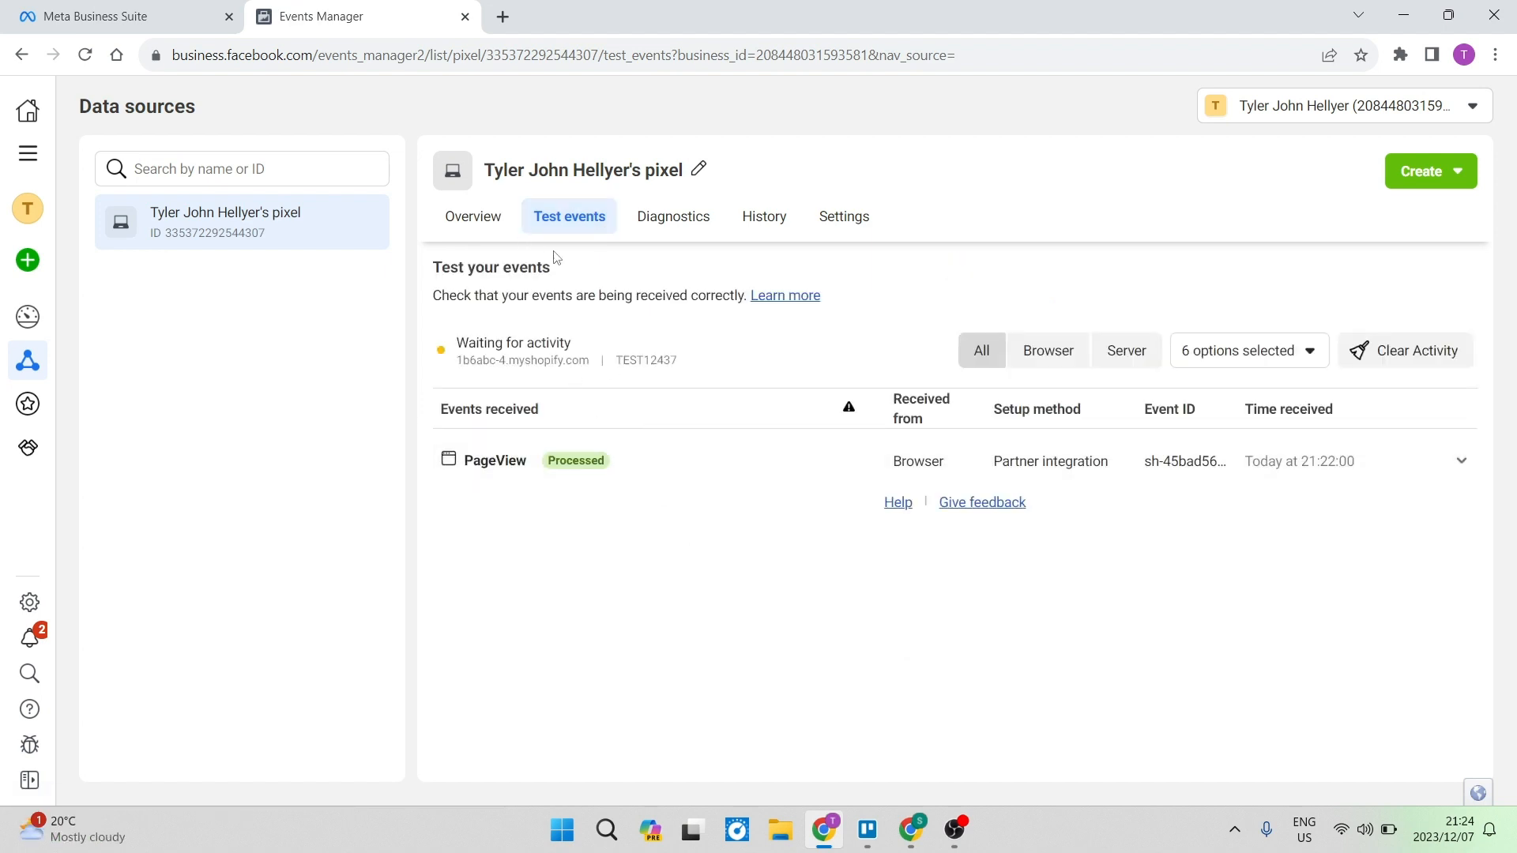
mouse_move(791, 395)
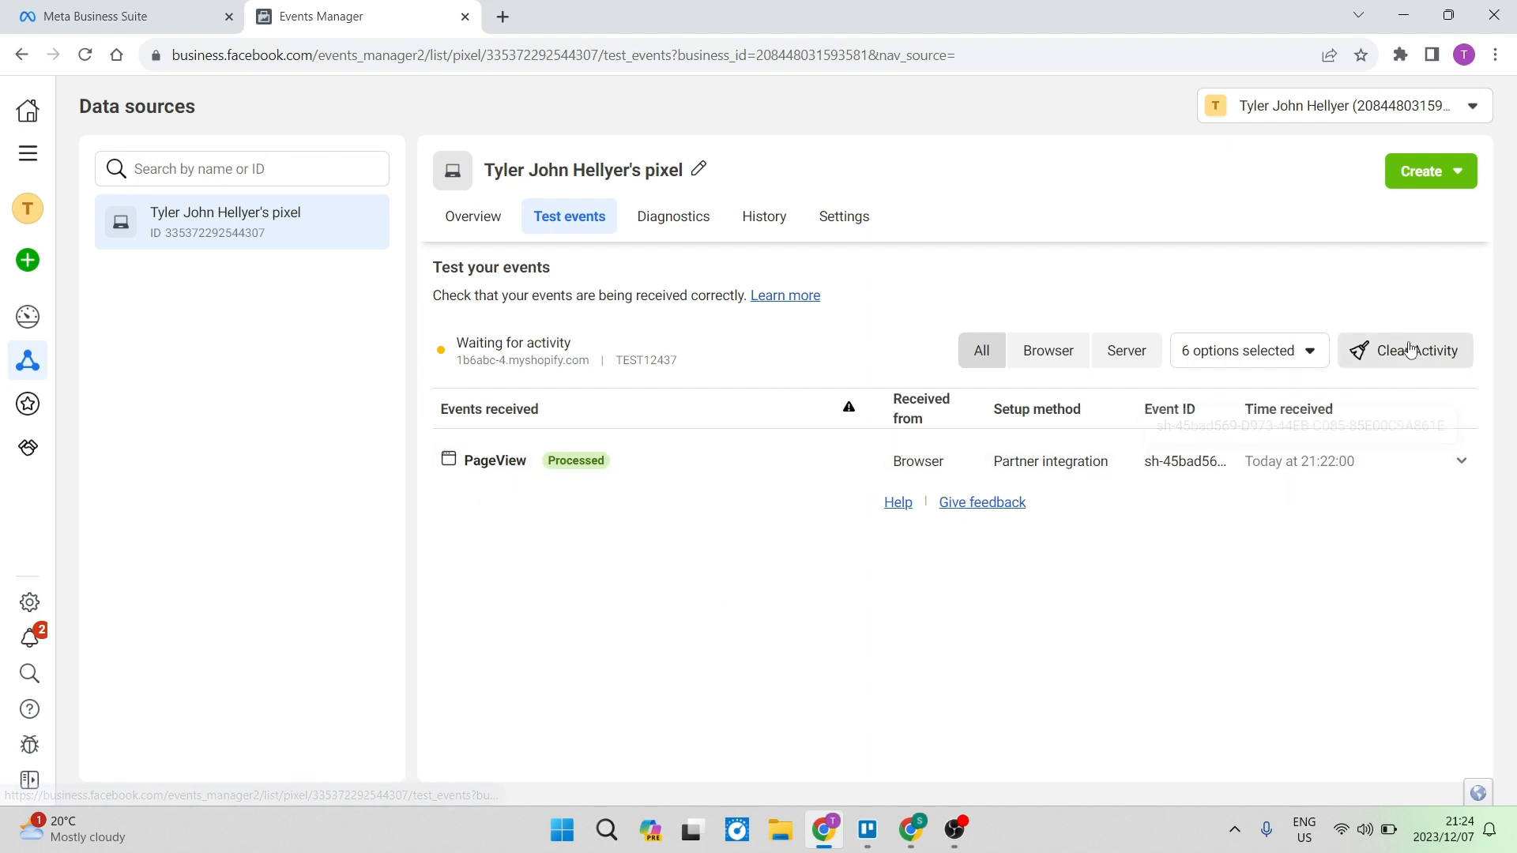
left_click(1413, 351)
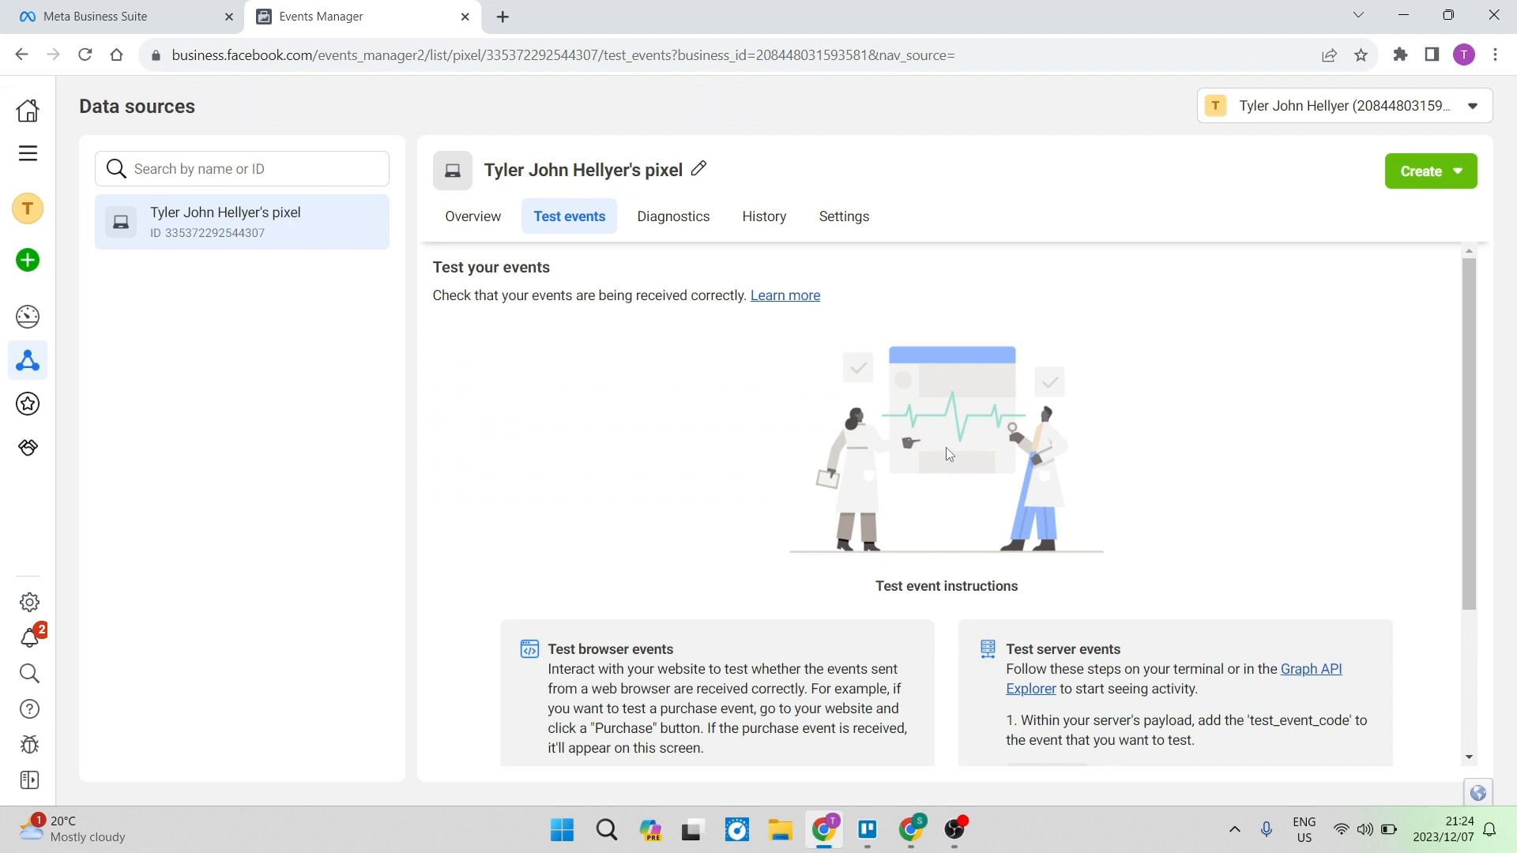
mouse_move(538, 238)
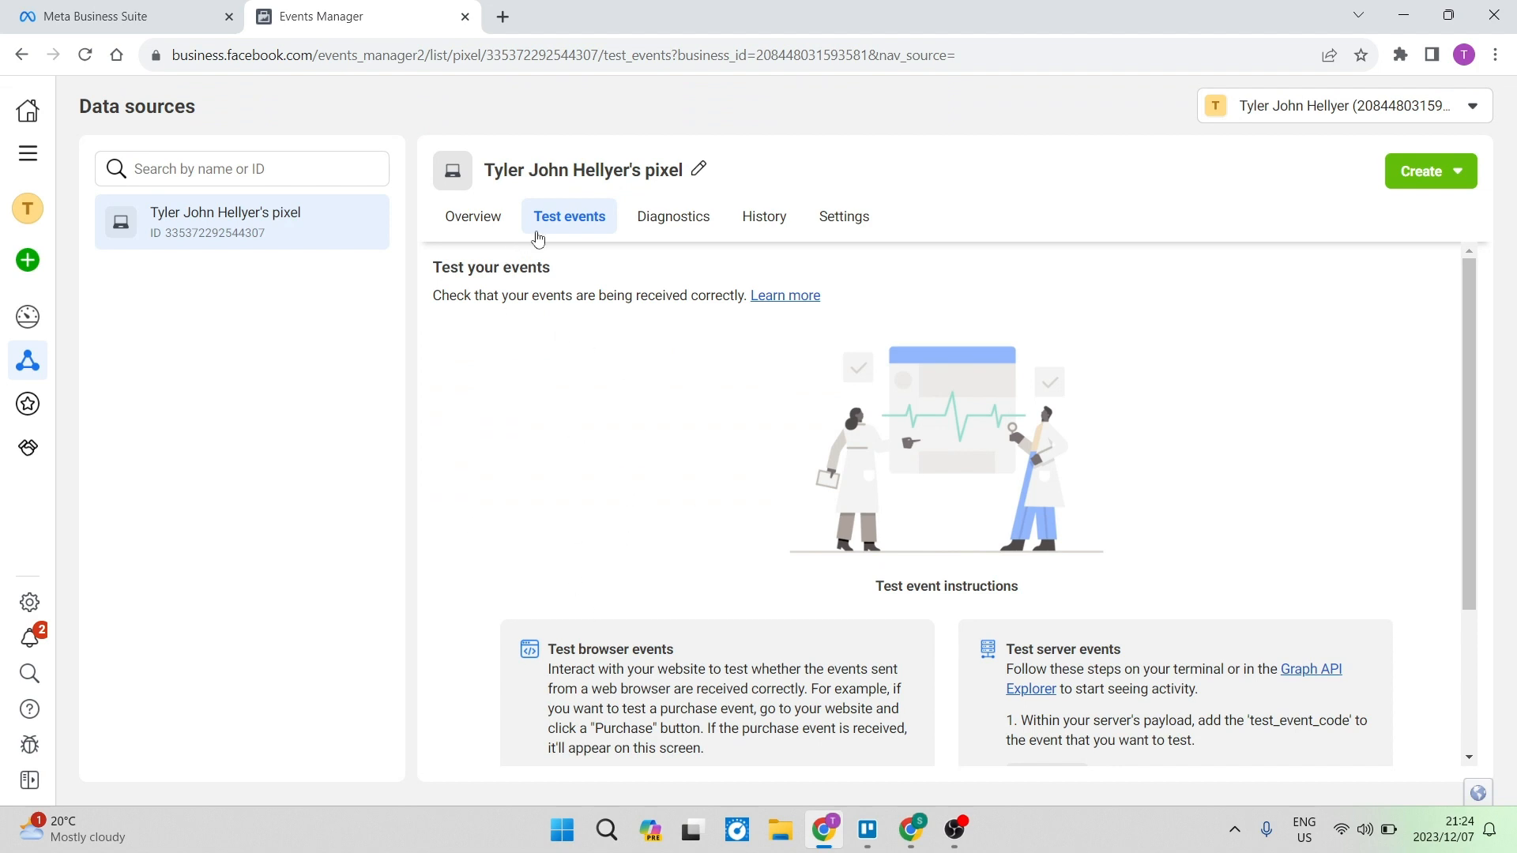
scroll("down", 3)
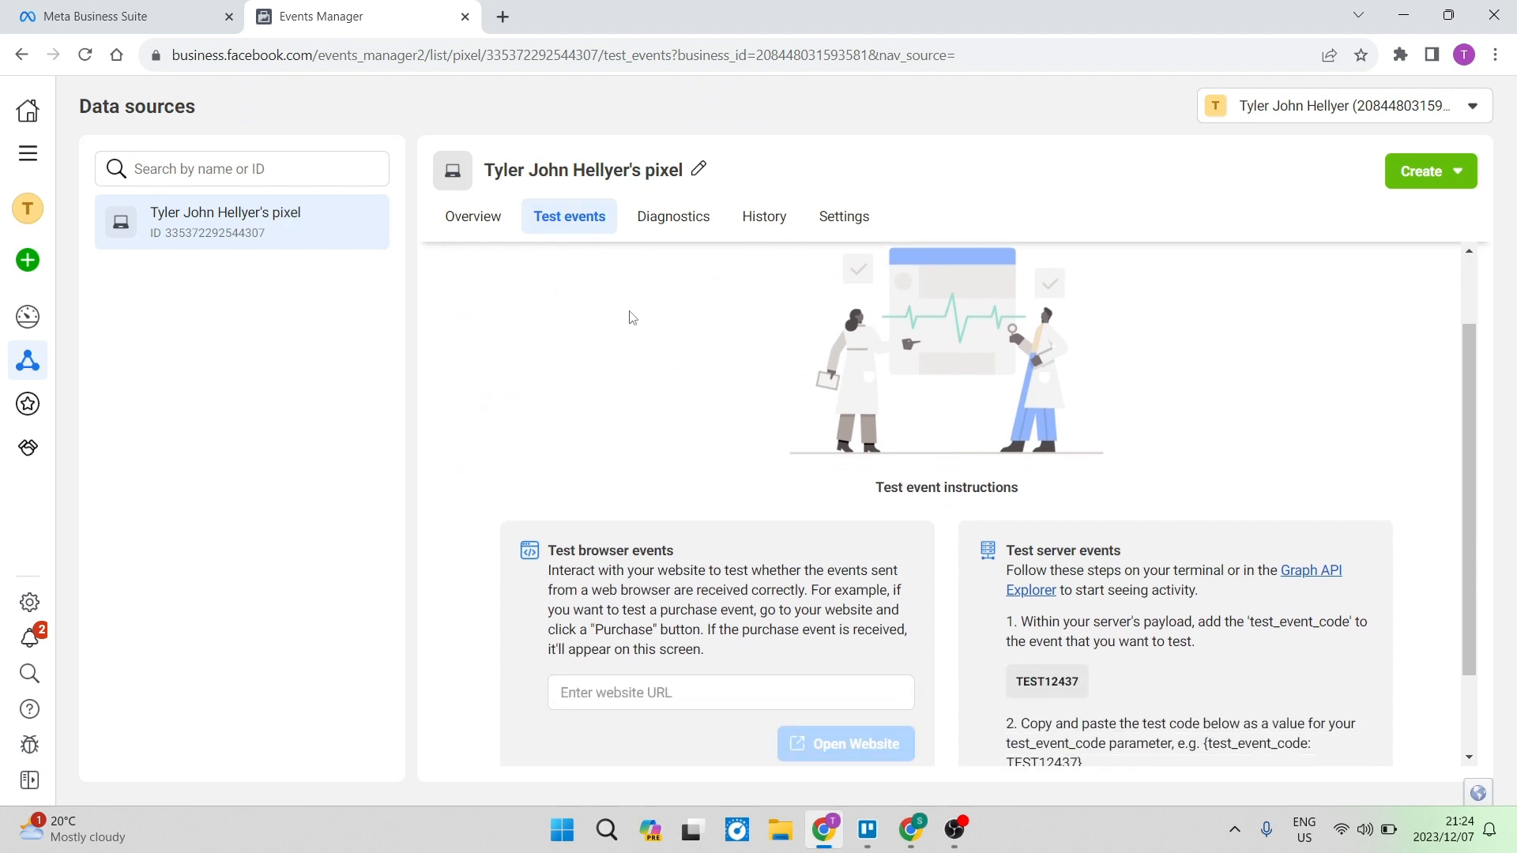
scroll("down", 3)
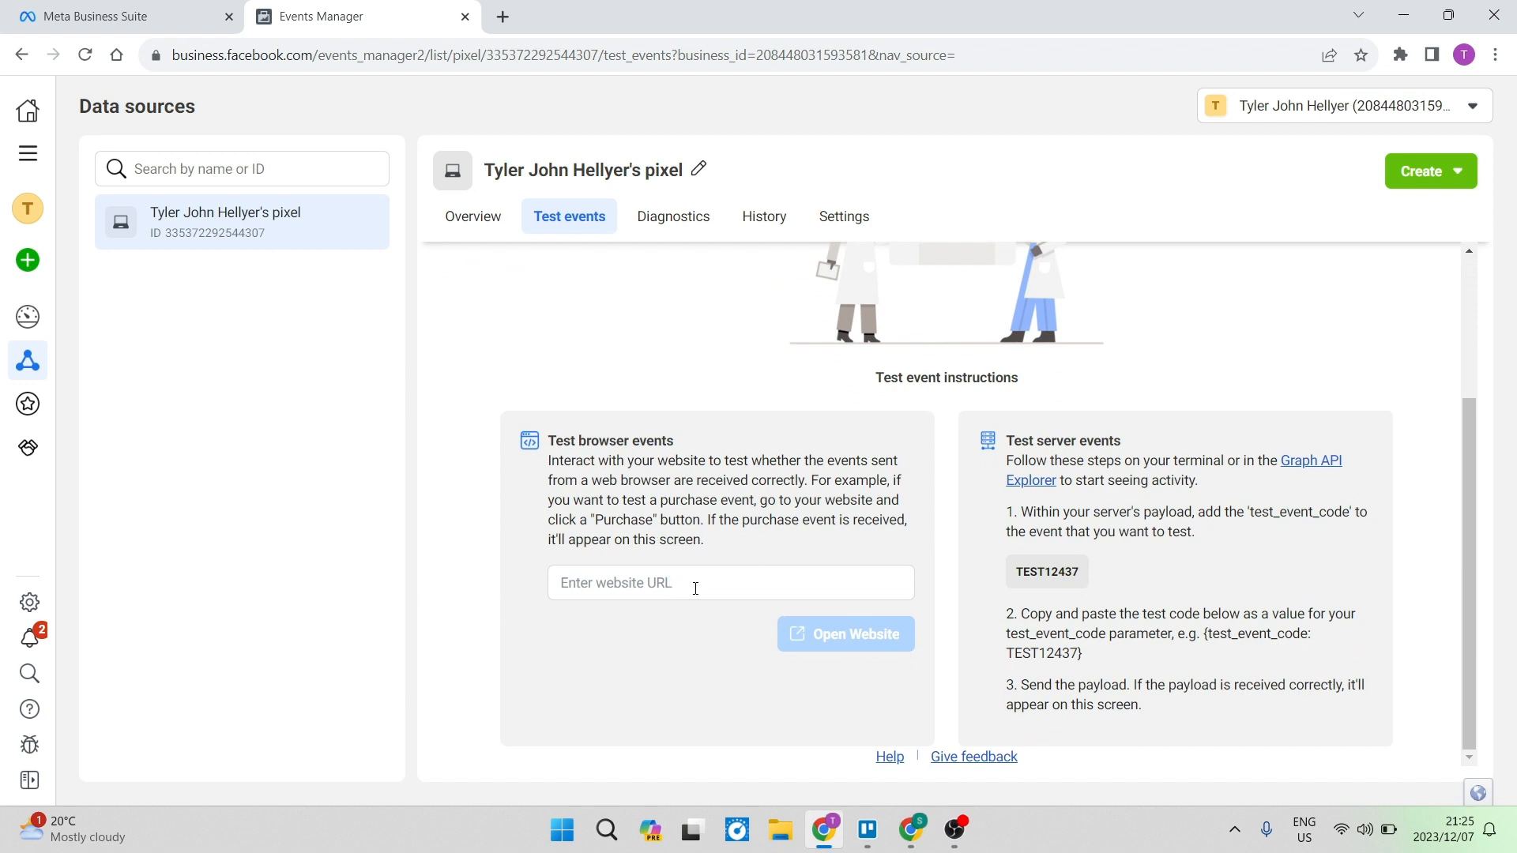
mouse_move(638, 501)
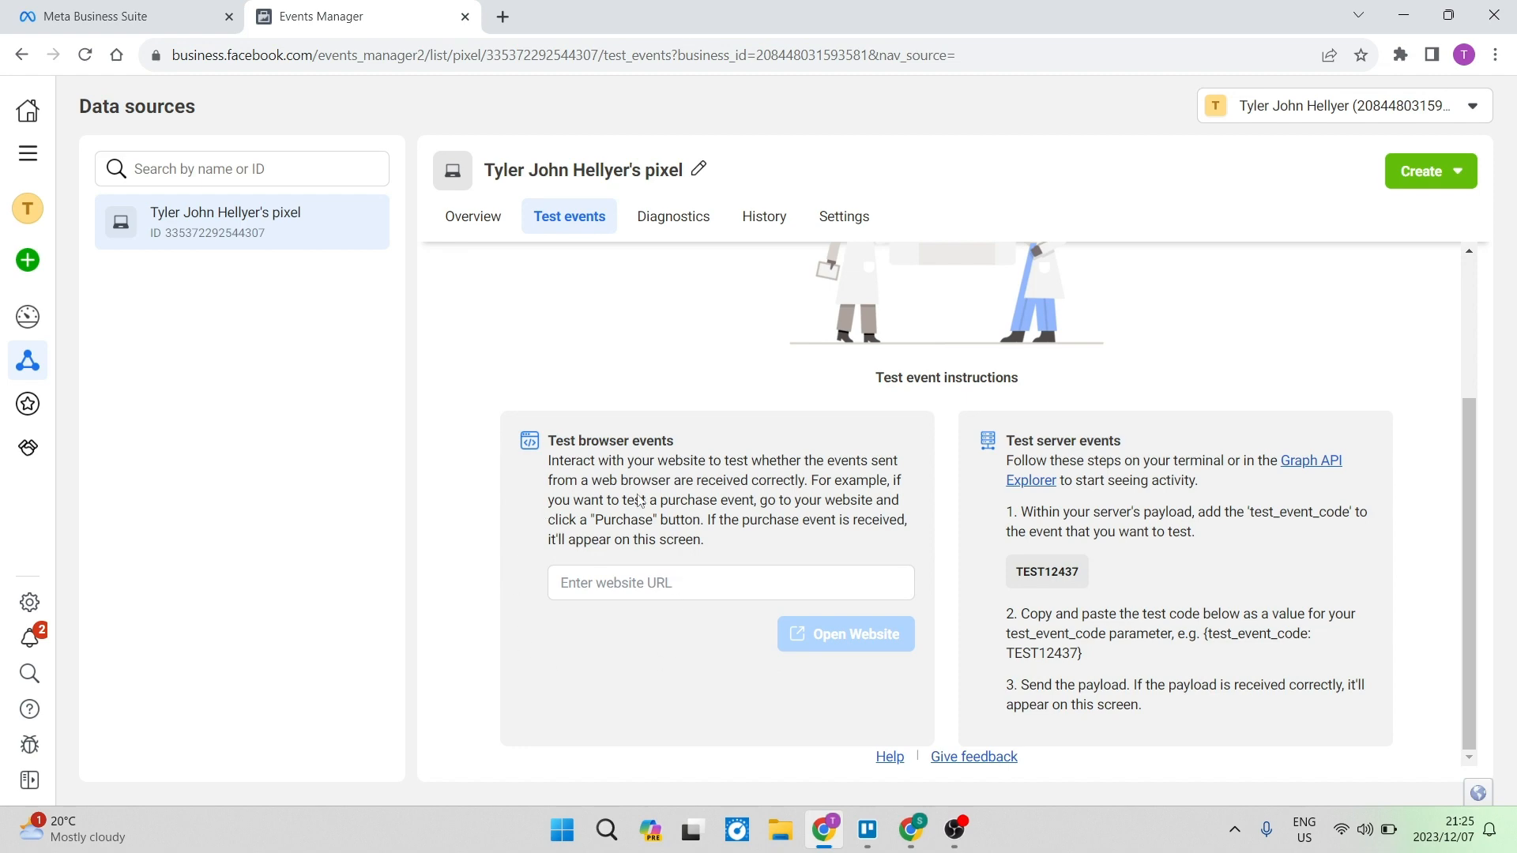
mouse_move(900, 822)
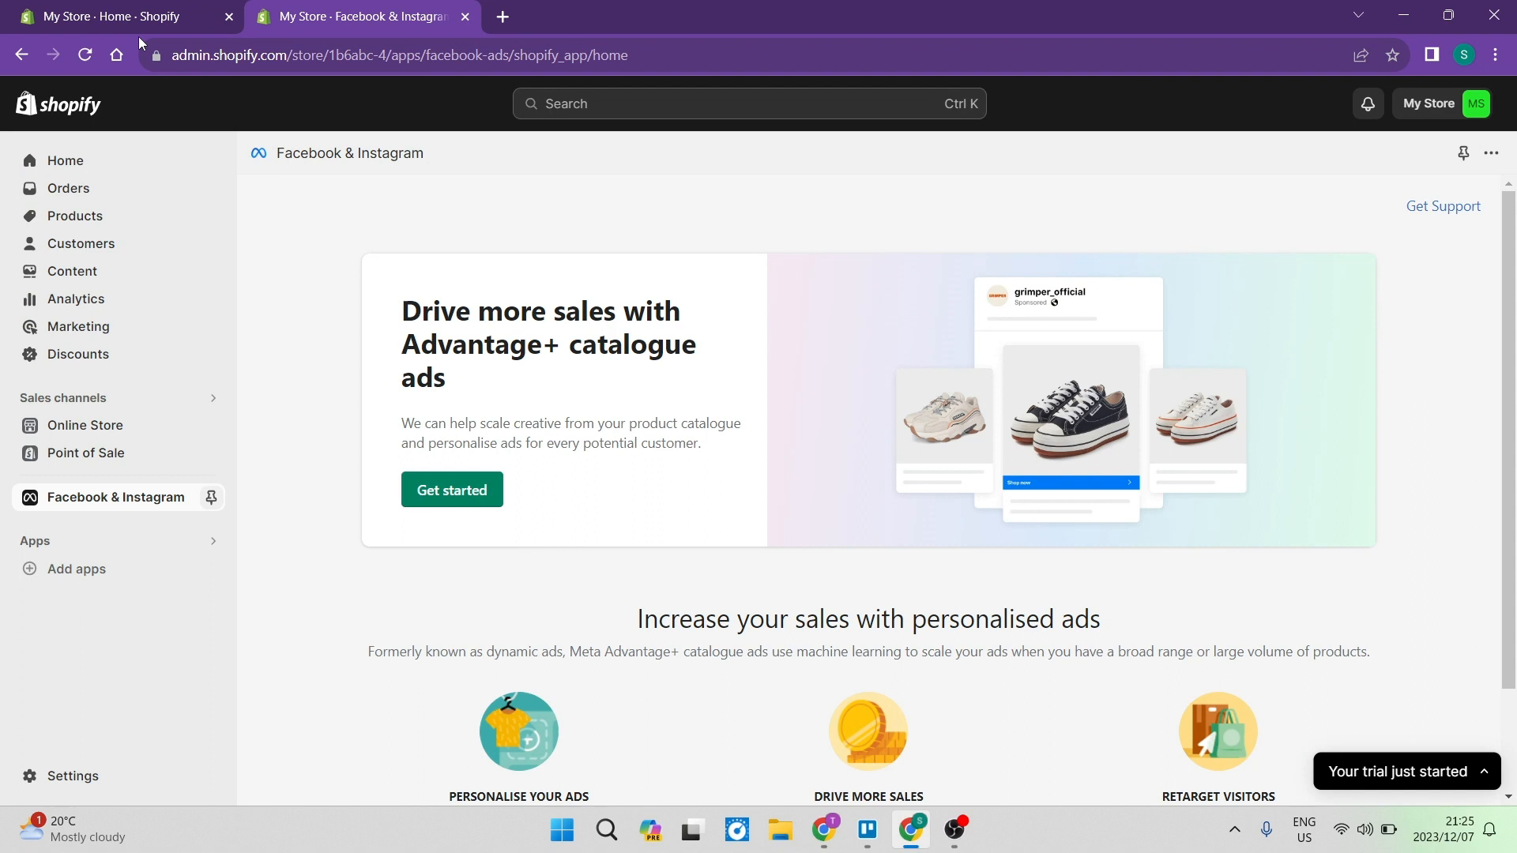
mouse_move(115, 403)
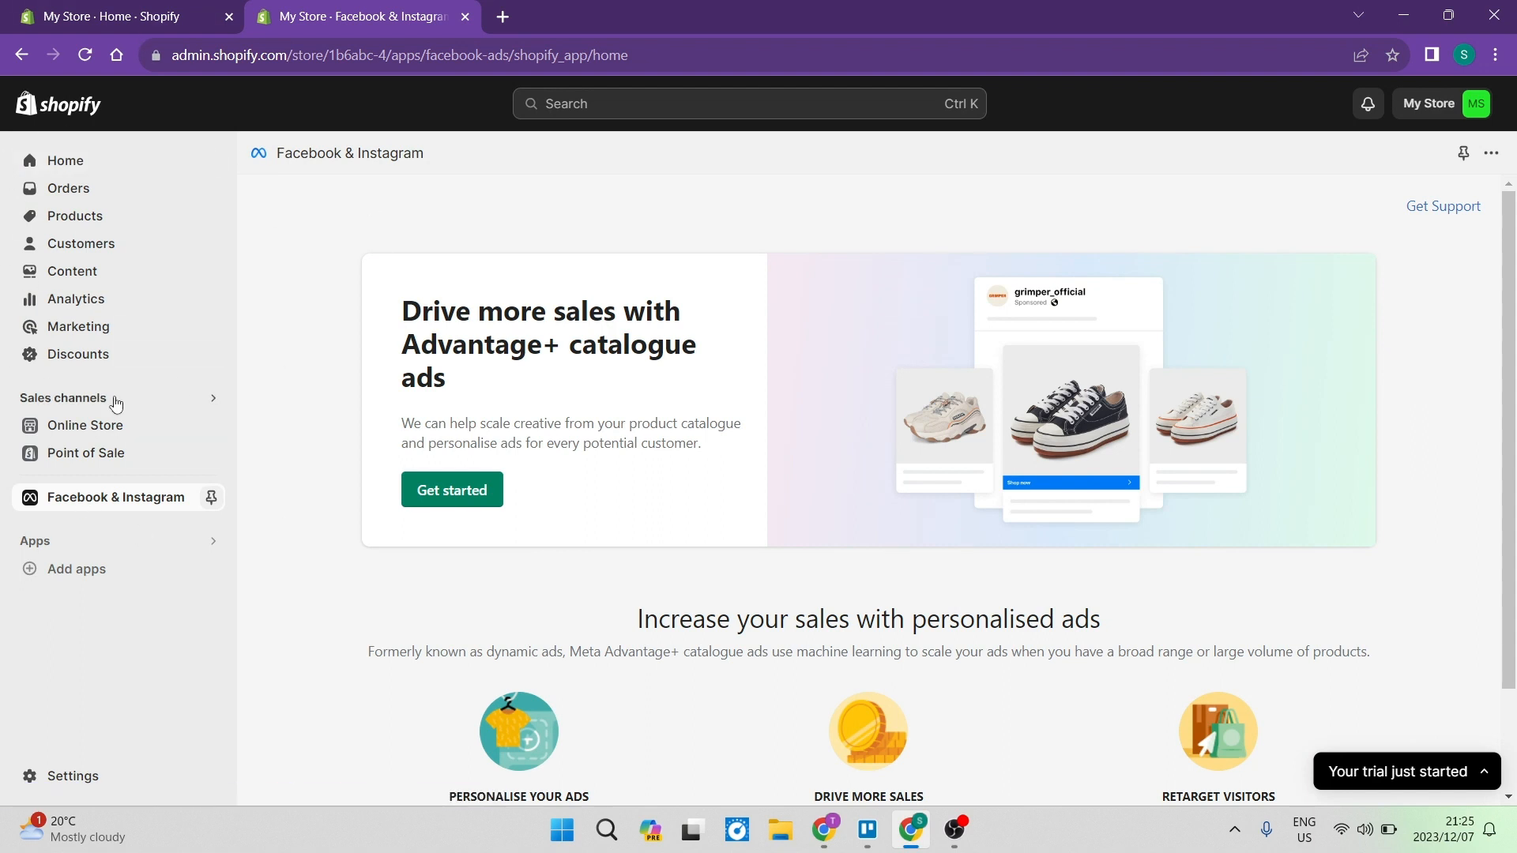
mouse_move(85, 454)
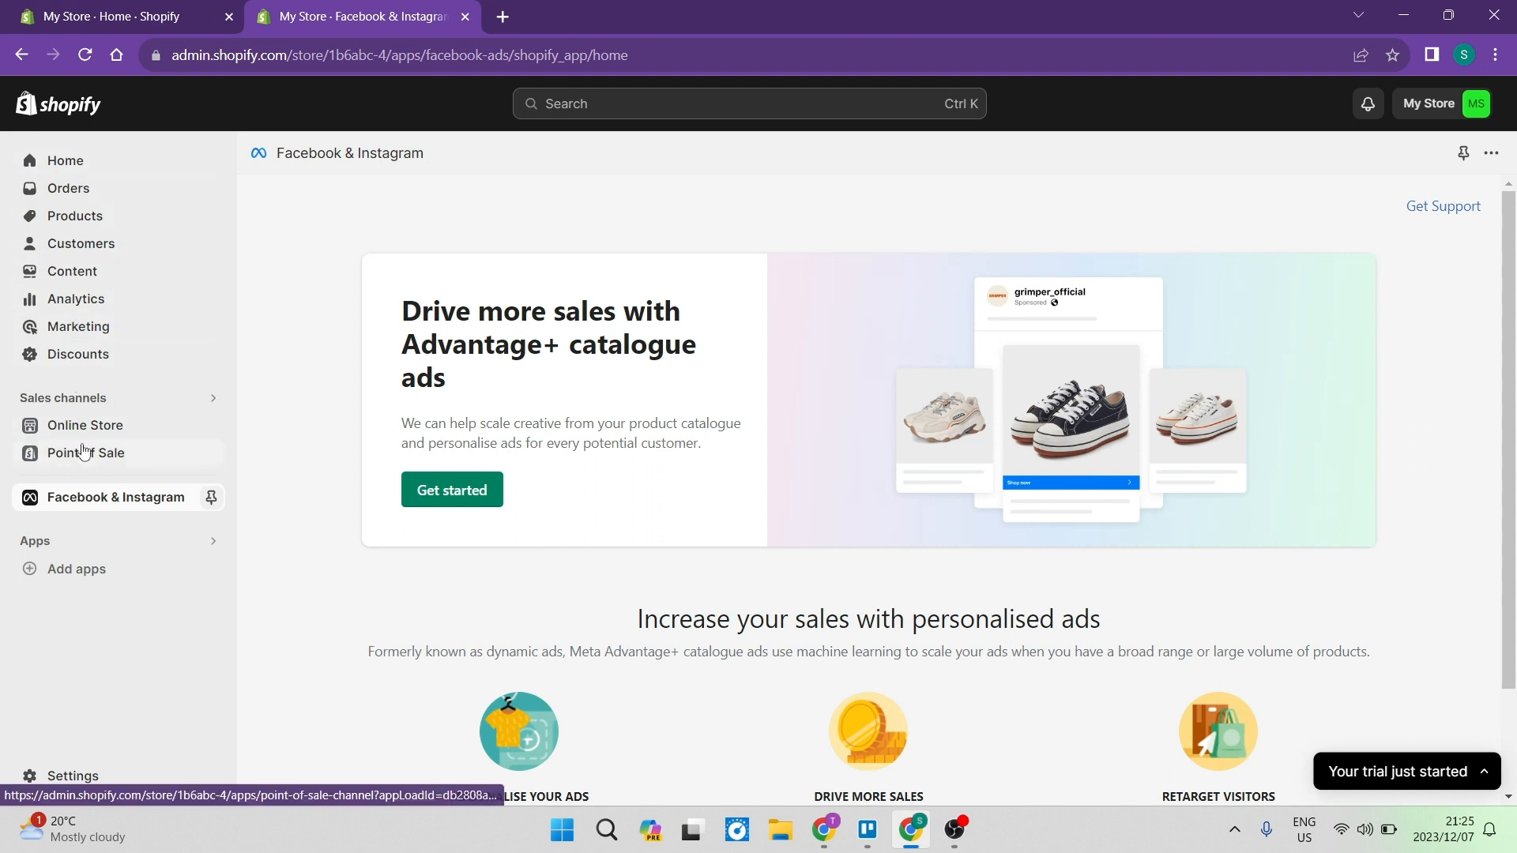
mouse_move(84, 425)
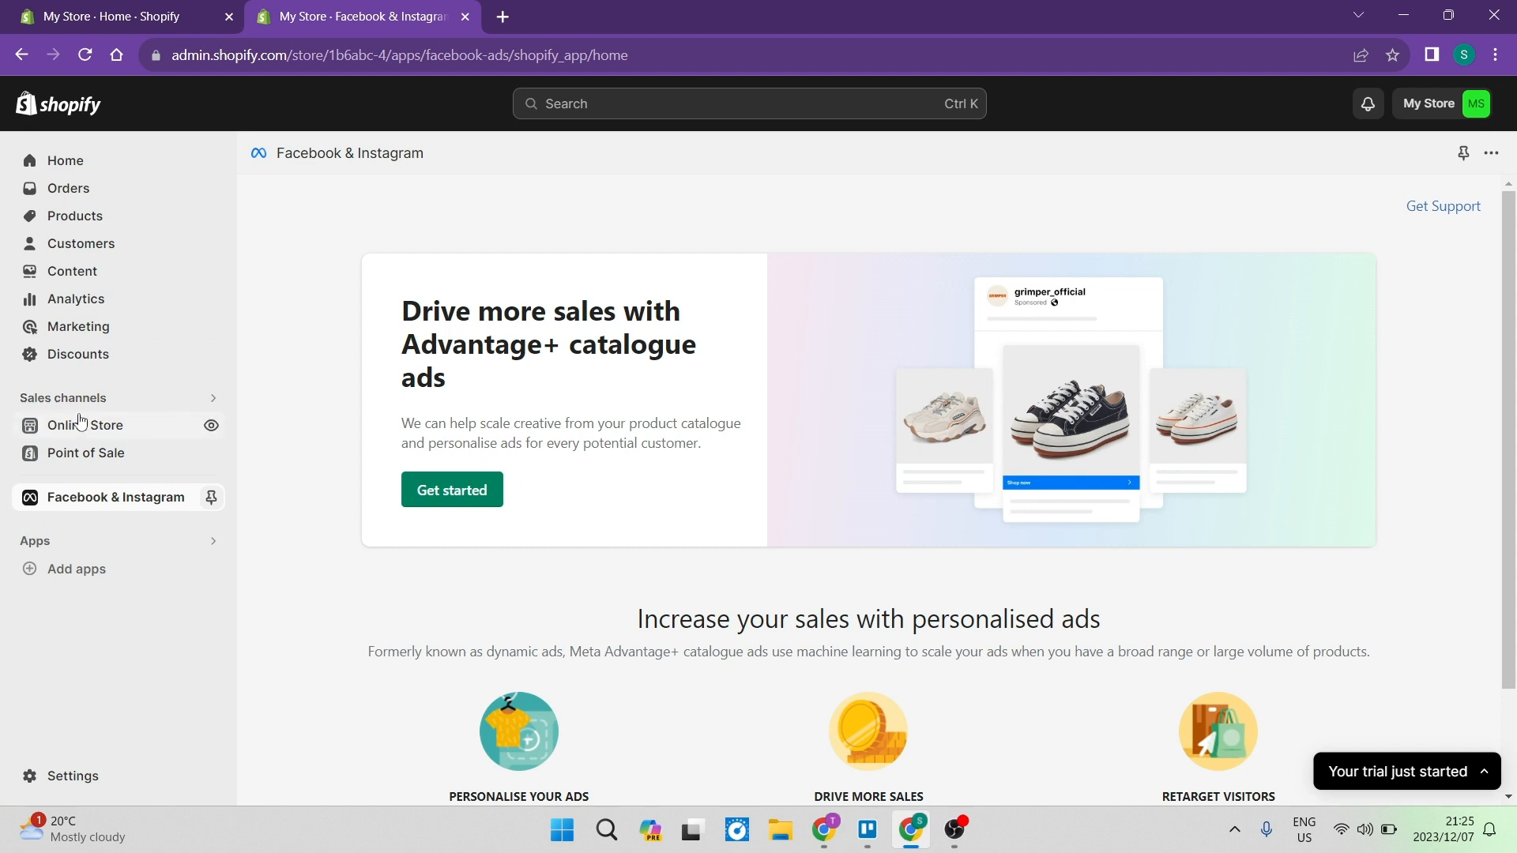
mouse_move(210, 425)
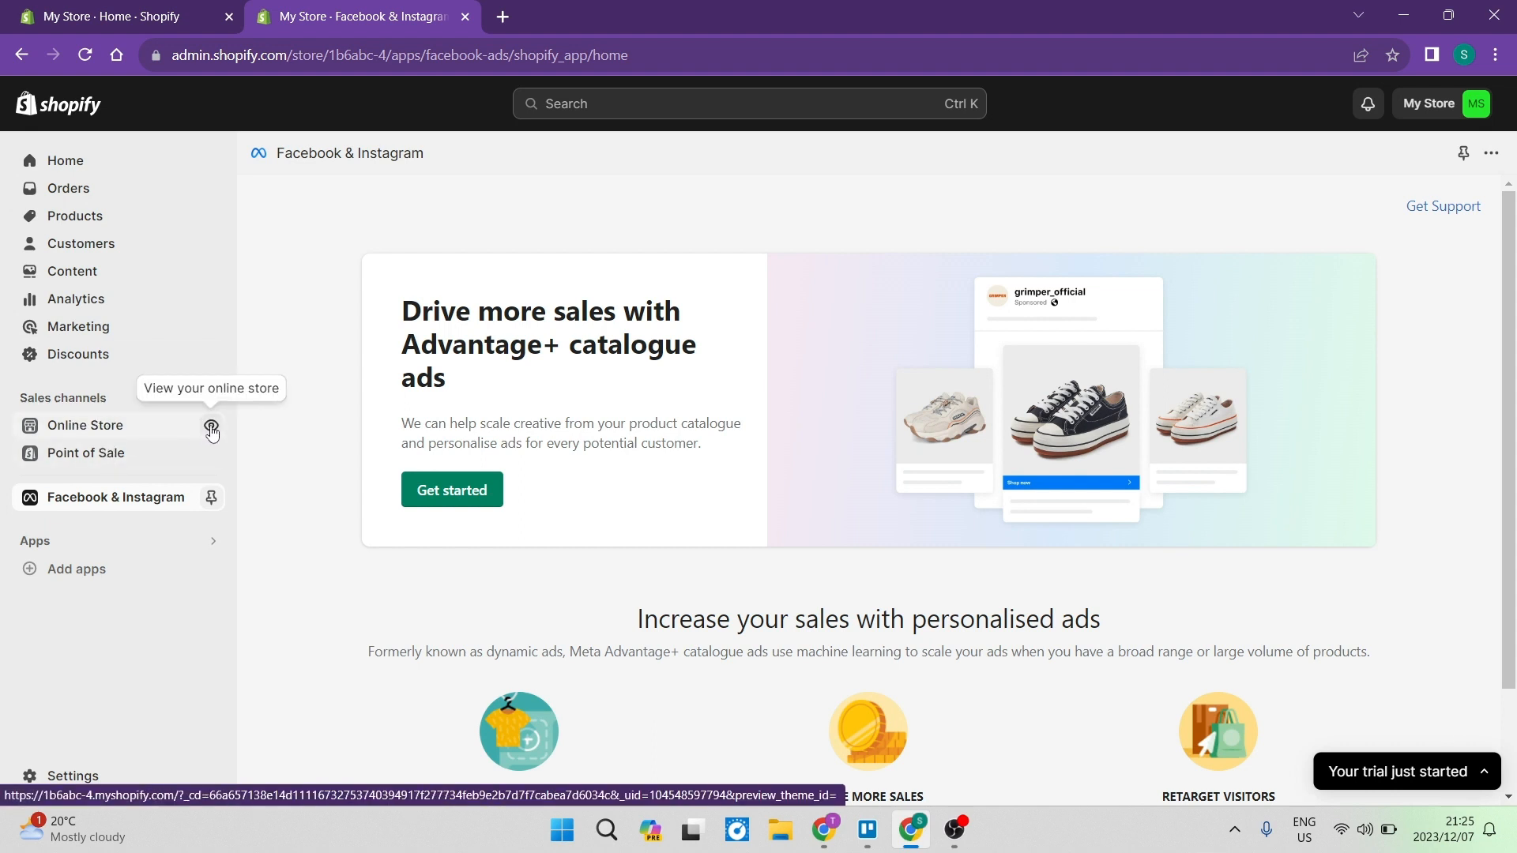
View My Store's live storefront in a new tab from the Shopify sidebar.
left_click(211, 430)
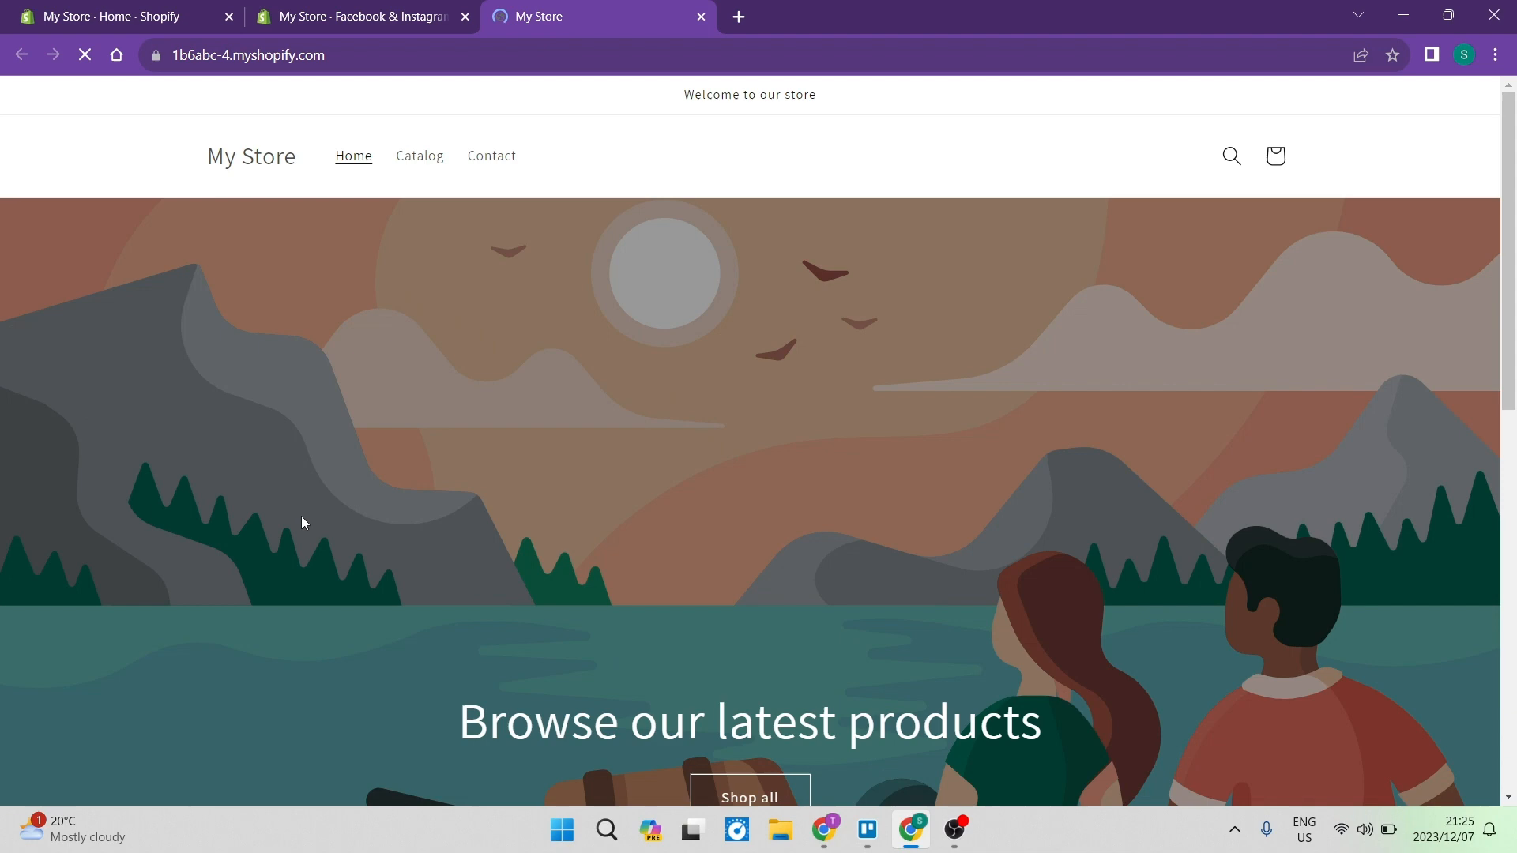
left_click(248, 54)
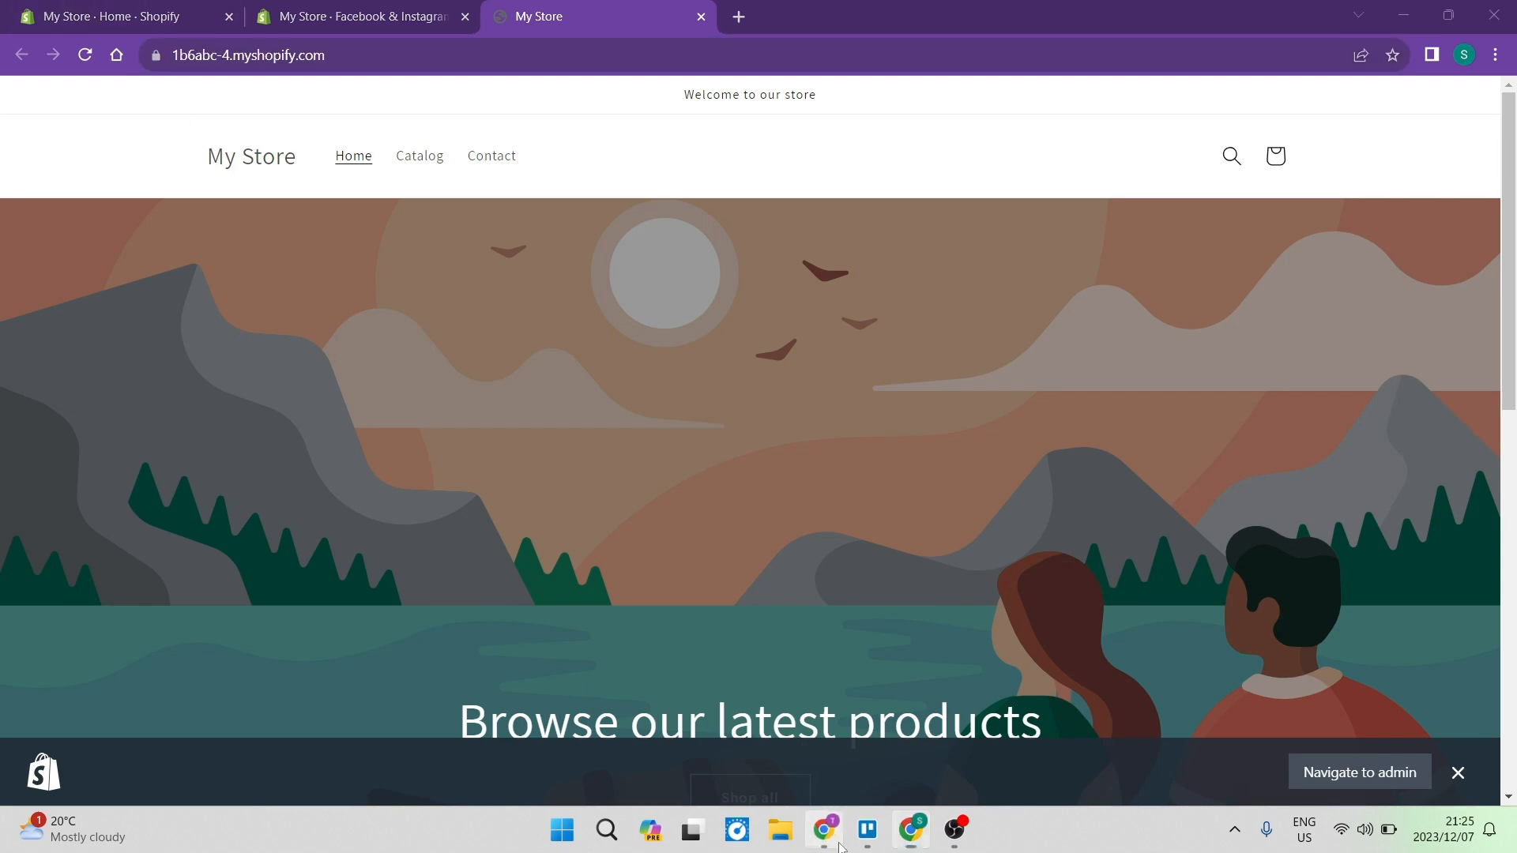
left_click(359, 16)
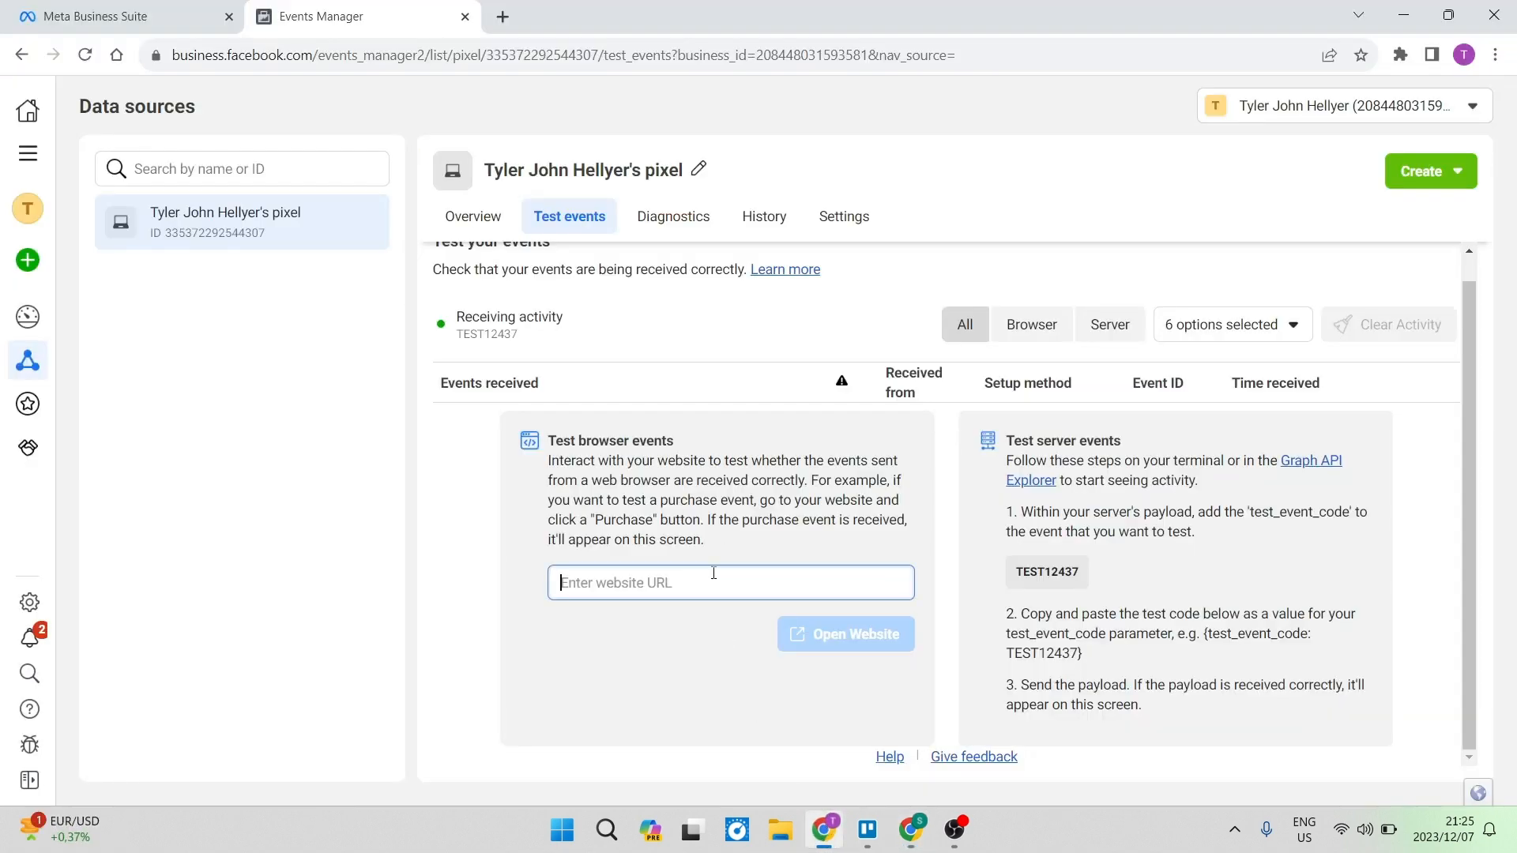
type("https://1b6abc-4.myshopify.com/")
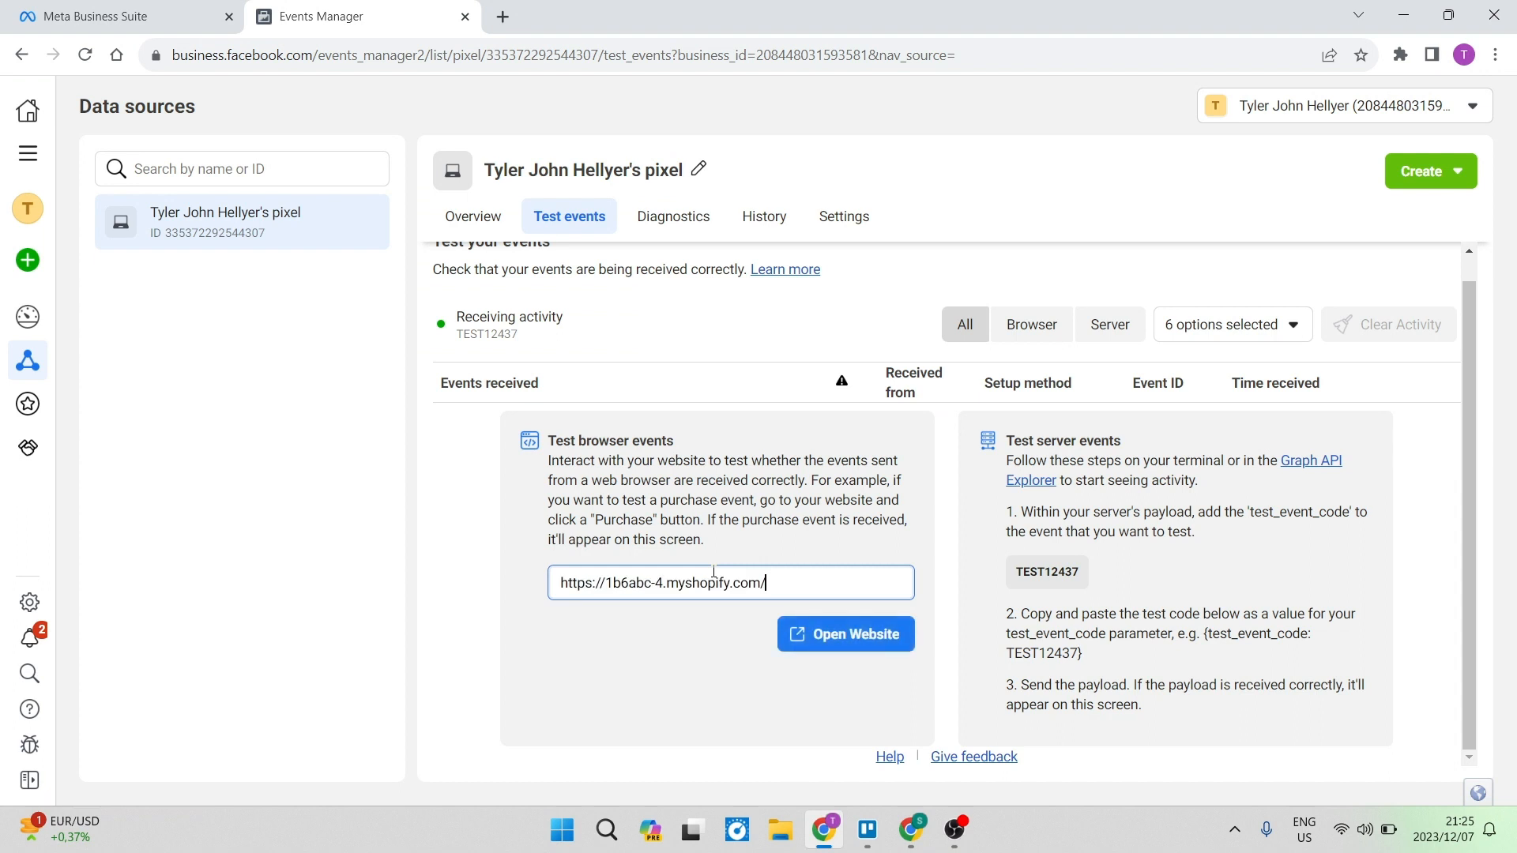
left_click(844, 633)
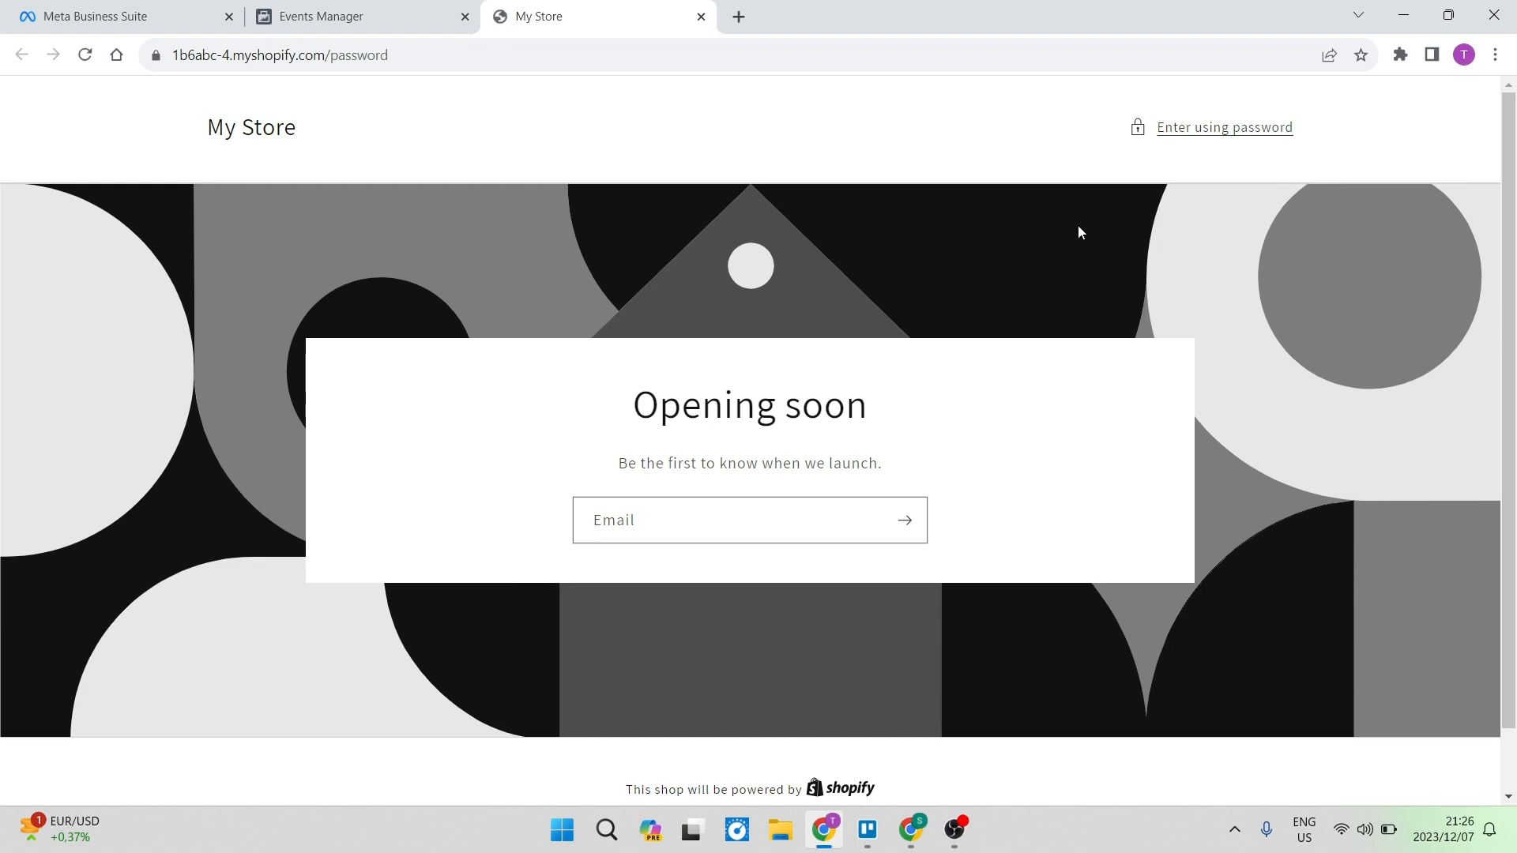
mouse_move(564, 382)
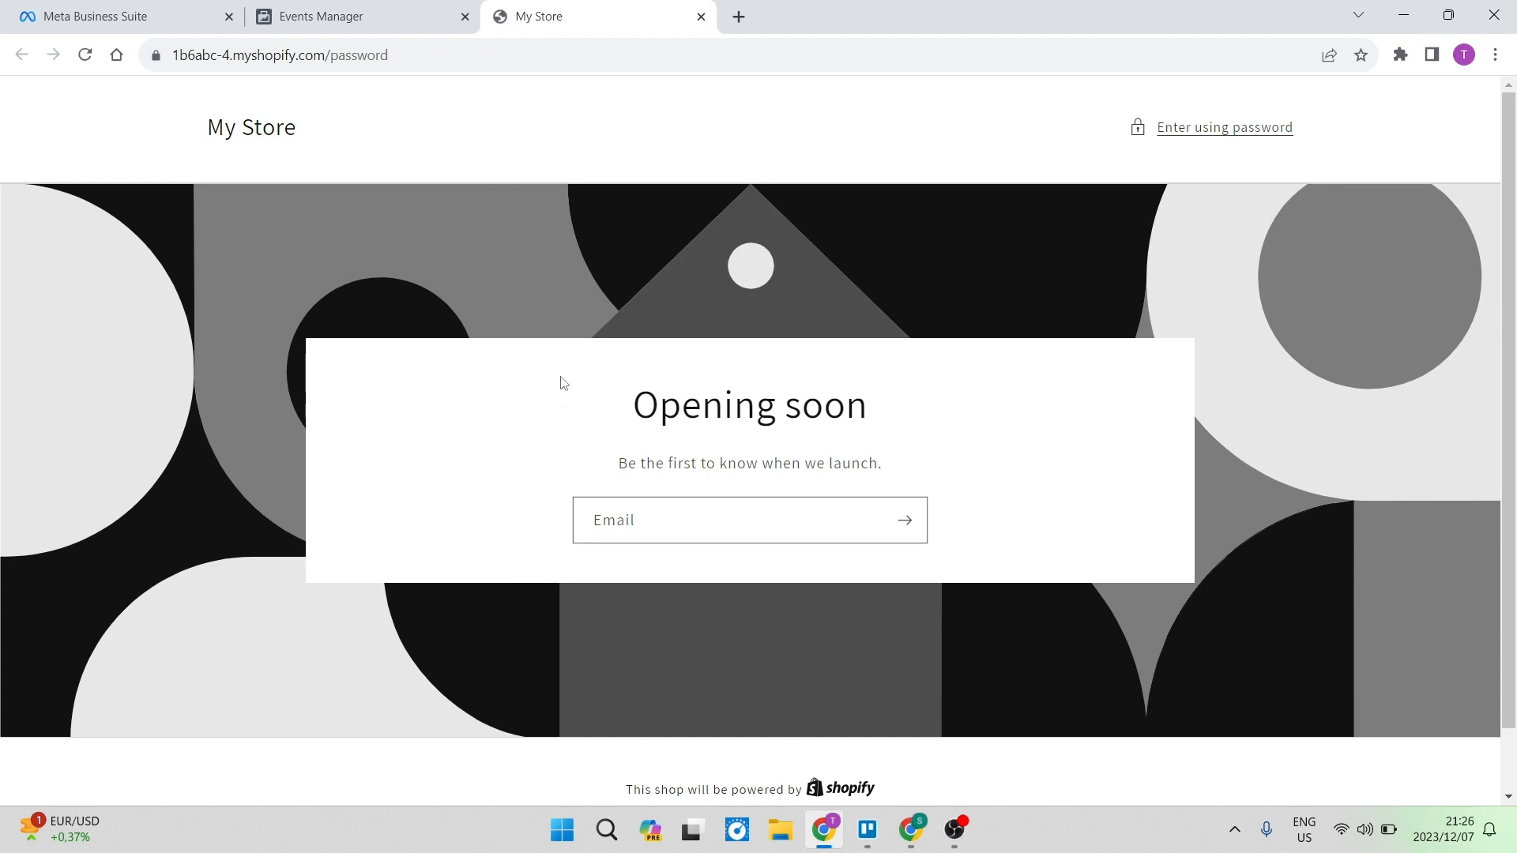
mouse_move(725, 512)
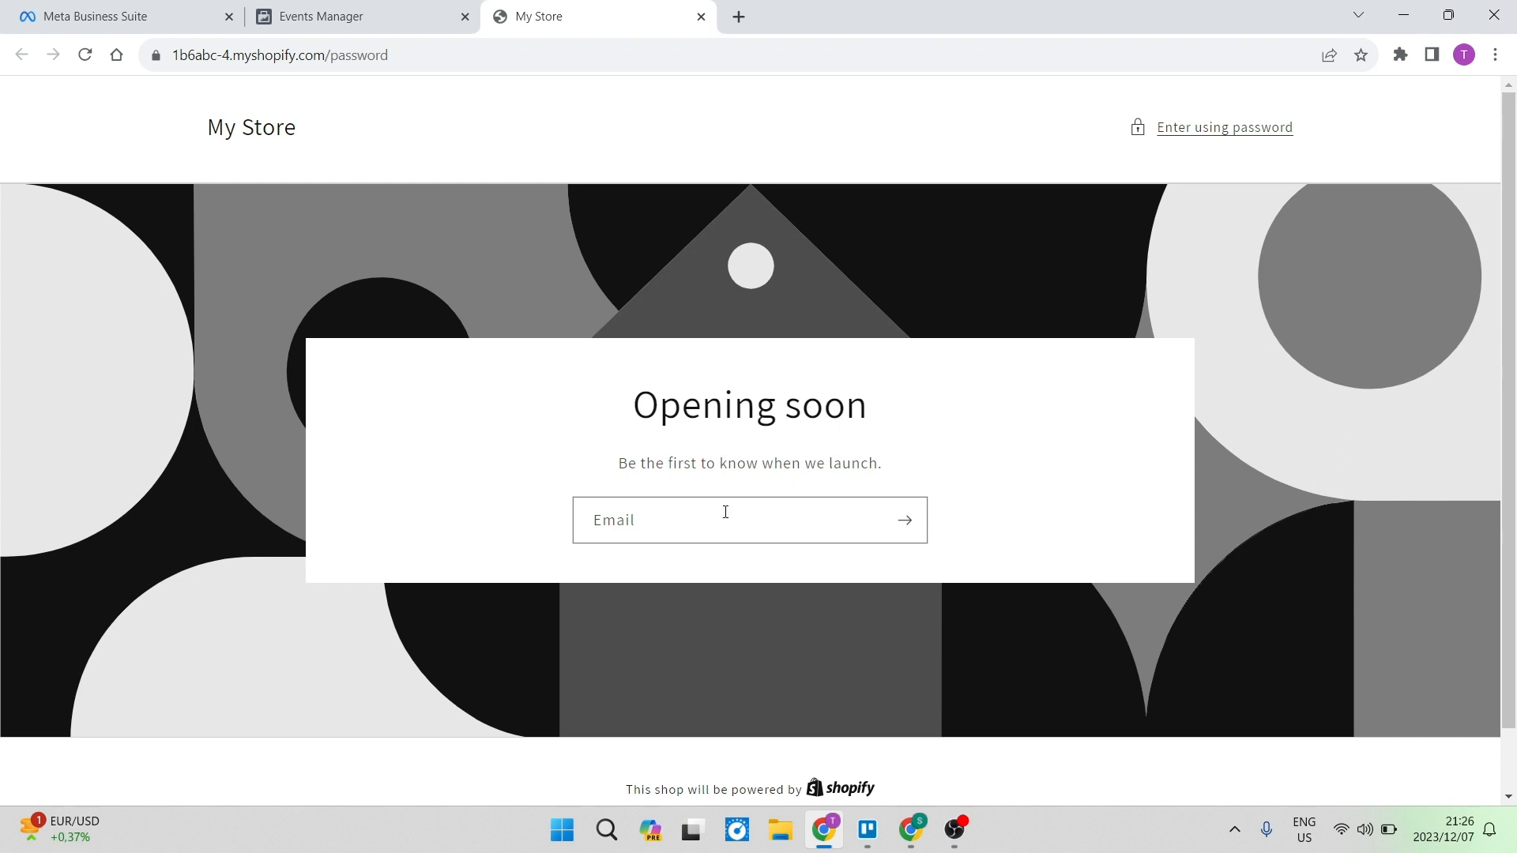
mouse_move(708, 406)
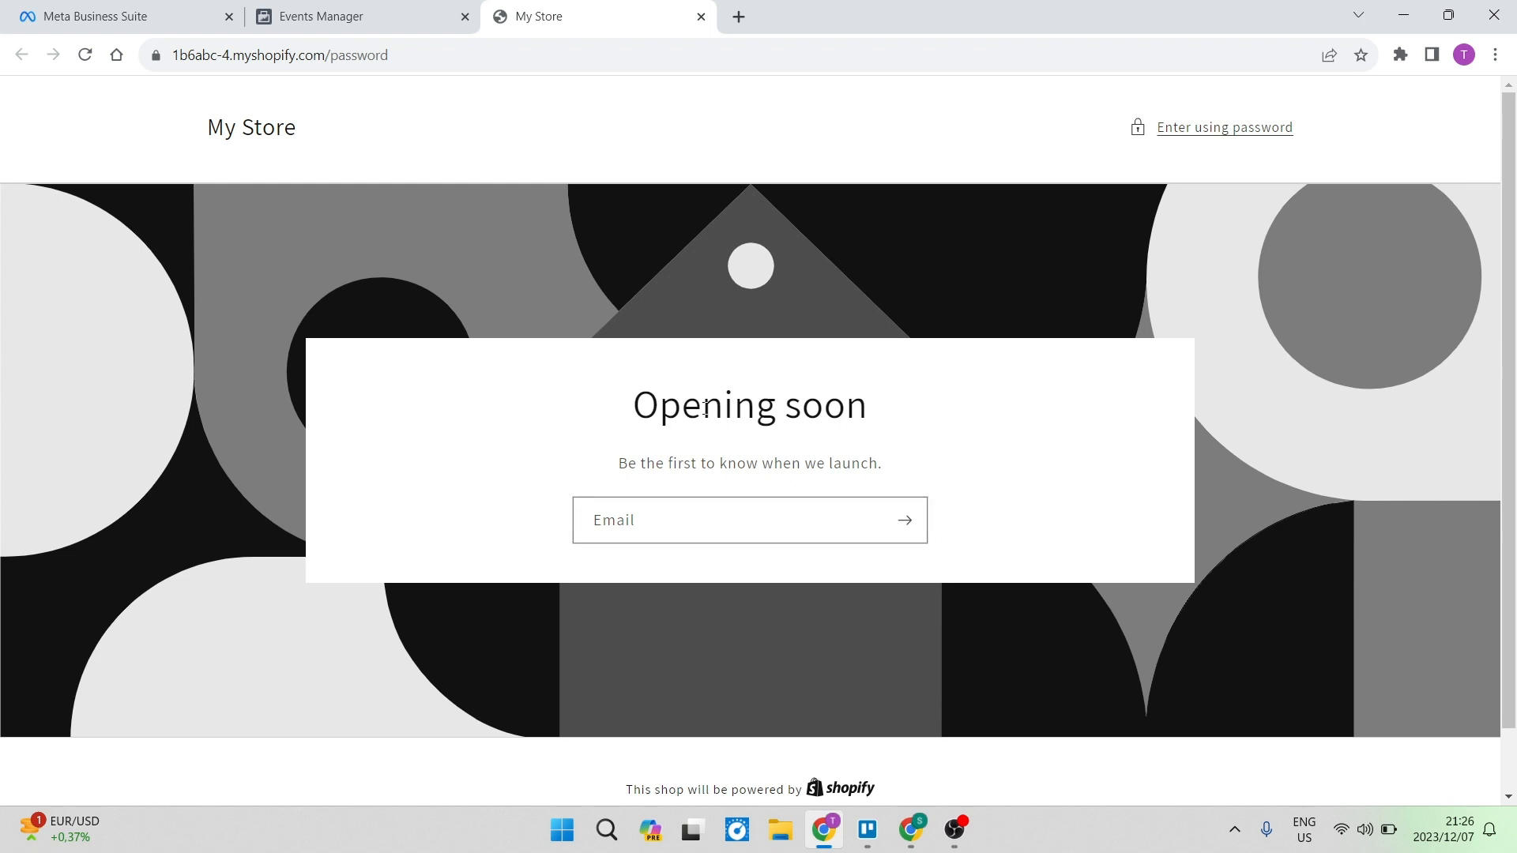
mouse_move(319, 20)
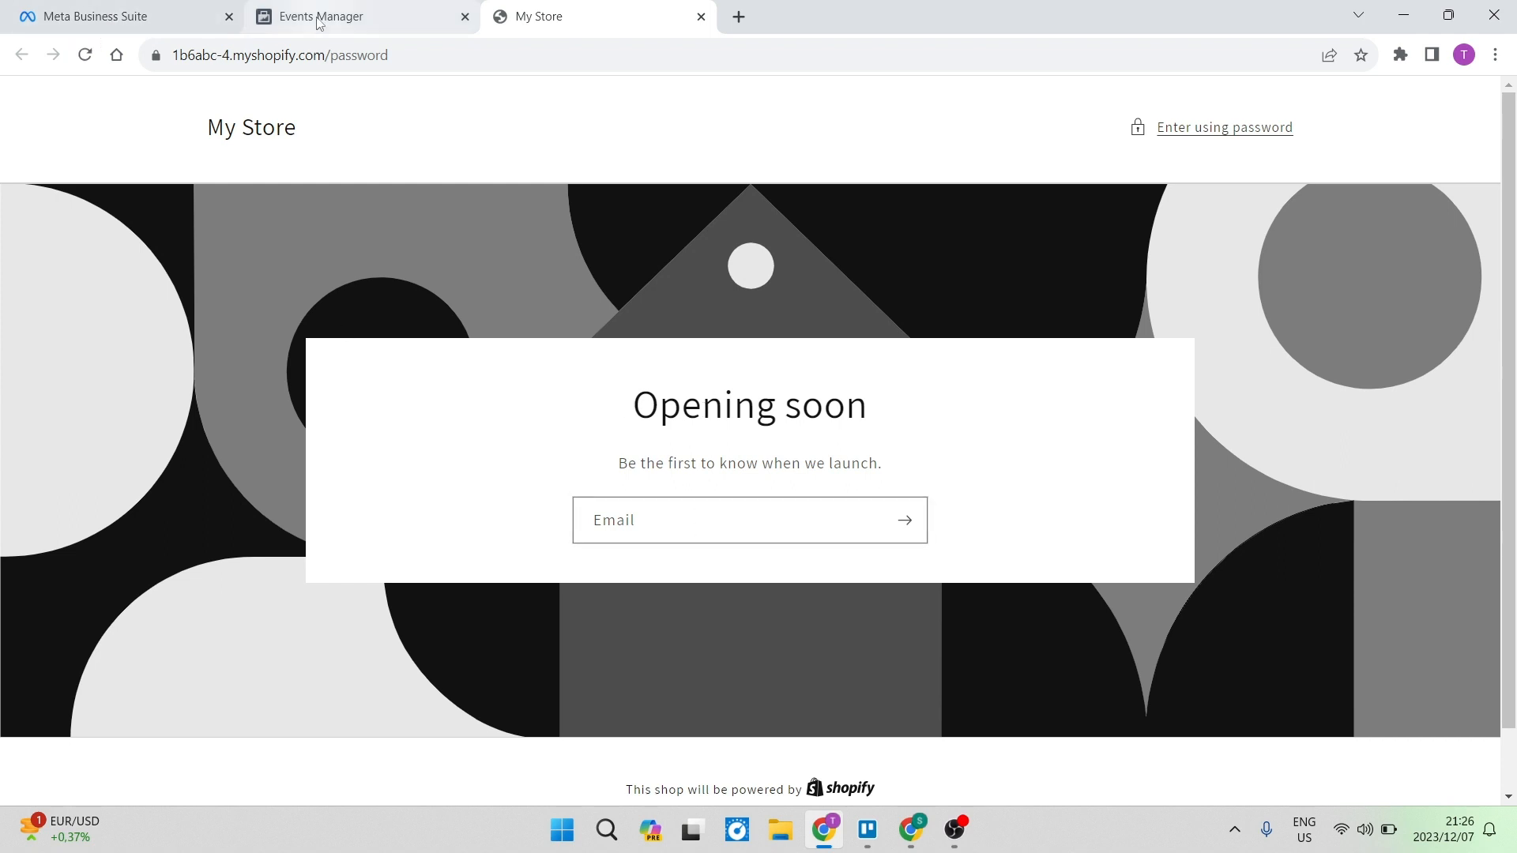
Check the test events for a processed PageView from the store visit.
left_click(319, 16)
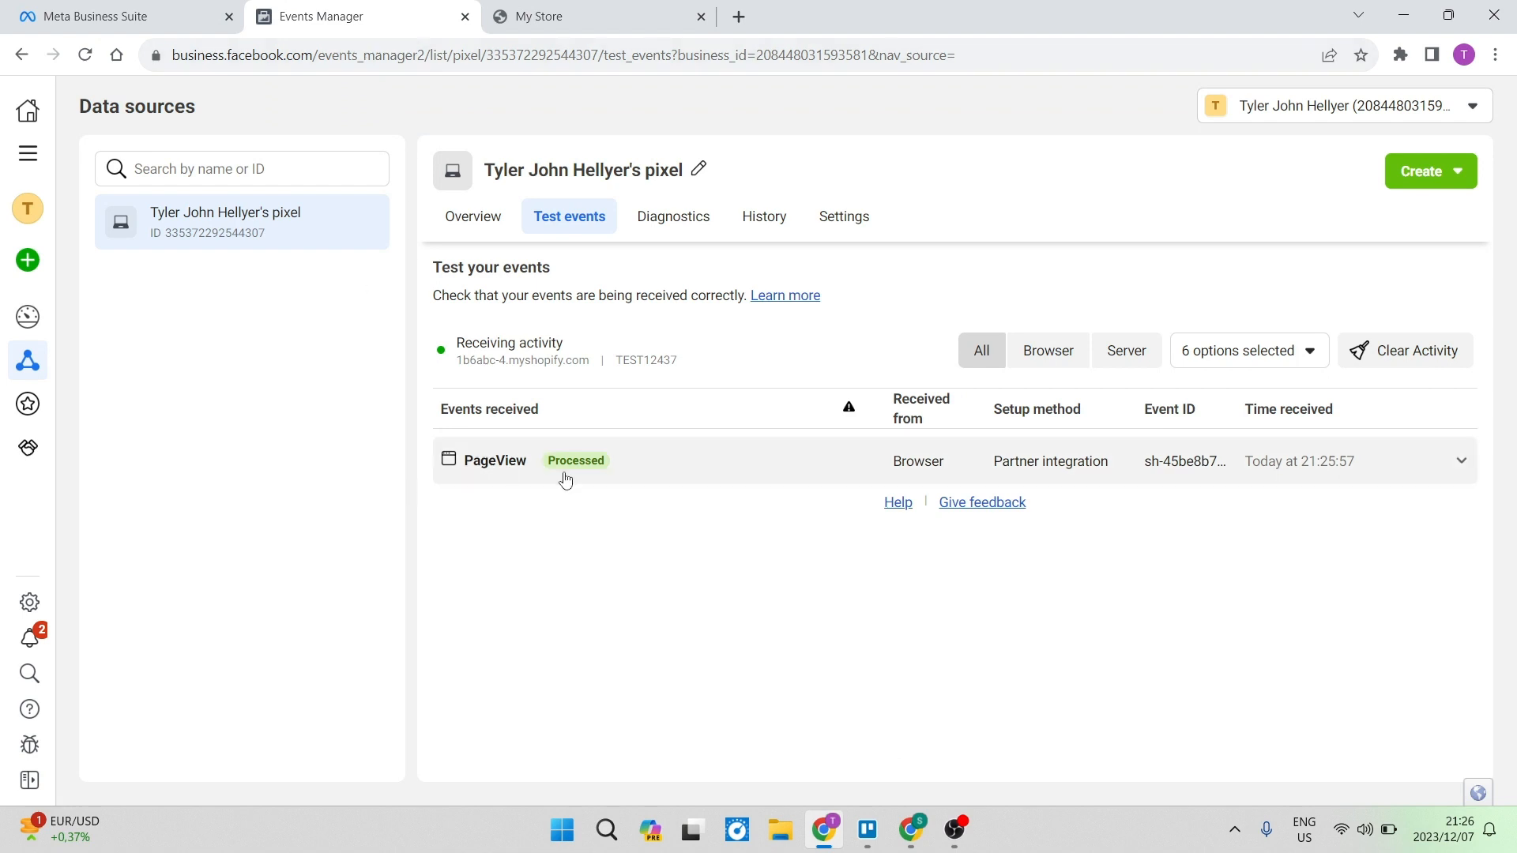
mouse_move(810, 708)
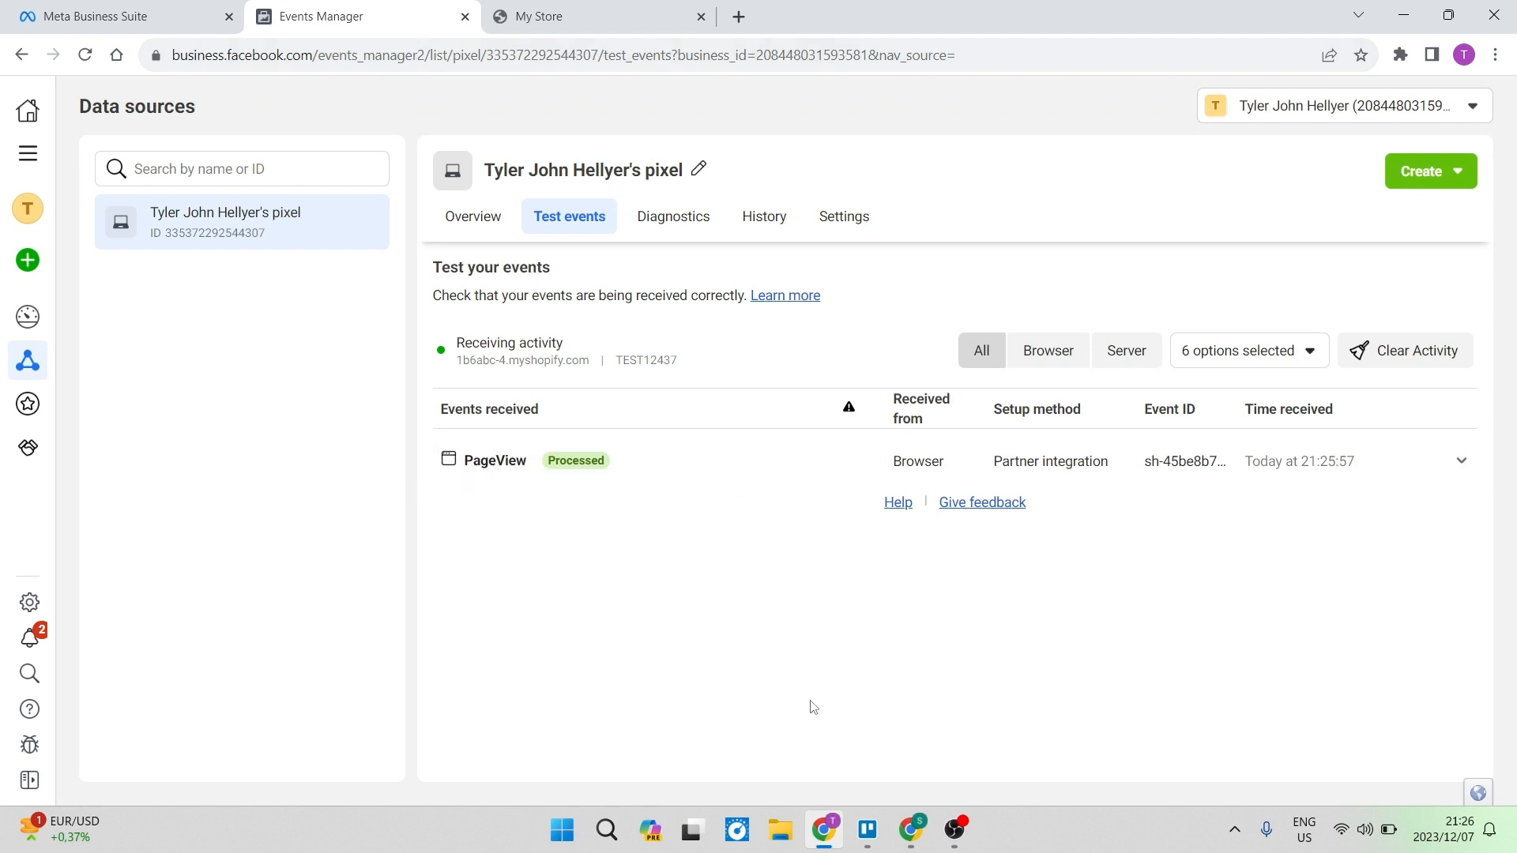
mouse_move(685, 561)
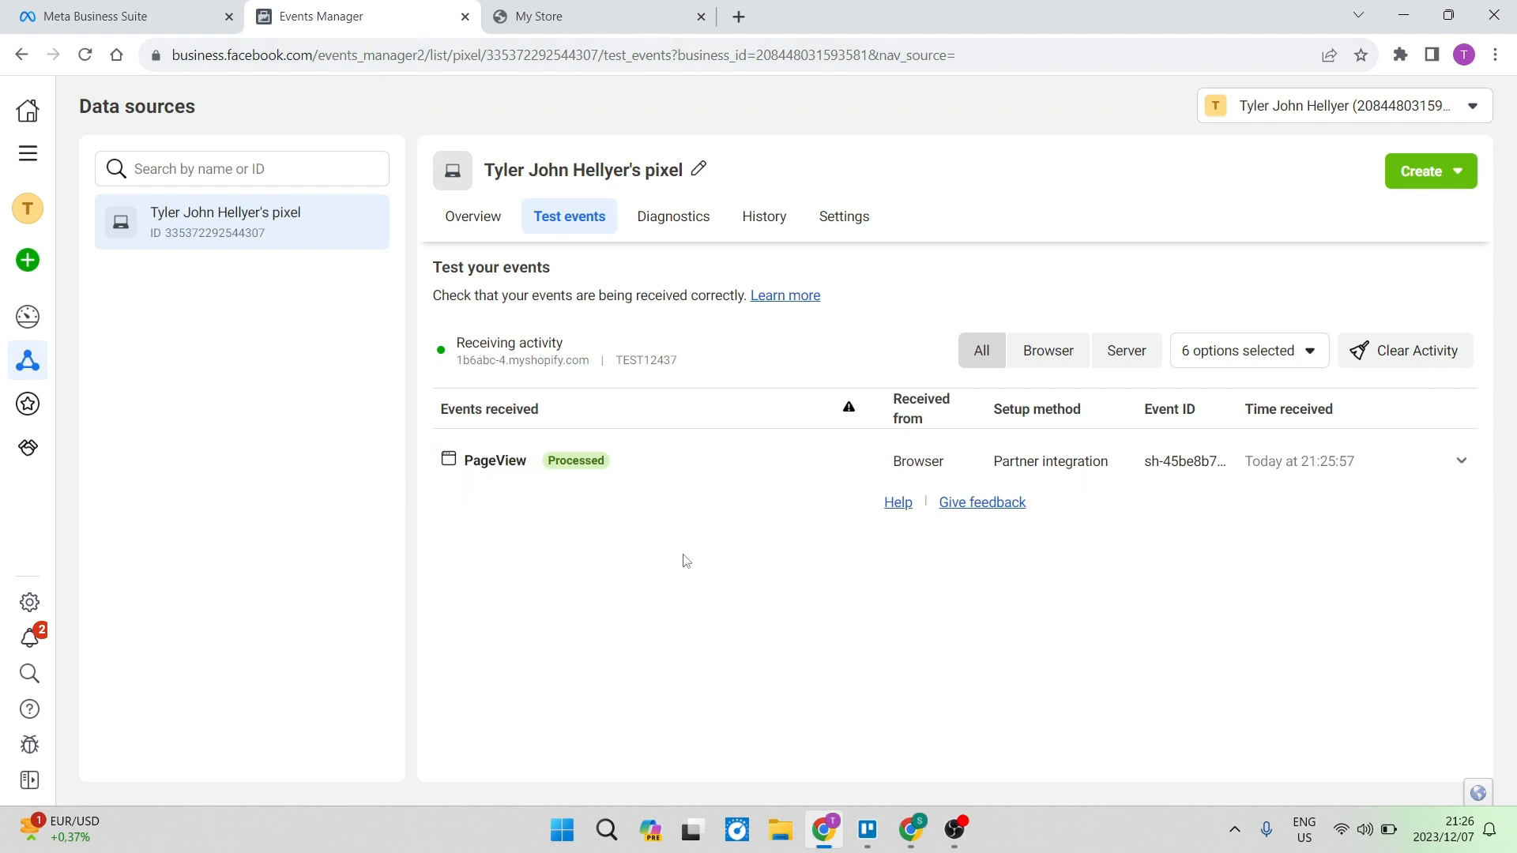
mouse_move(768, 524)
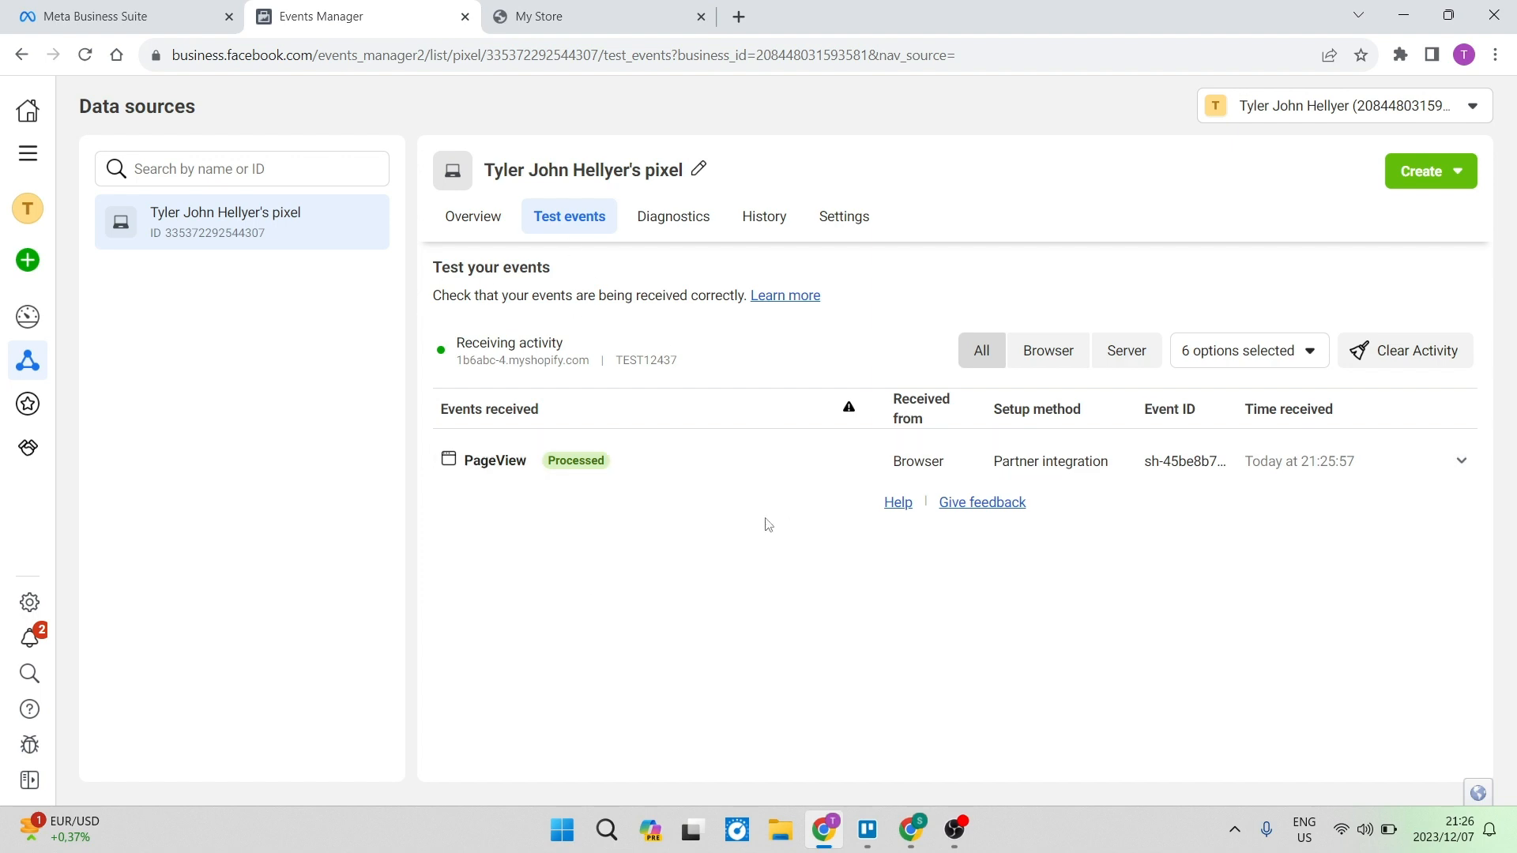
mouse_move(728, 525)
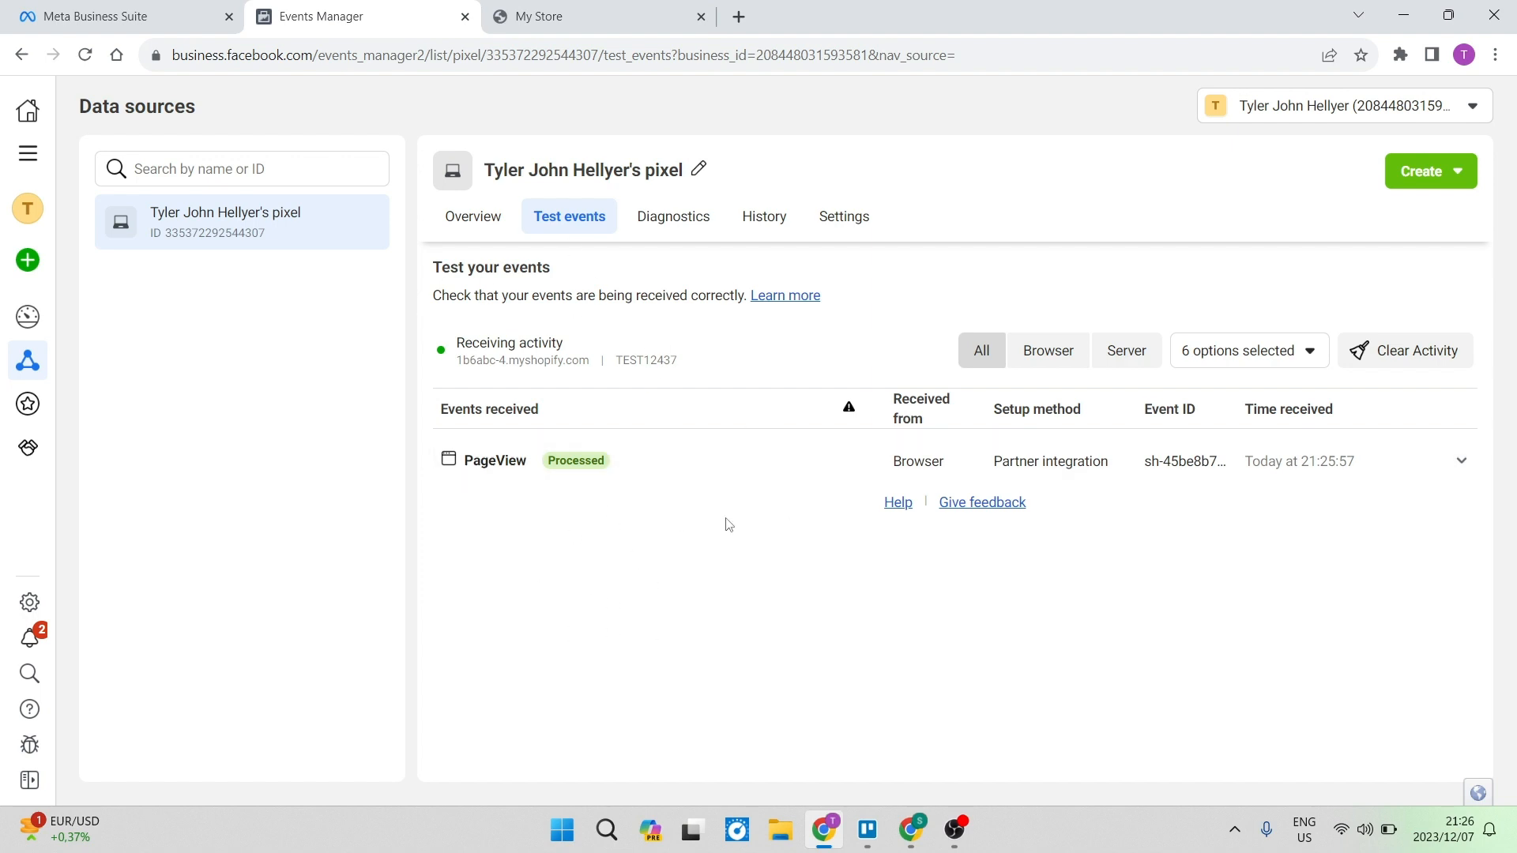
mouse_move(870, 681)
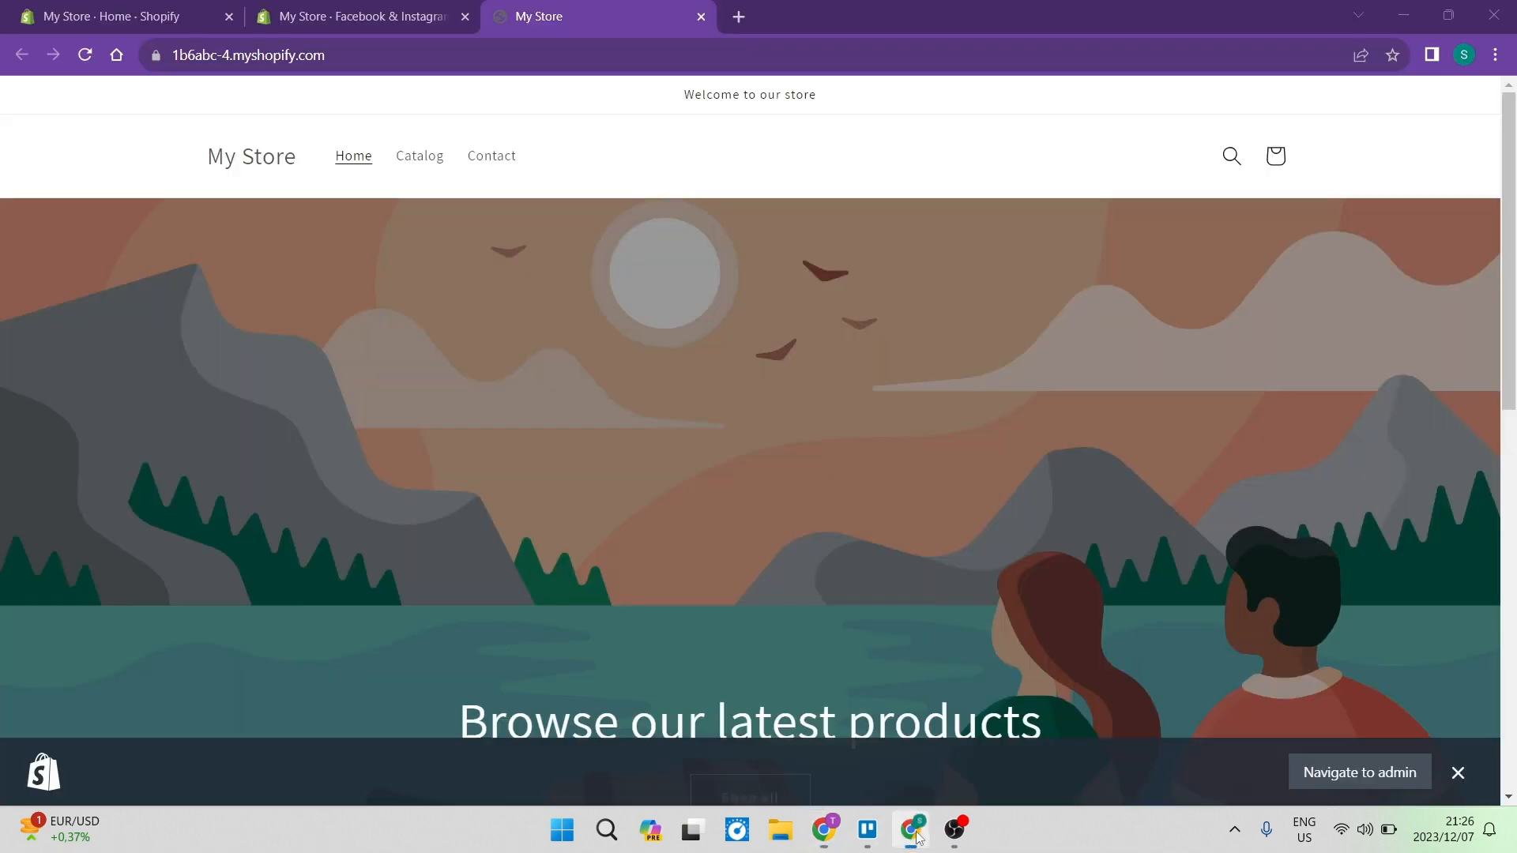
Return from the storefront to the Shopify admin home with the setup guide.
left_click(358, 16)
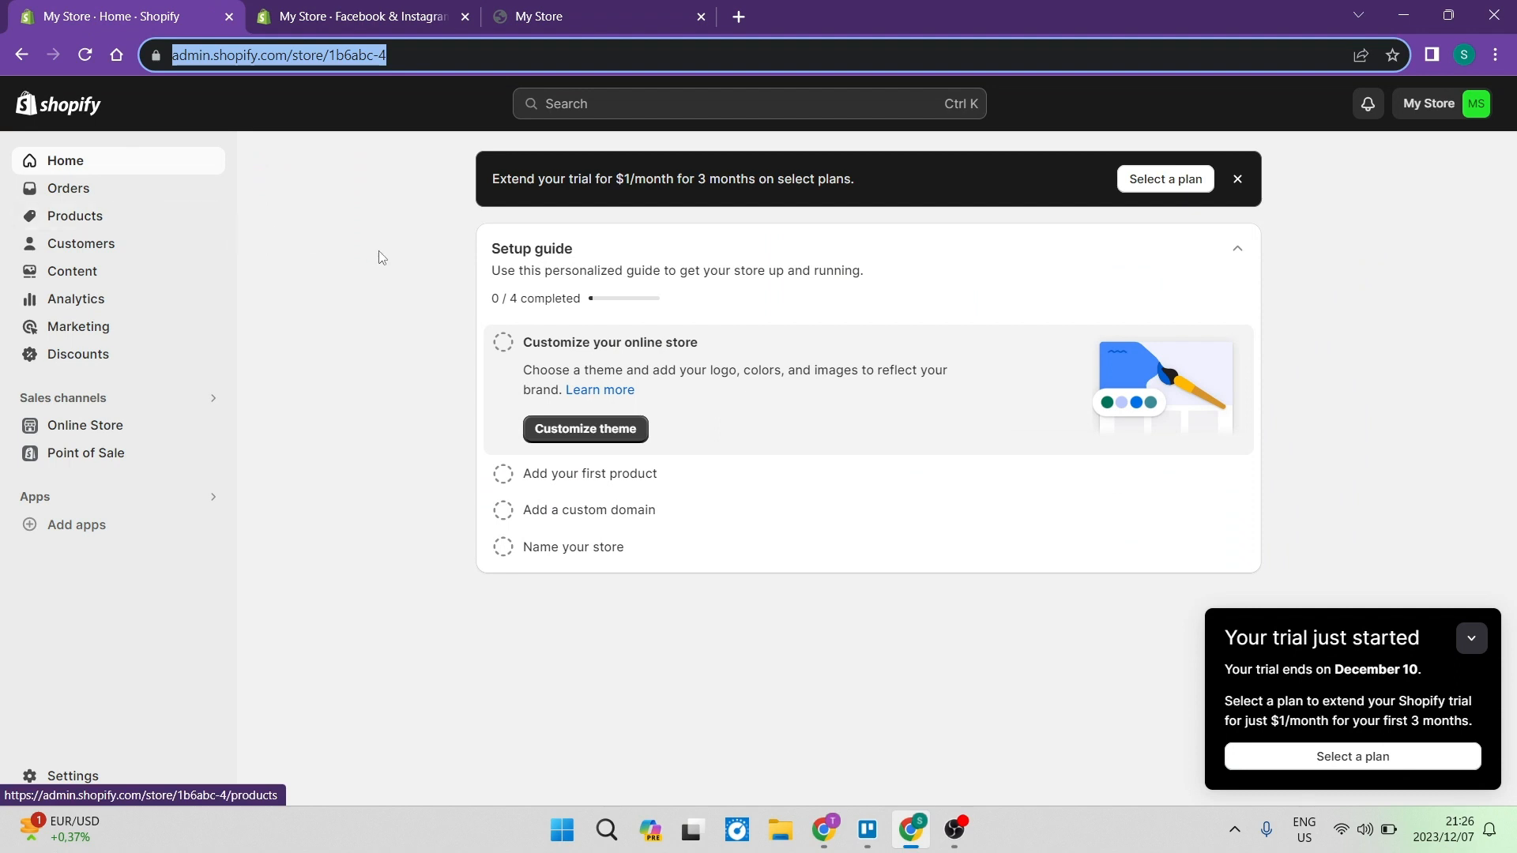
mouse_move(395, 280)
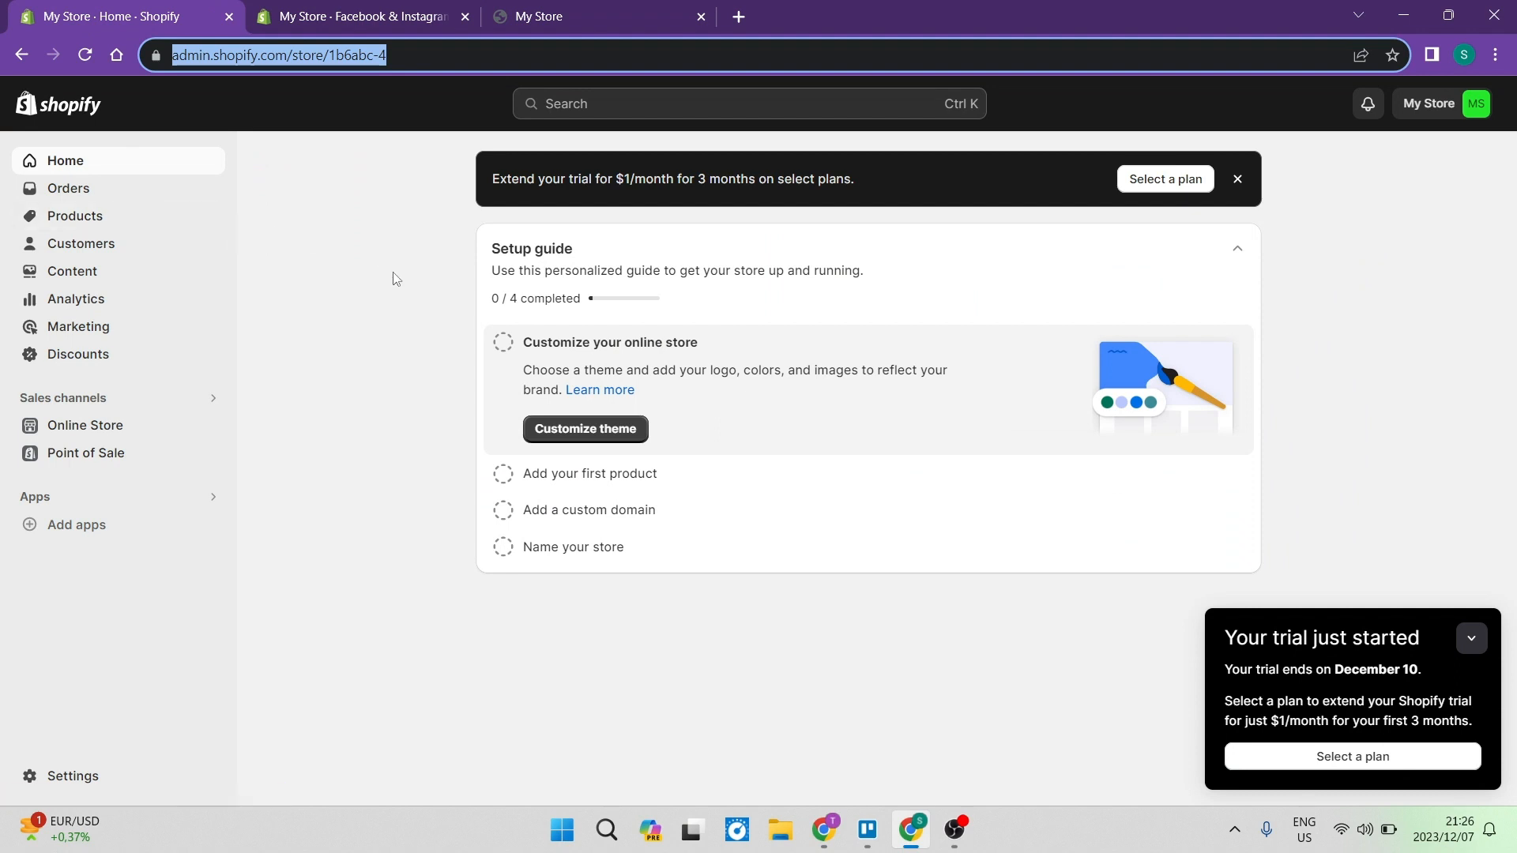
mouse_move(298, 283)
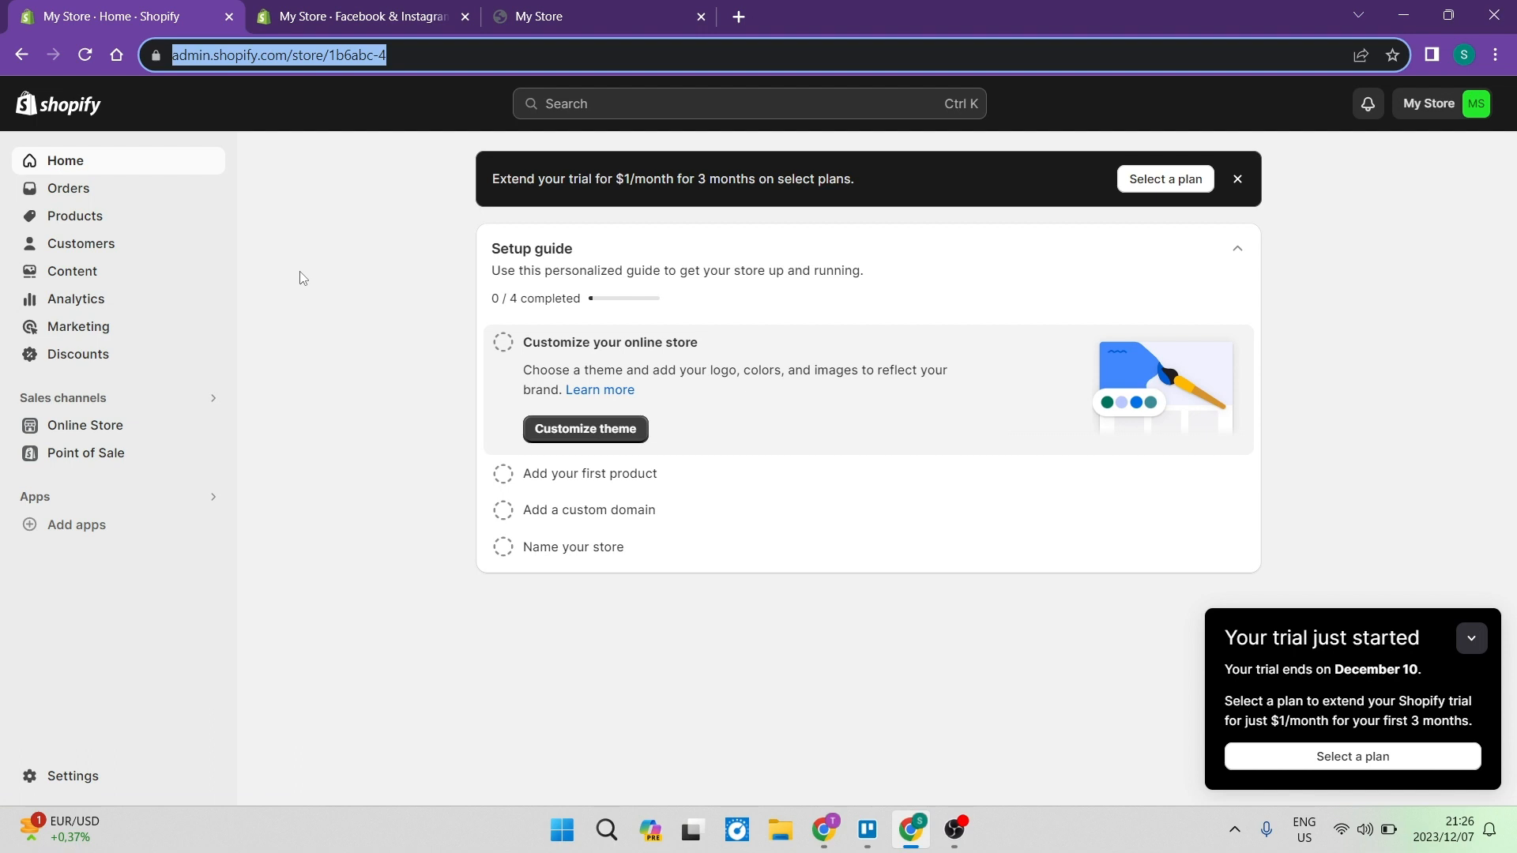
mouse_move(316, 282)
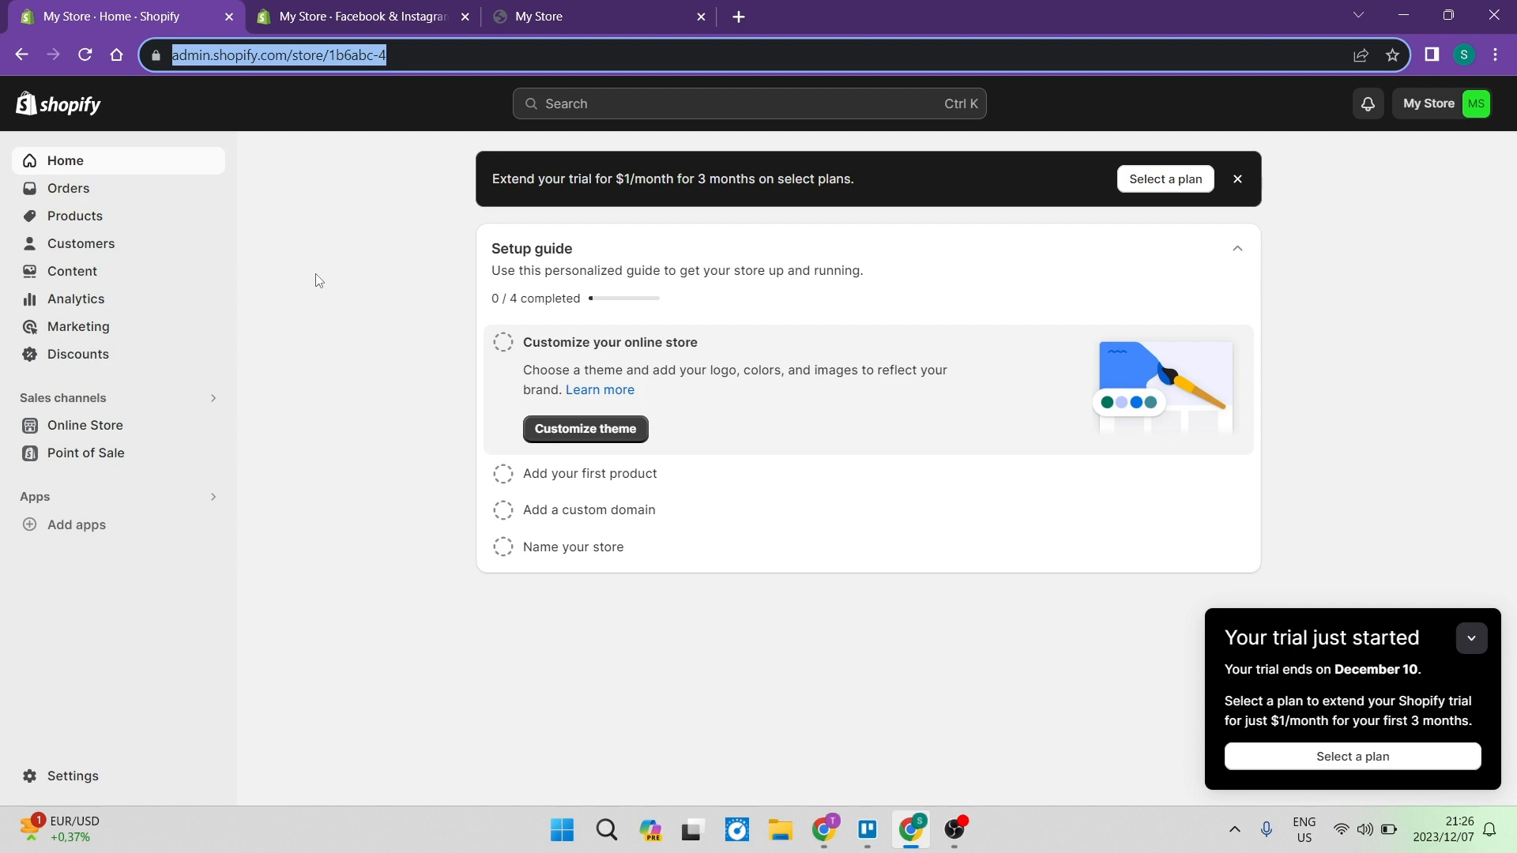
mouse_move(342, 343)
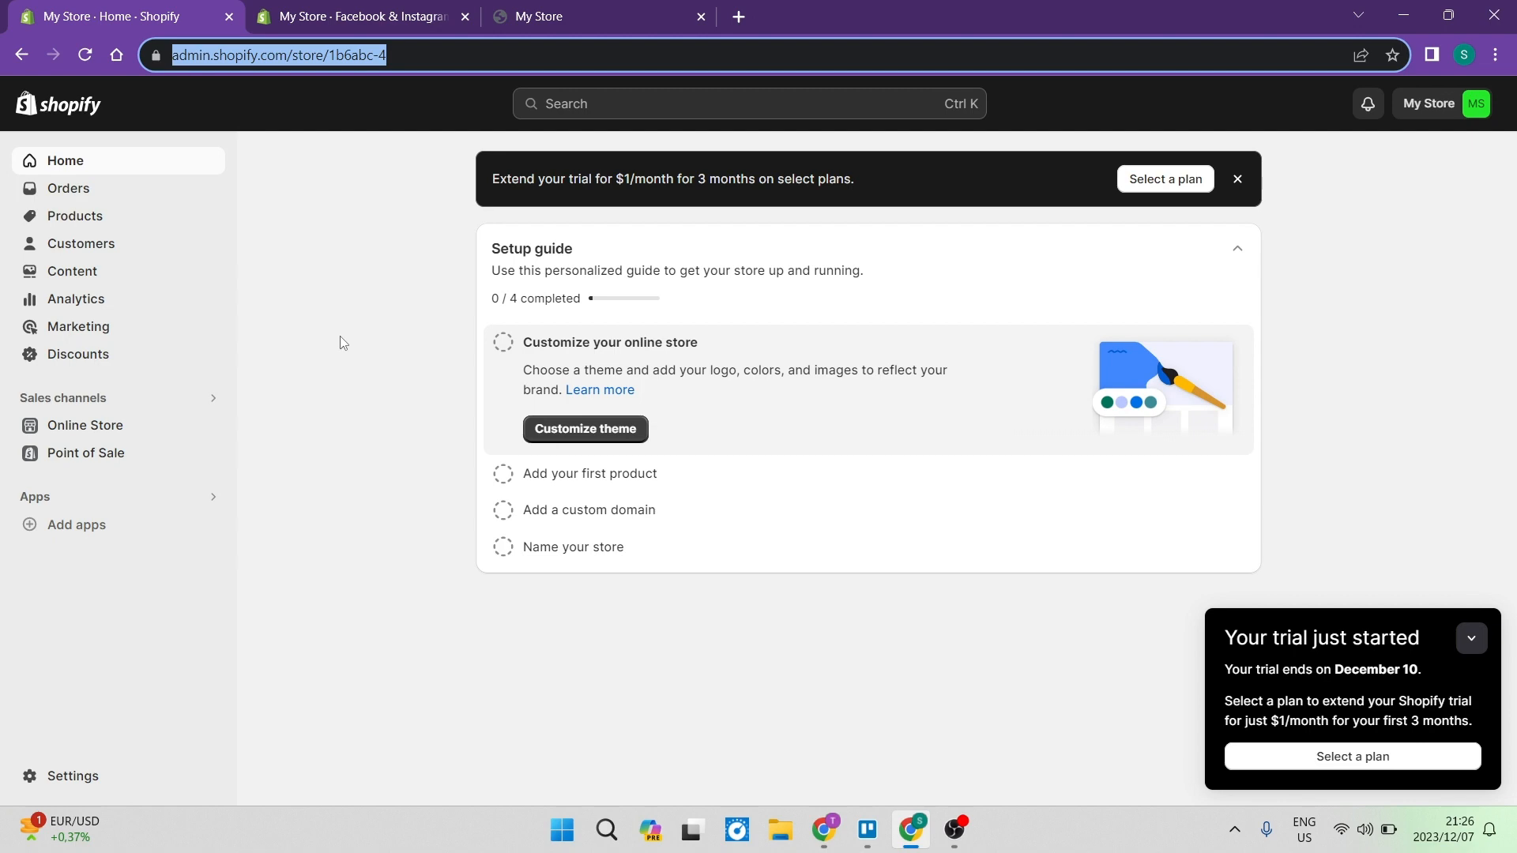